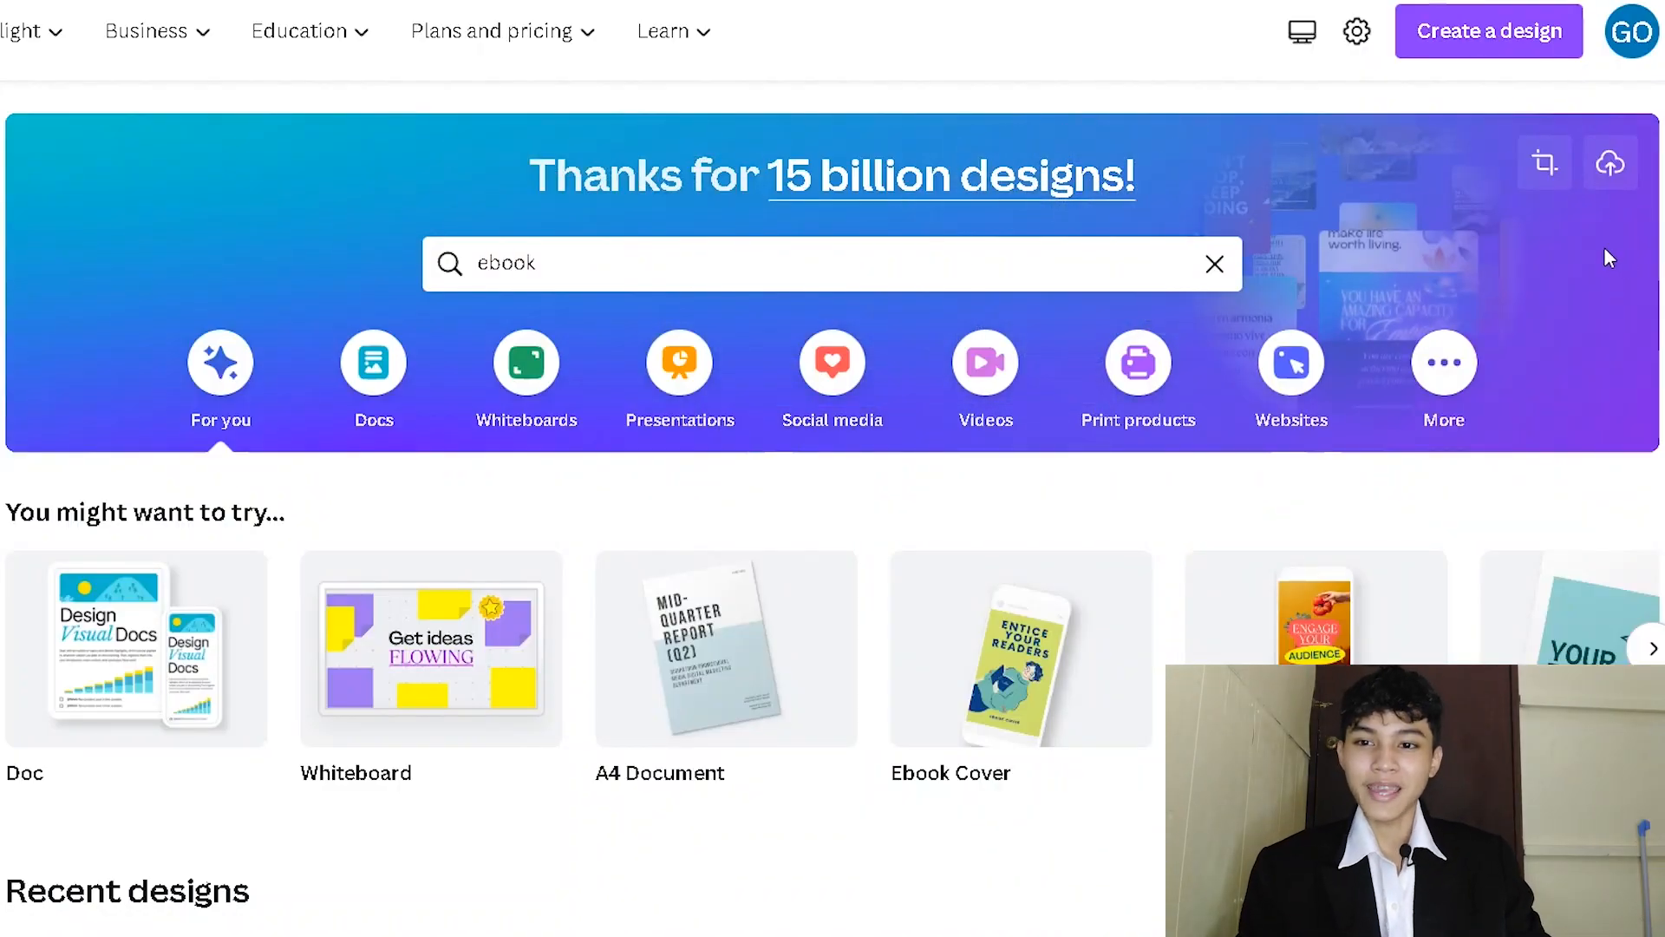
Step: Browse Goodreads' content marketing search results and open The Content Code's book page
scroll("down", 3)
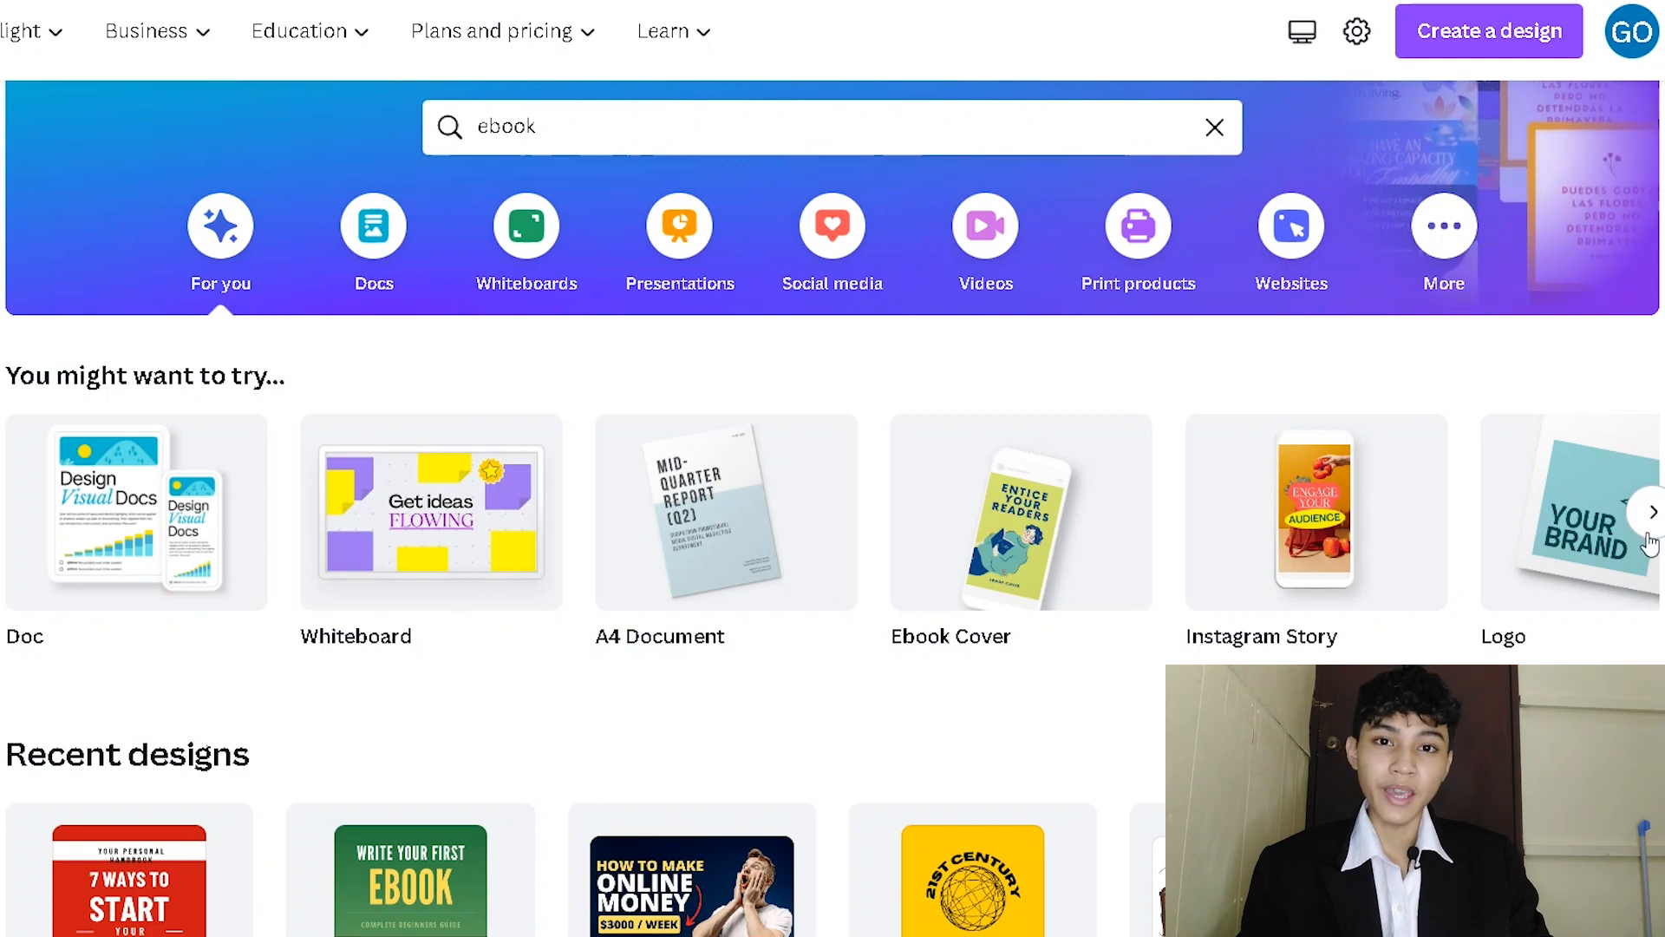
scroll("down", 3)
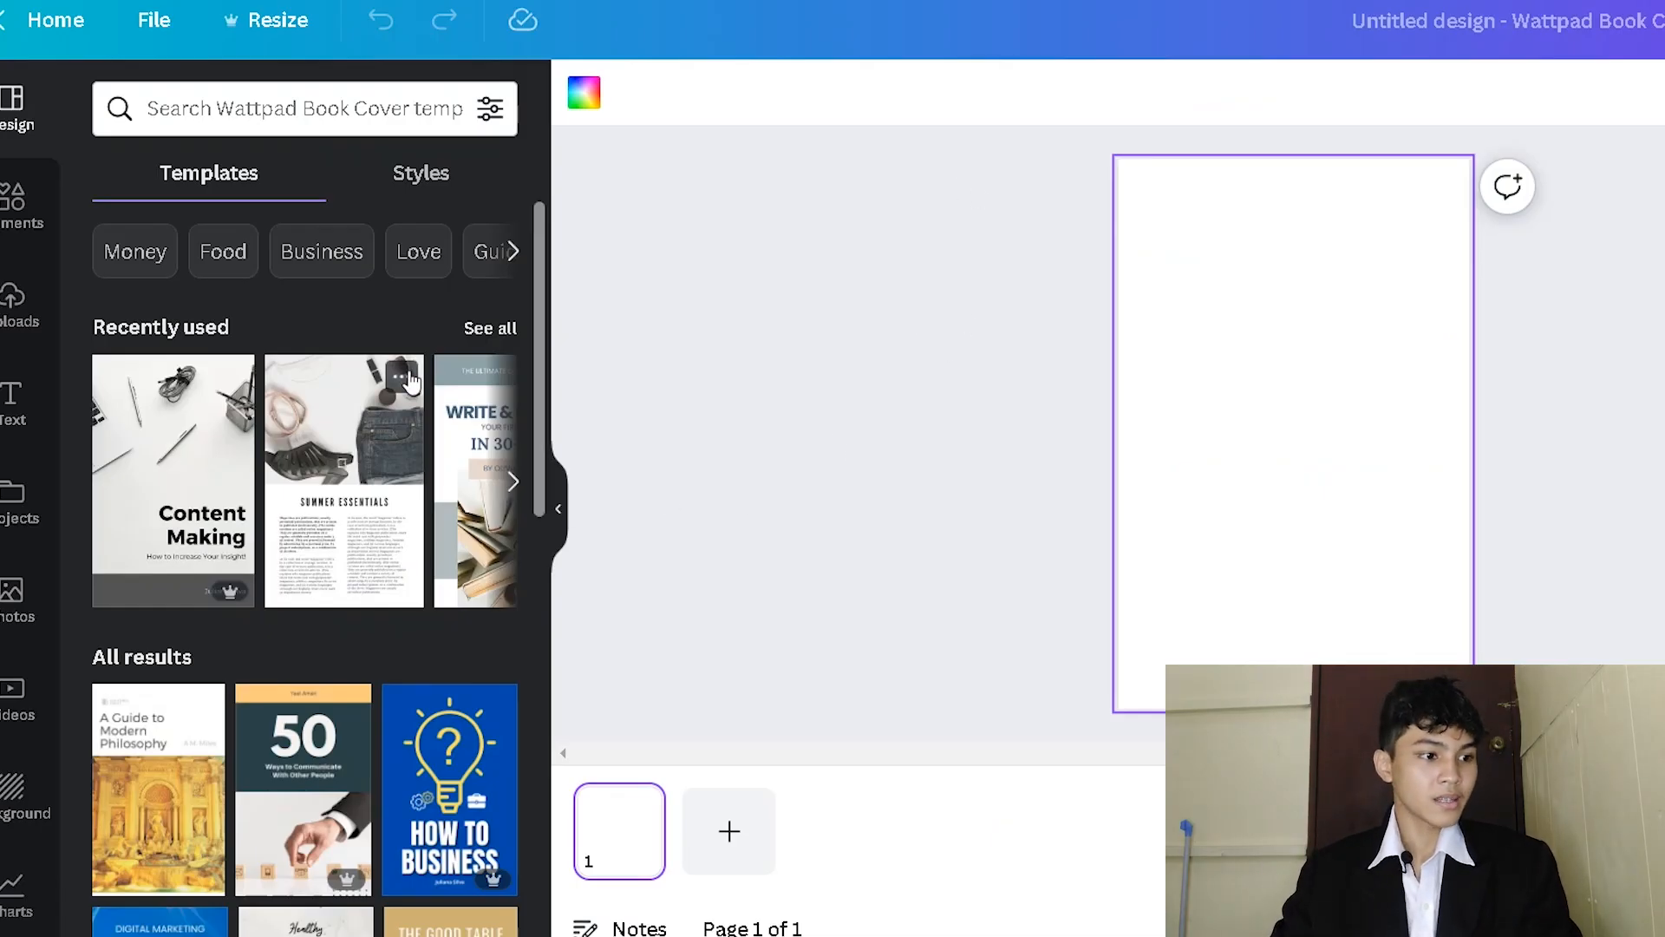
scroll("down", 3)
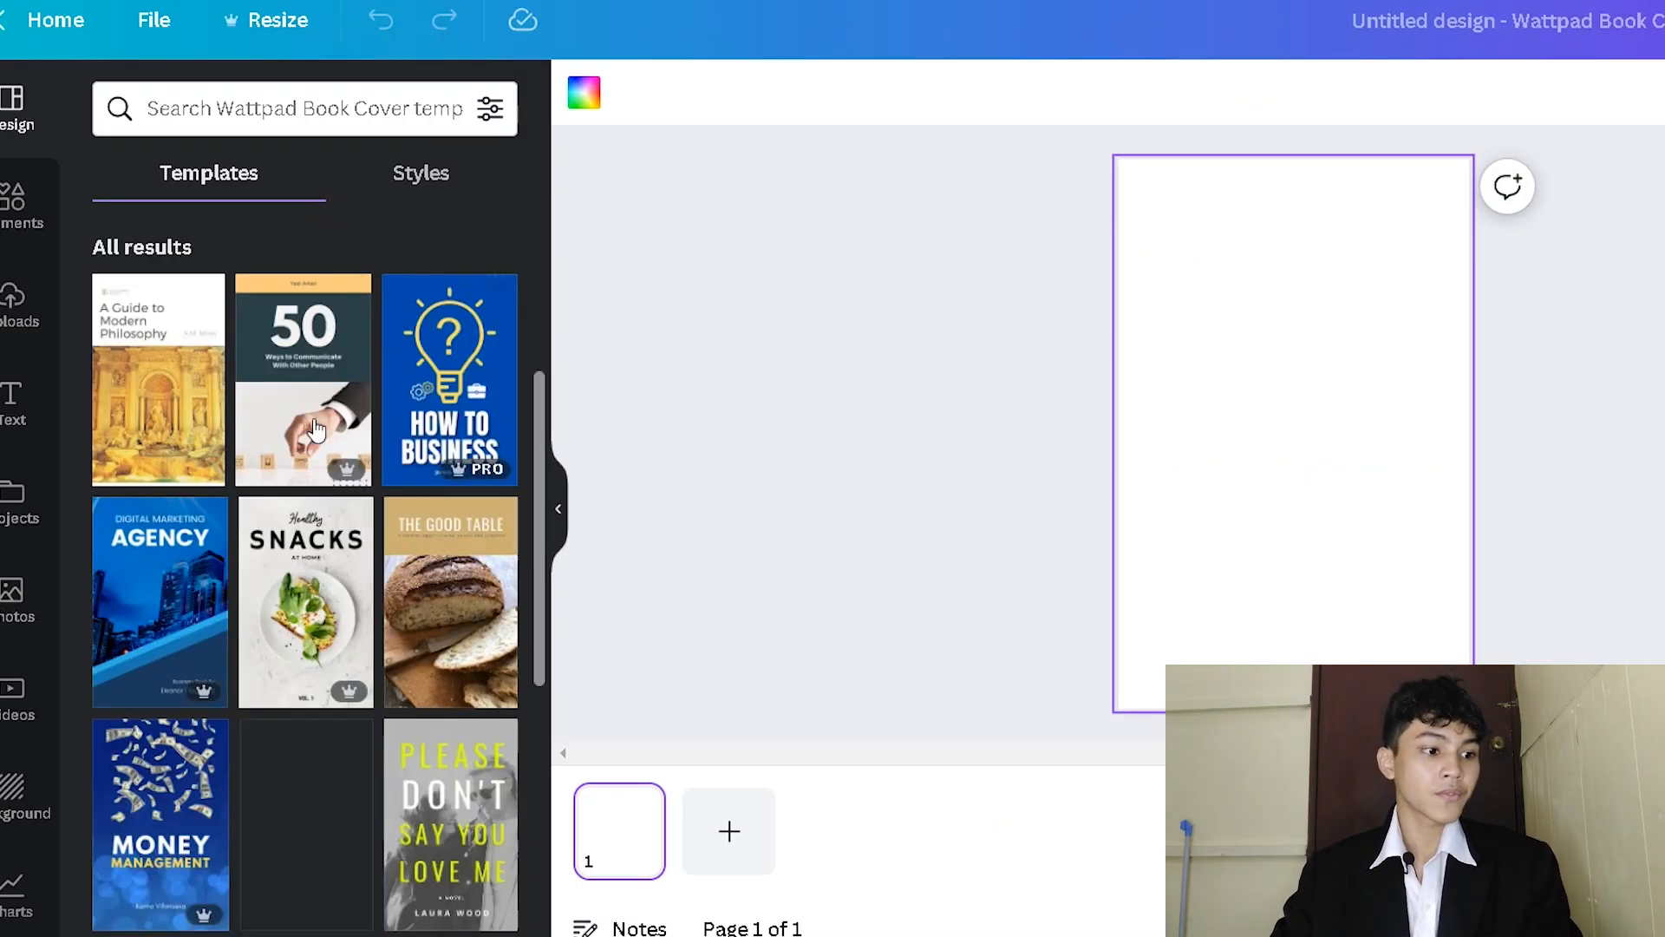
scroll("down", 3)
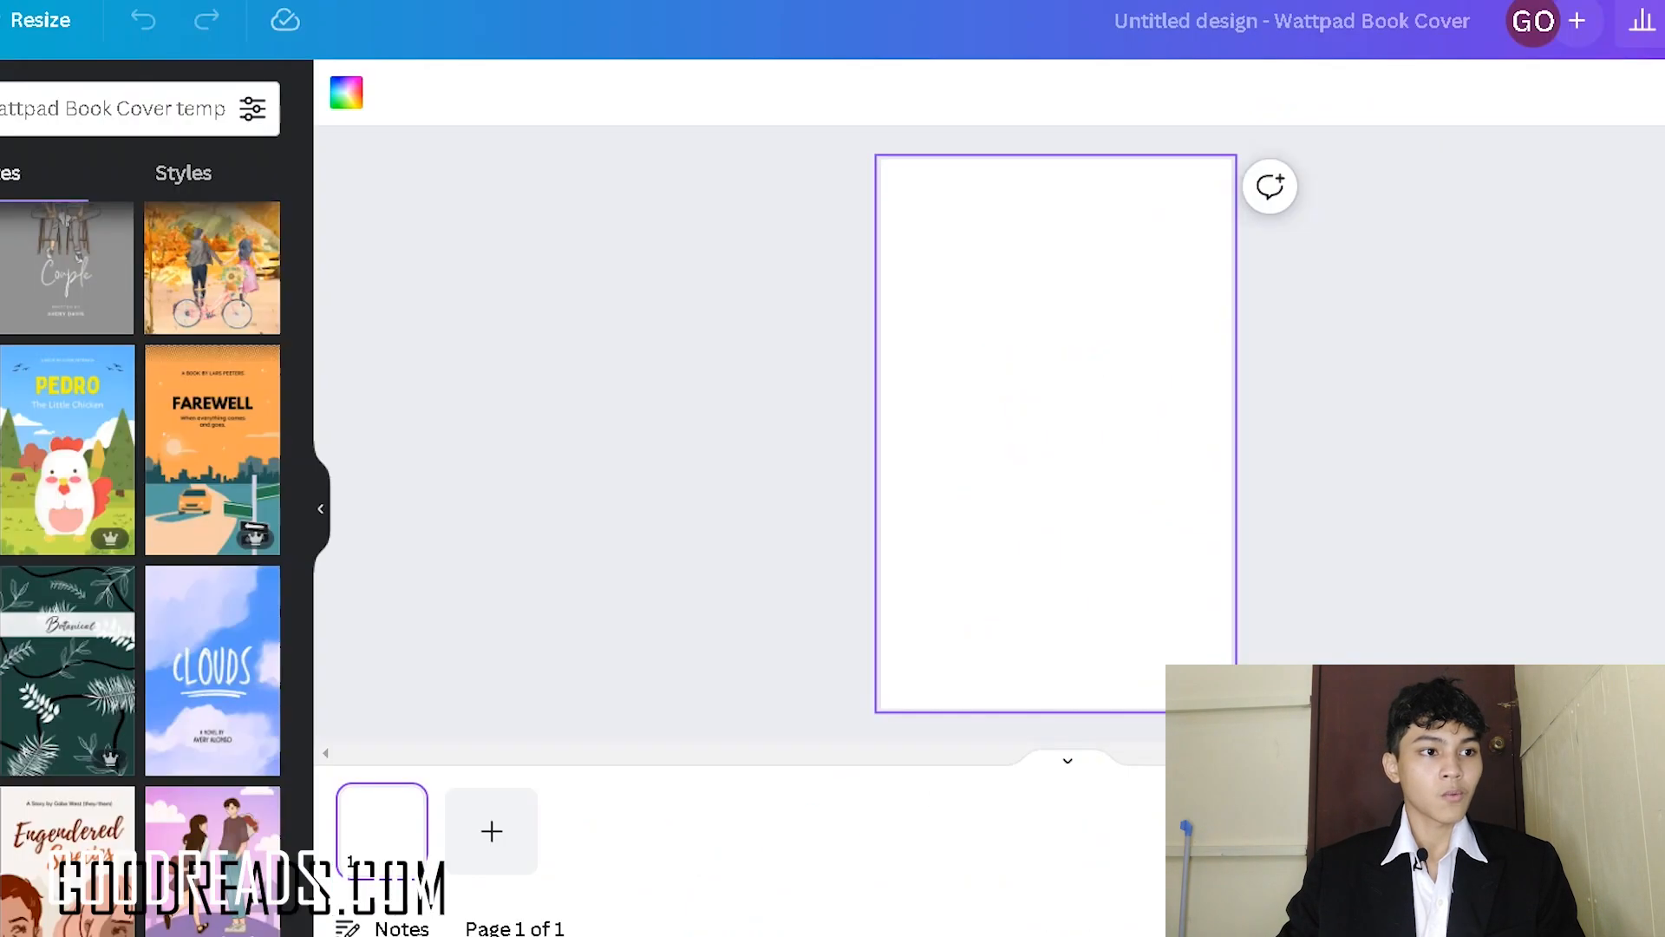
left_click(67, 265)
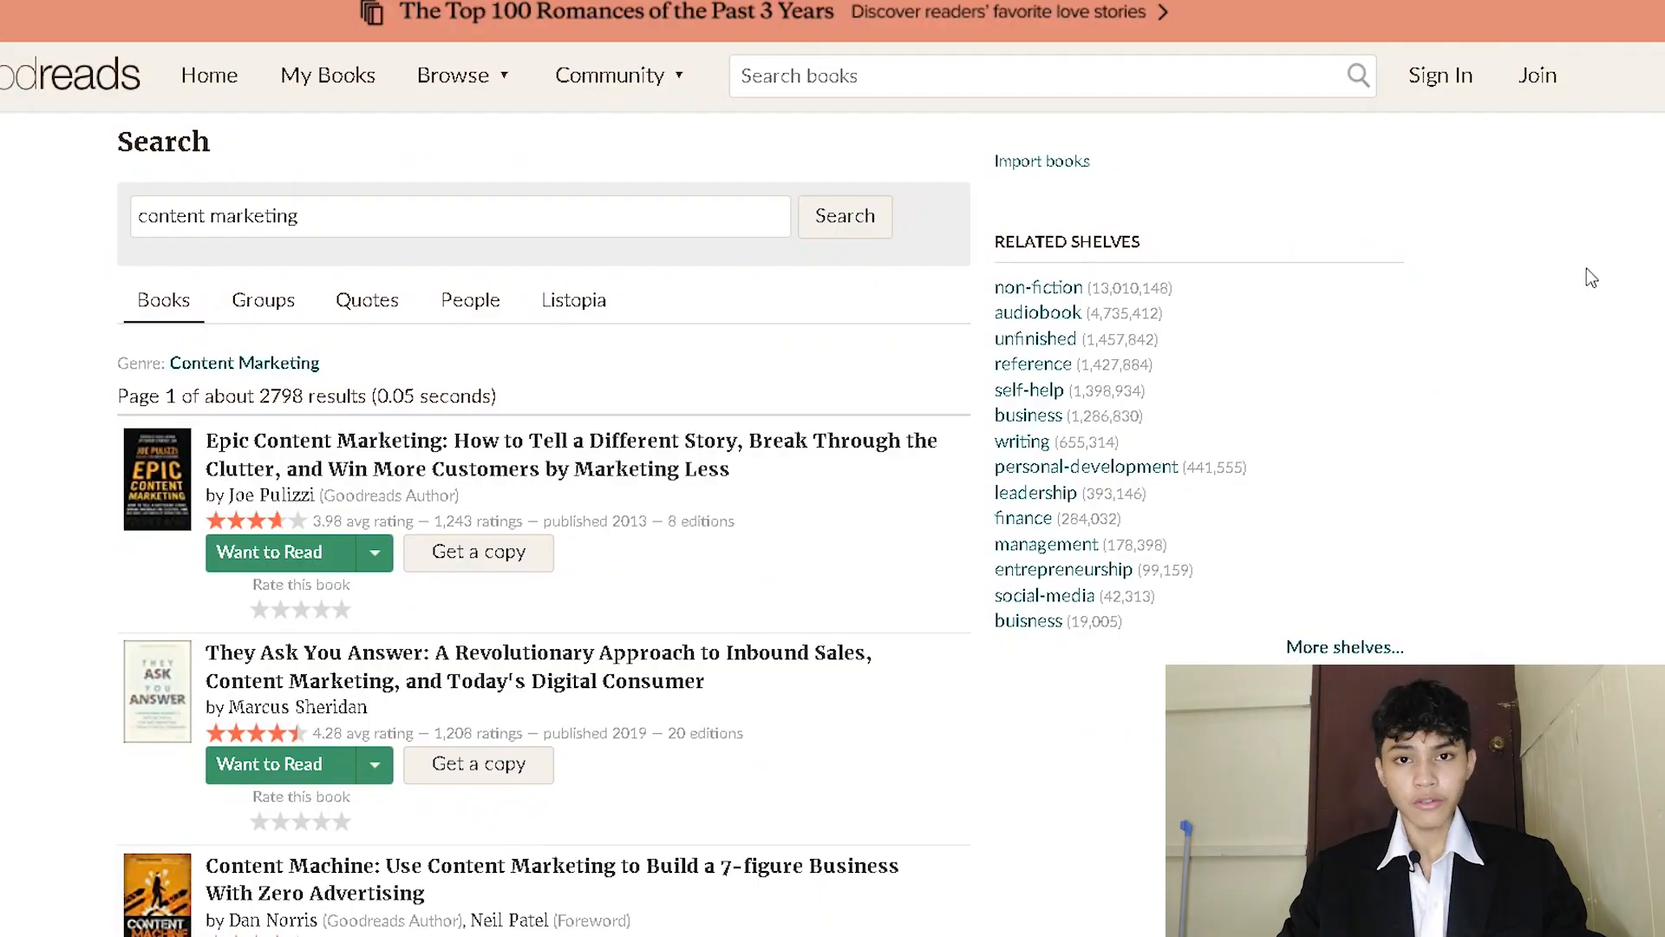
scroll("down", 3)
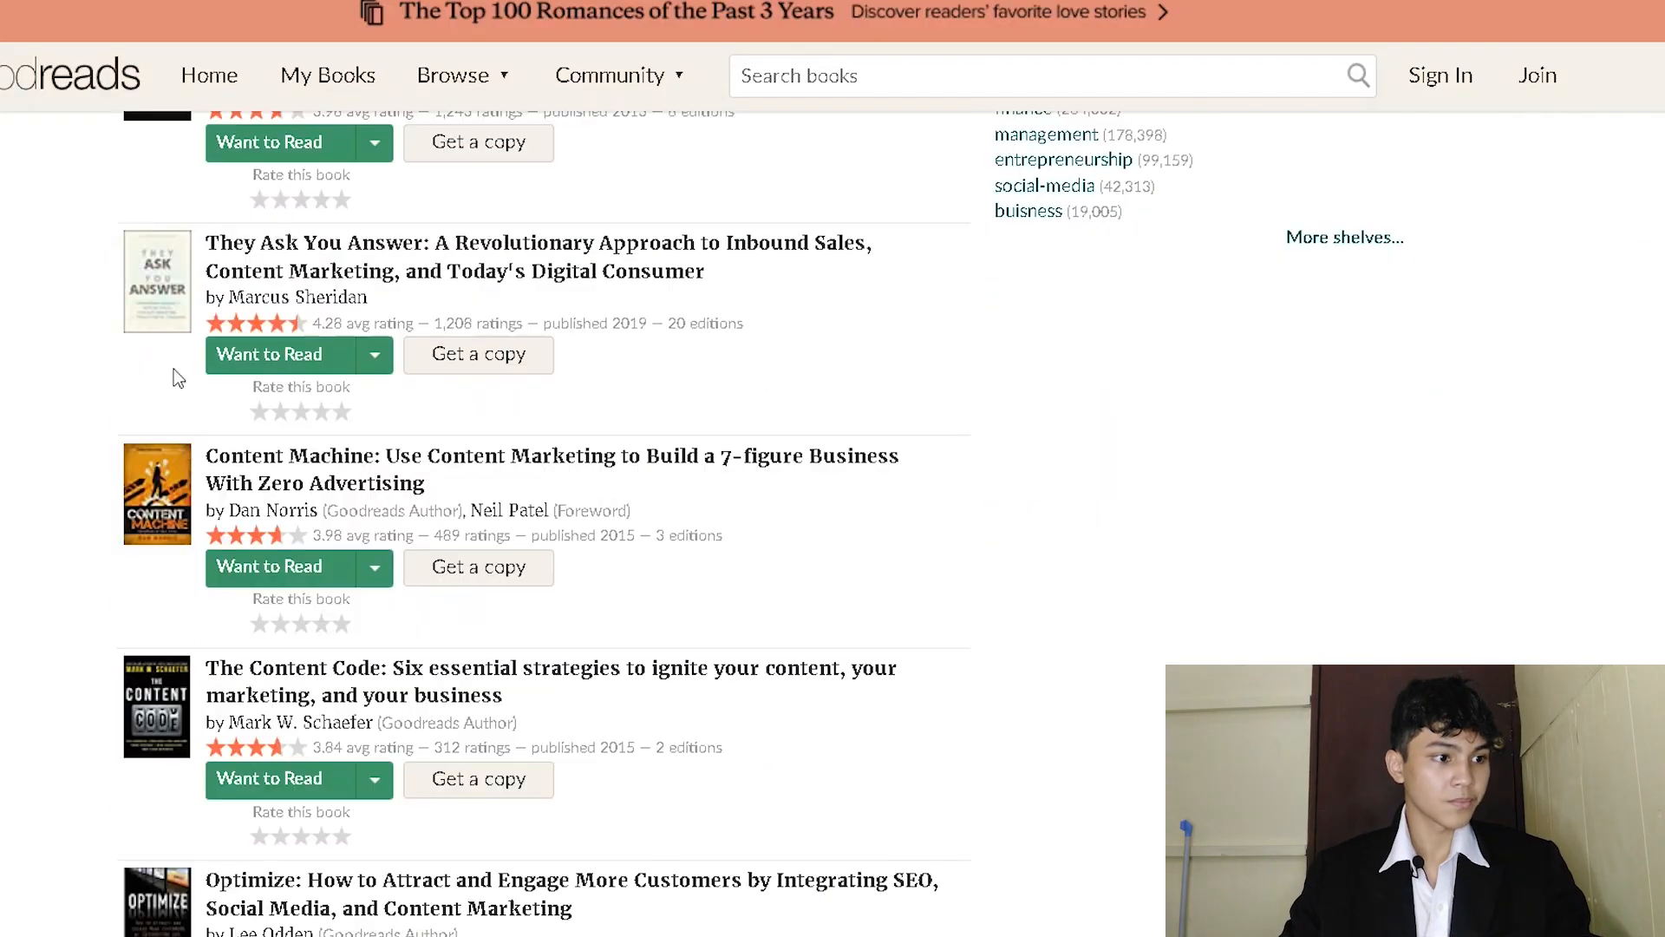
scroll("down", 3)
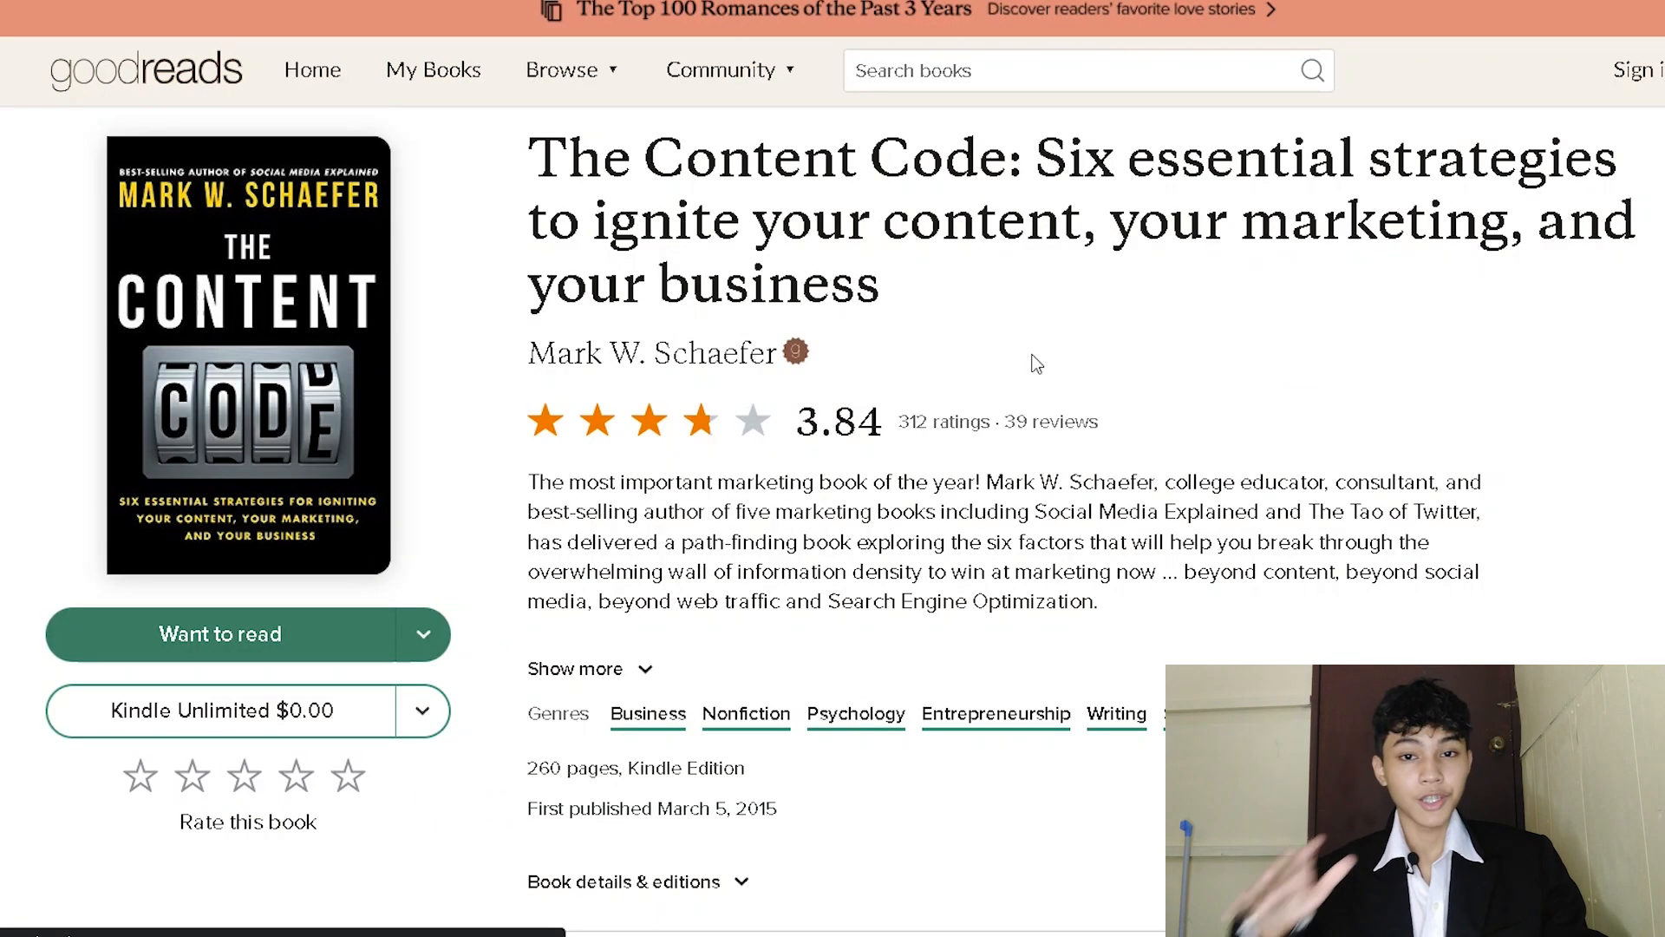
mouse_move(284, 415)
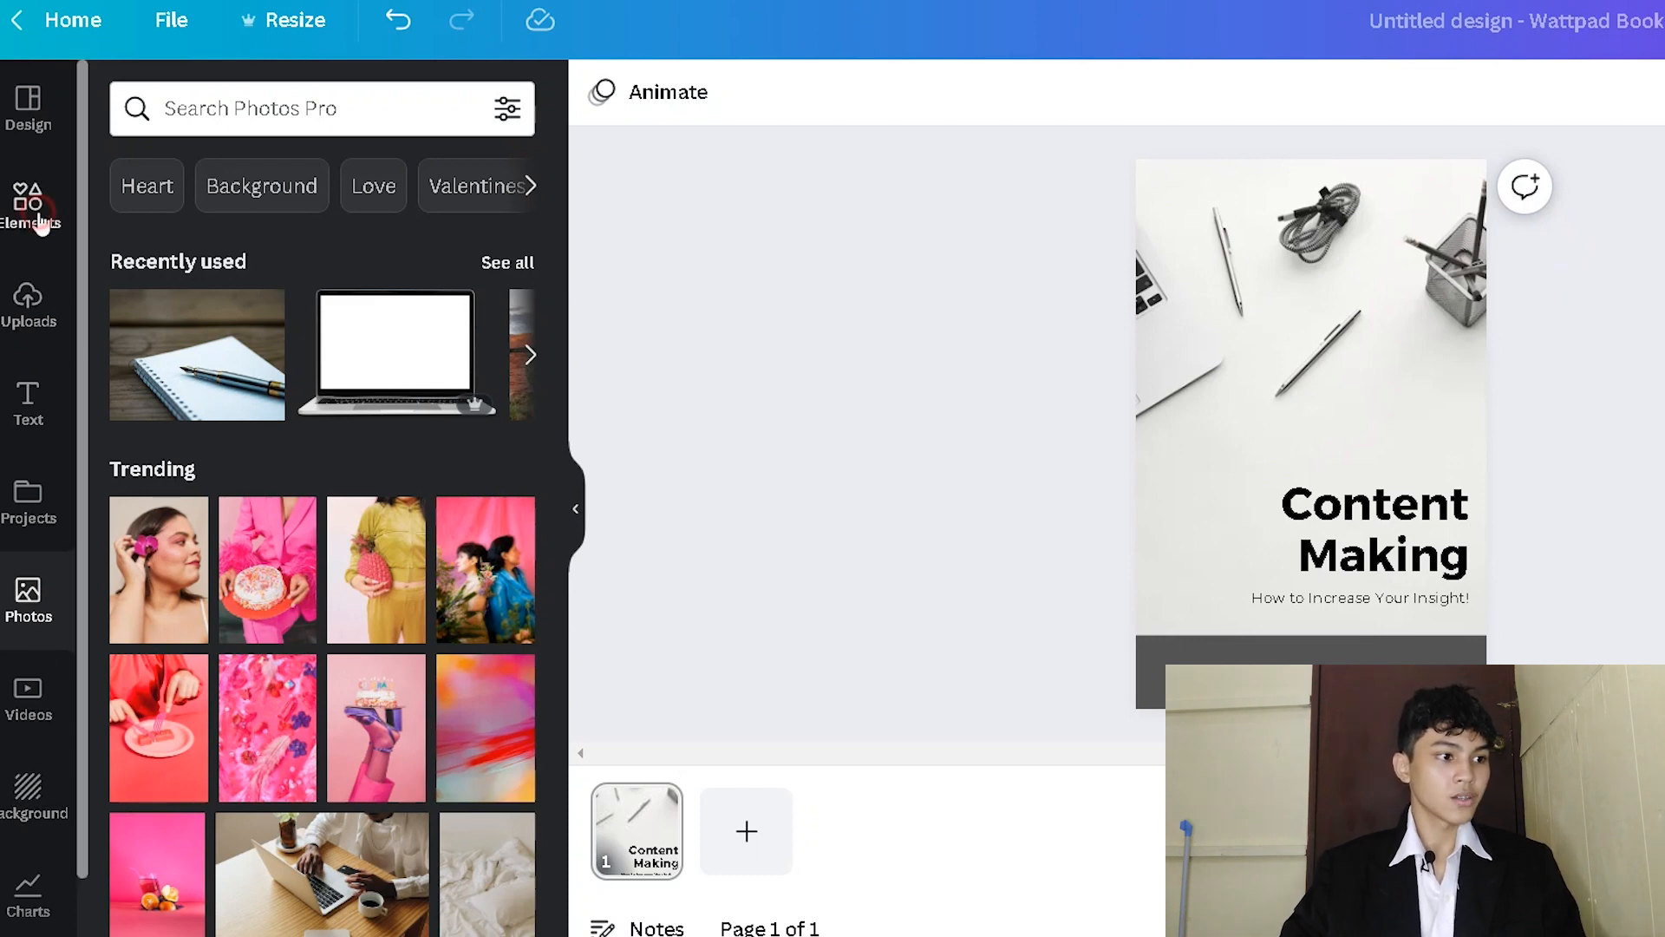
Step: Open Elements and select the Content Making cover page on the canvas
left_click(32, 208)
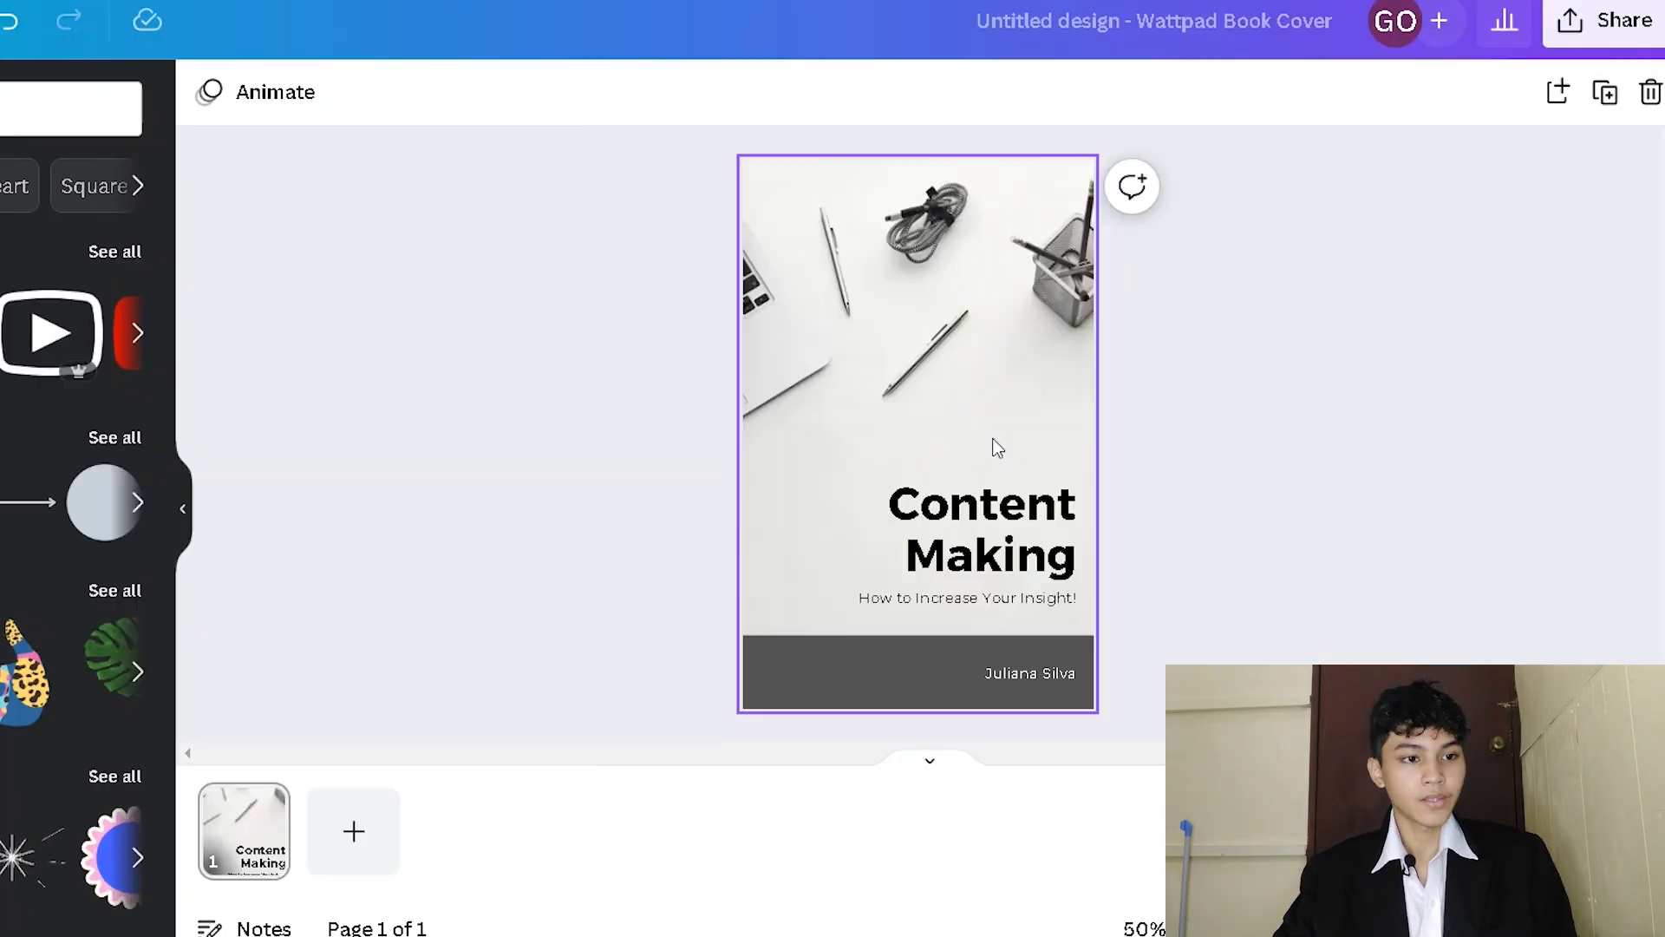
left_click(611, 573)
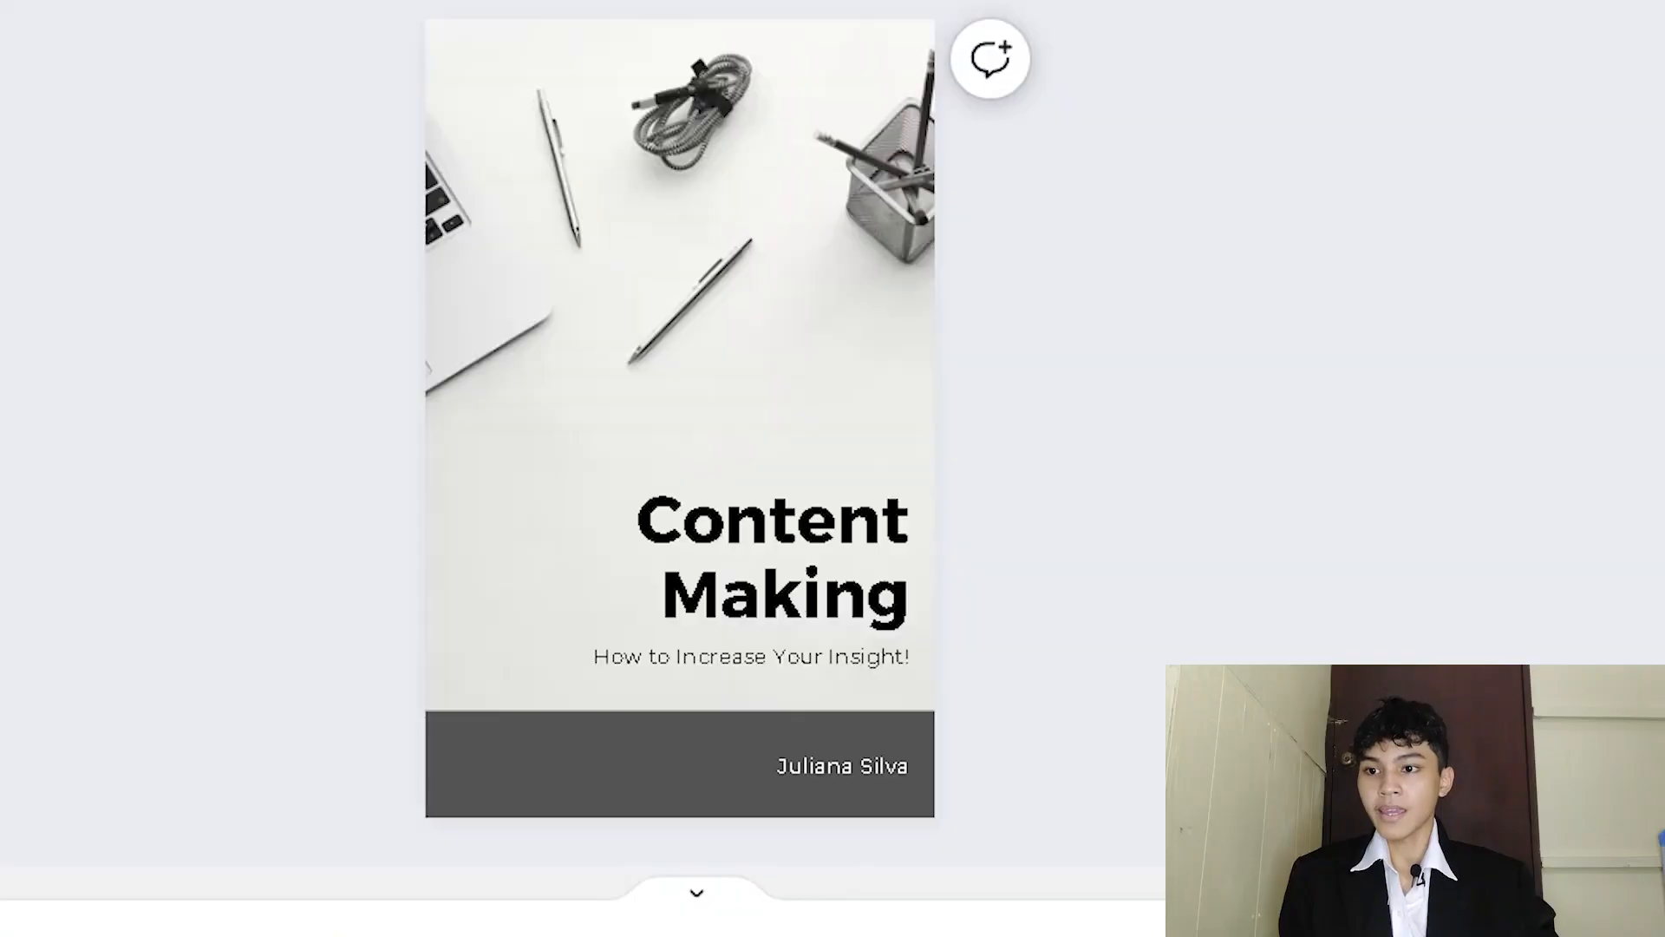
scroll("down", 3)
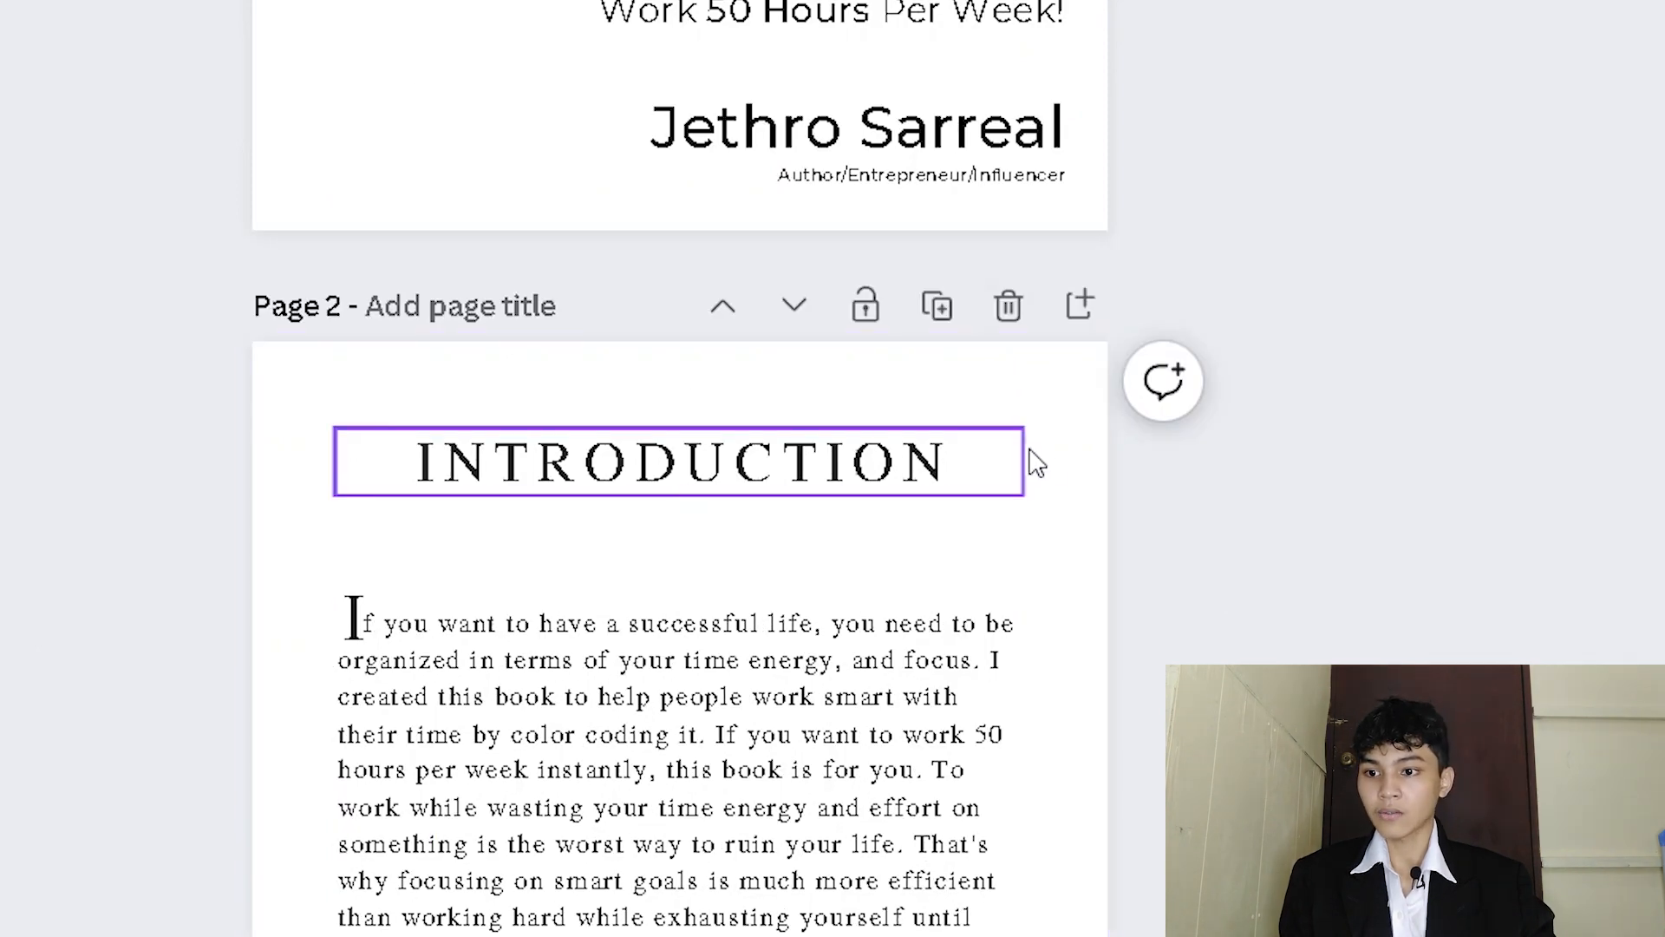
scroll("down", 3)
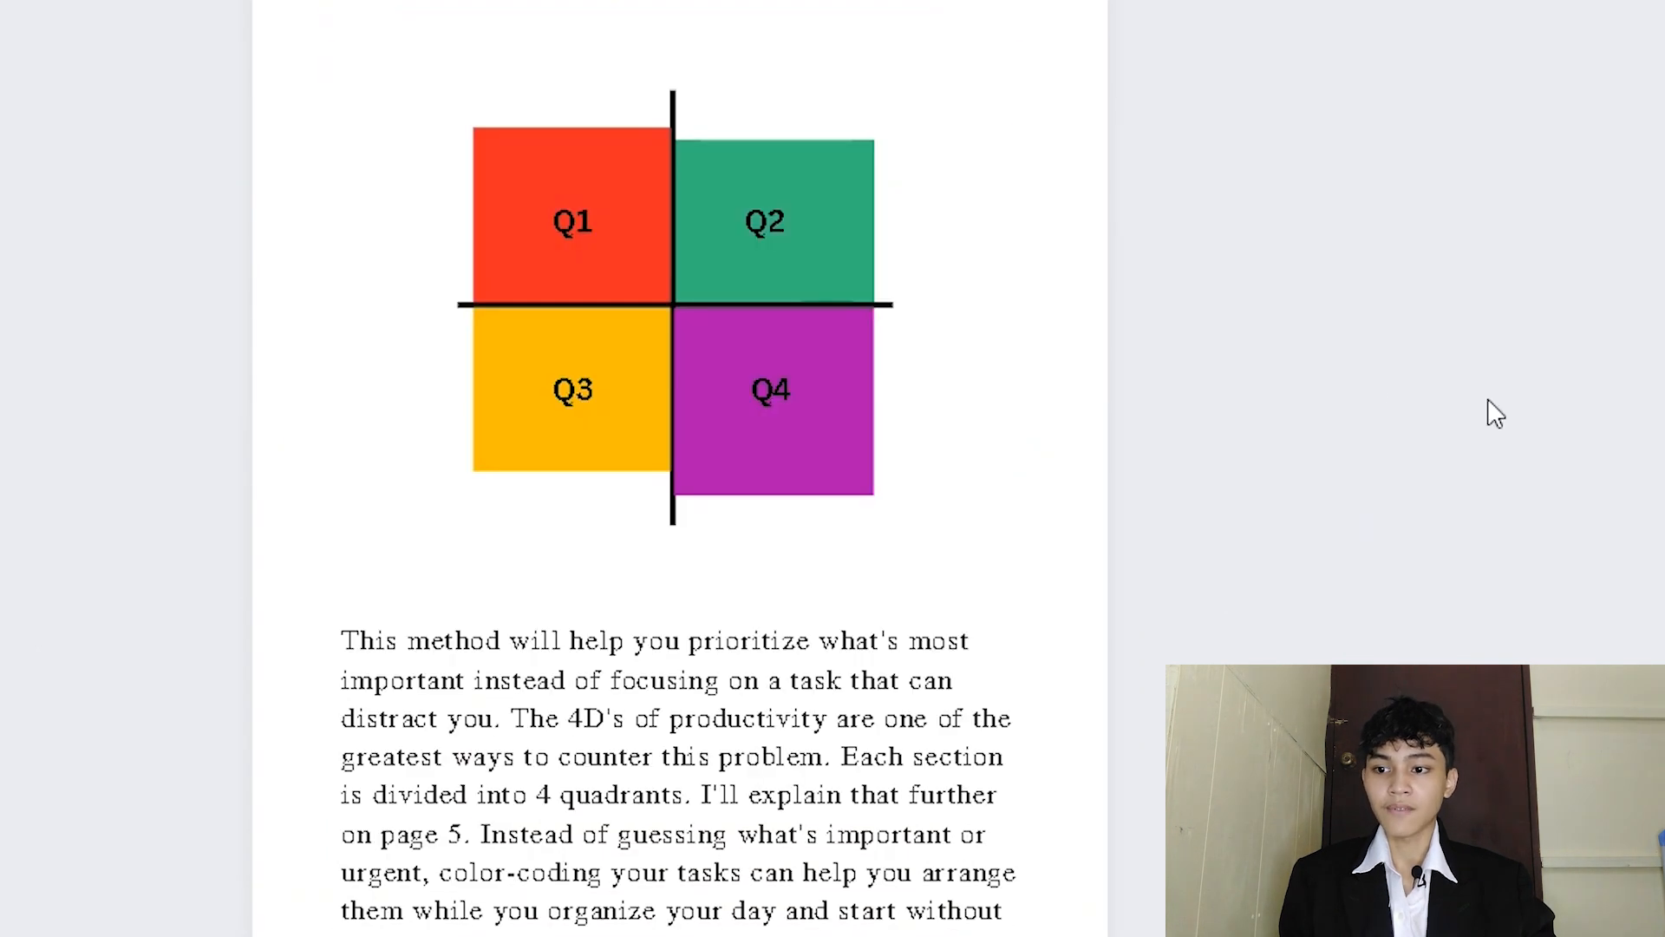
scroll("down", 3)
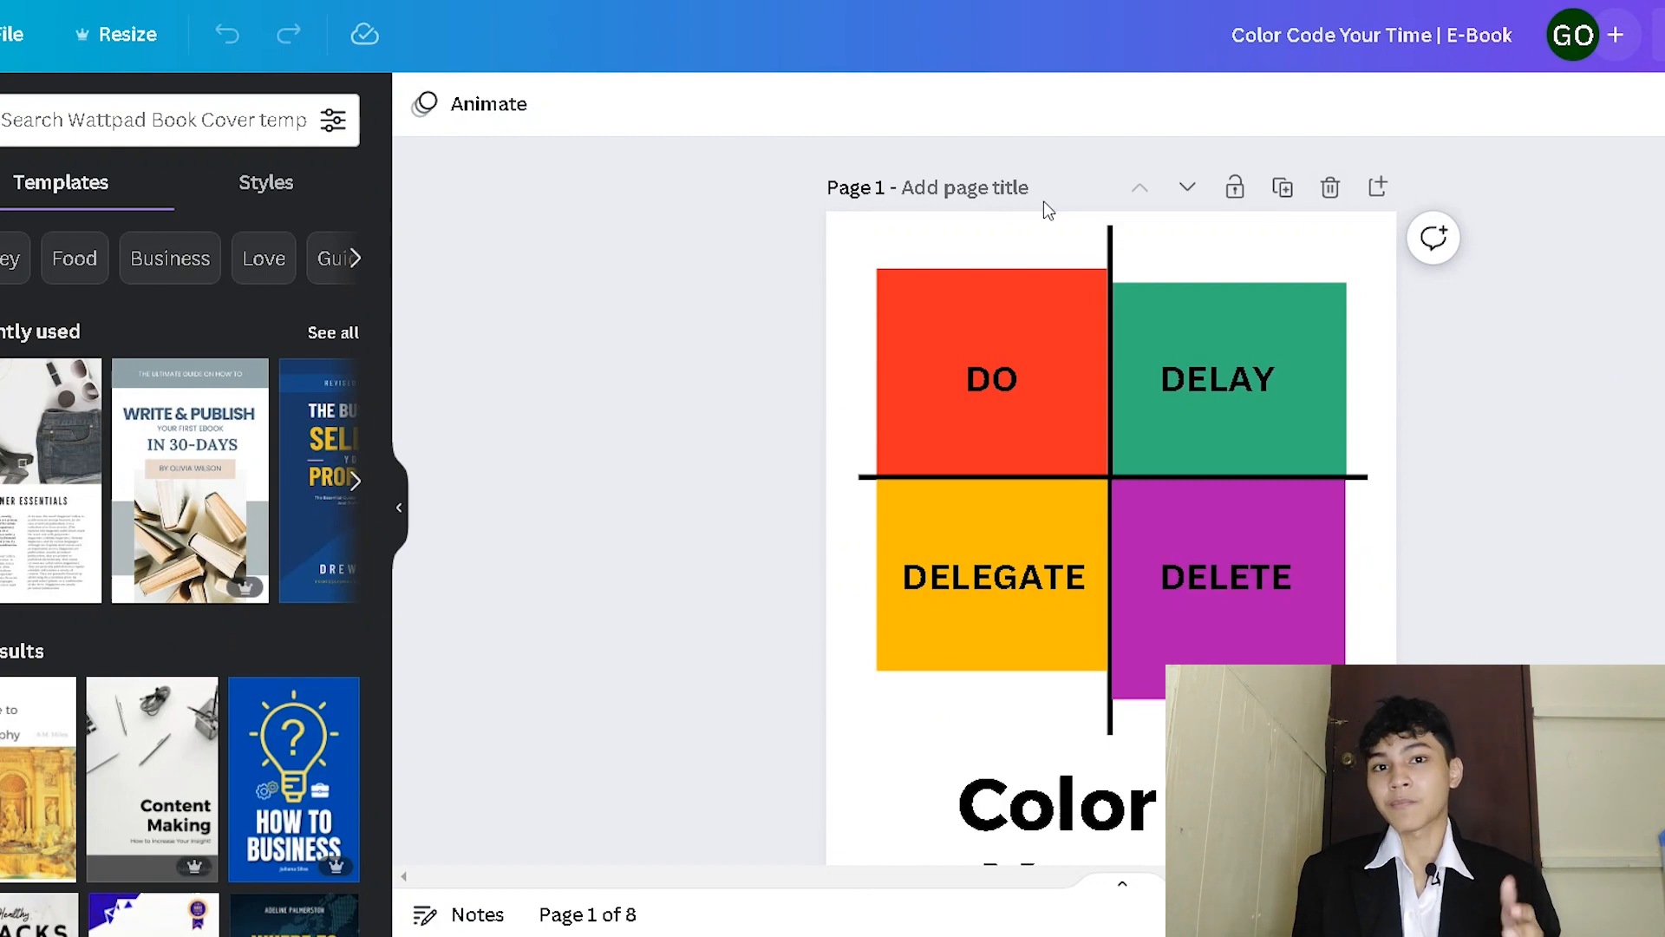
left_click(152, 778)
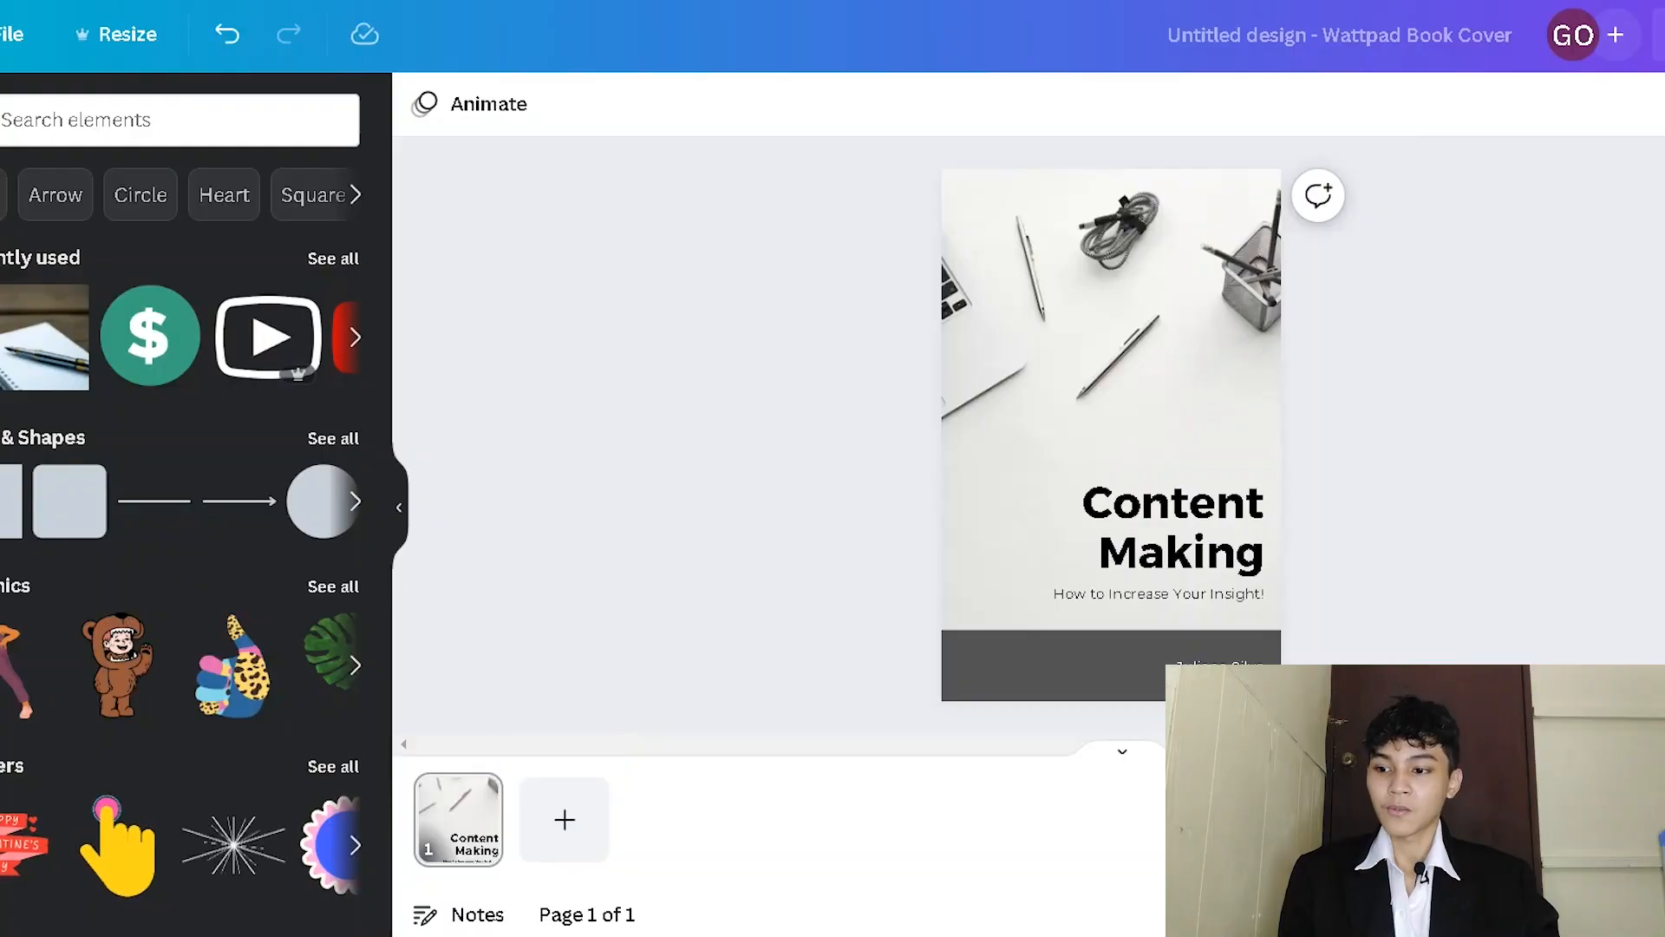
Step: Add a page using the Summer Essentials magazine template and select its heading
left_click(564, 818)
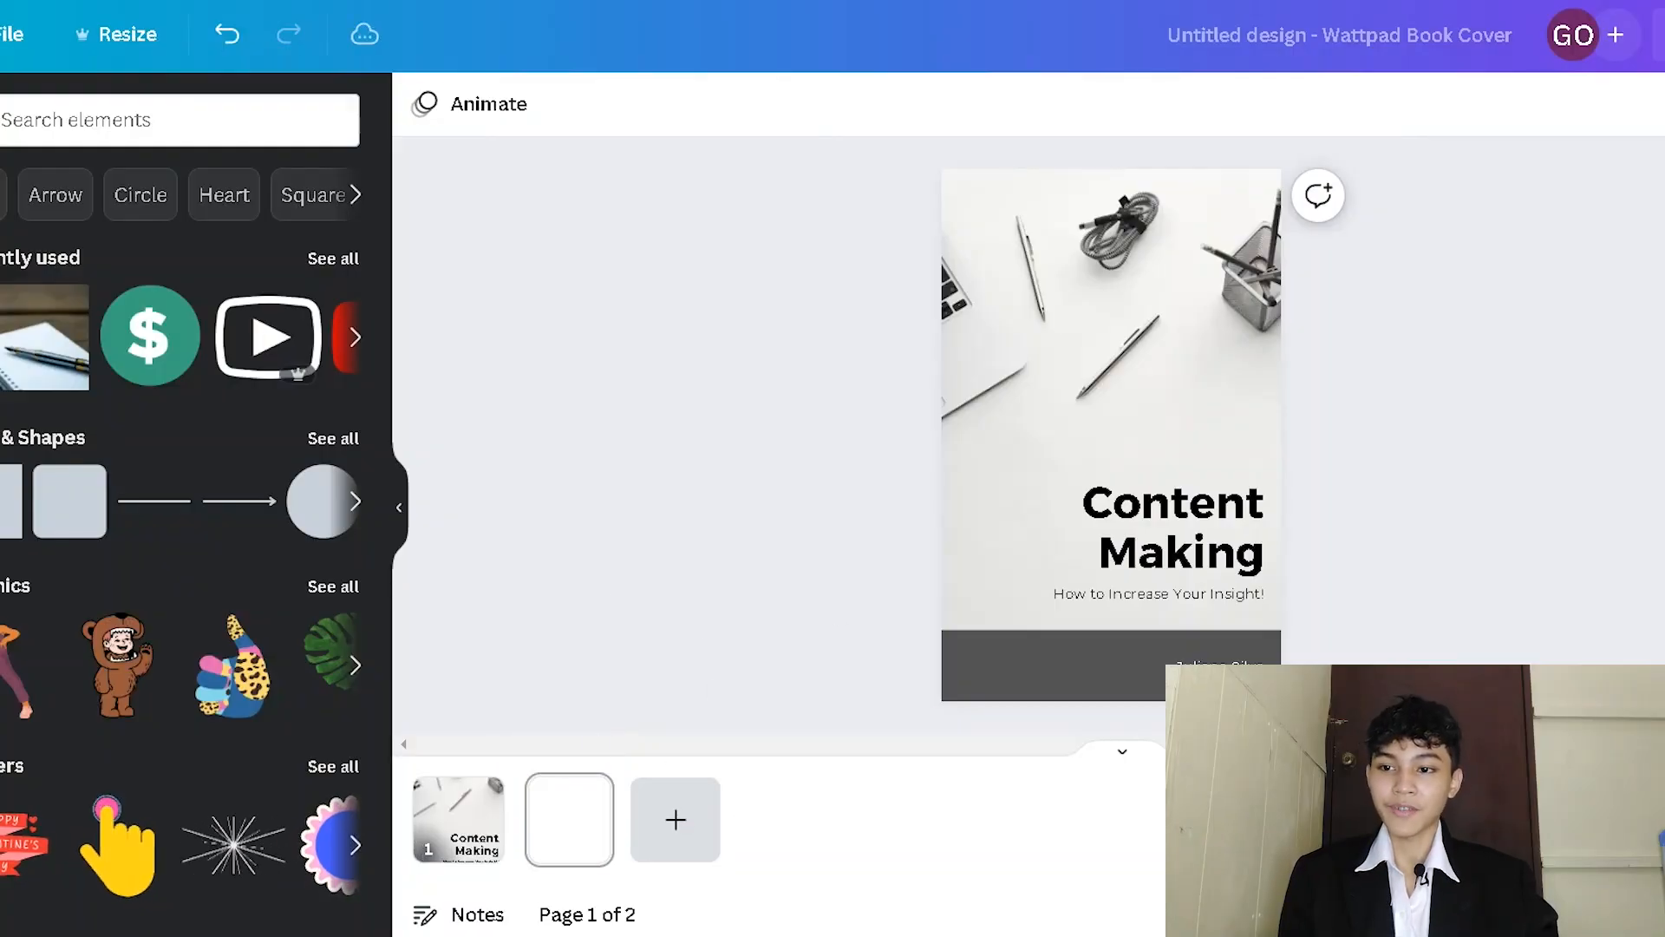
left_click(568, 818)
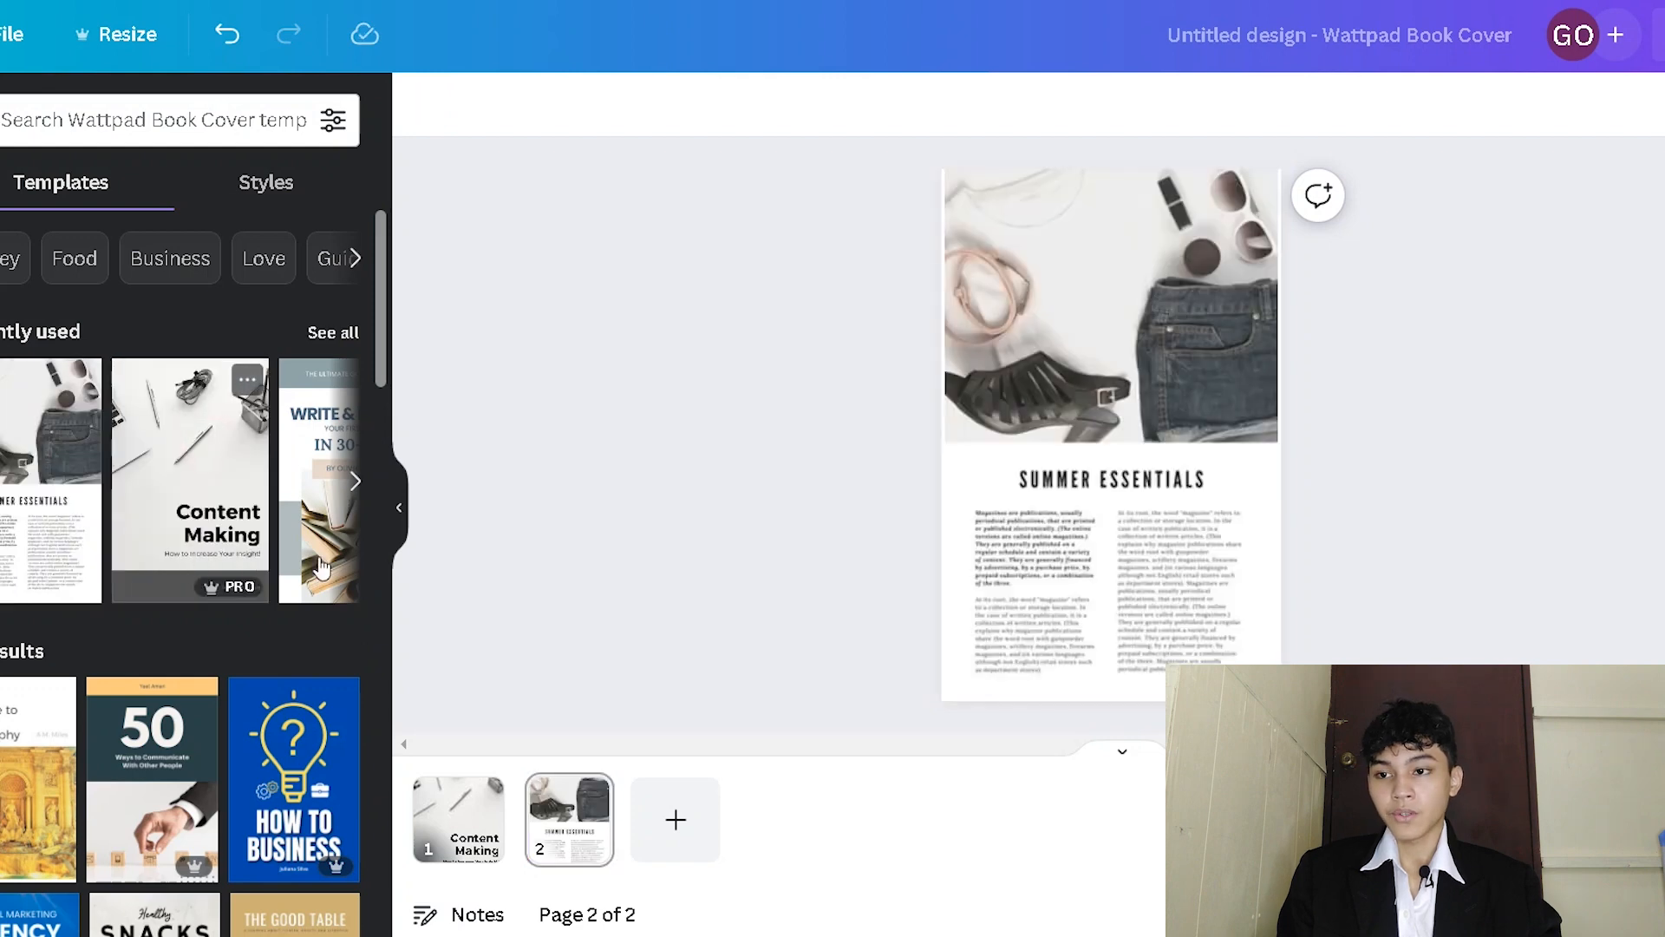
left_click(1111, 303)
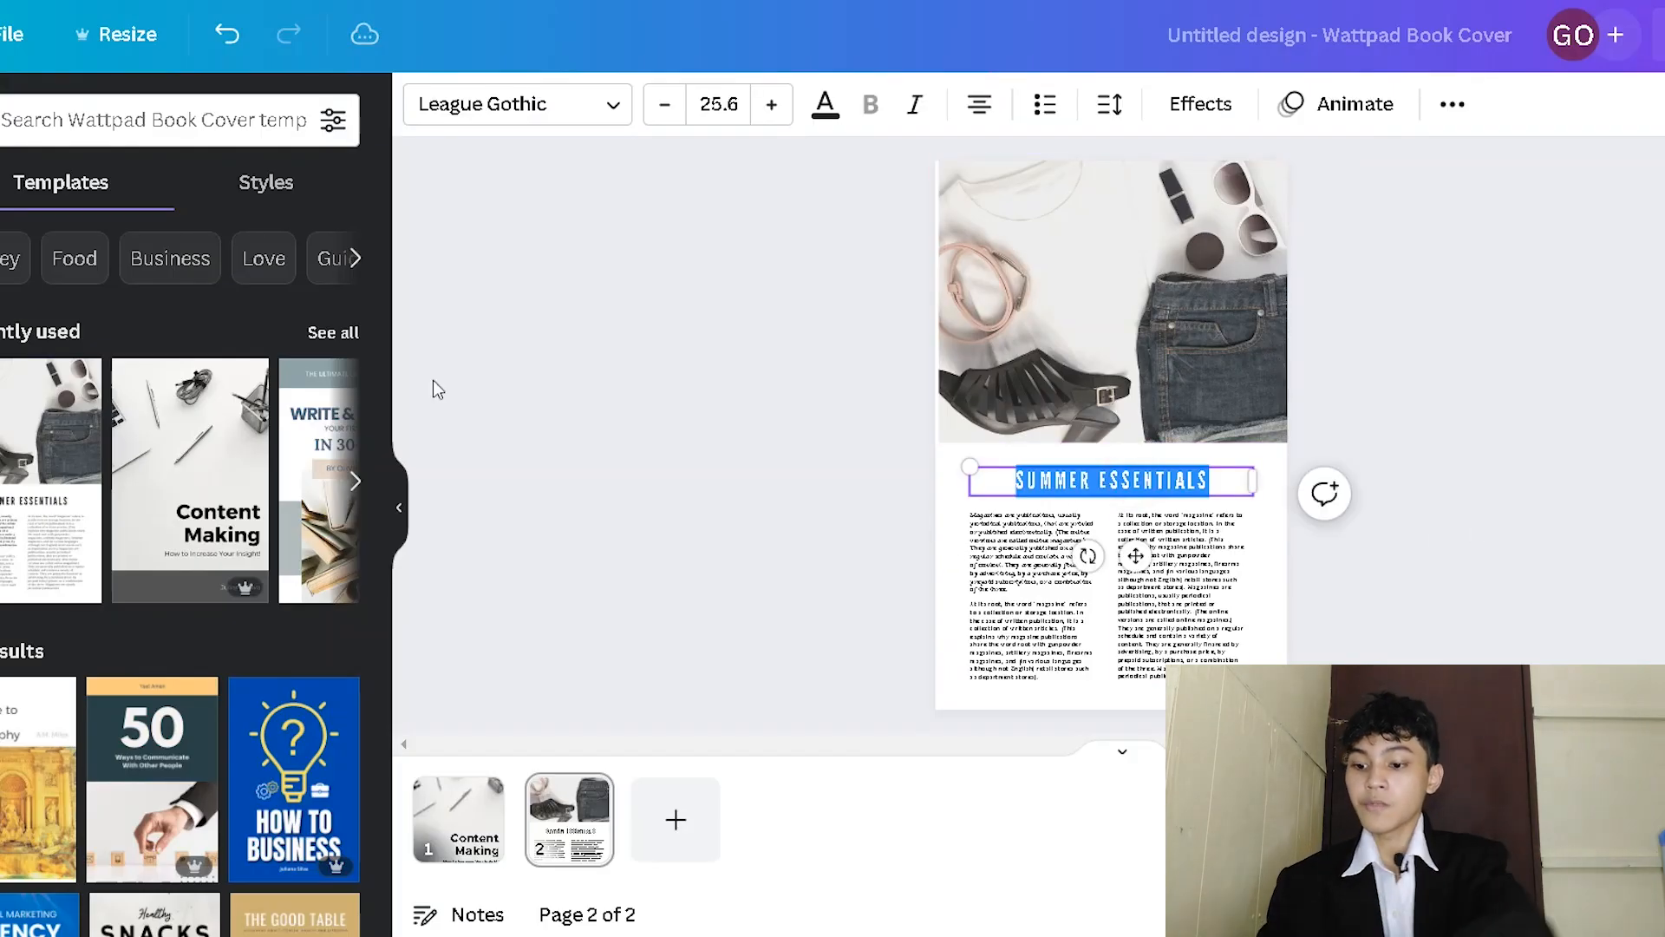
Step: Retitle the heading INTRO and review the pages through What Is Content Marketing and Conclusion
type("INTRODUCTION")
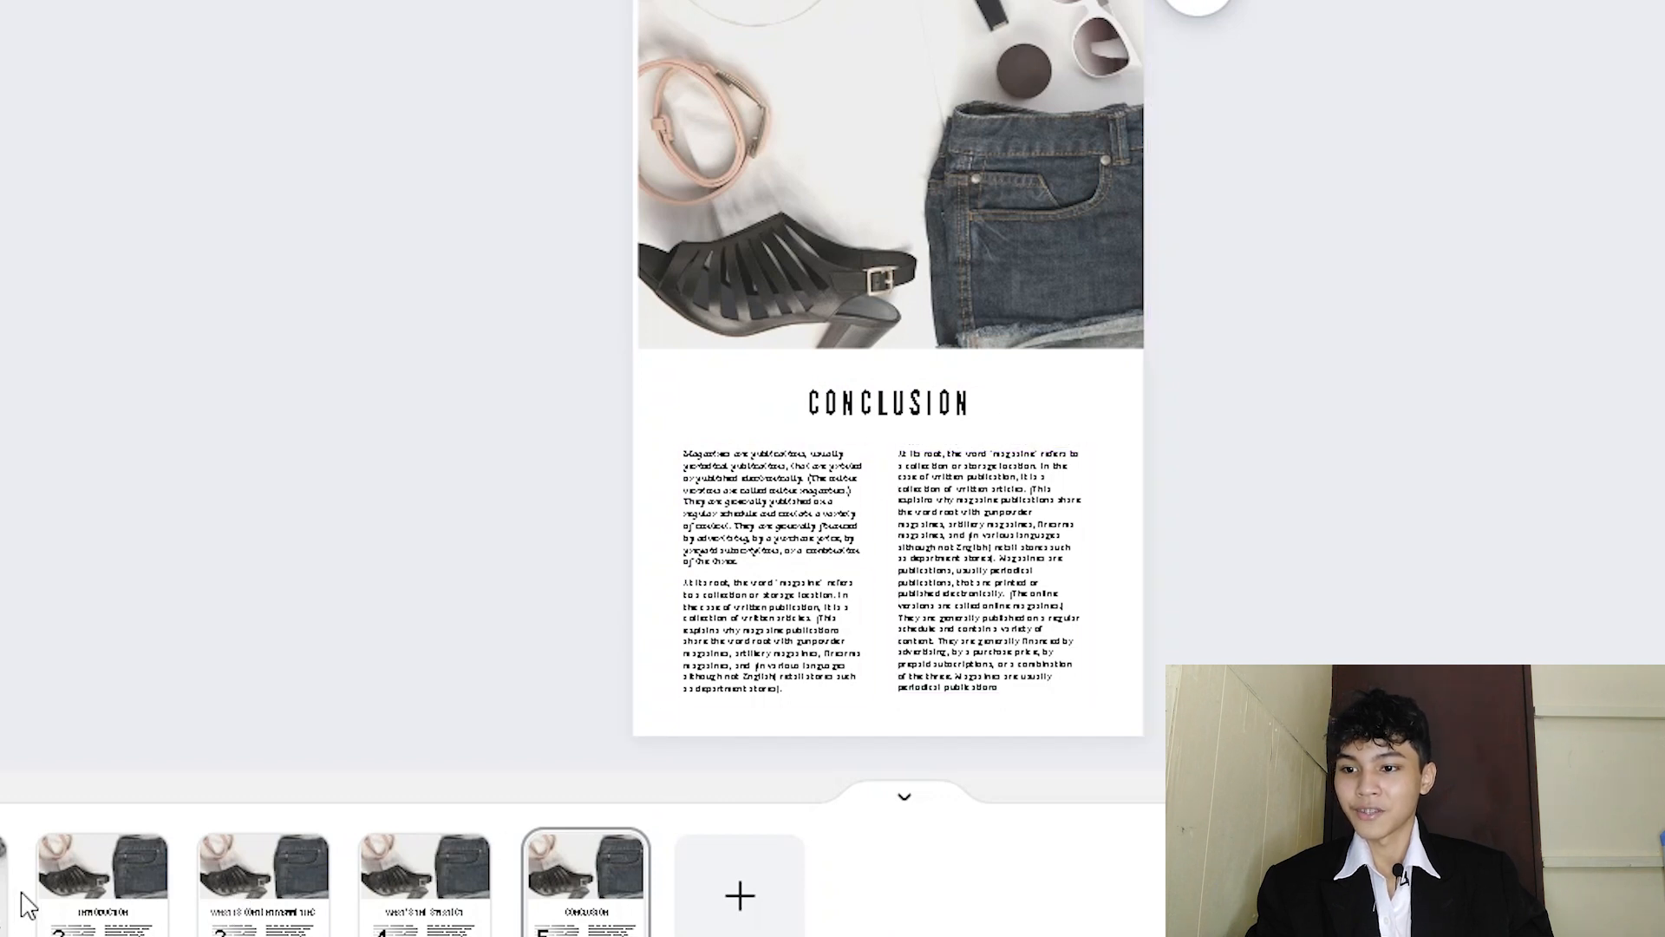
left_click(262, 862)
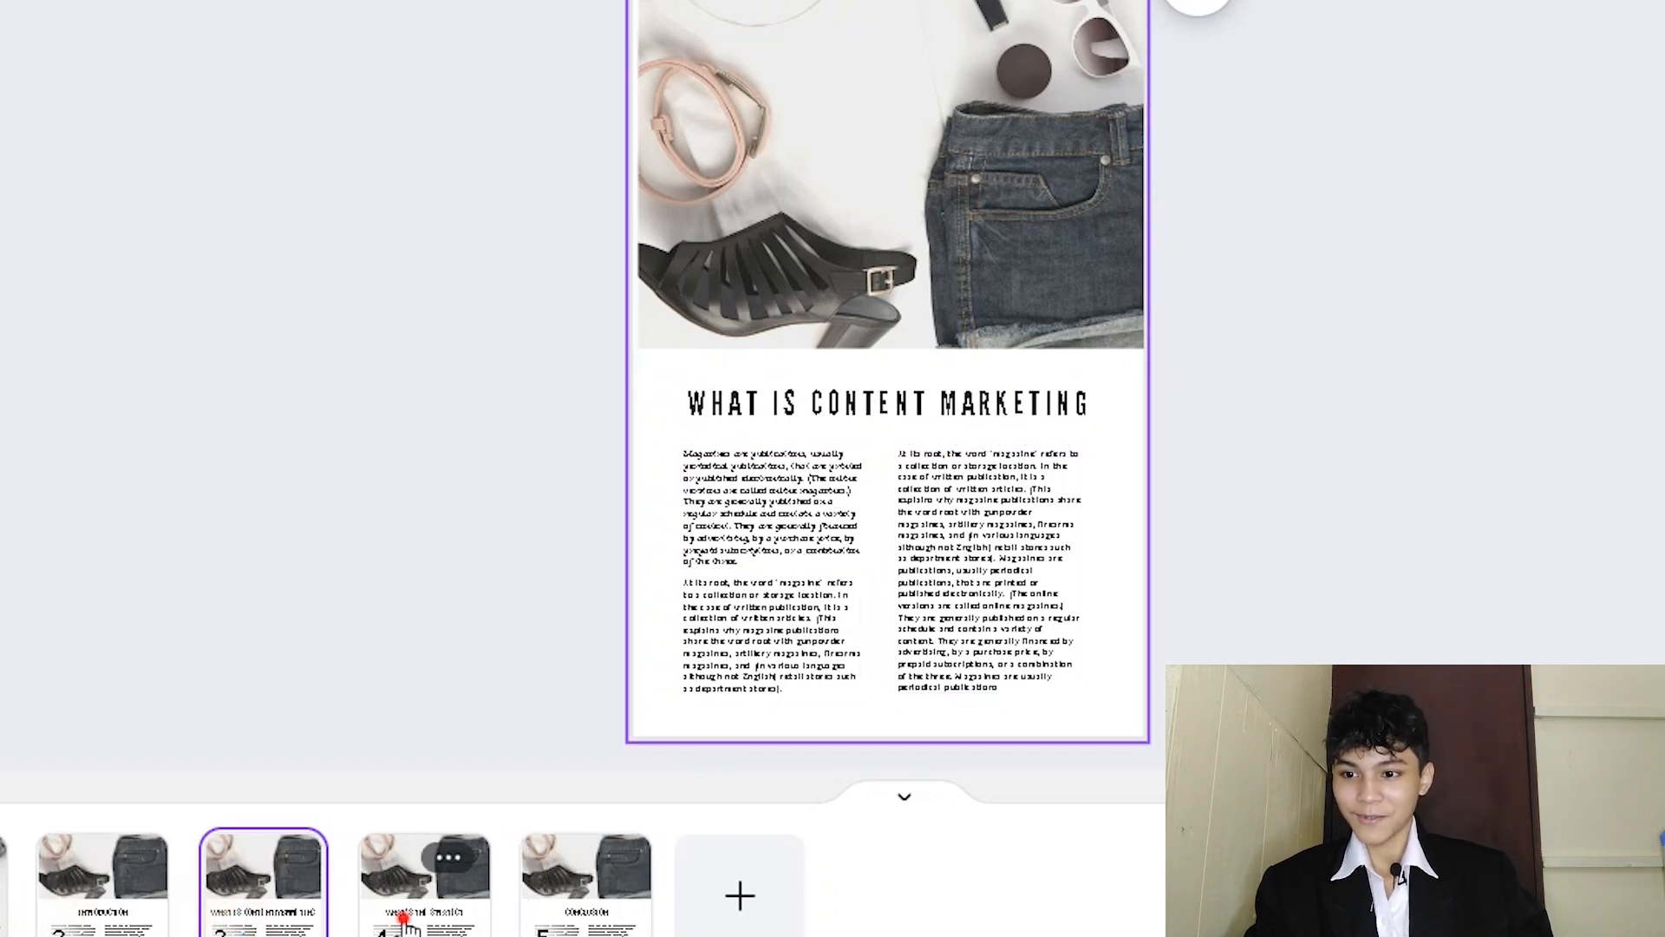
left_click(425, 881)
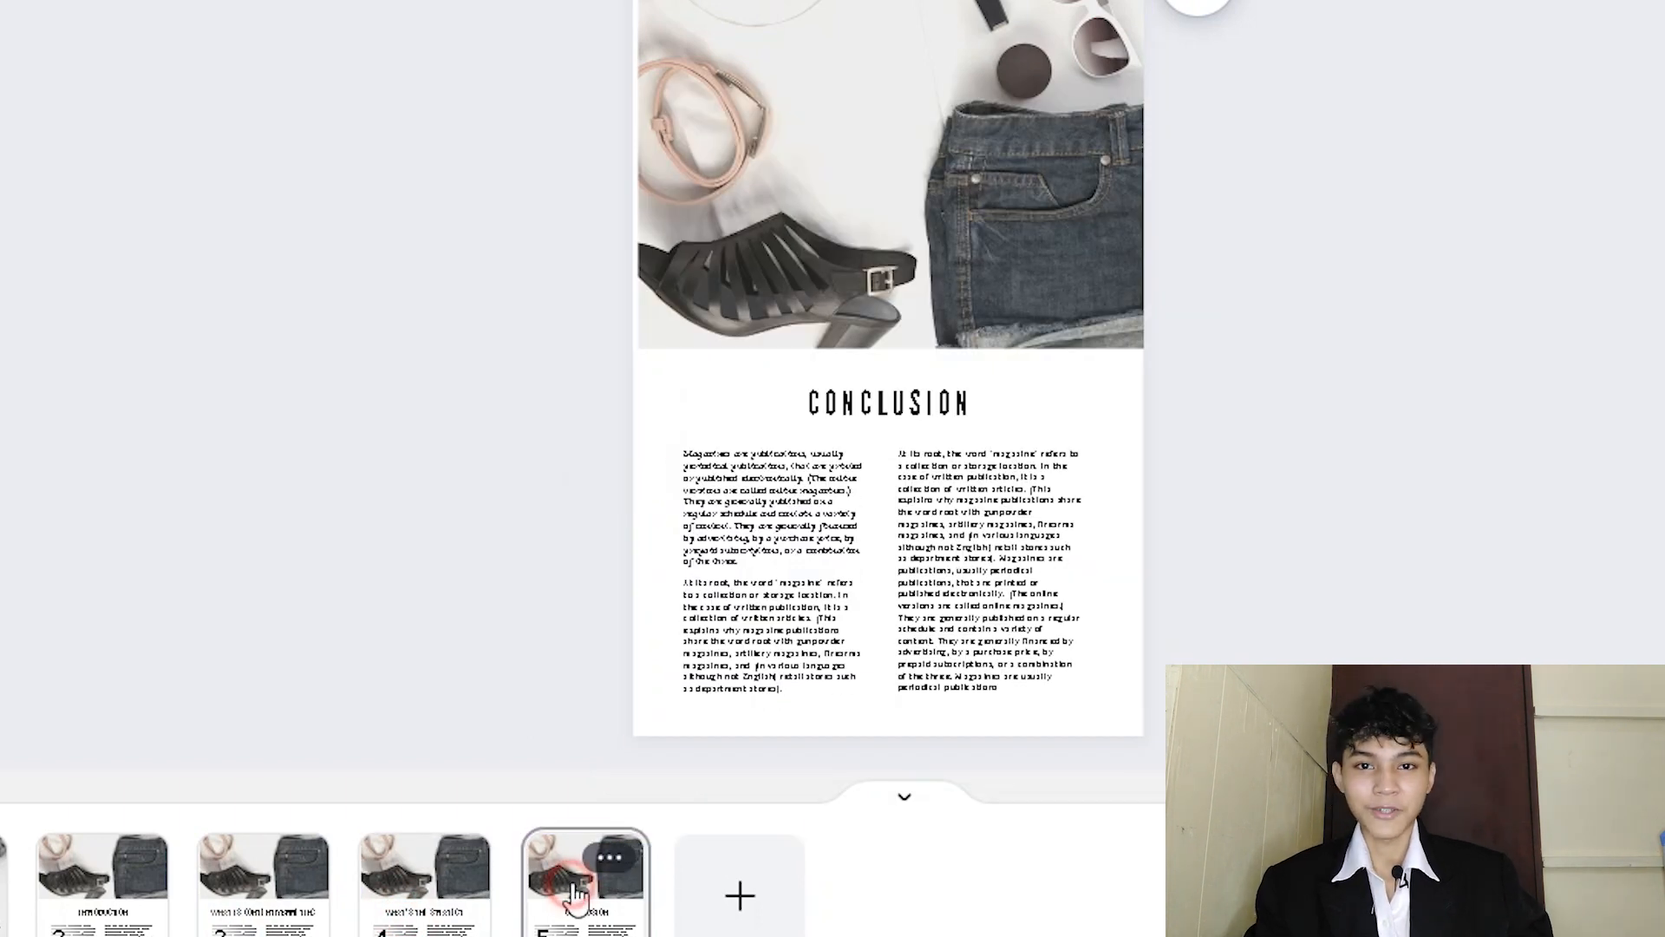
left_click(586, 881)
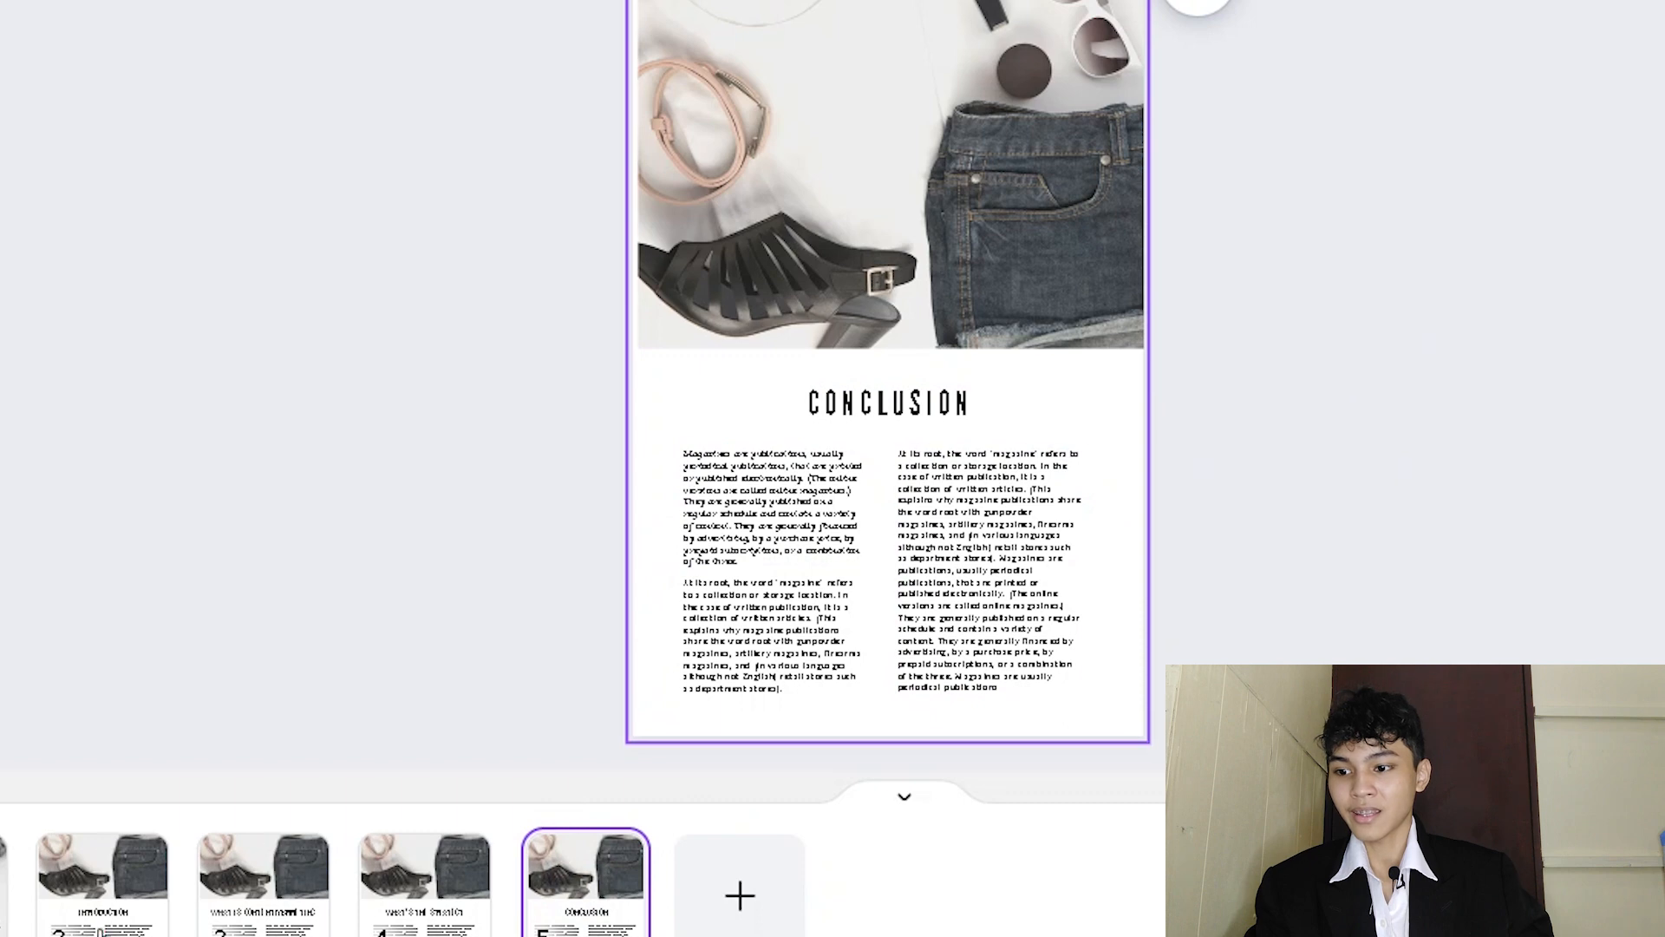
left_click(424, 883)
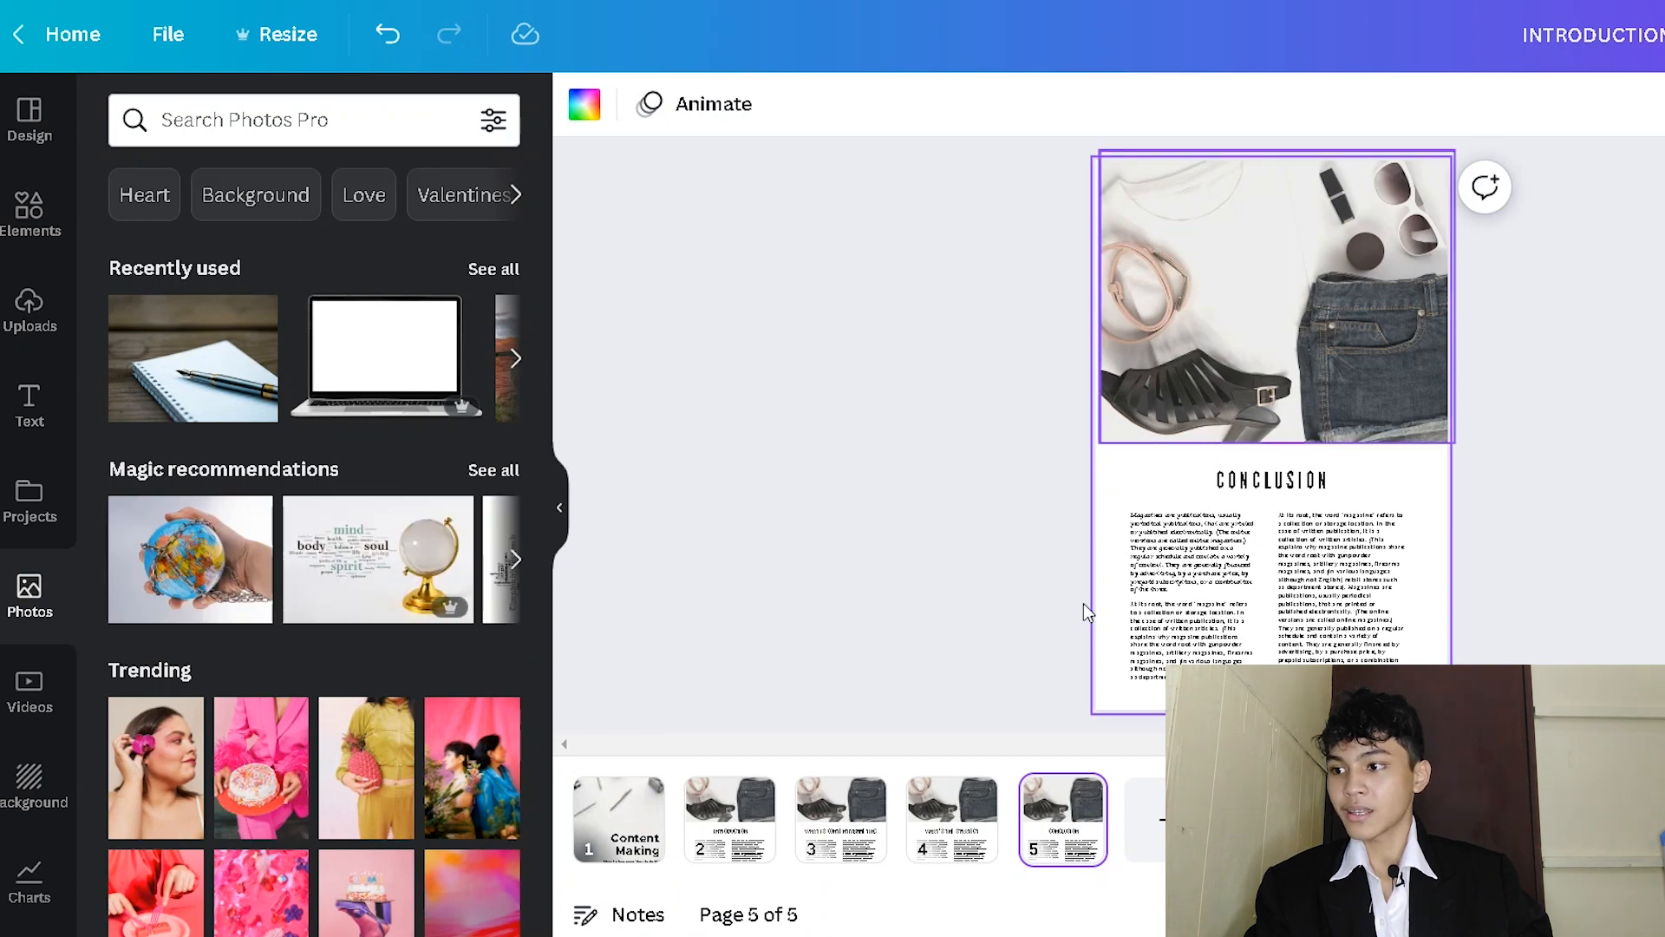
Step: Search Photos for MARKETING and swap marketing images onto pages 2–5, including social icons on page 3
left_click(308, 120)
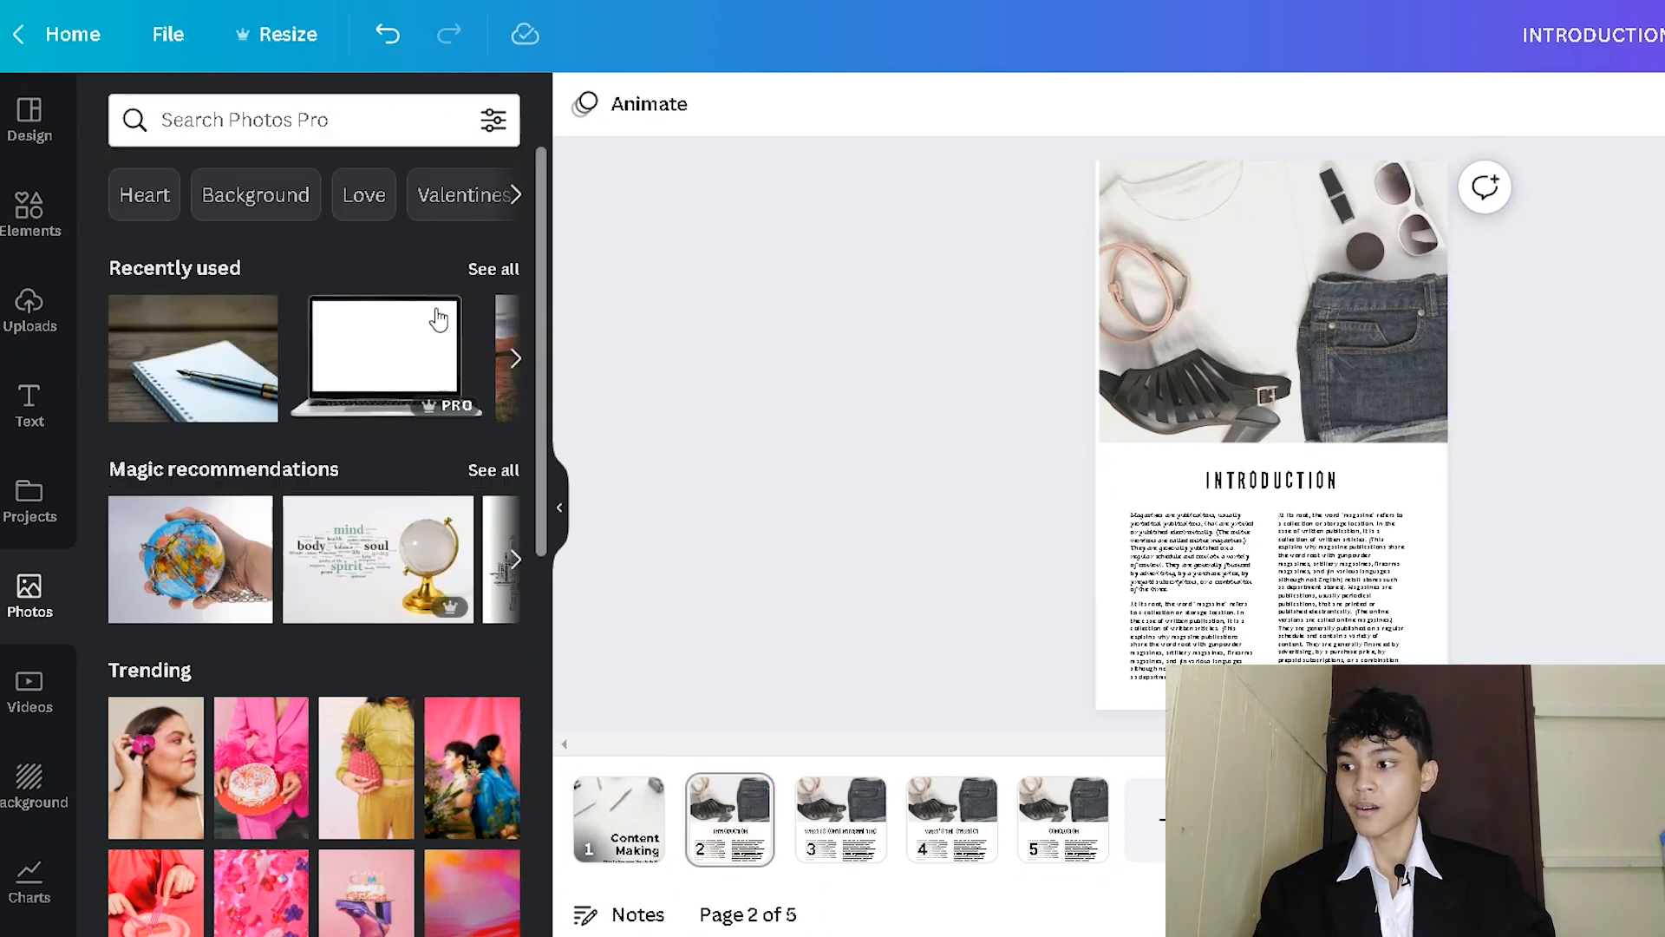
type("MARKETING")
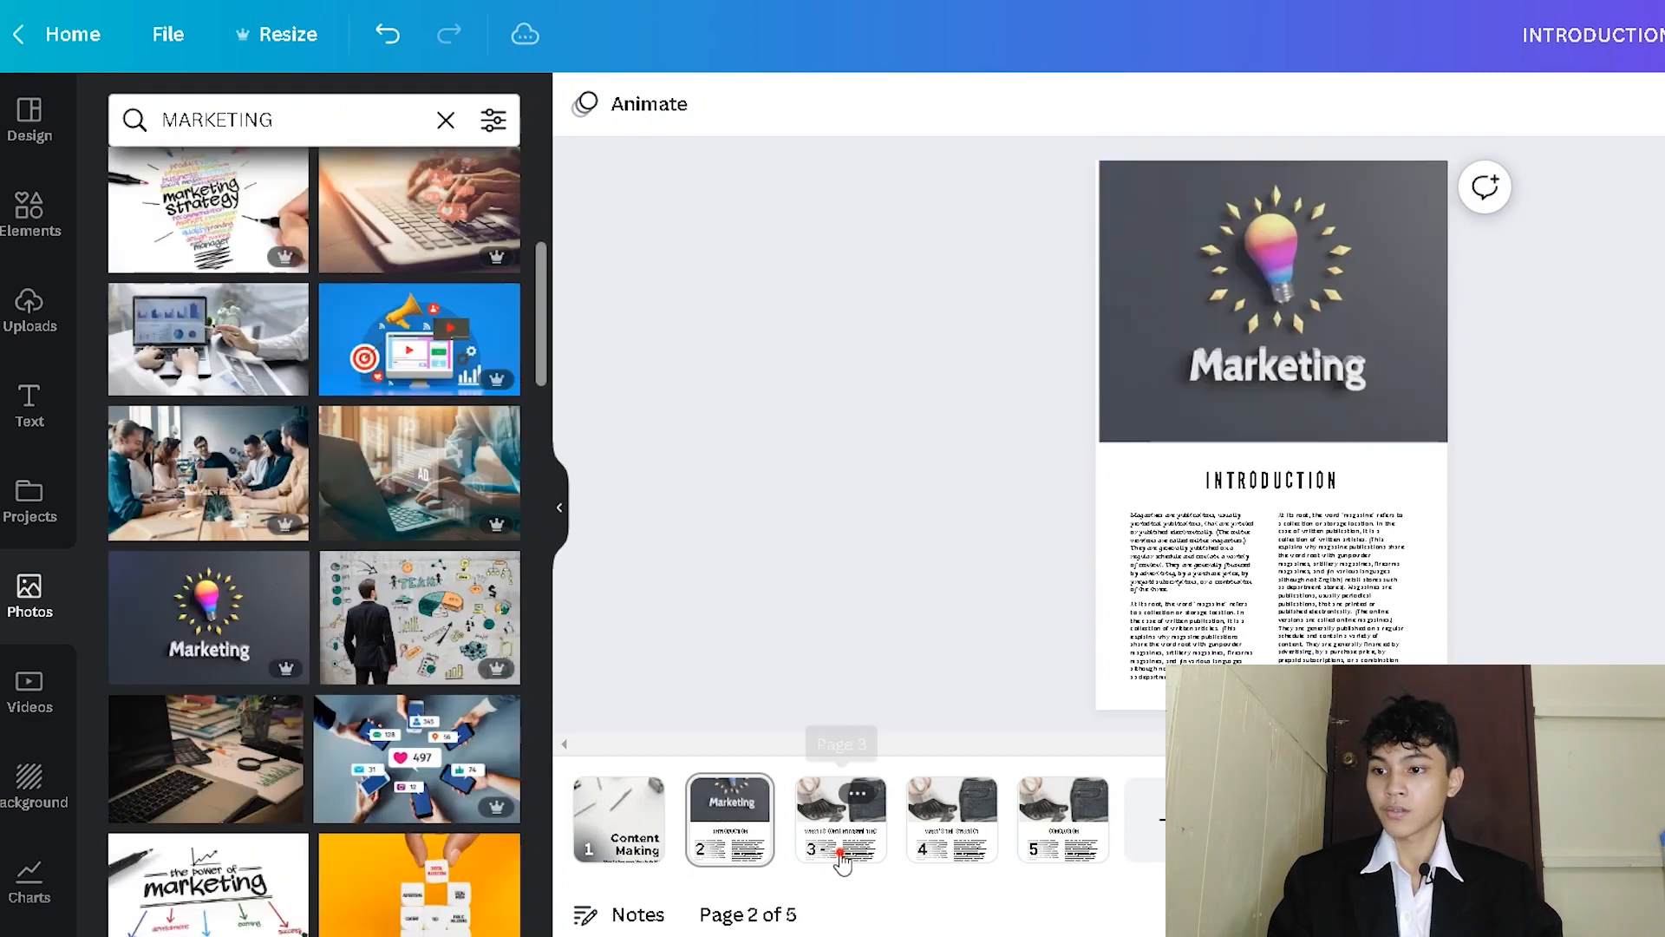
left_click(840, 819)
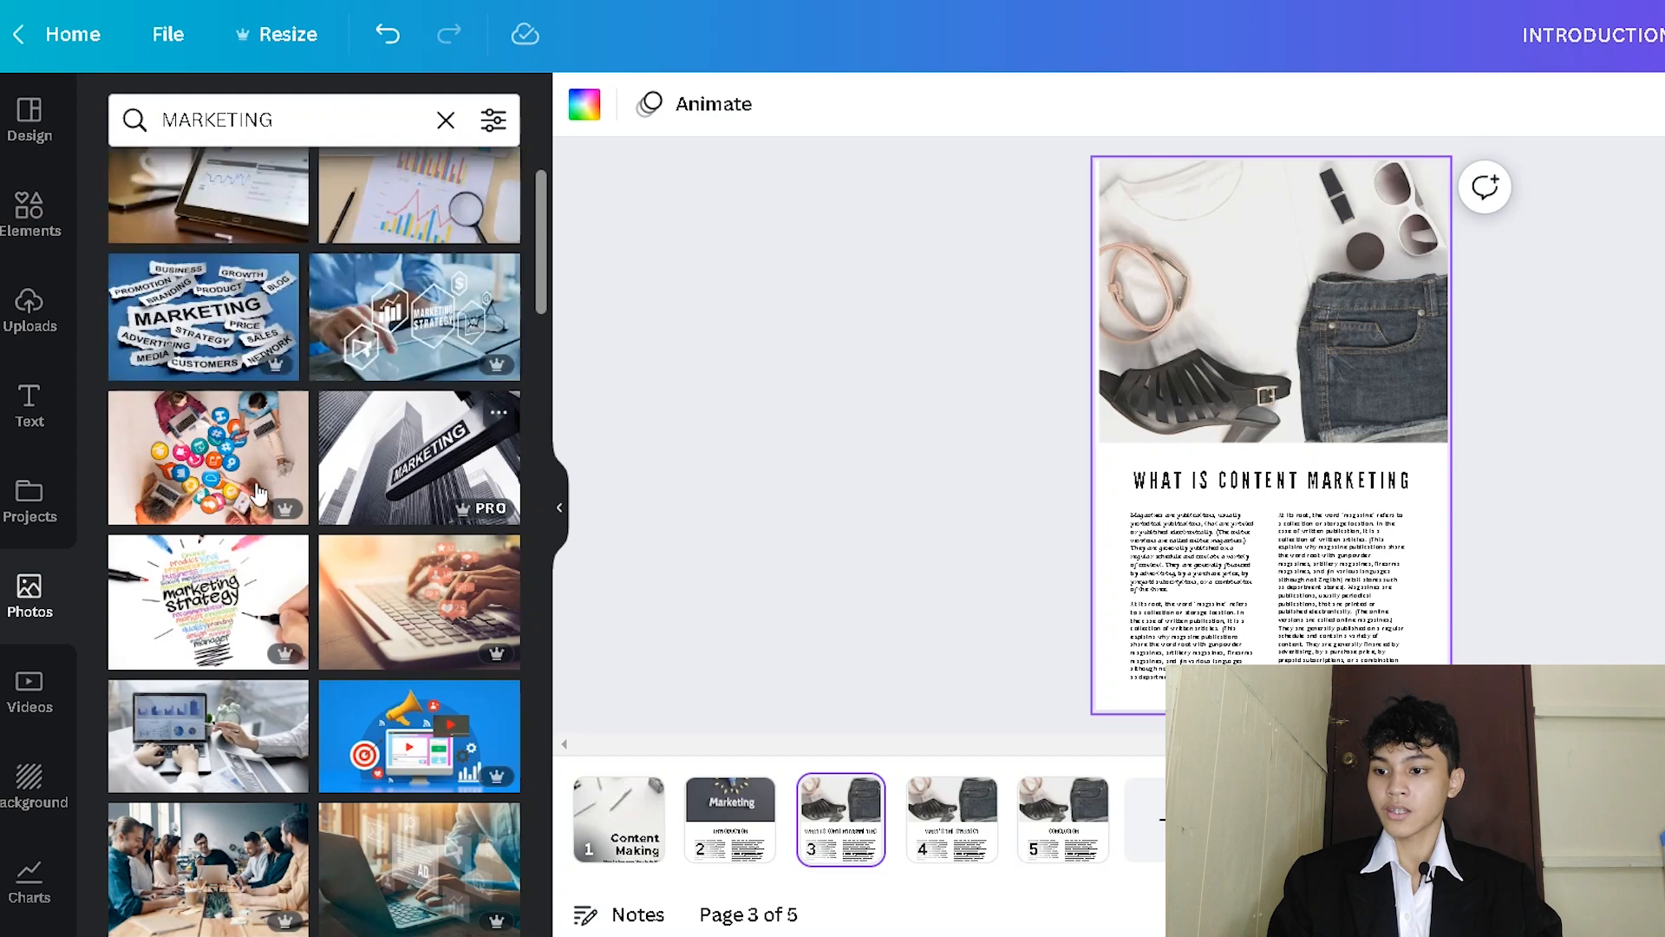
left_click(619, 817)
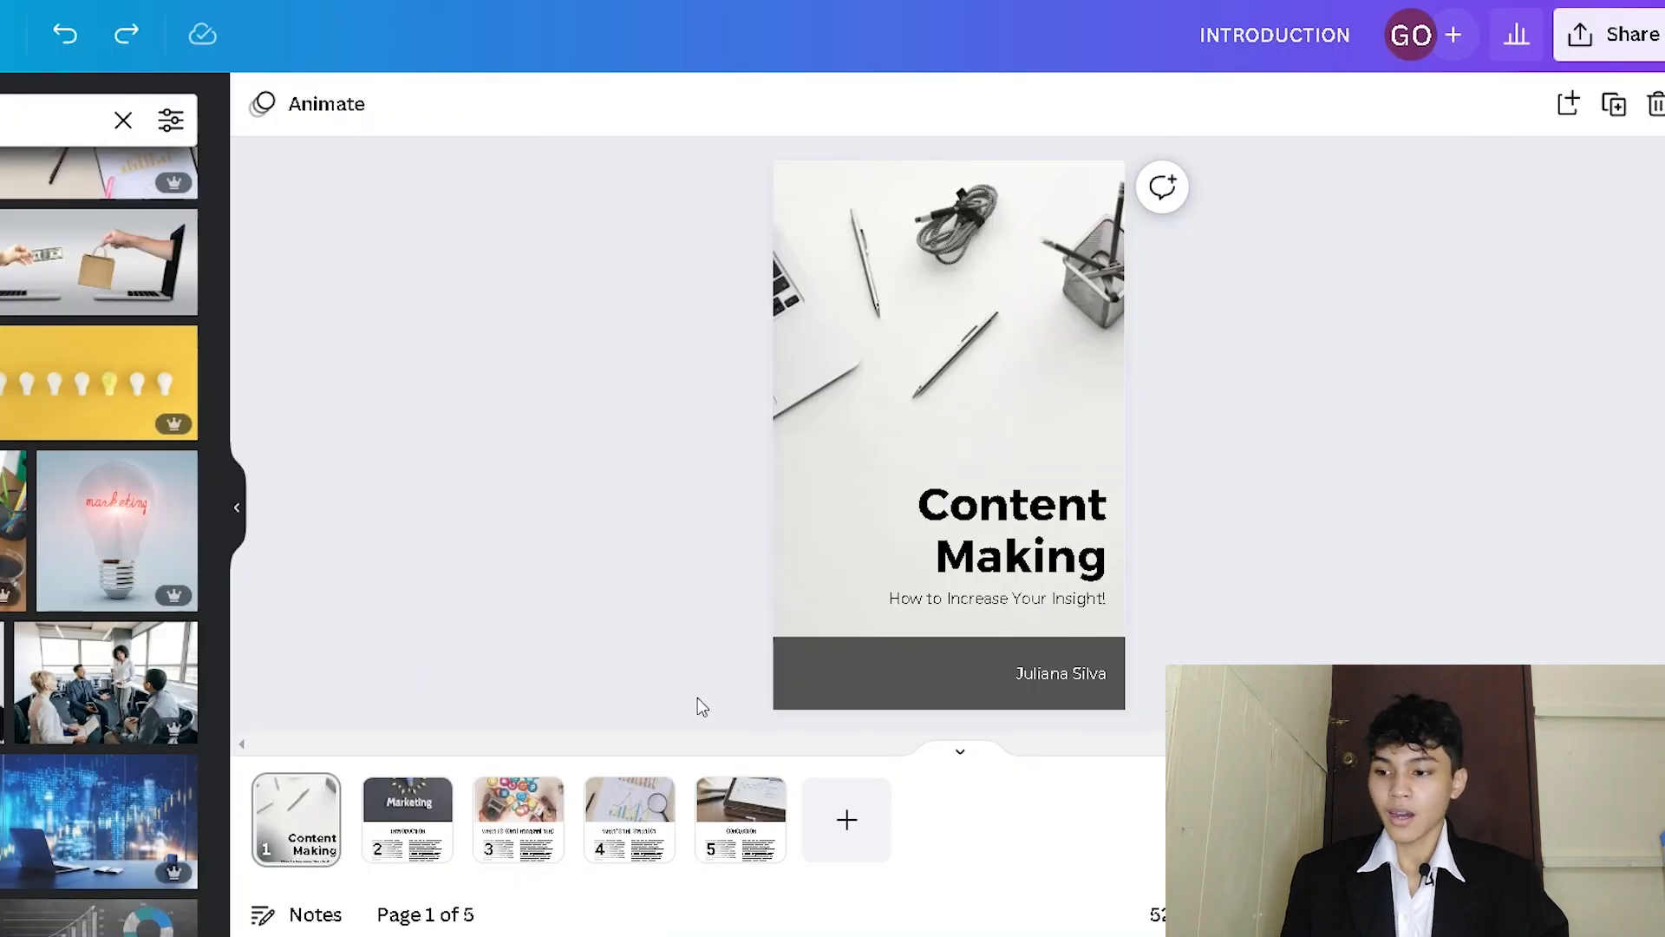
mouse_move(1216, 471)
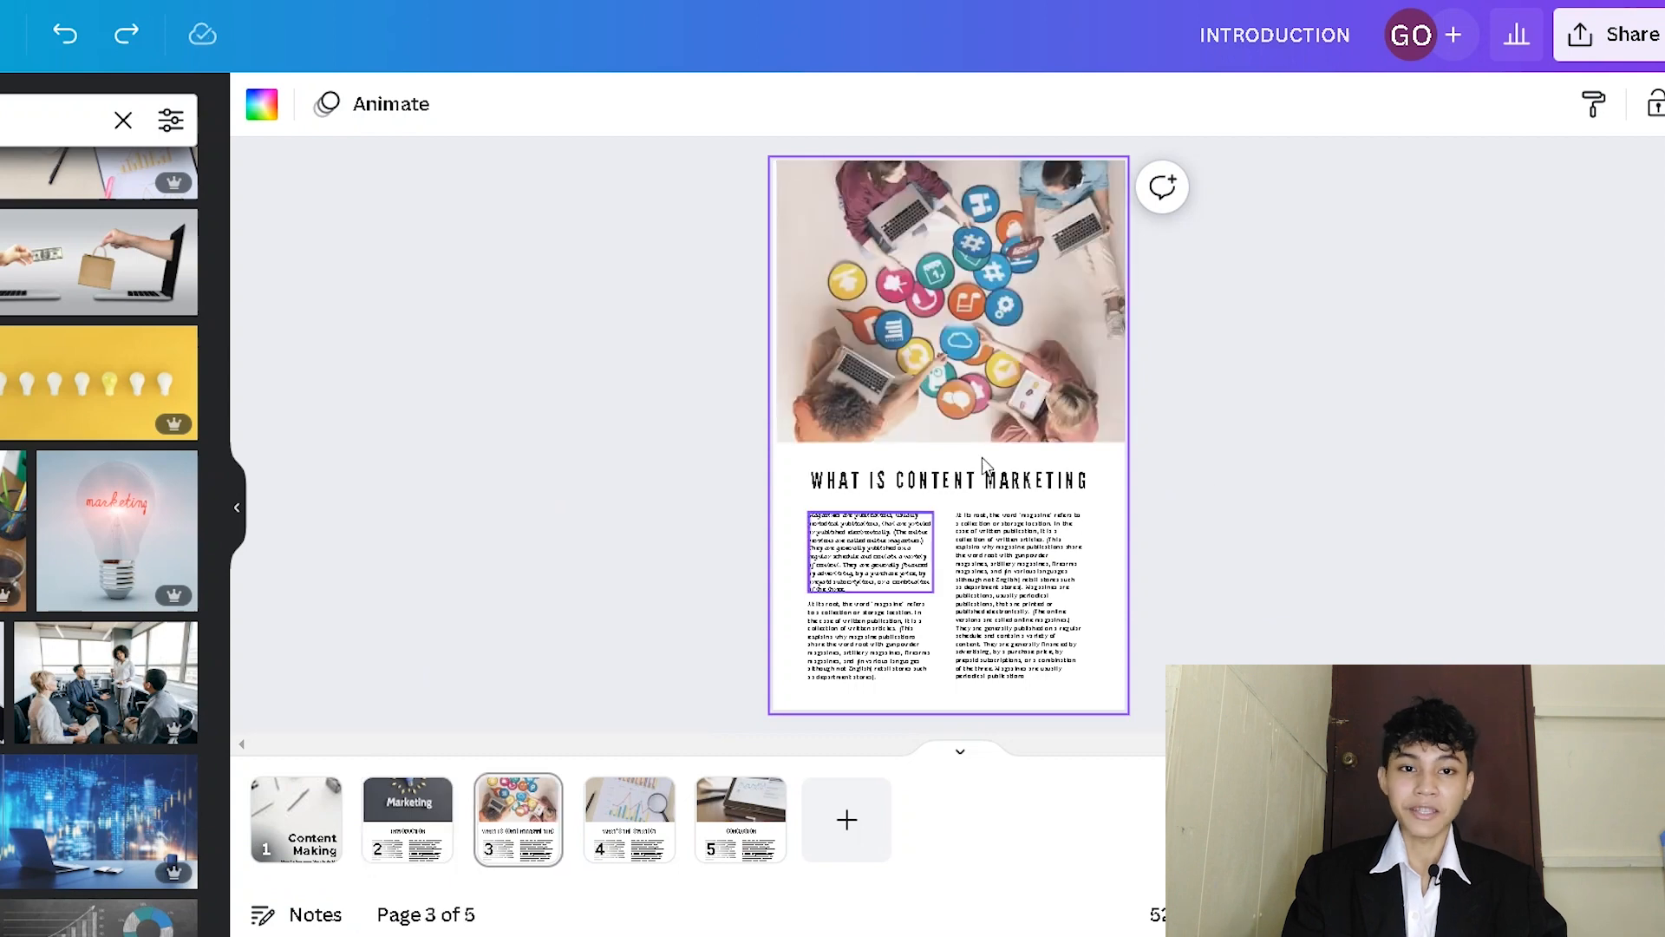
left_click(740, 819)
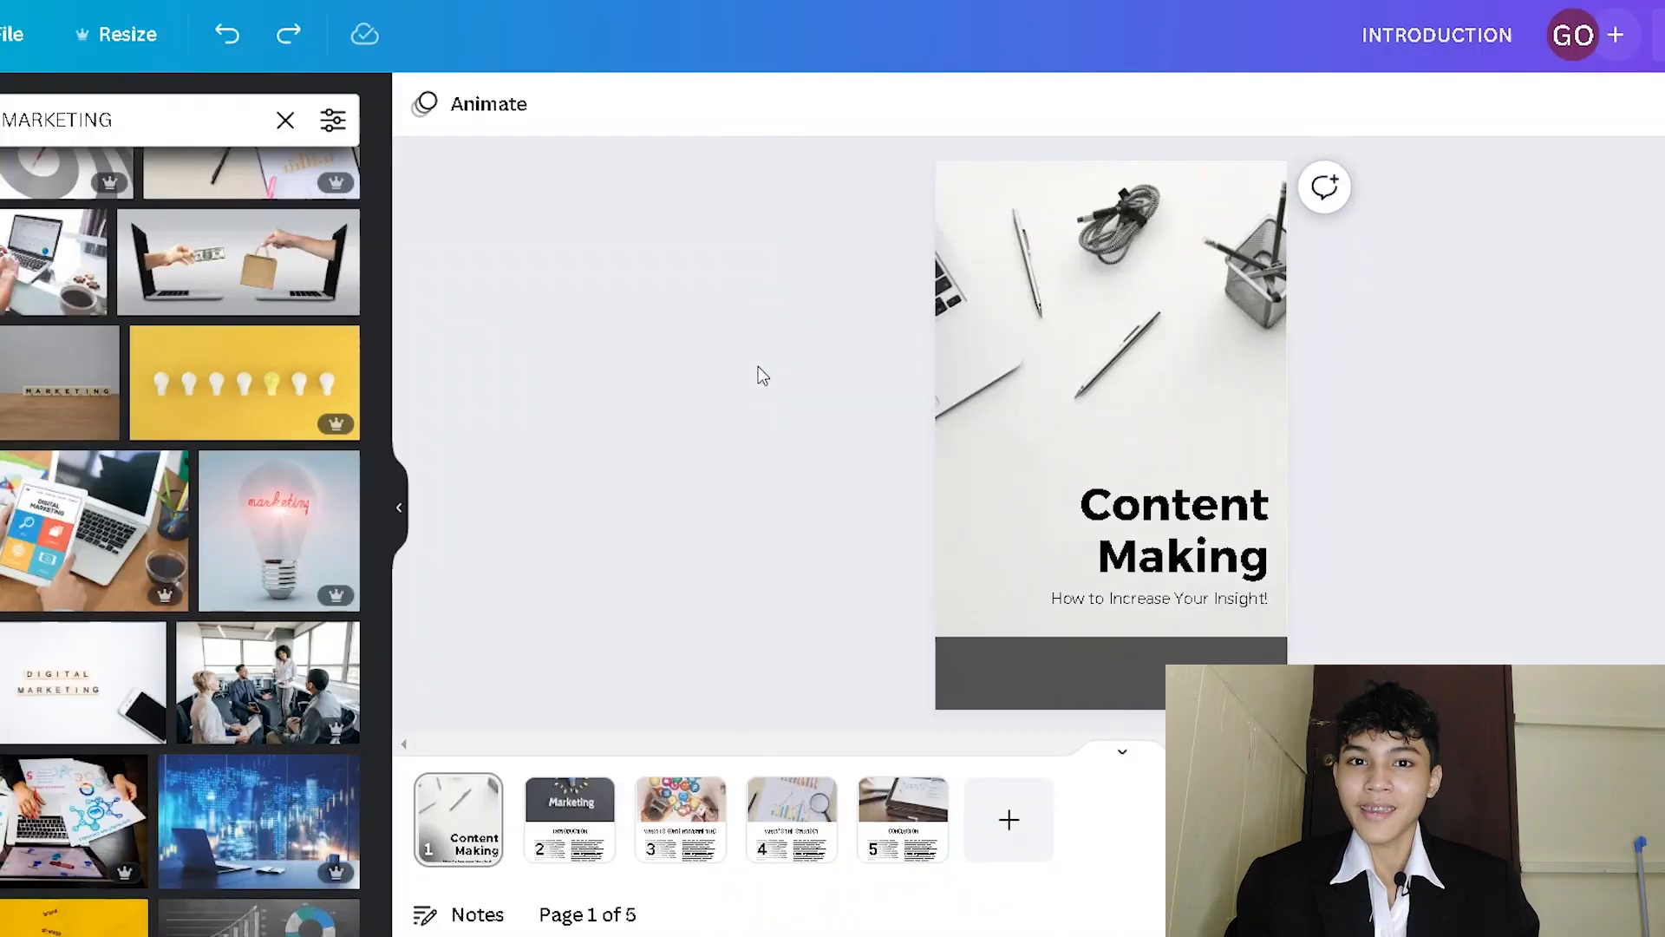
mouse_move(680, 401)
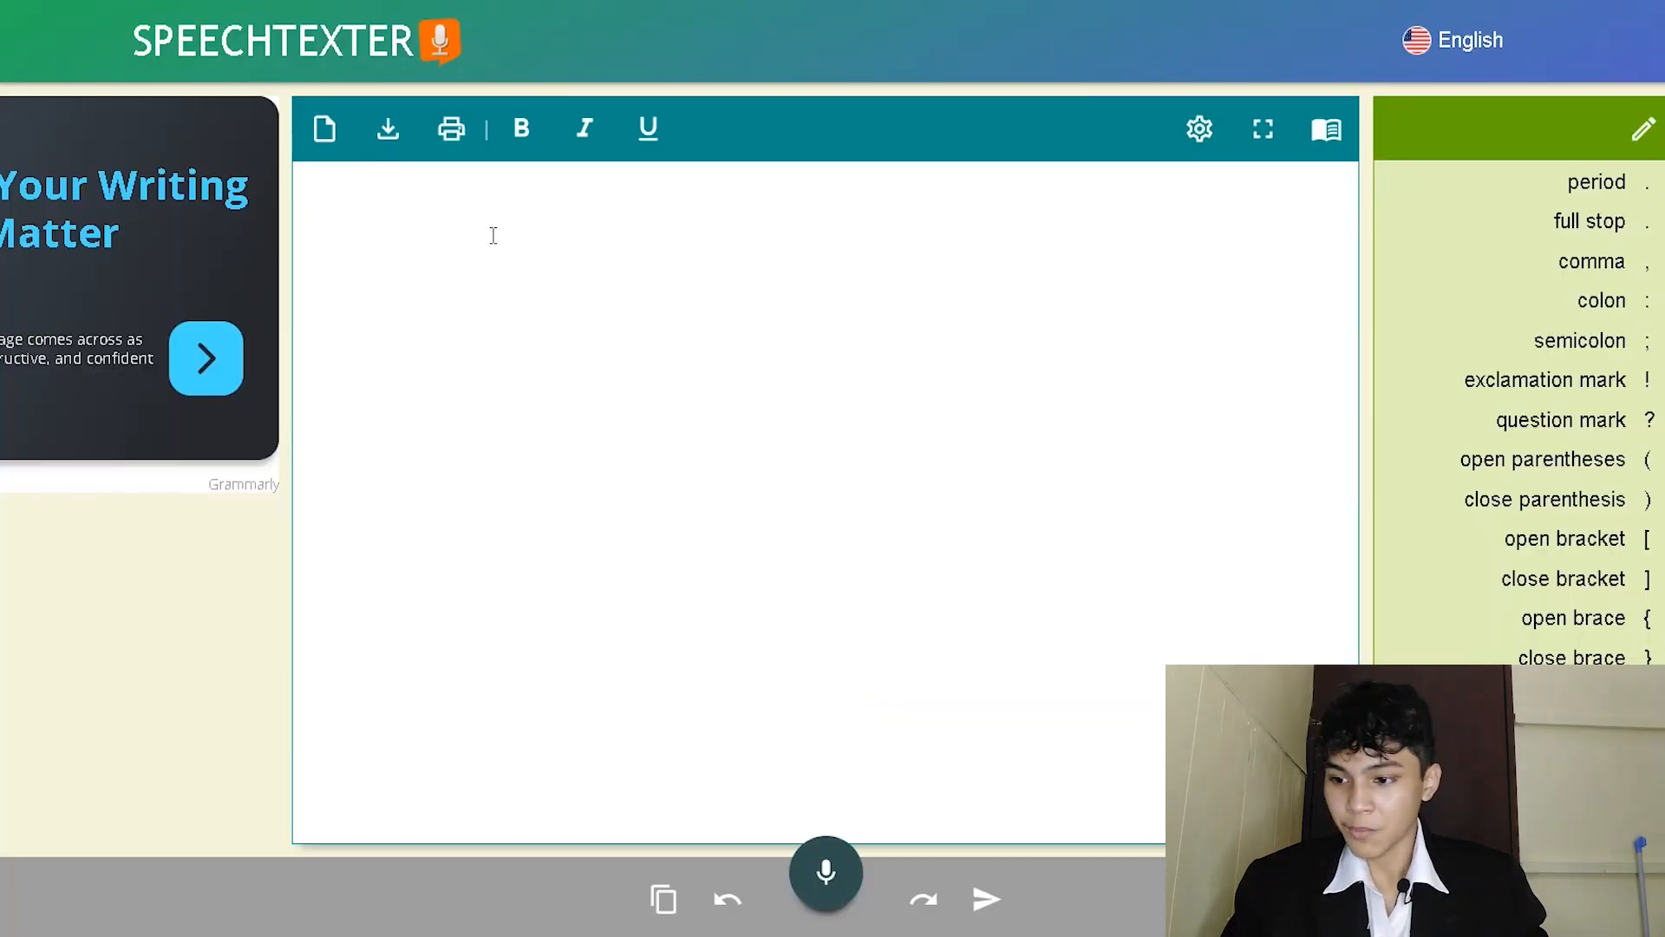
Step: Dictate the introduction about selling an ebook in SpeechTexter and copy the transcript
left_click(824, 874)
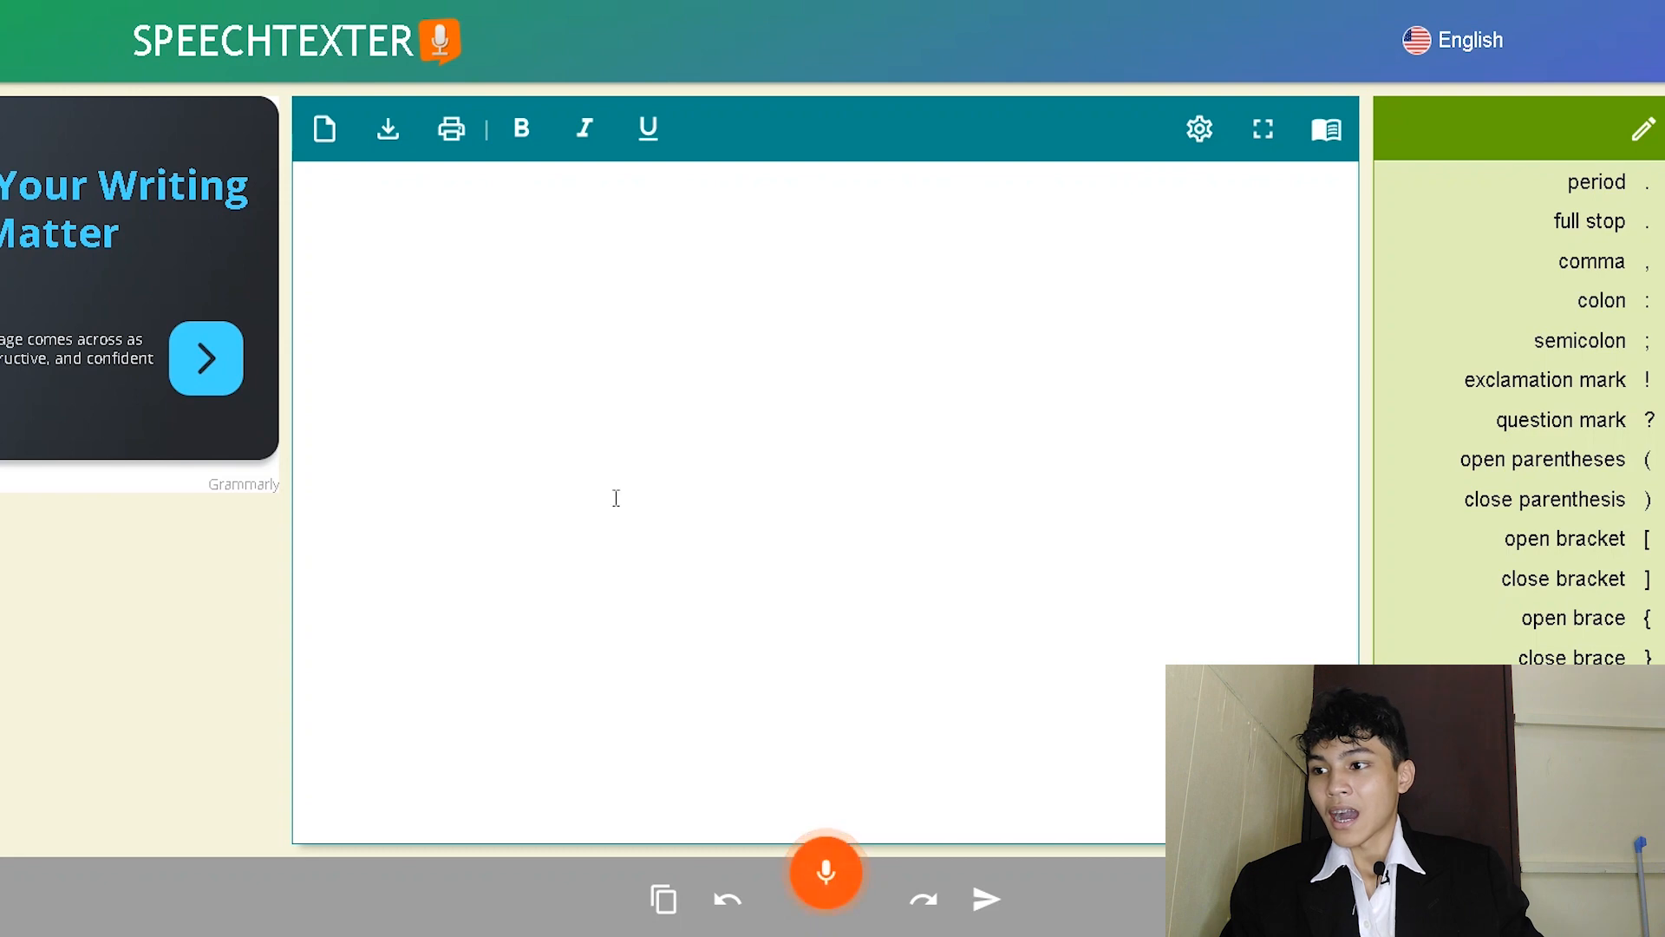
left_click(825, 872)
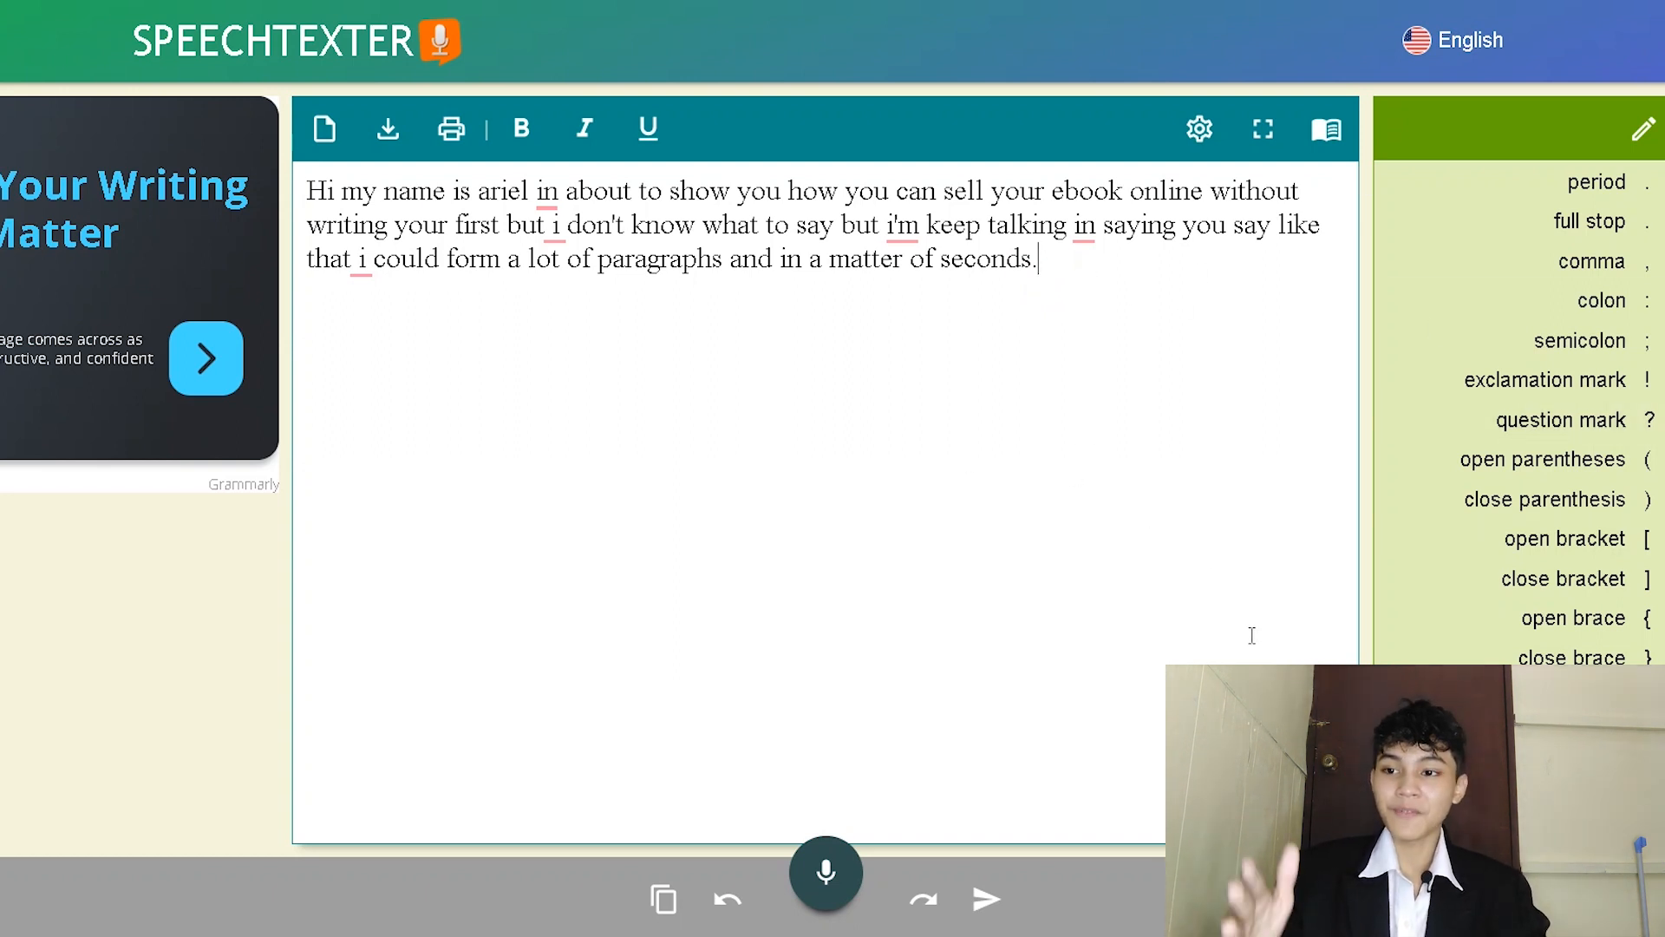
mouse_move(952, 375)
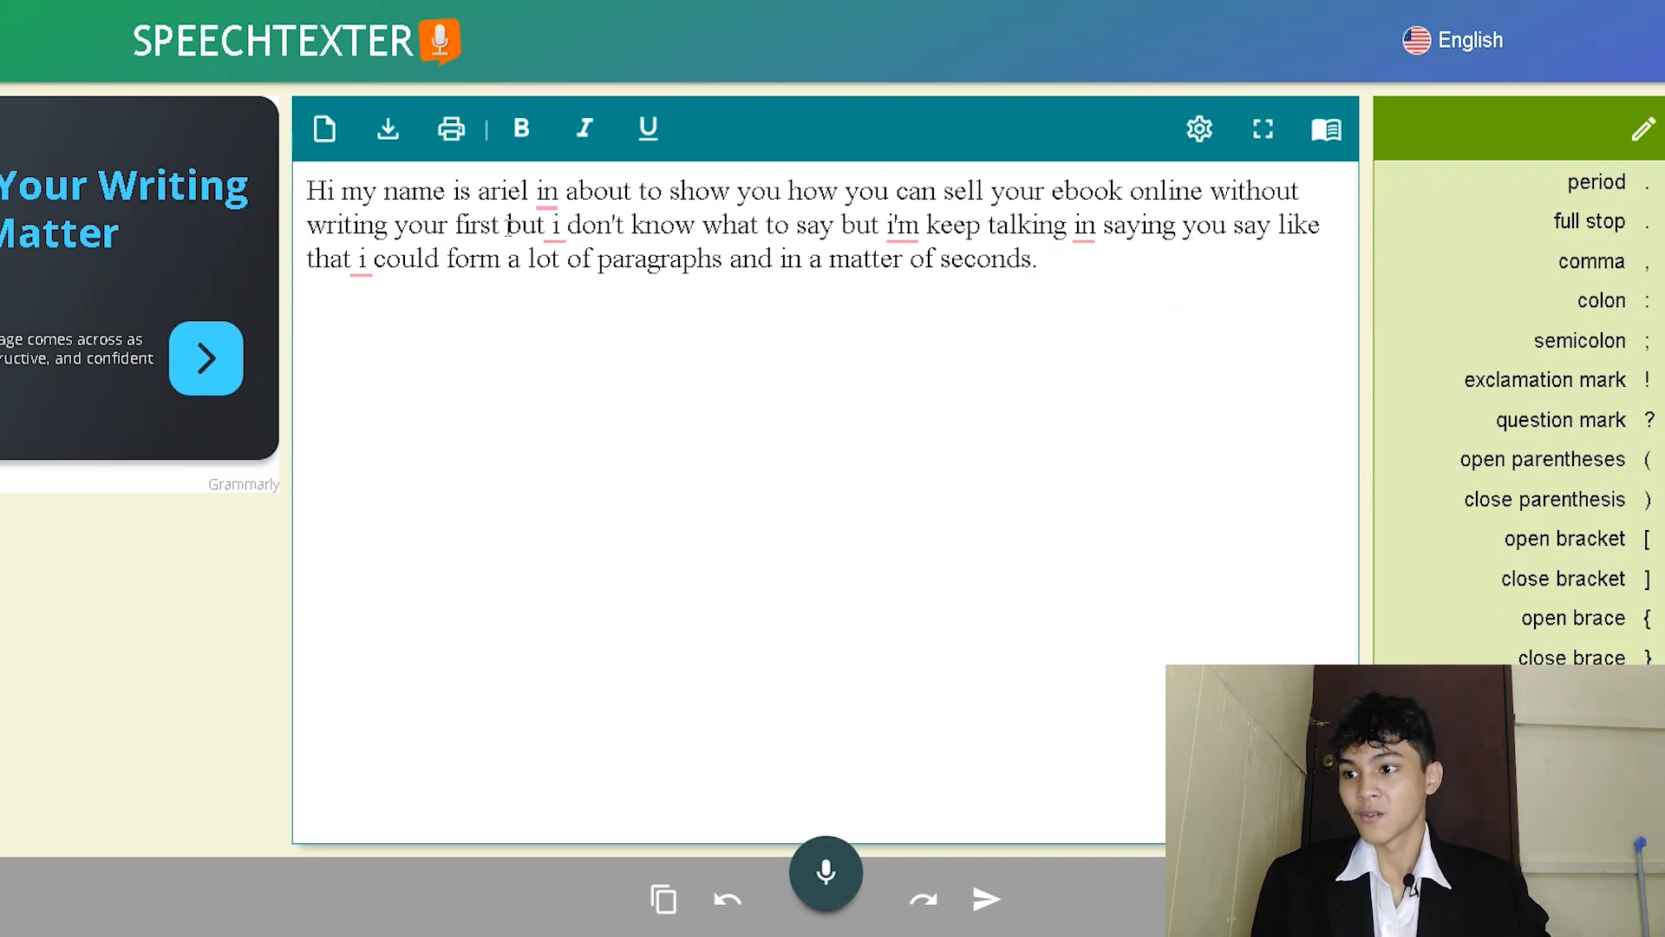
left_click(545, 191)
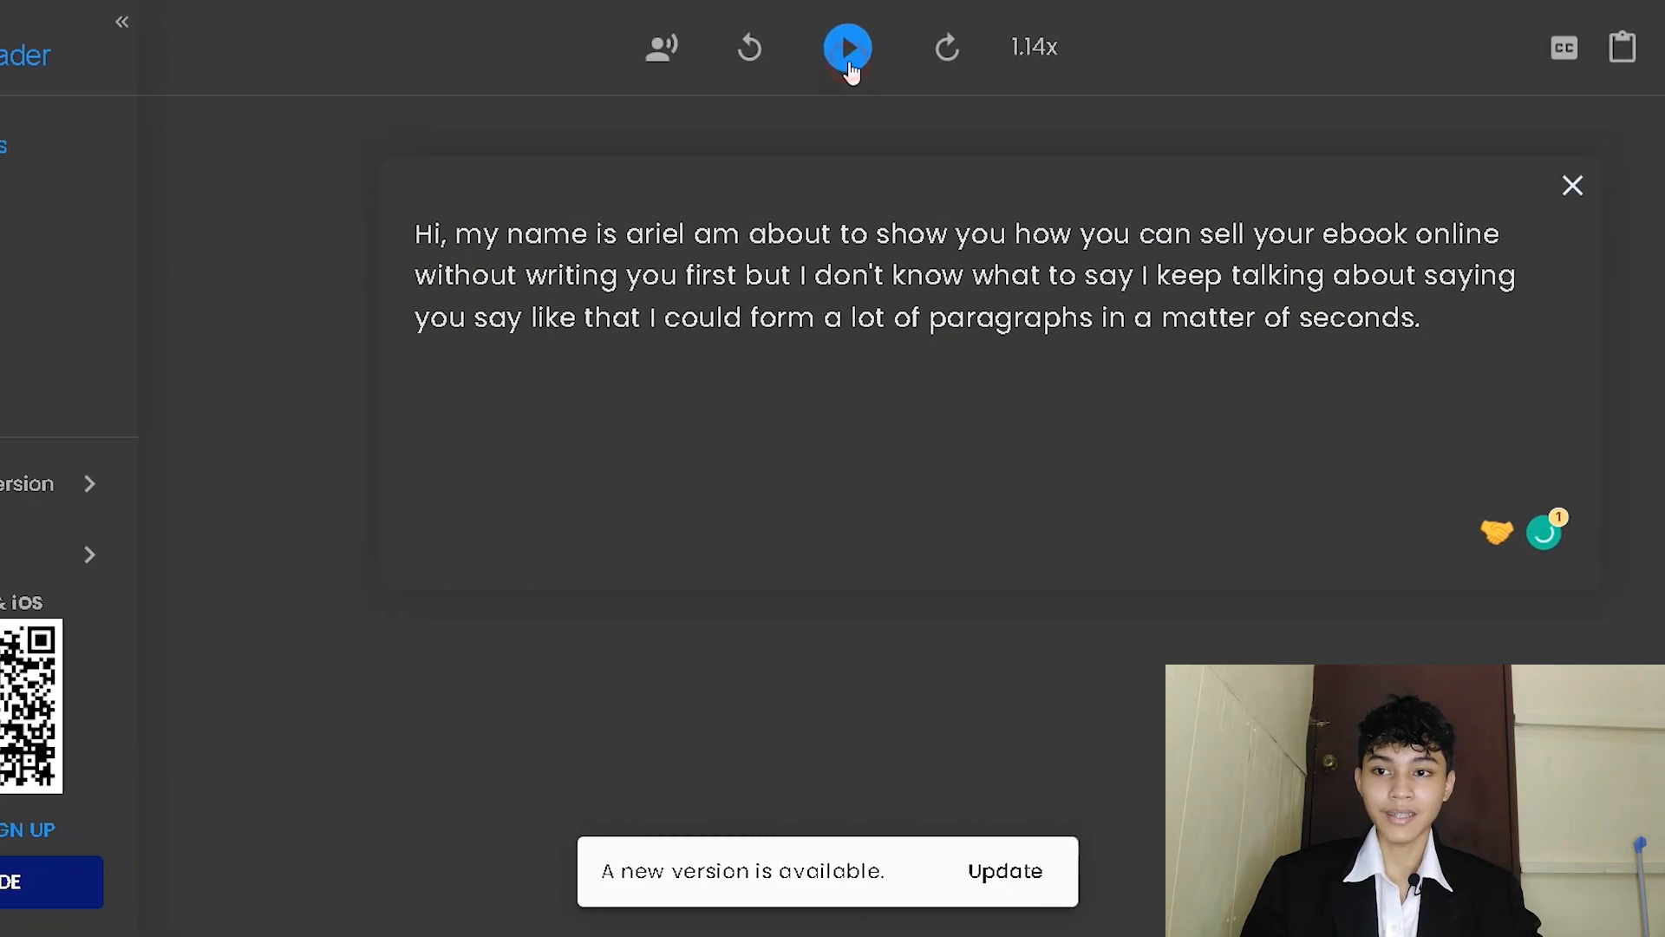
Step: Play the pasted introduction paragraph aloud in NaturalReader
left_click(847, 47)
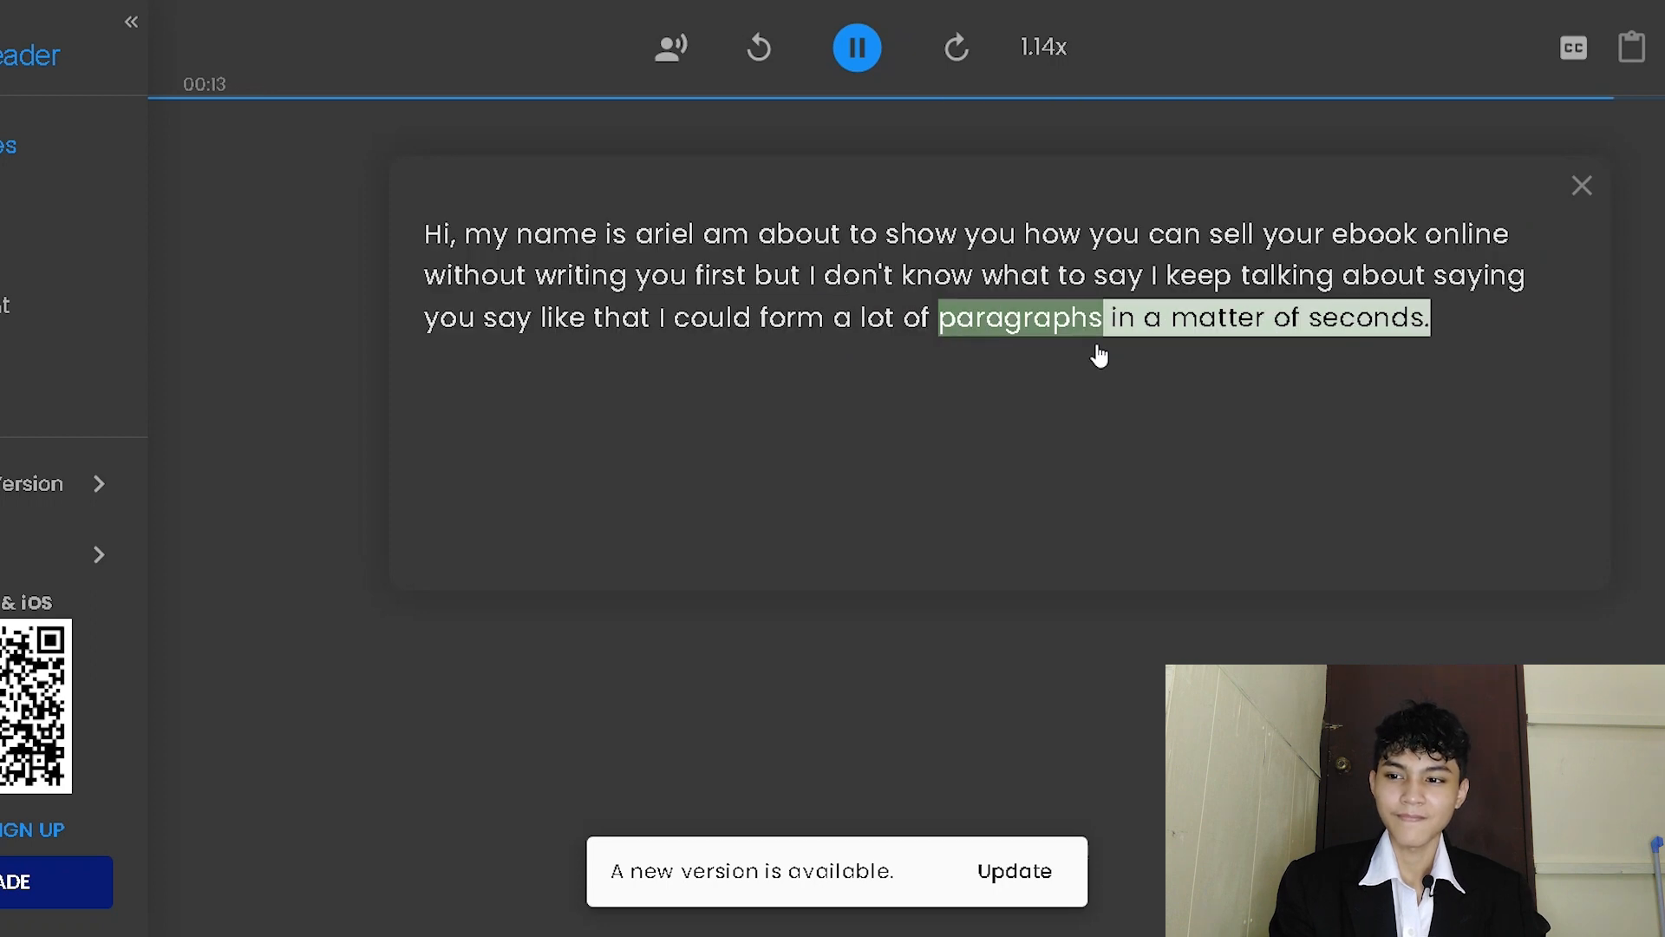
left_click(857, 46)
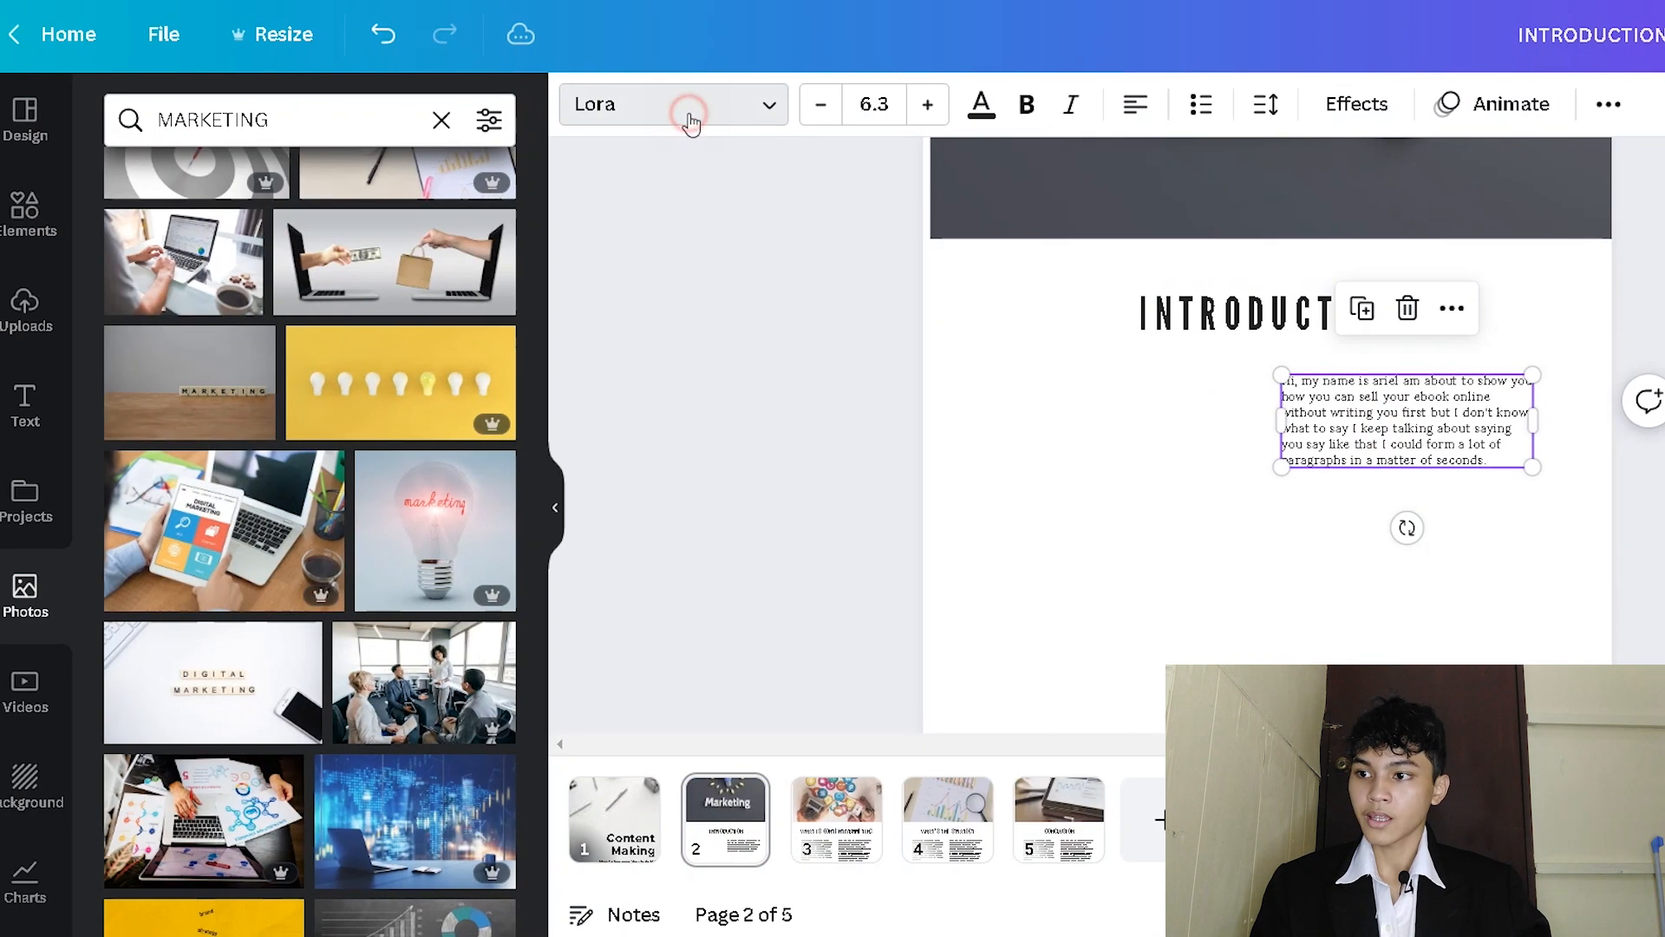
Step: Restyle the Introduction paragraph in Arialle, size 12, justified, then reselect it
left_click(672, 104)
type("ari")
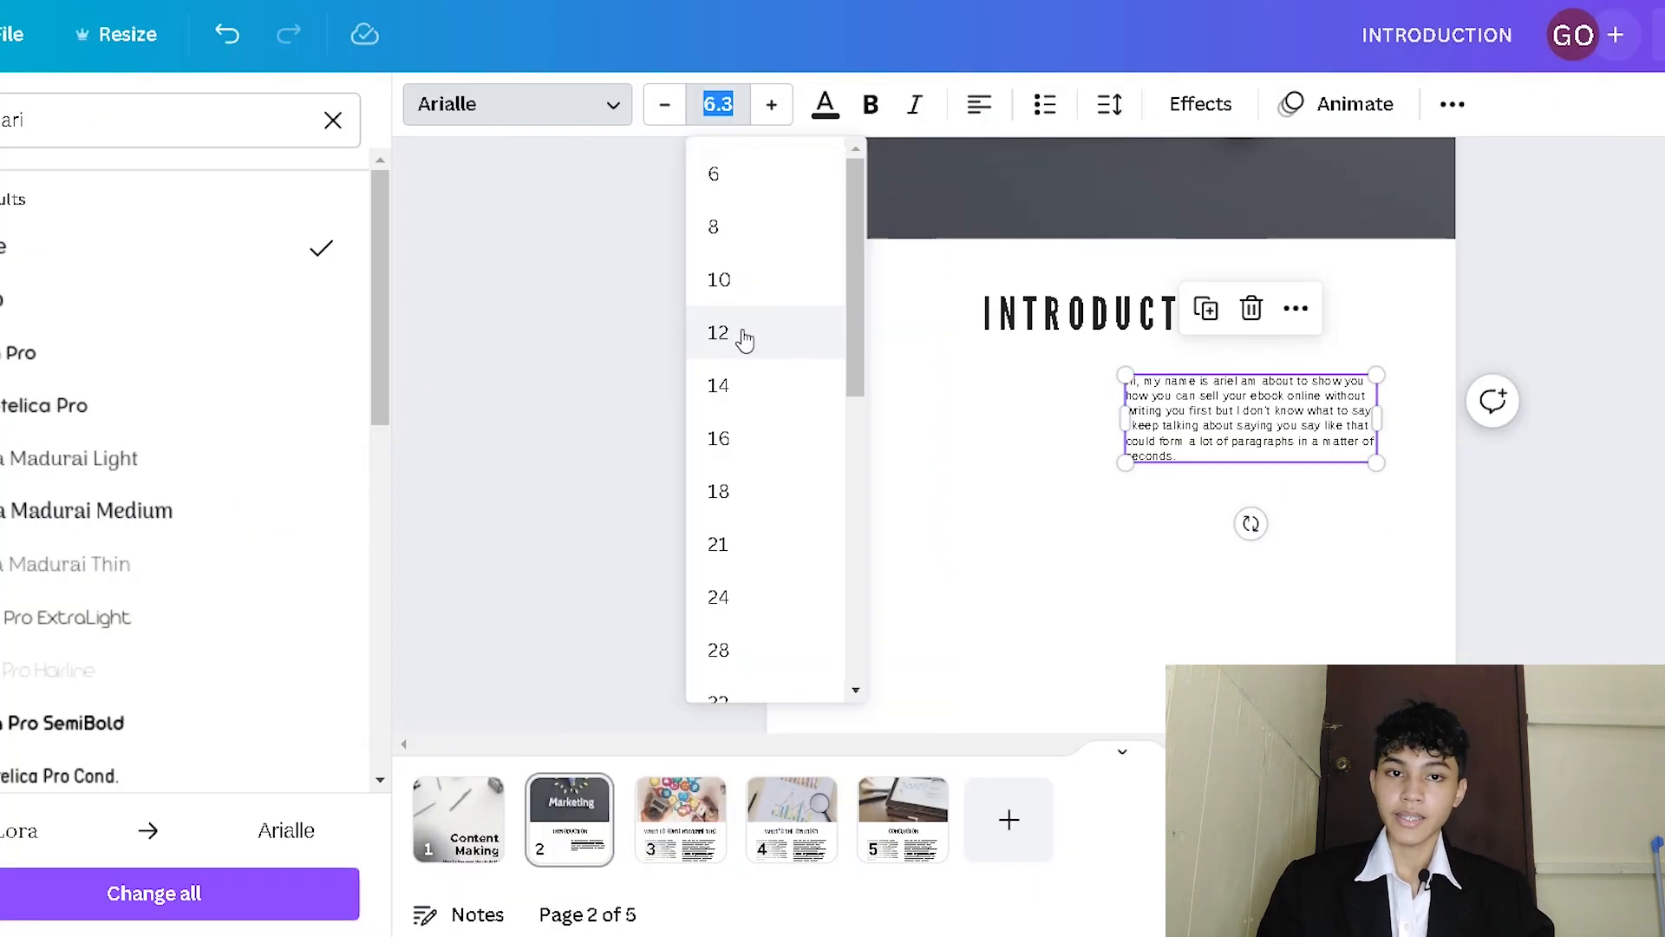
left_click(718, 332)
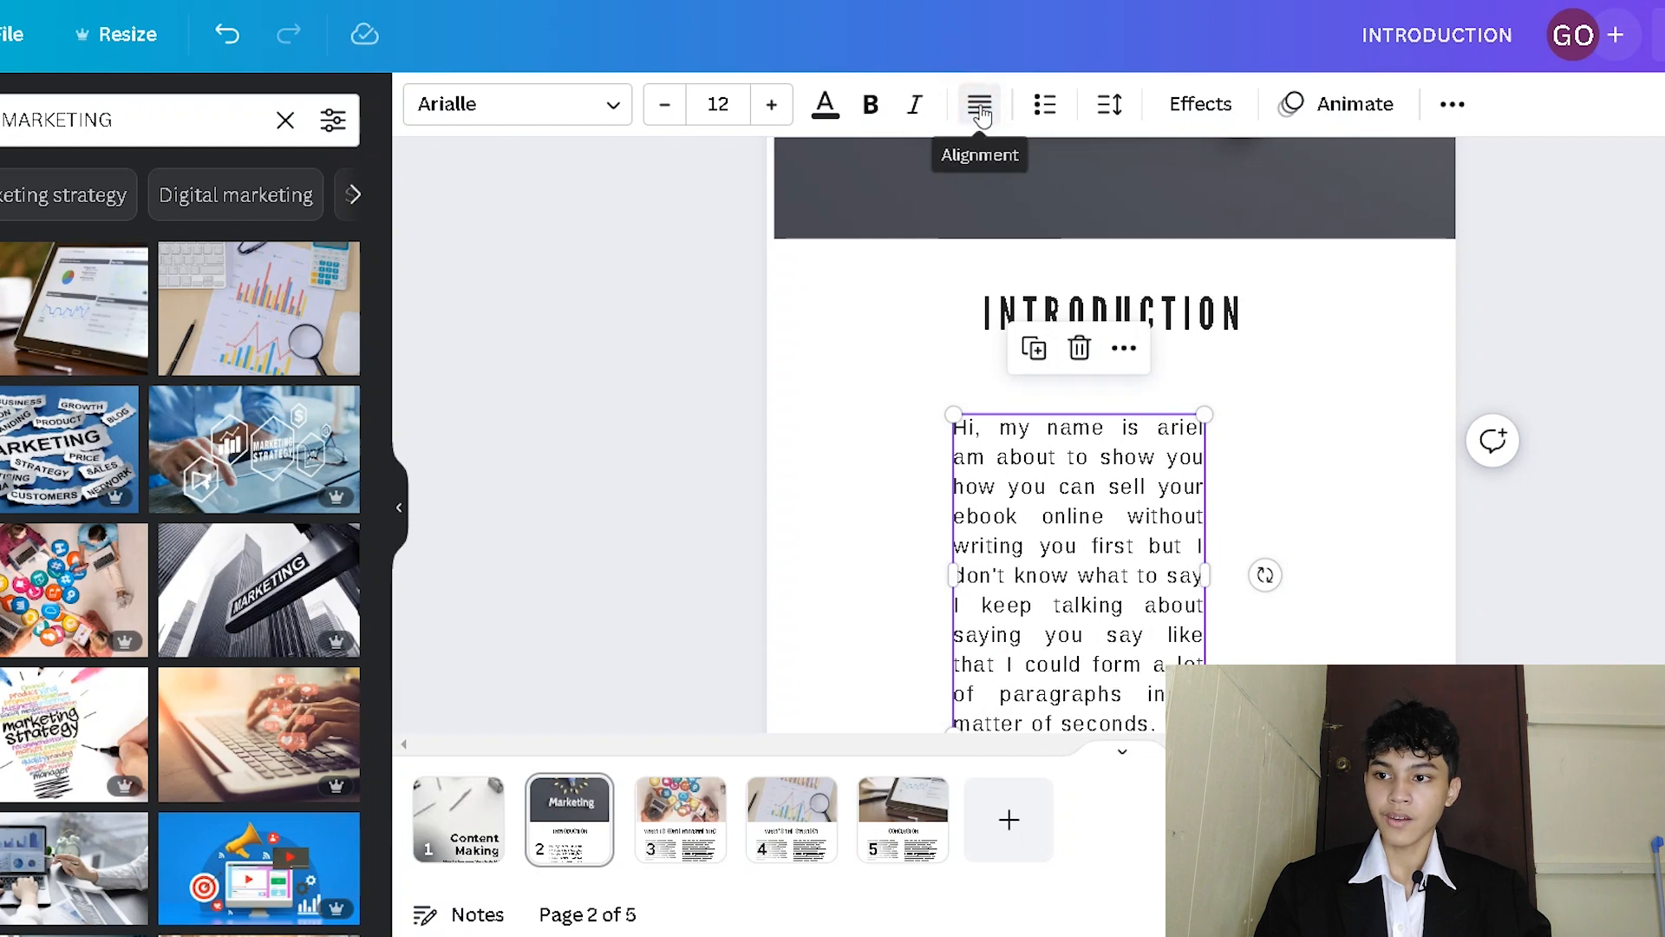
left_click(978, 104)
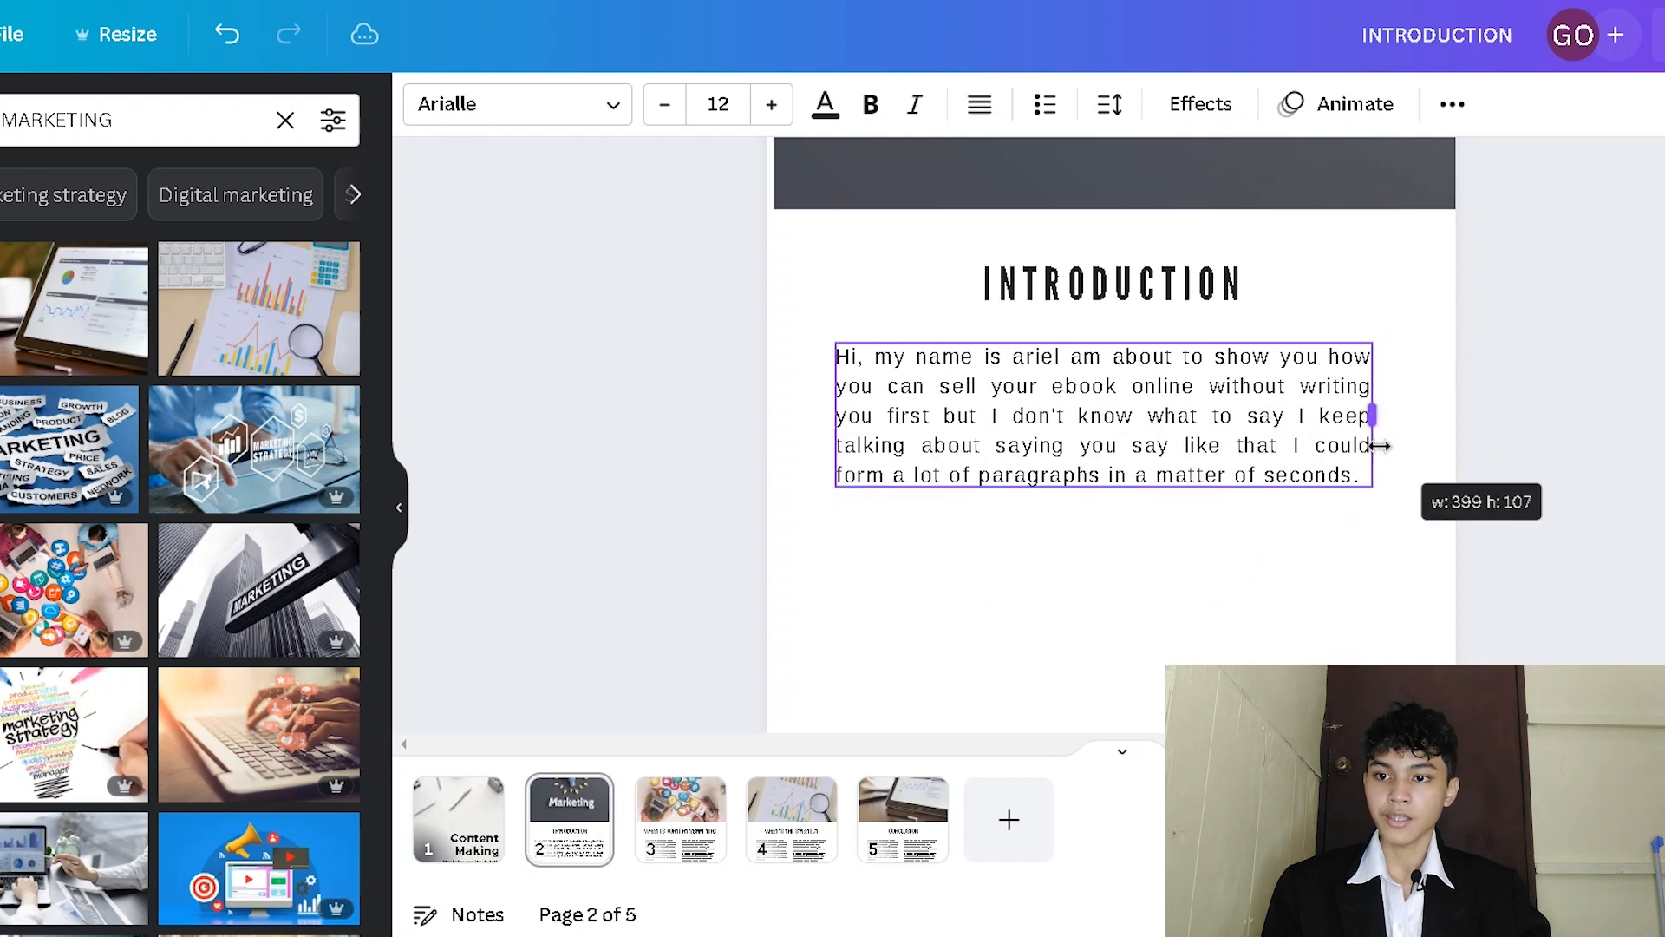
left_click(870, 514)
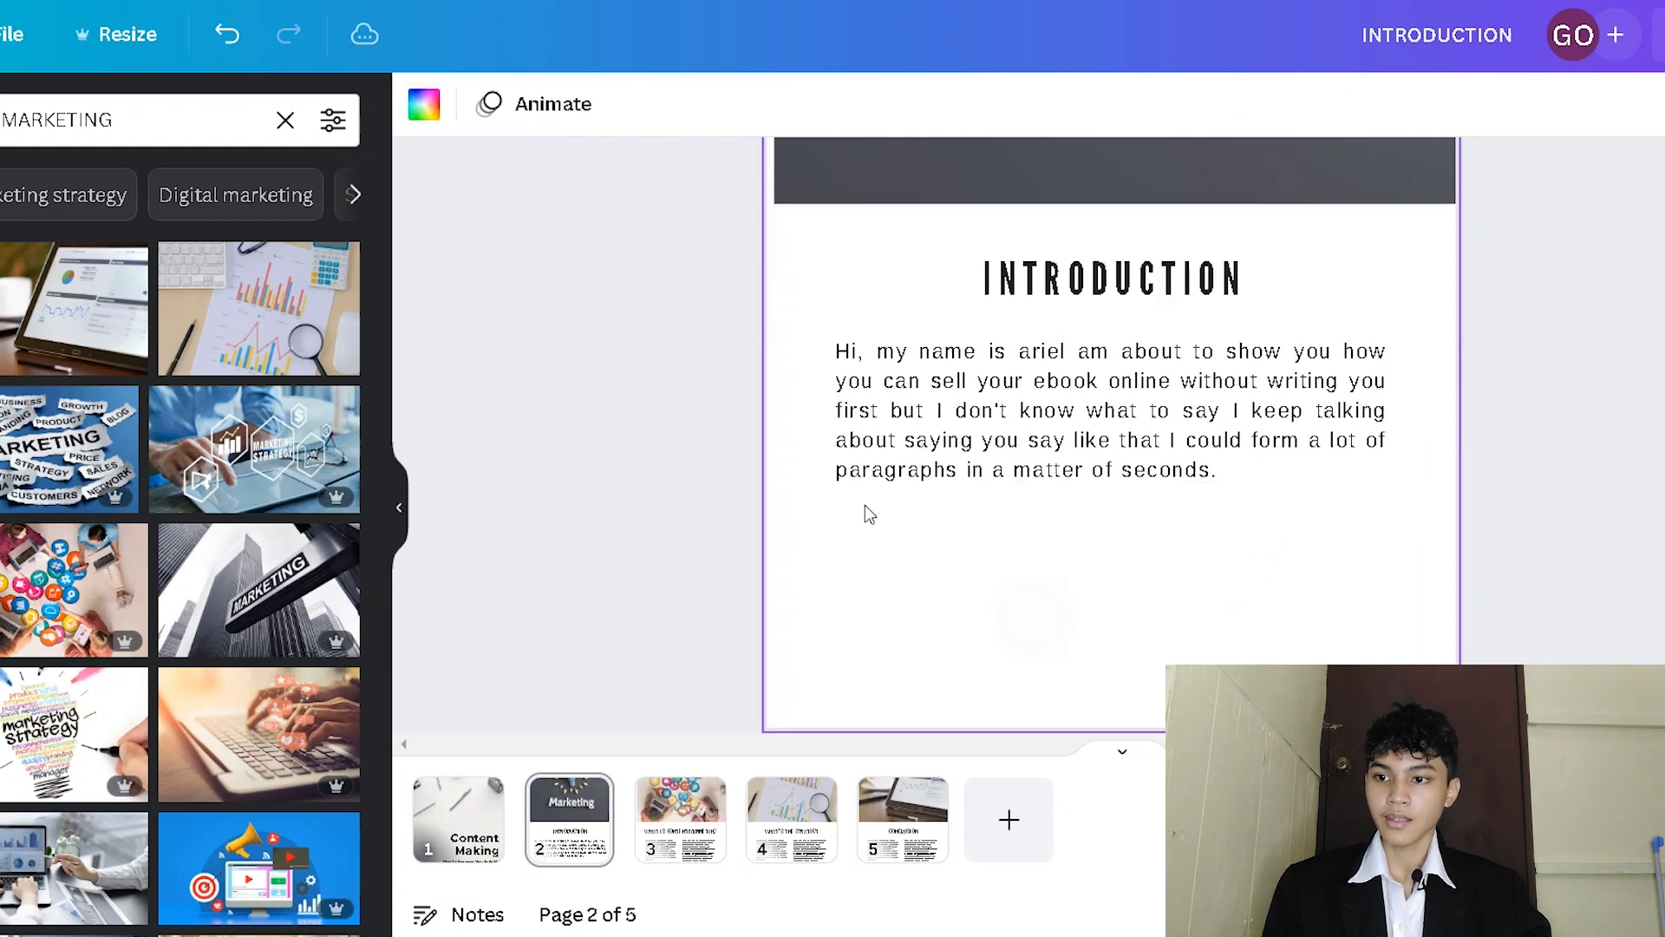
left_click(1110, 410)
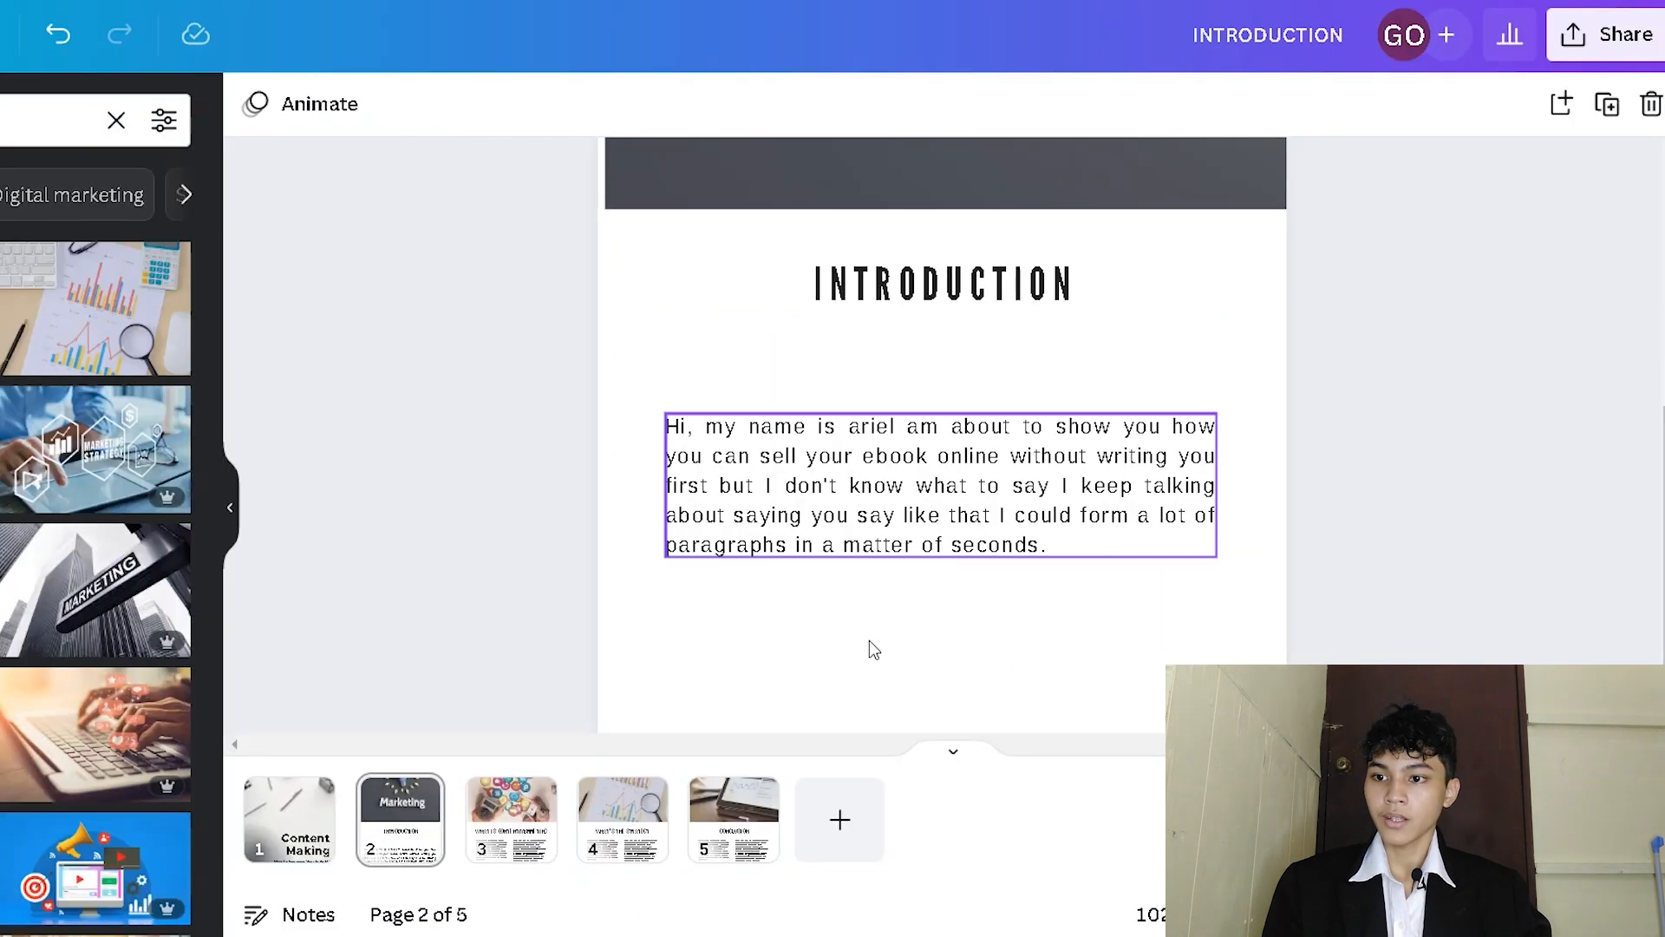
left_click(732, 819)
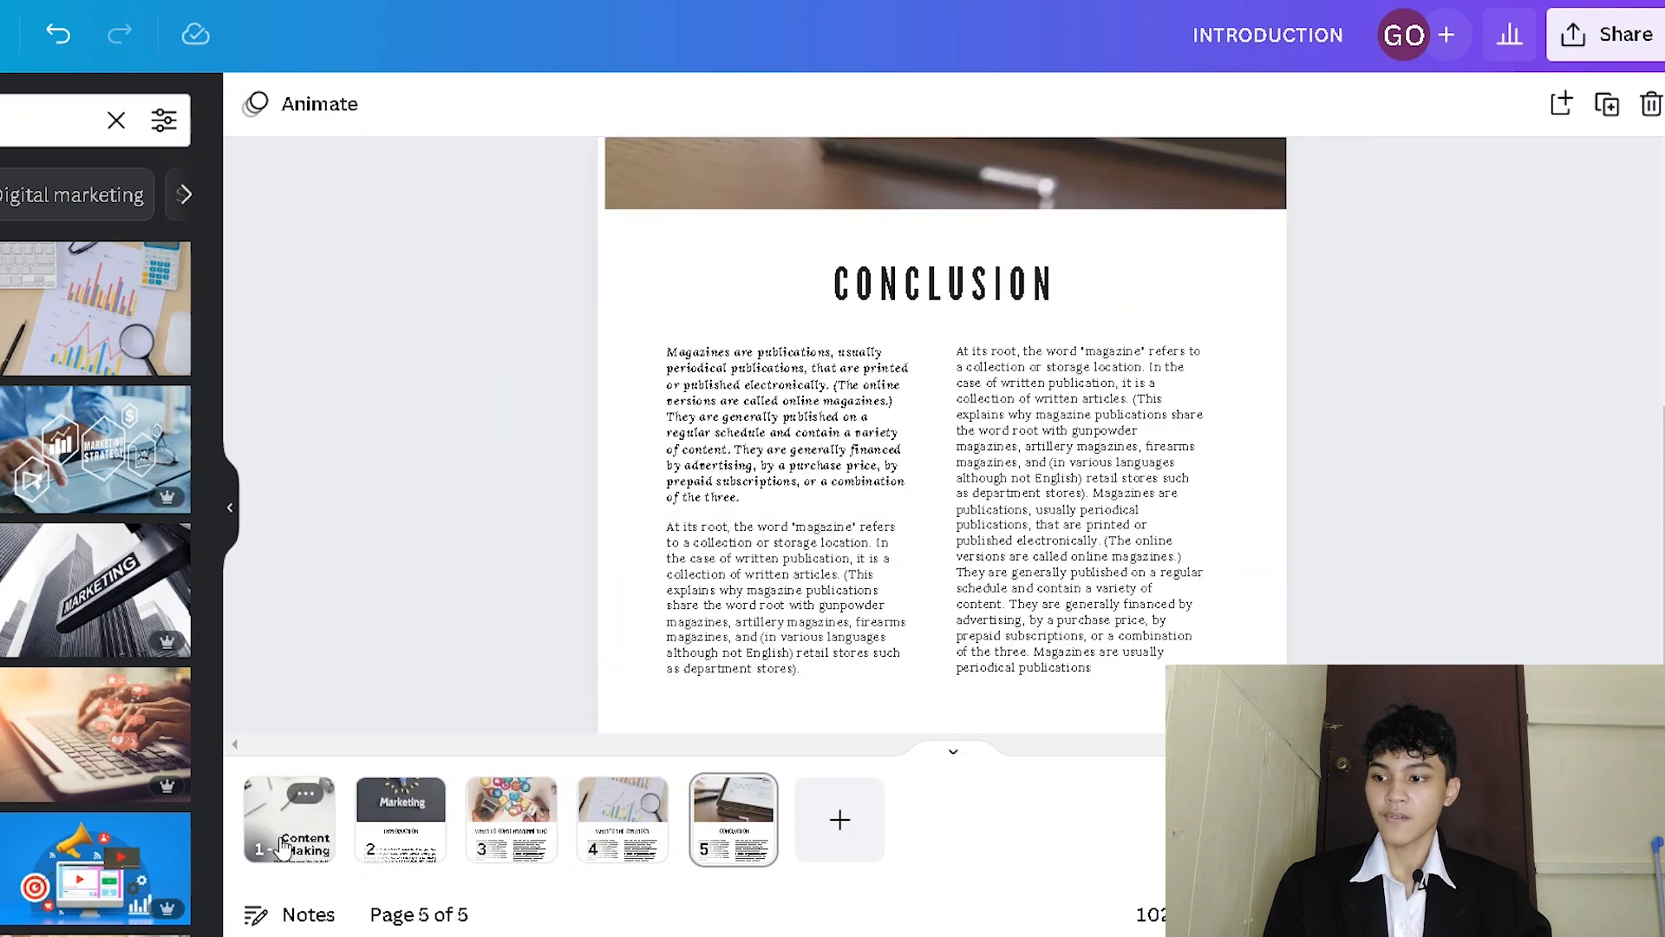
Step: Download the whole ebook as a Standard PDF
left_click(1618, 33)
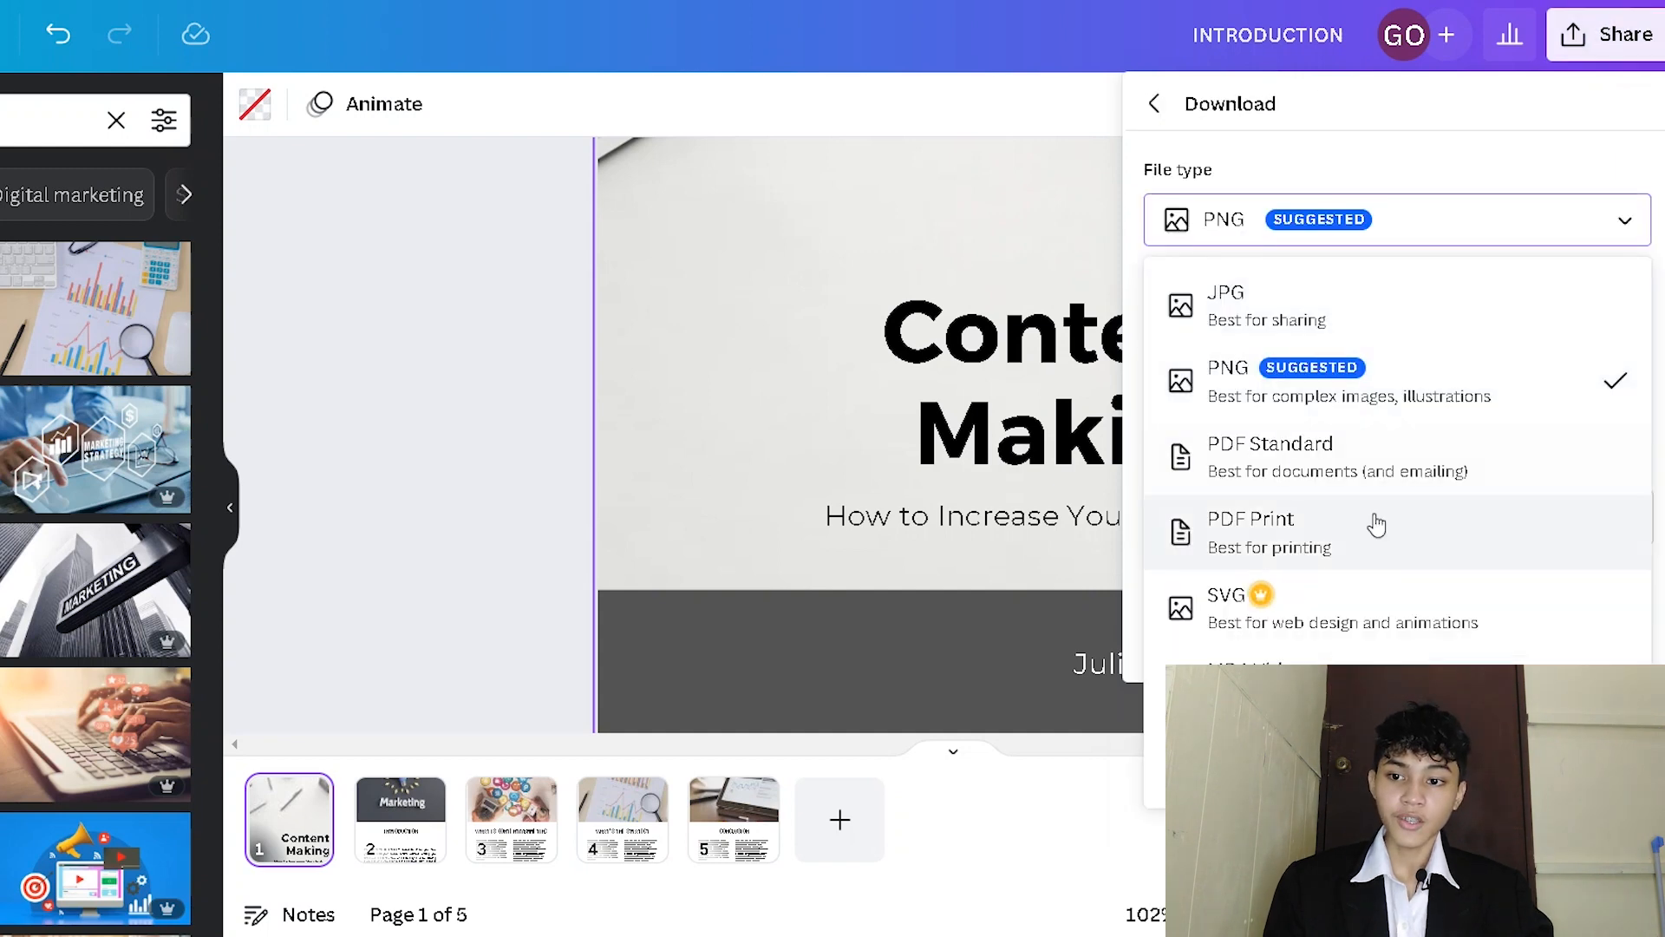
mouse_move(1389, 563)
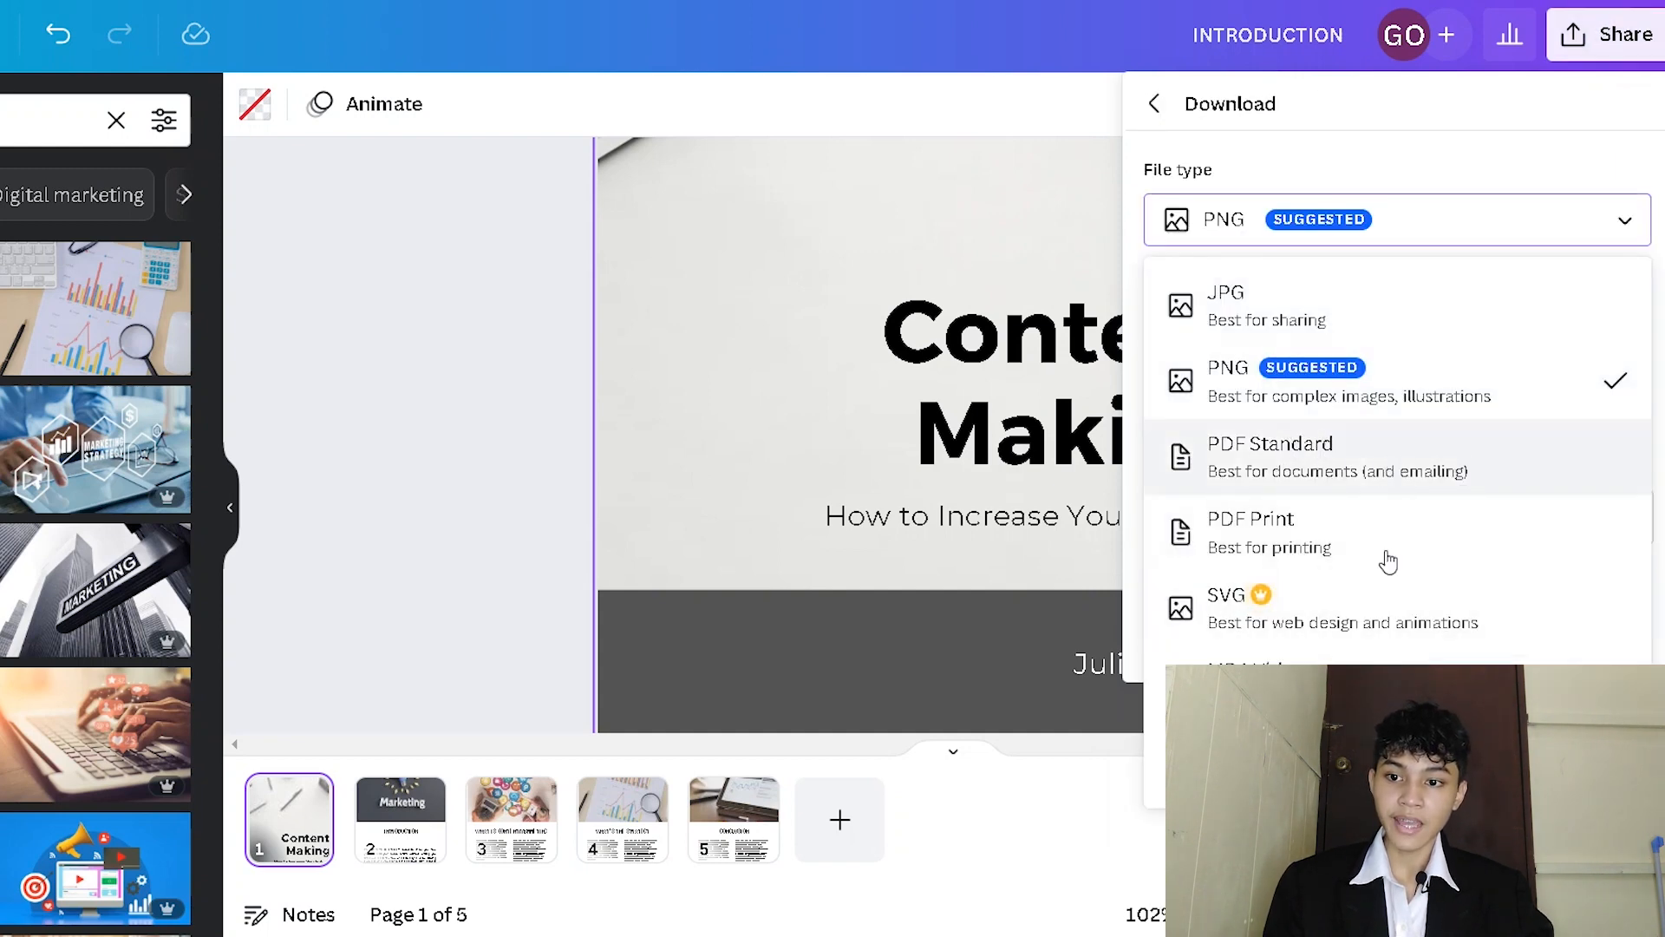
left_click(1269, 457)
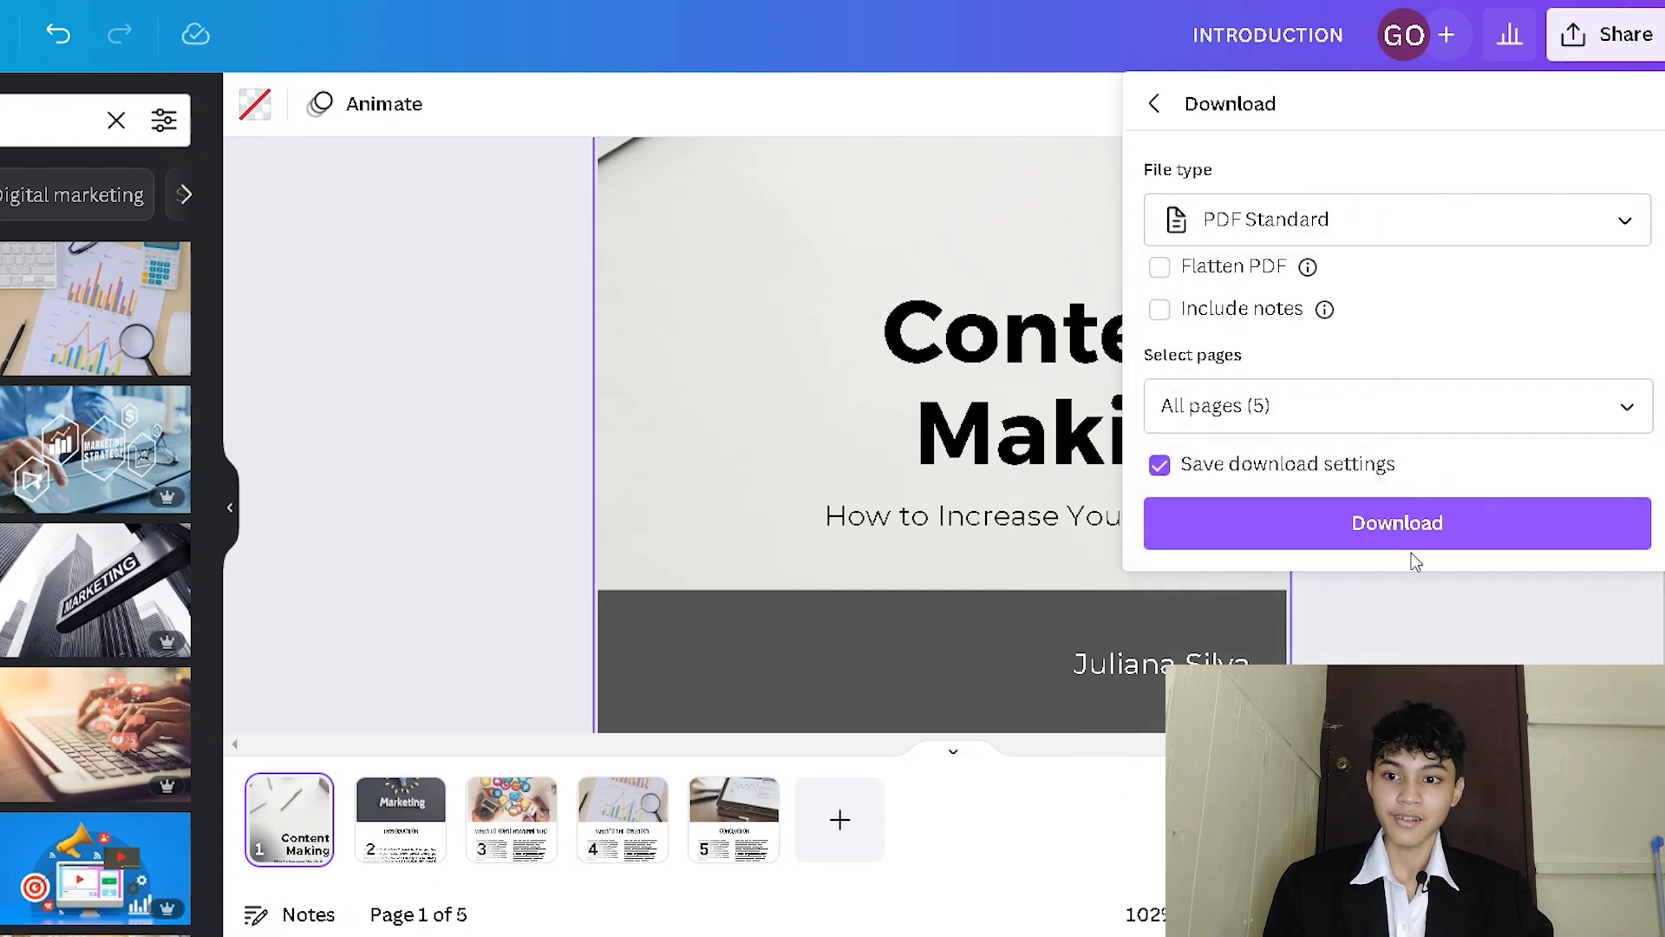
left_click(1396, 219)
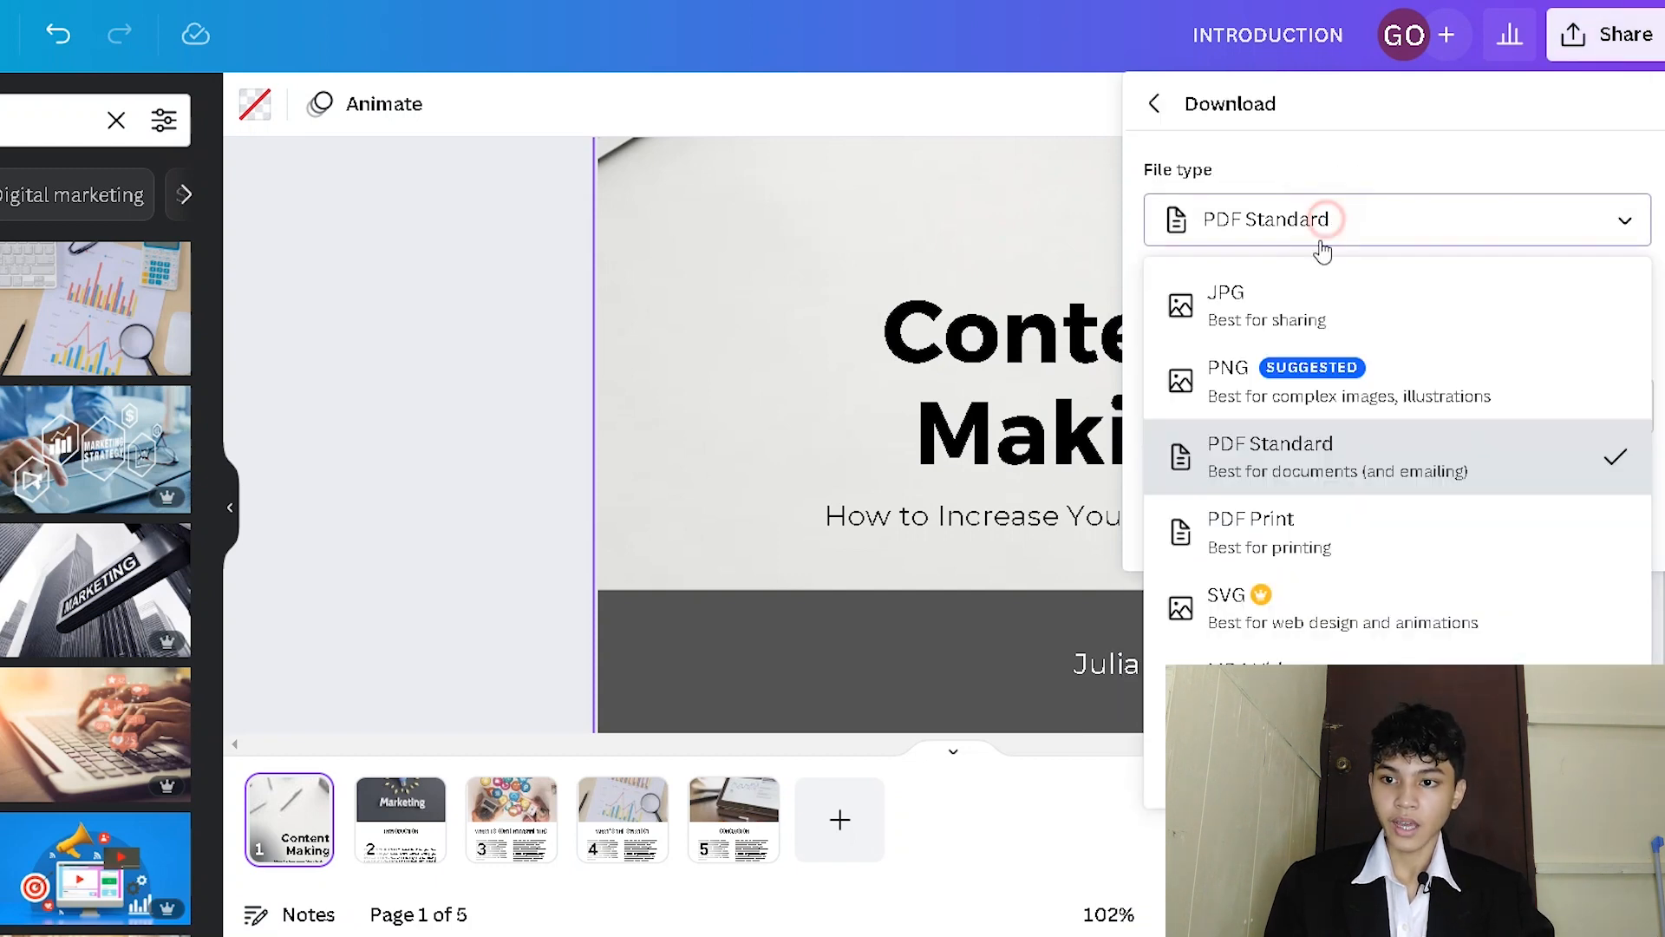
Step: Download only page 1, the cover, as a PNG image
left_click(1224, 304)
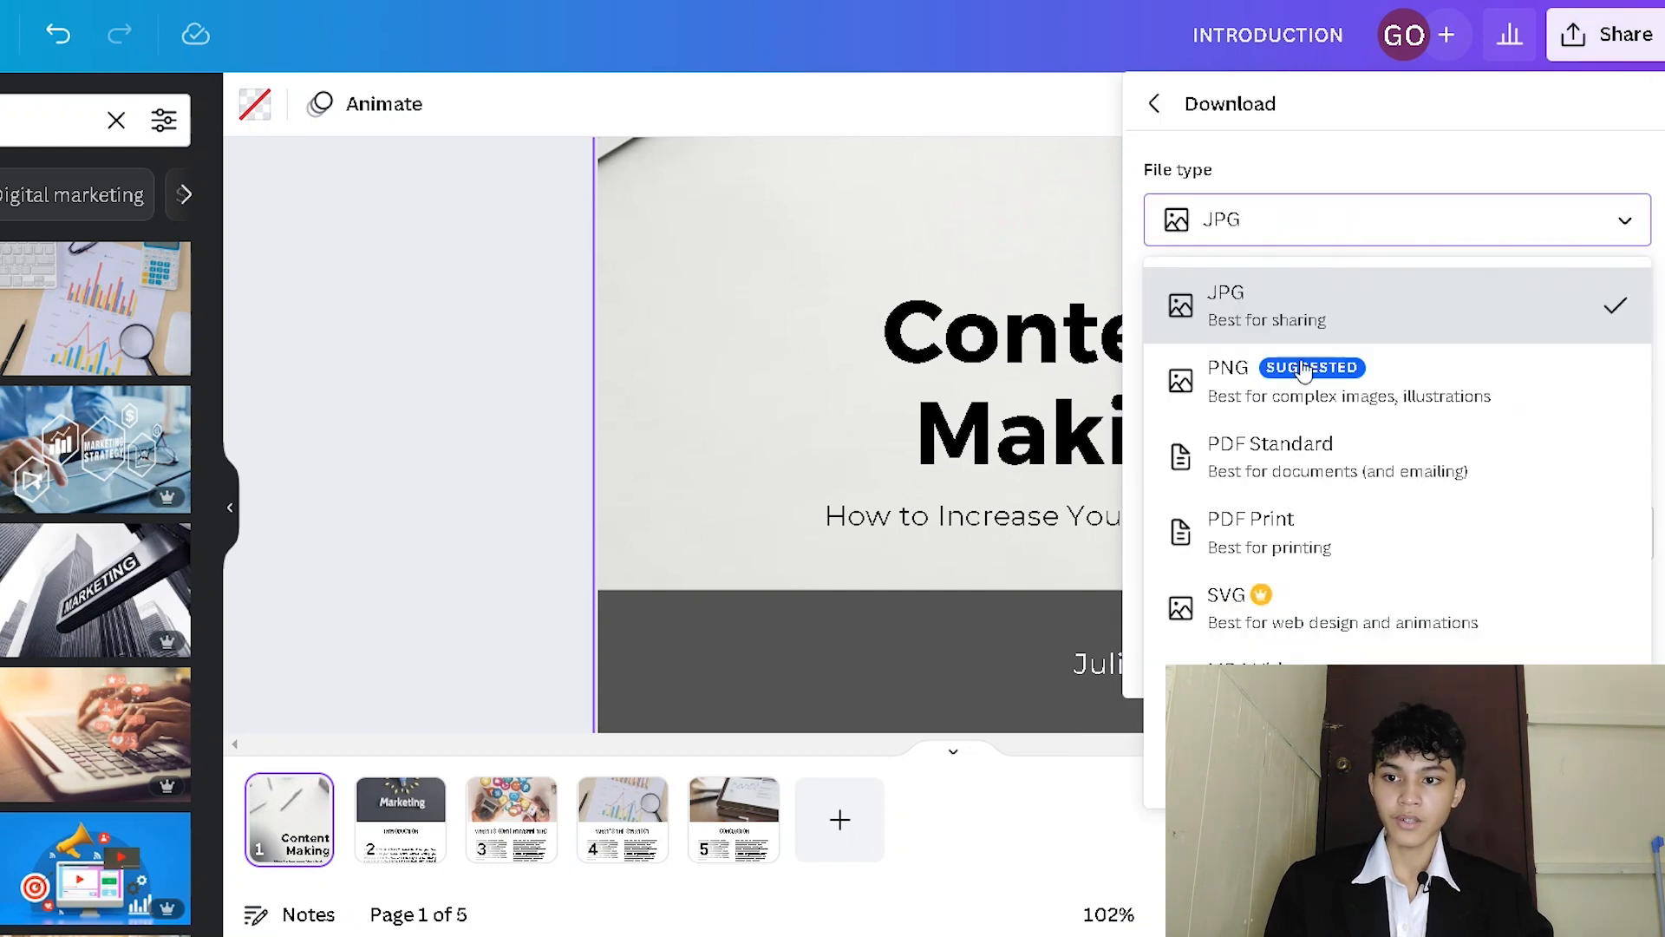
left_click(1226, 380)
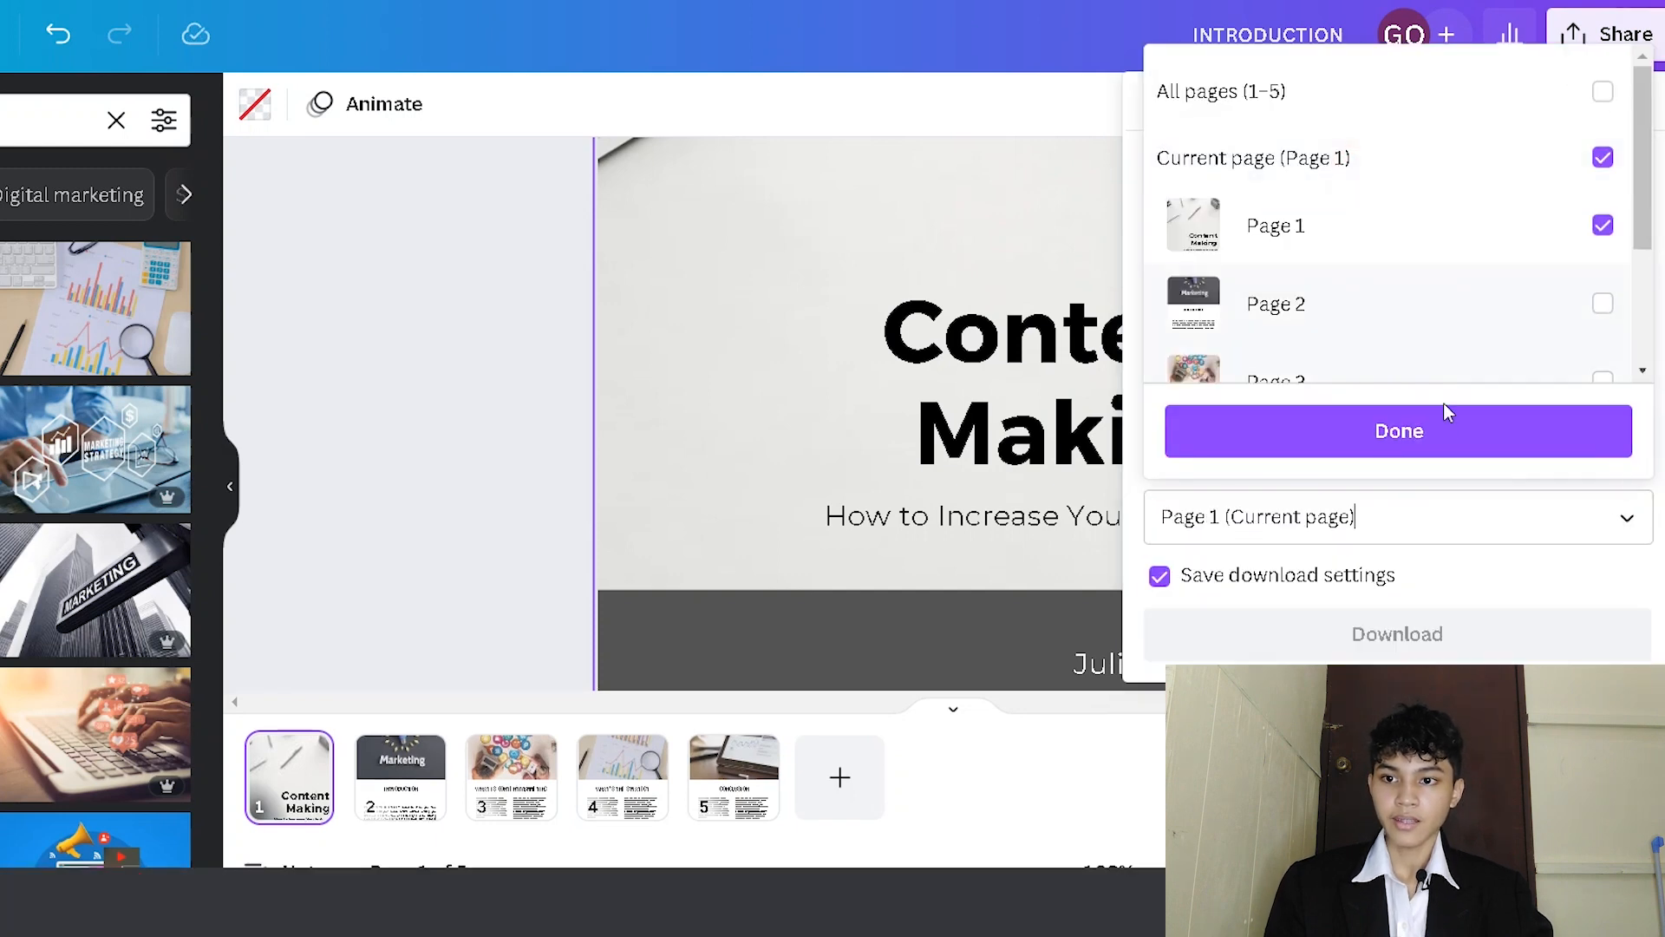
left_click(1397, 430)
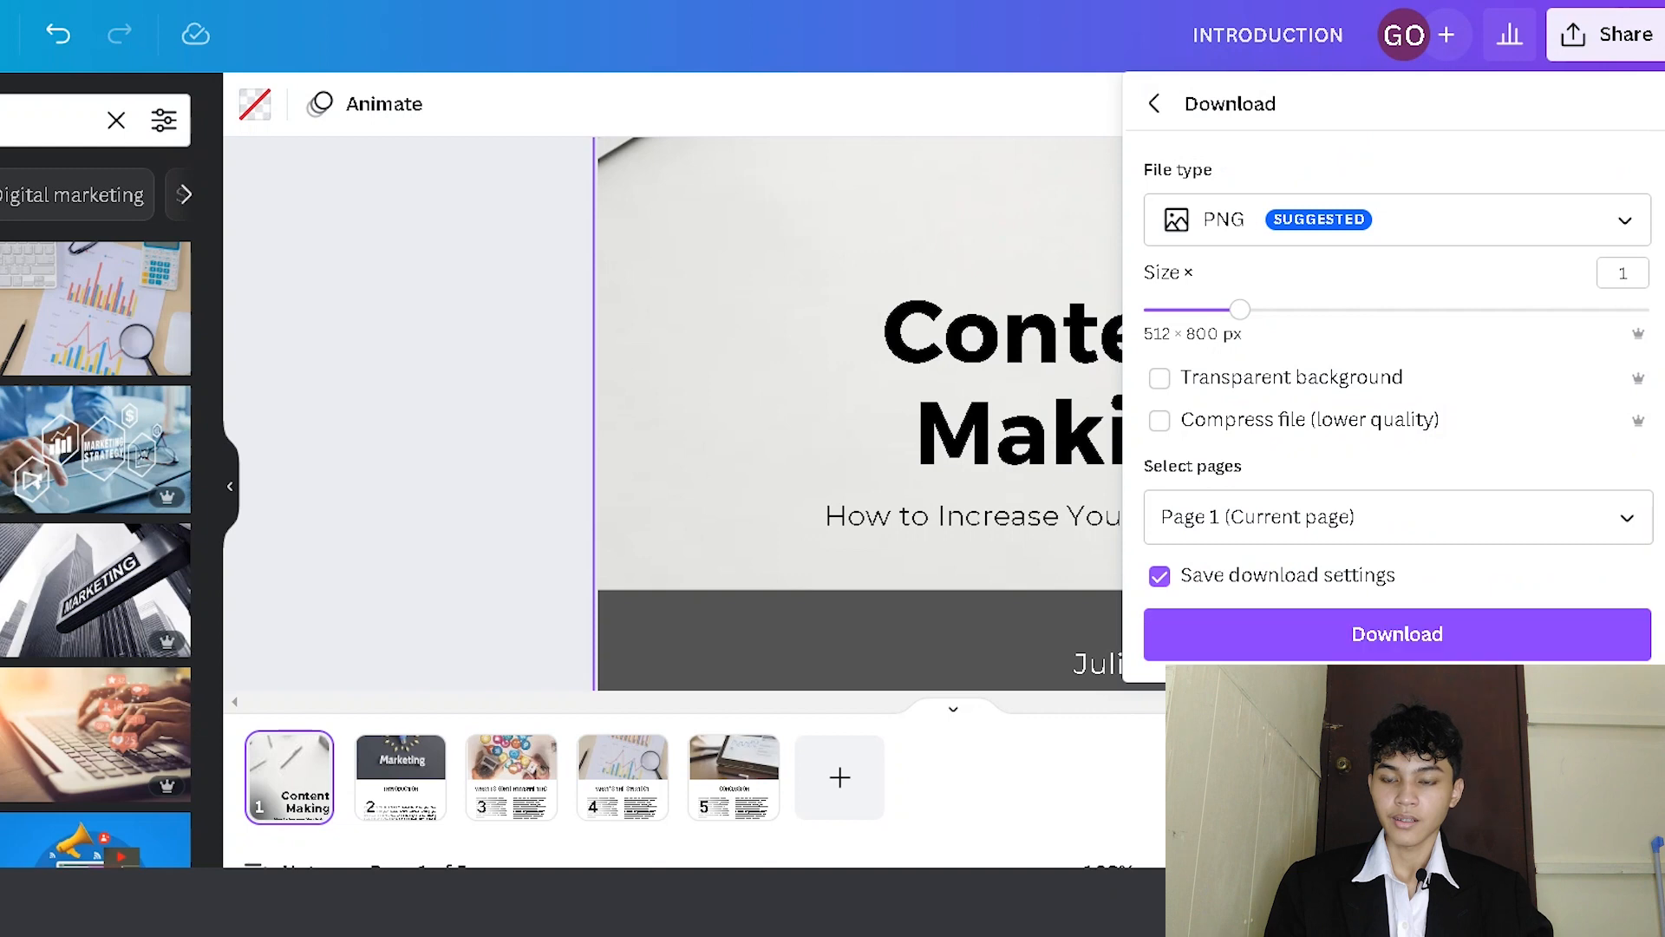
left_click(1396, 634)
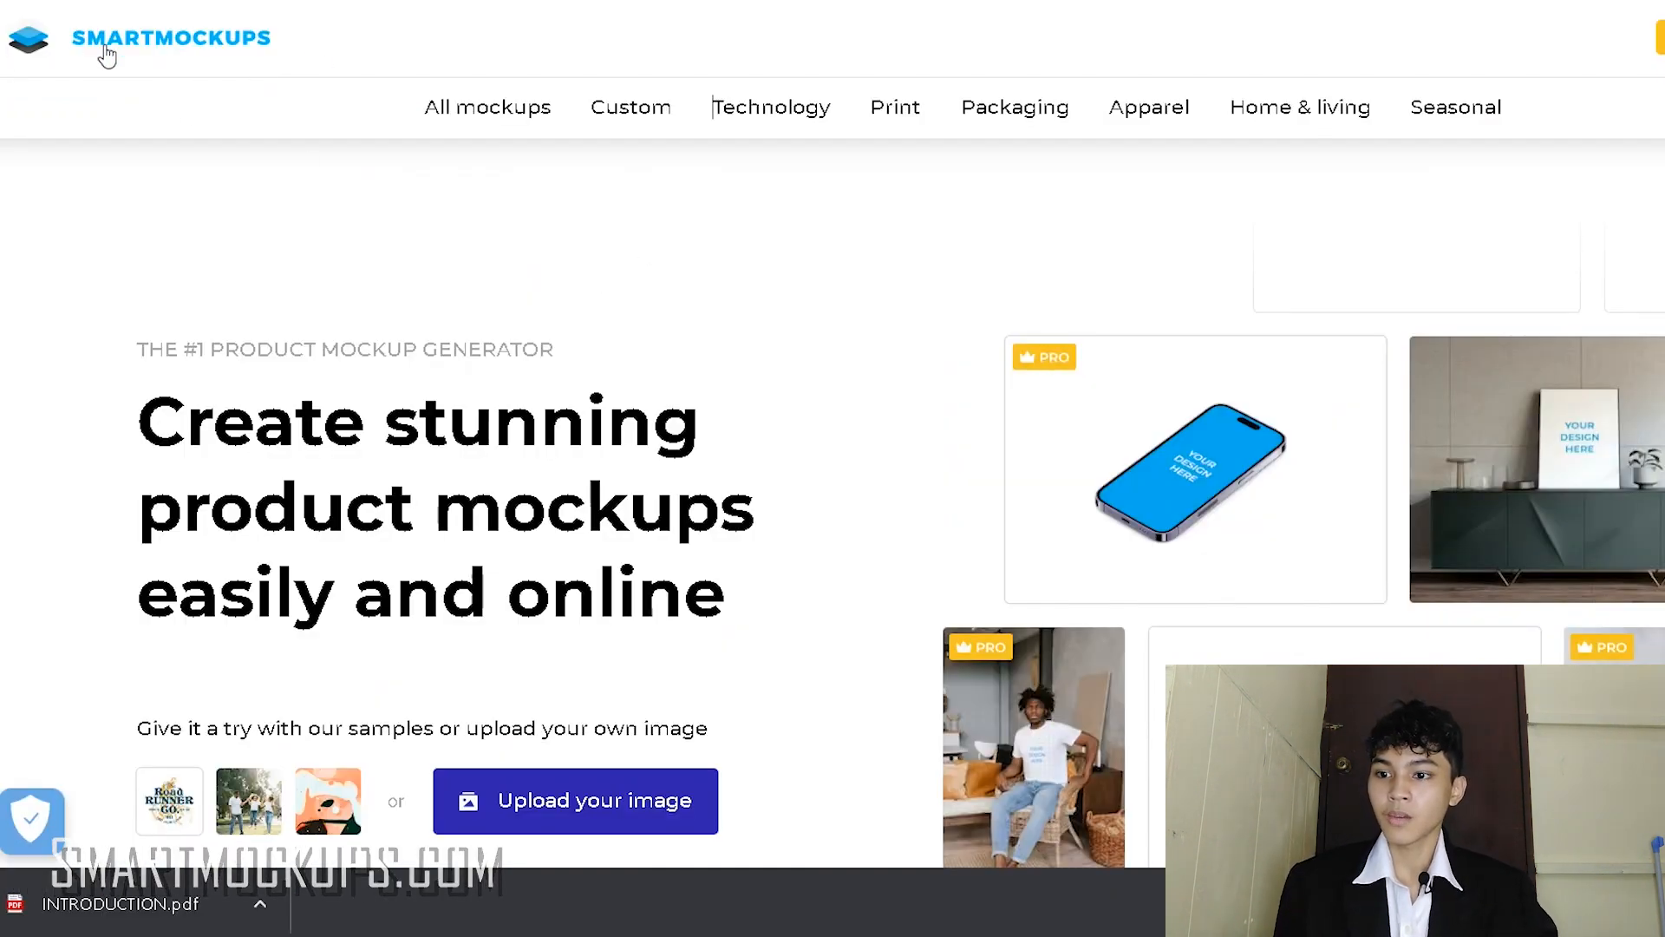
Step: Browse Smartmockups' Books category to reach the Portrait hardcover book mockup
scroll("down", 3)
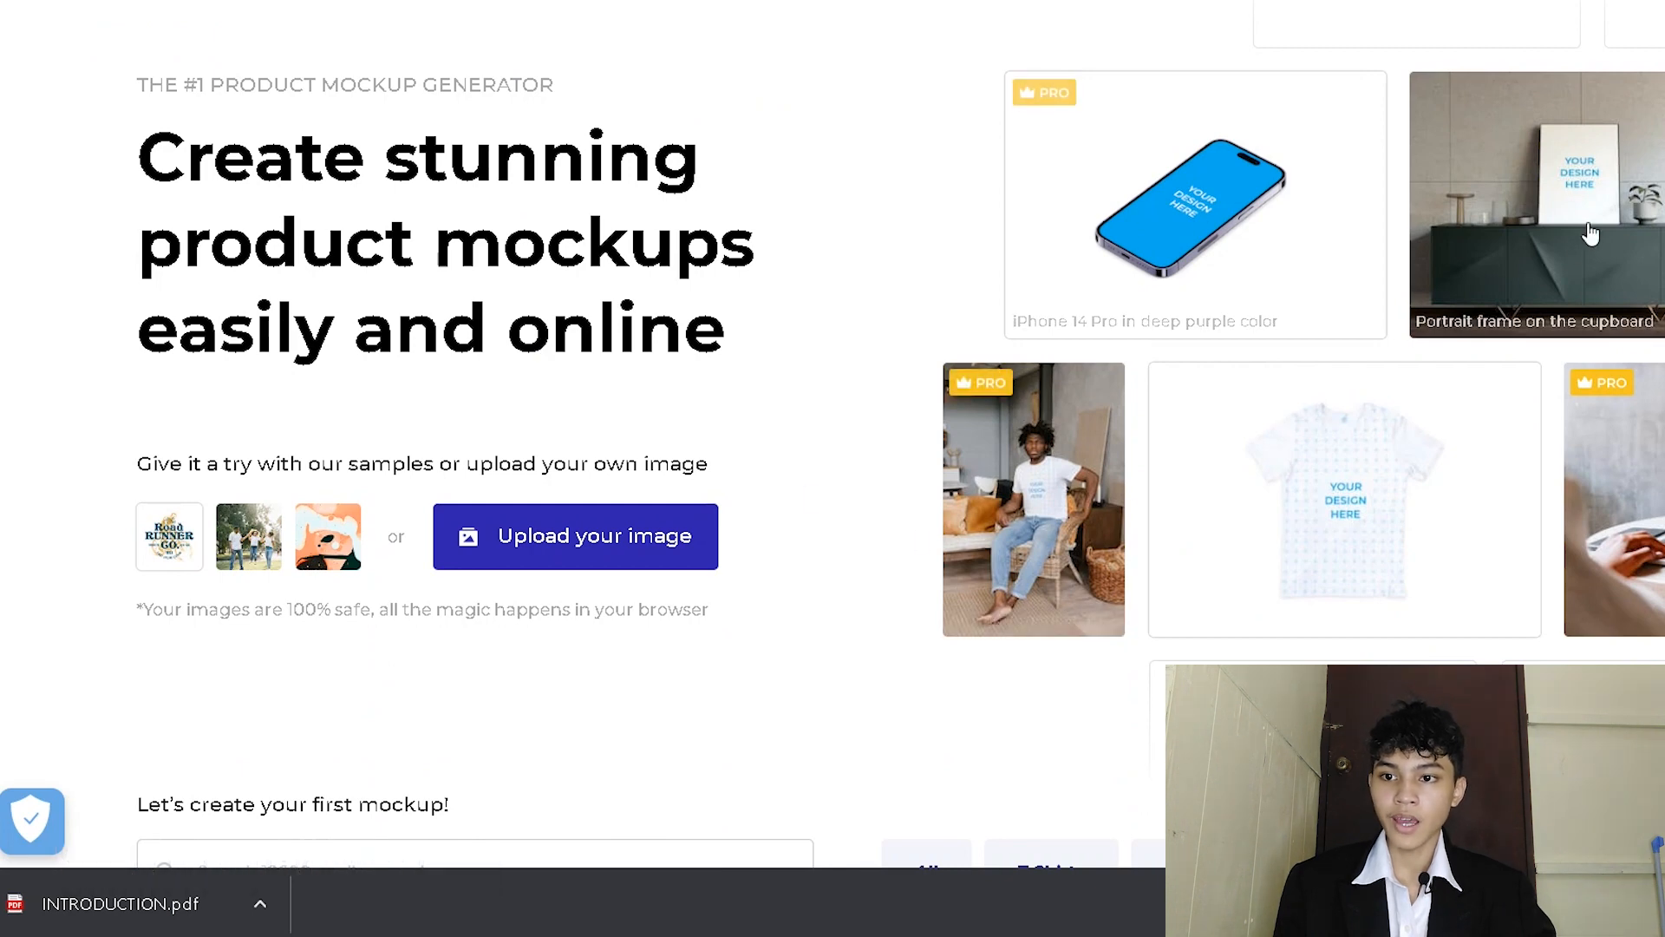
scroll("down", 3)
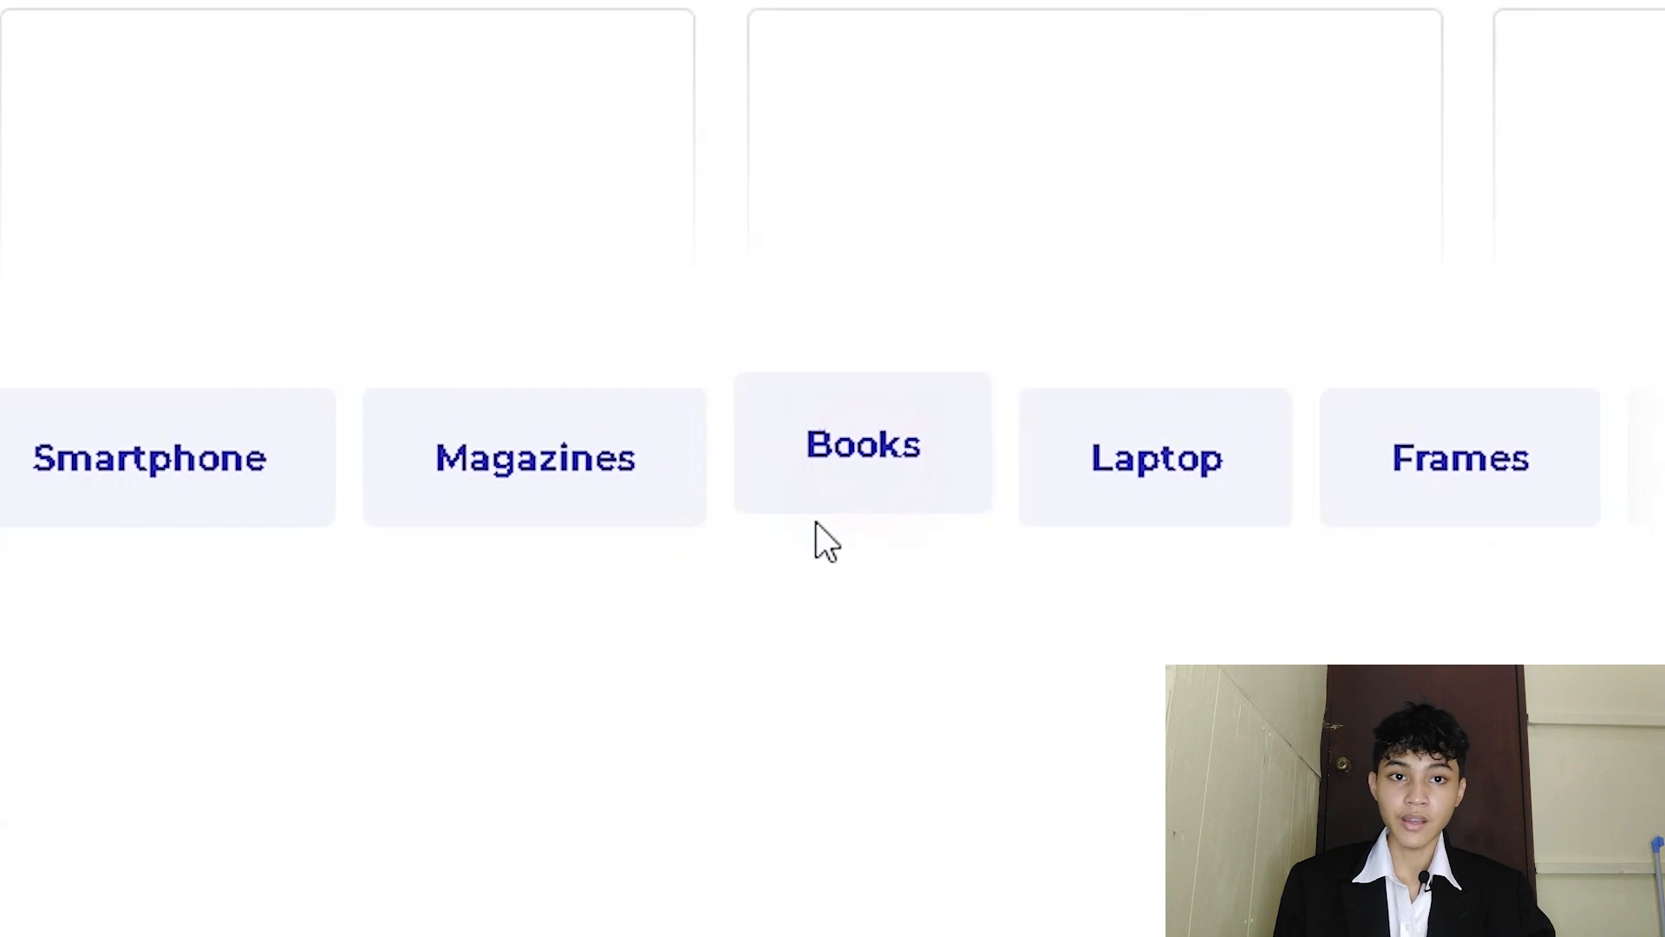
left_click(862, 444)
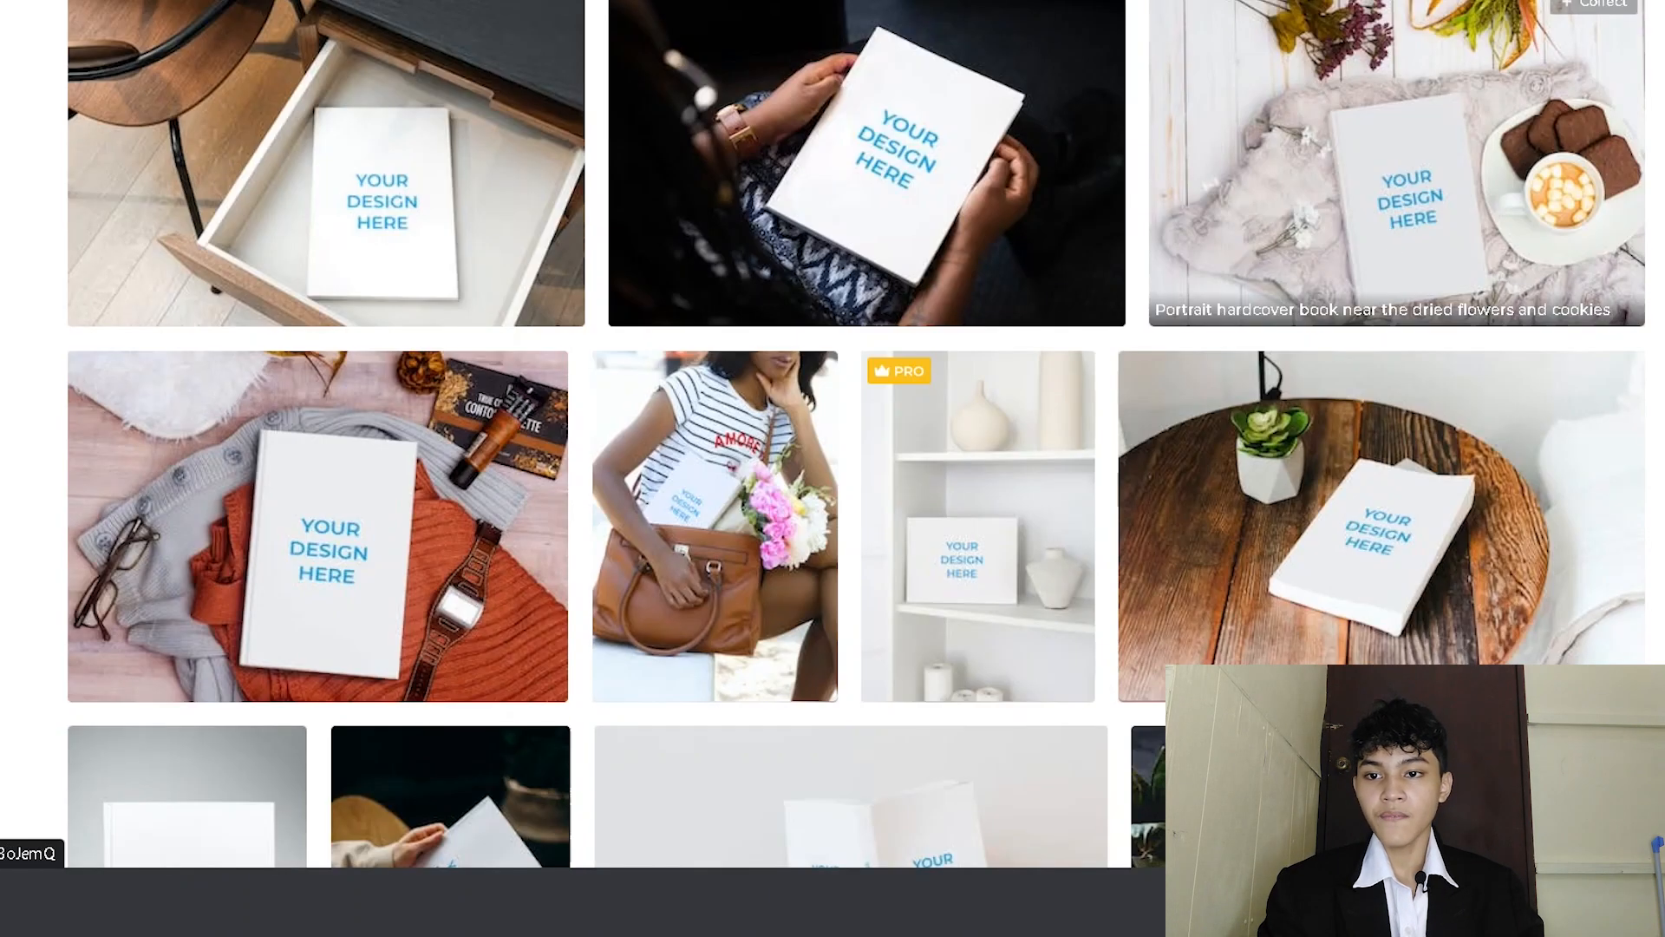
scroll("down", 3)
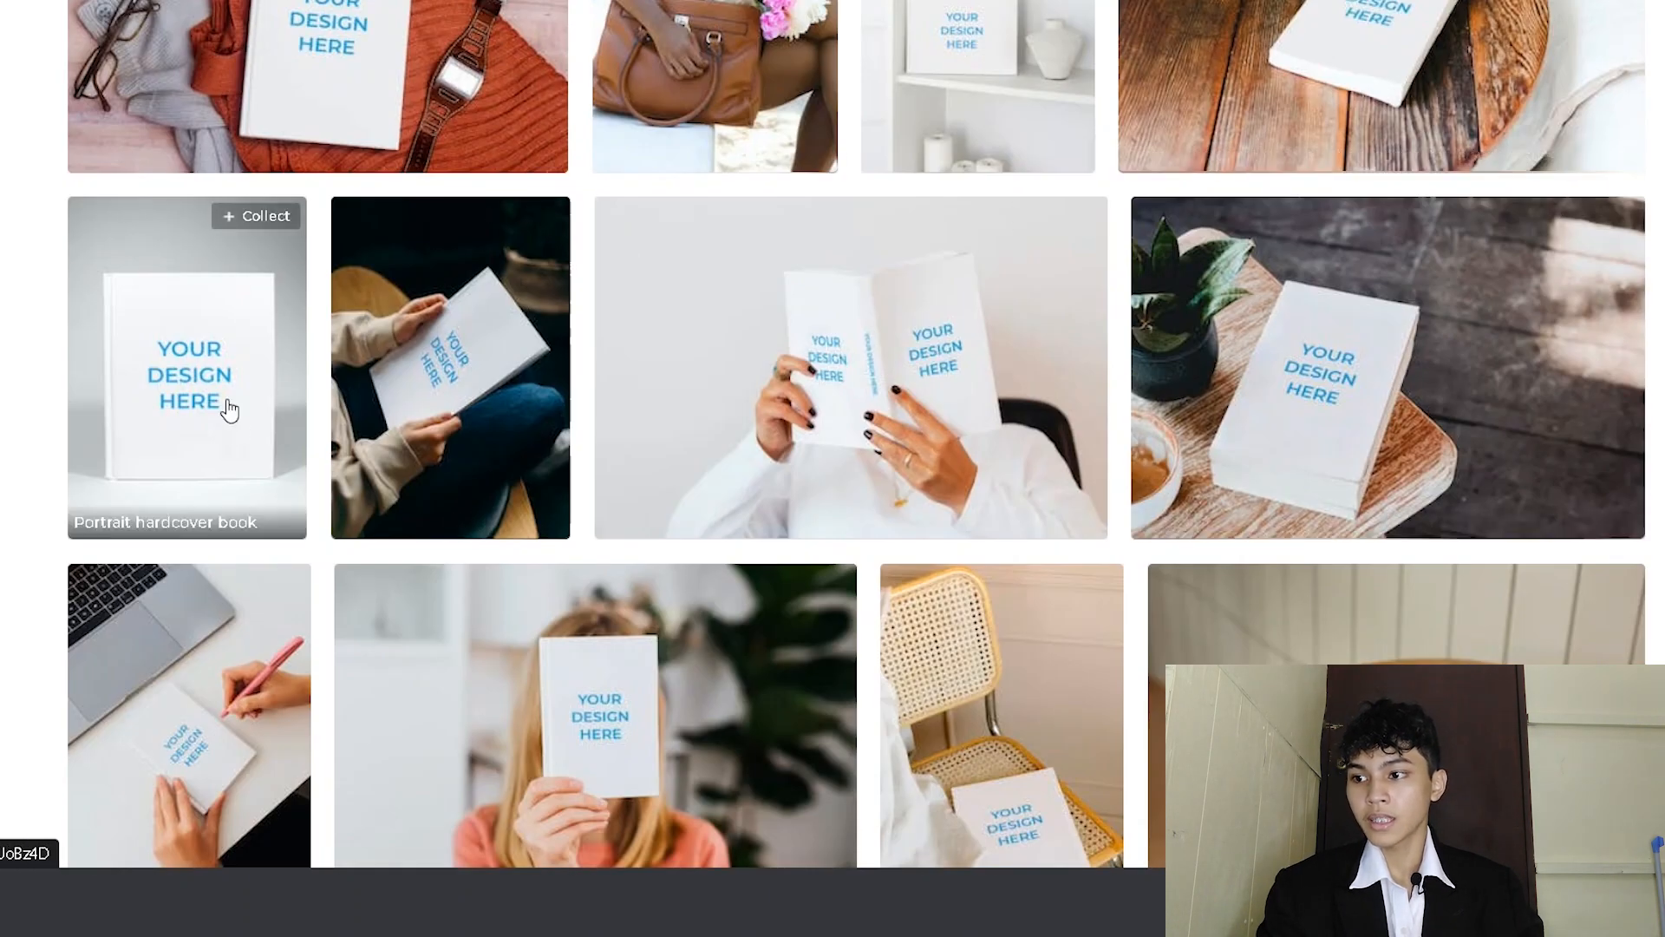
scroll("down", 3)
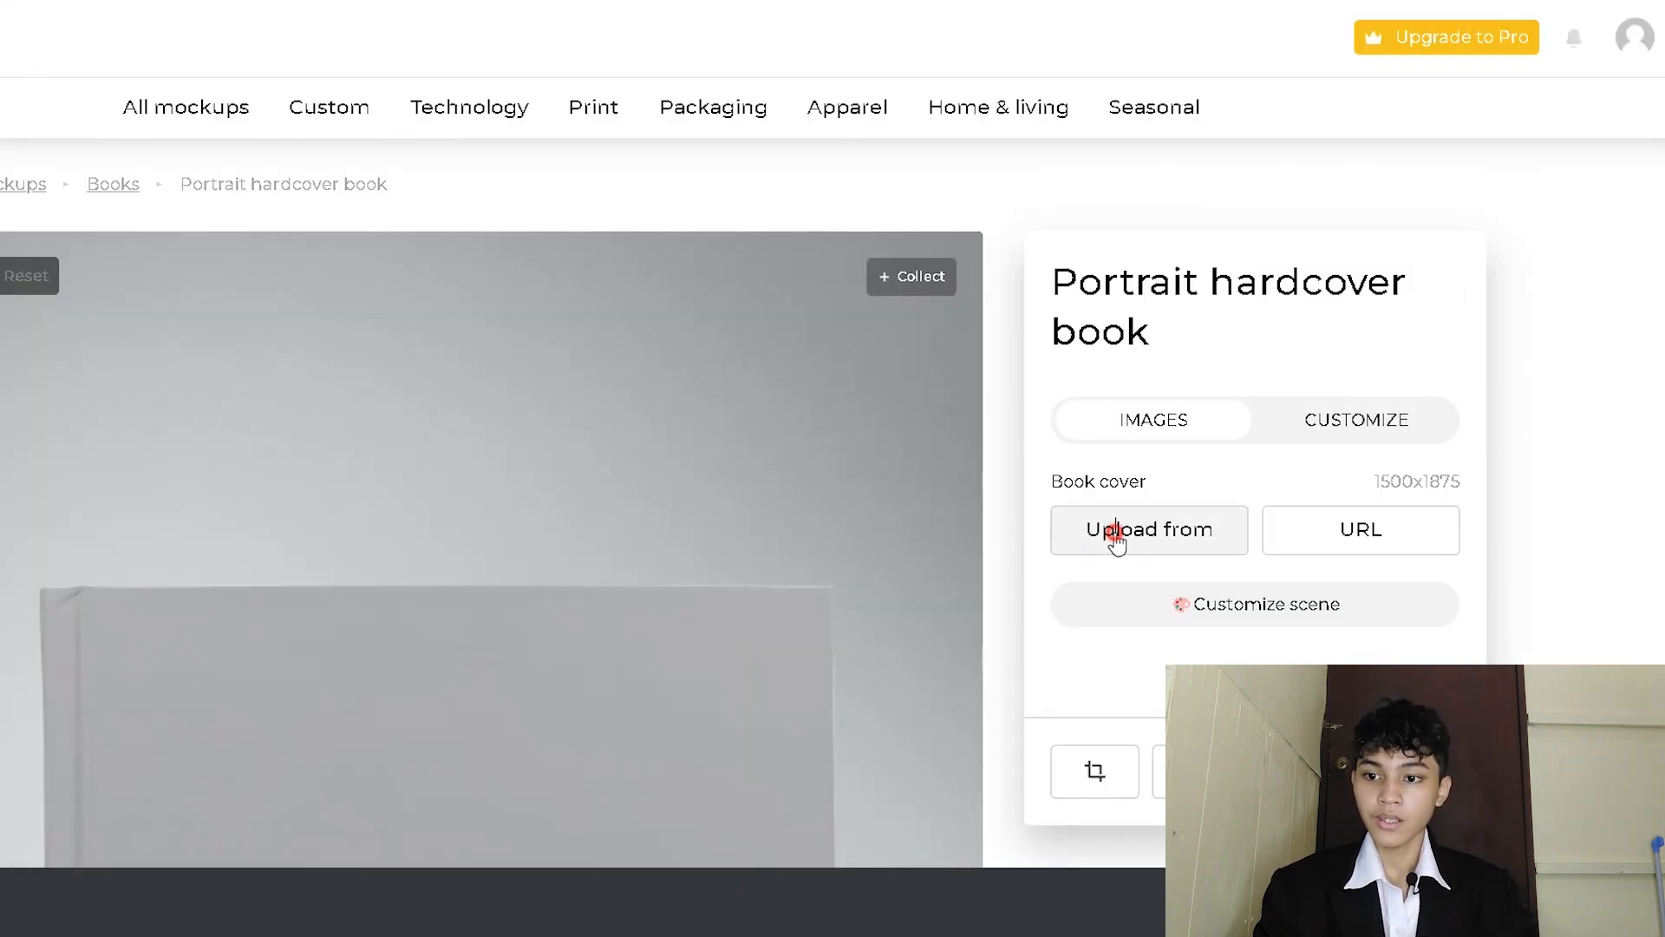
Step: Upload the Color Code Your Time cover onto the hardcover mockup, then download and open the JPG
left_click(1146, 530)
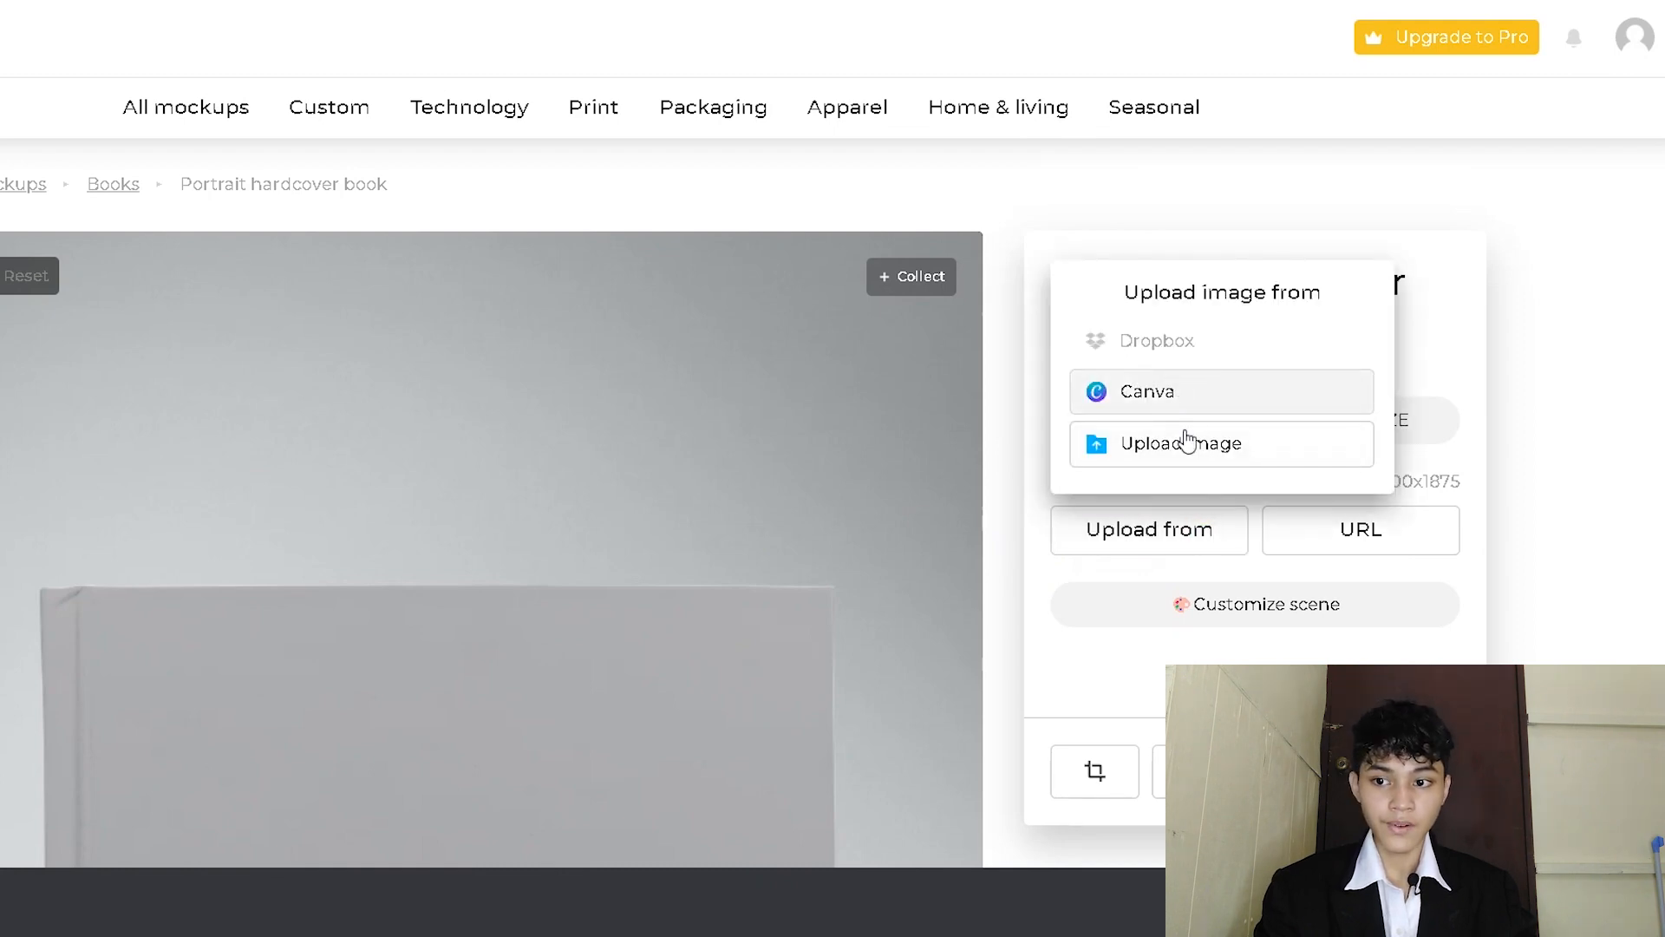
left_click(1181, 443)
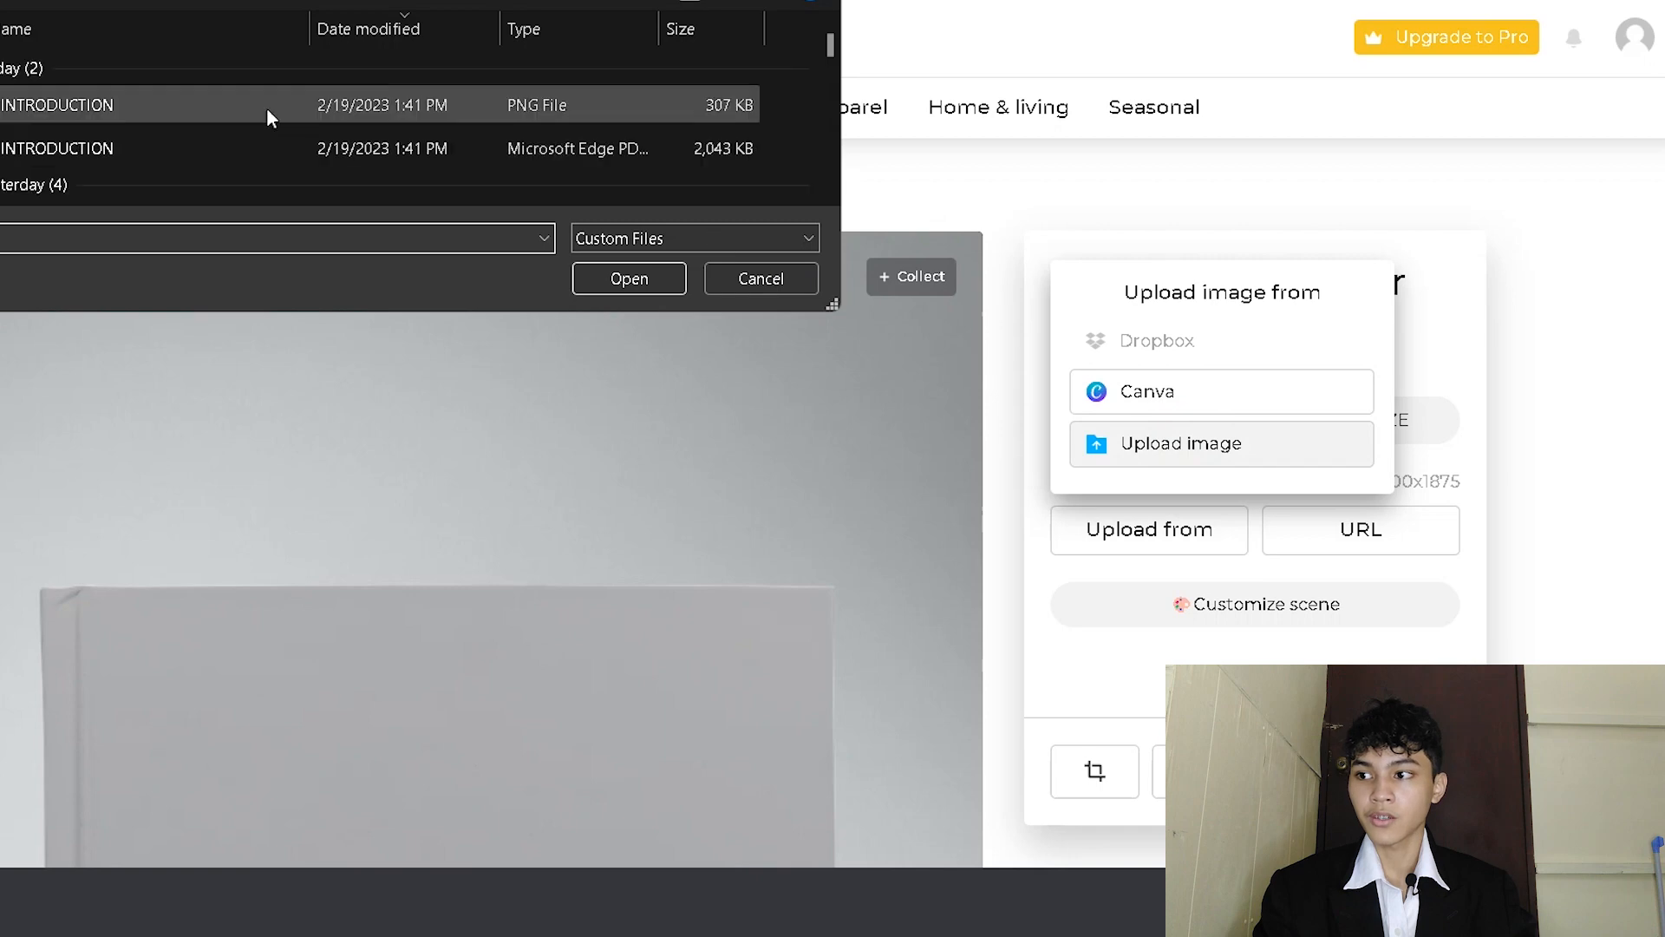
left_click(627, 278)
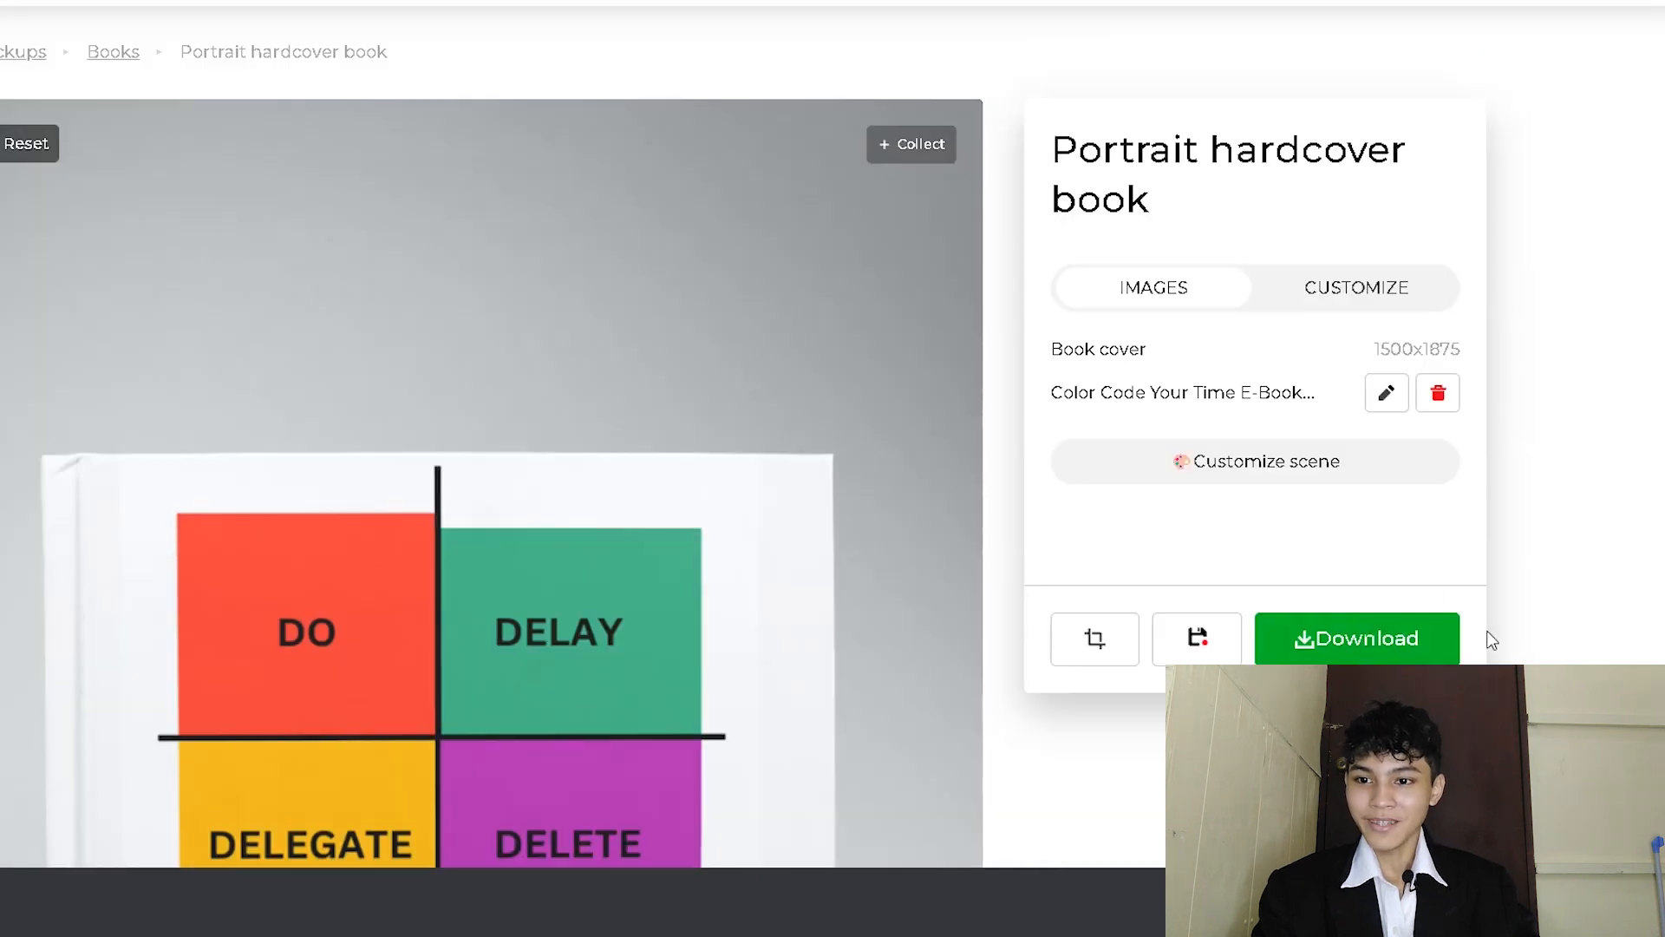
left_click(1356, 638)
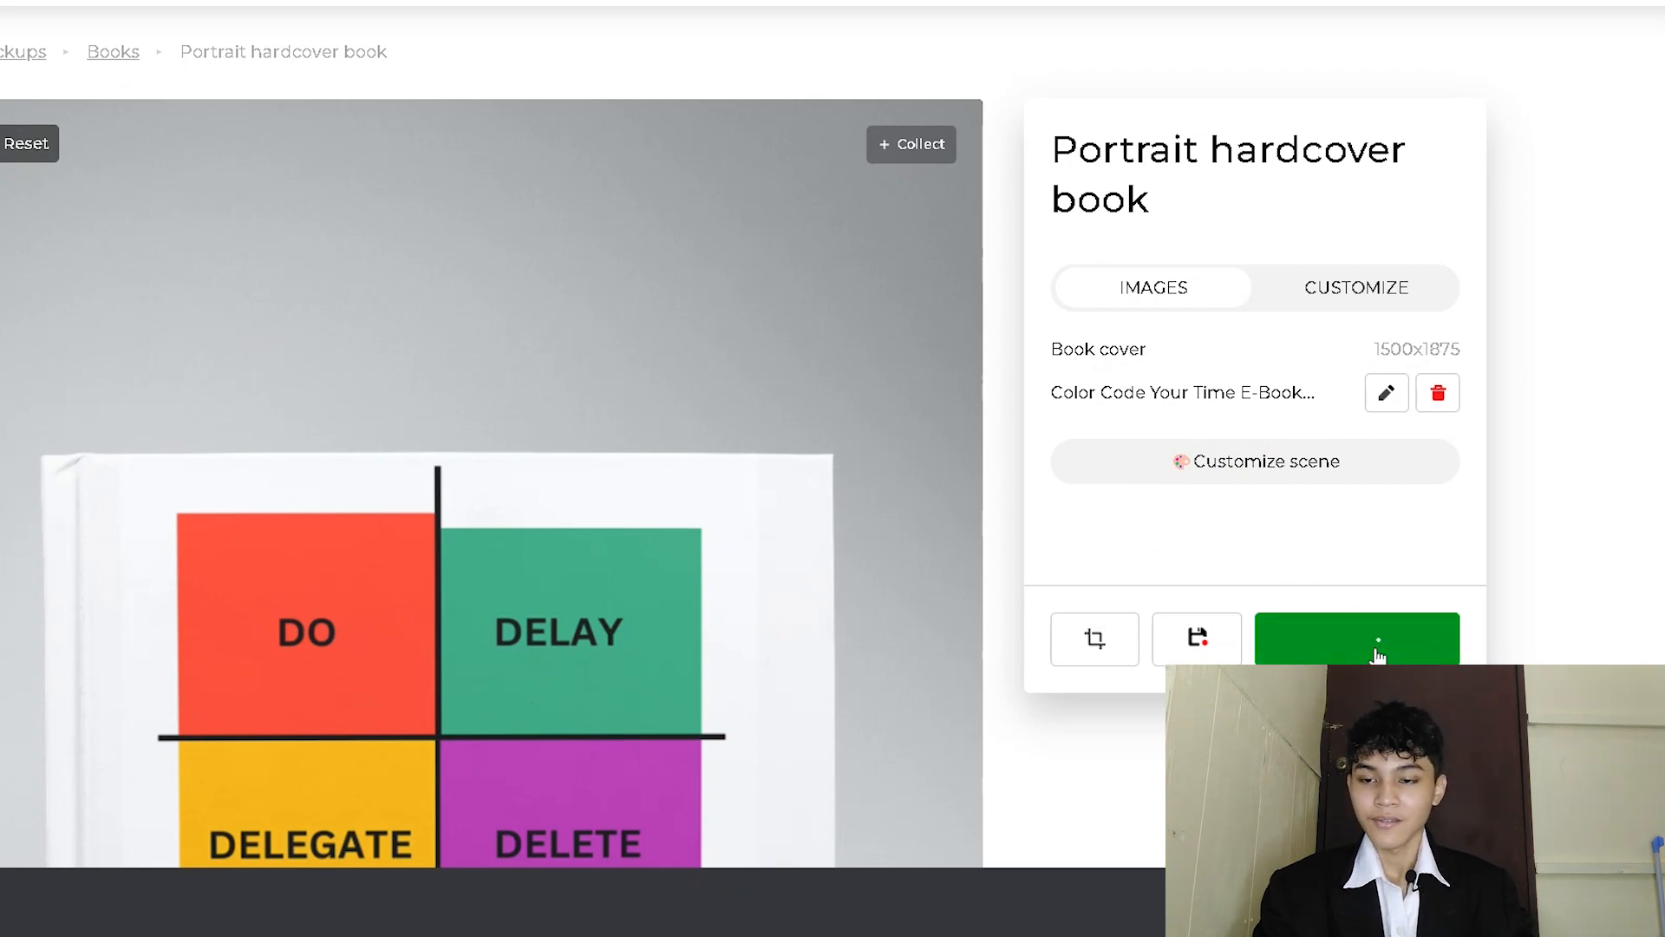
left_click(1356, 639)
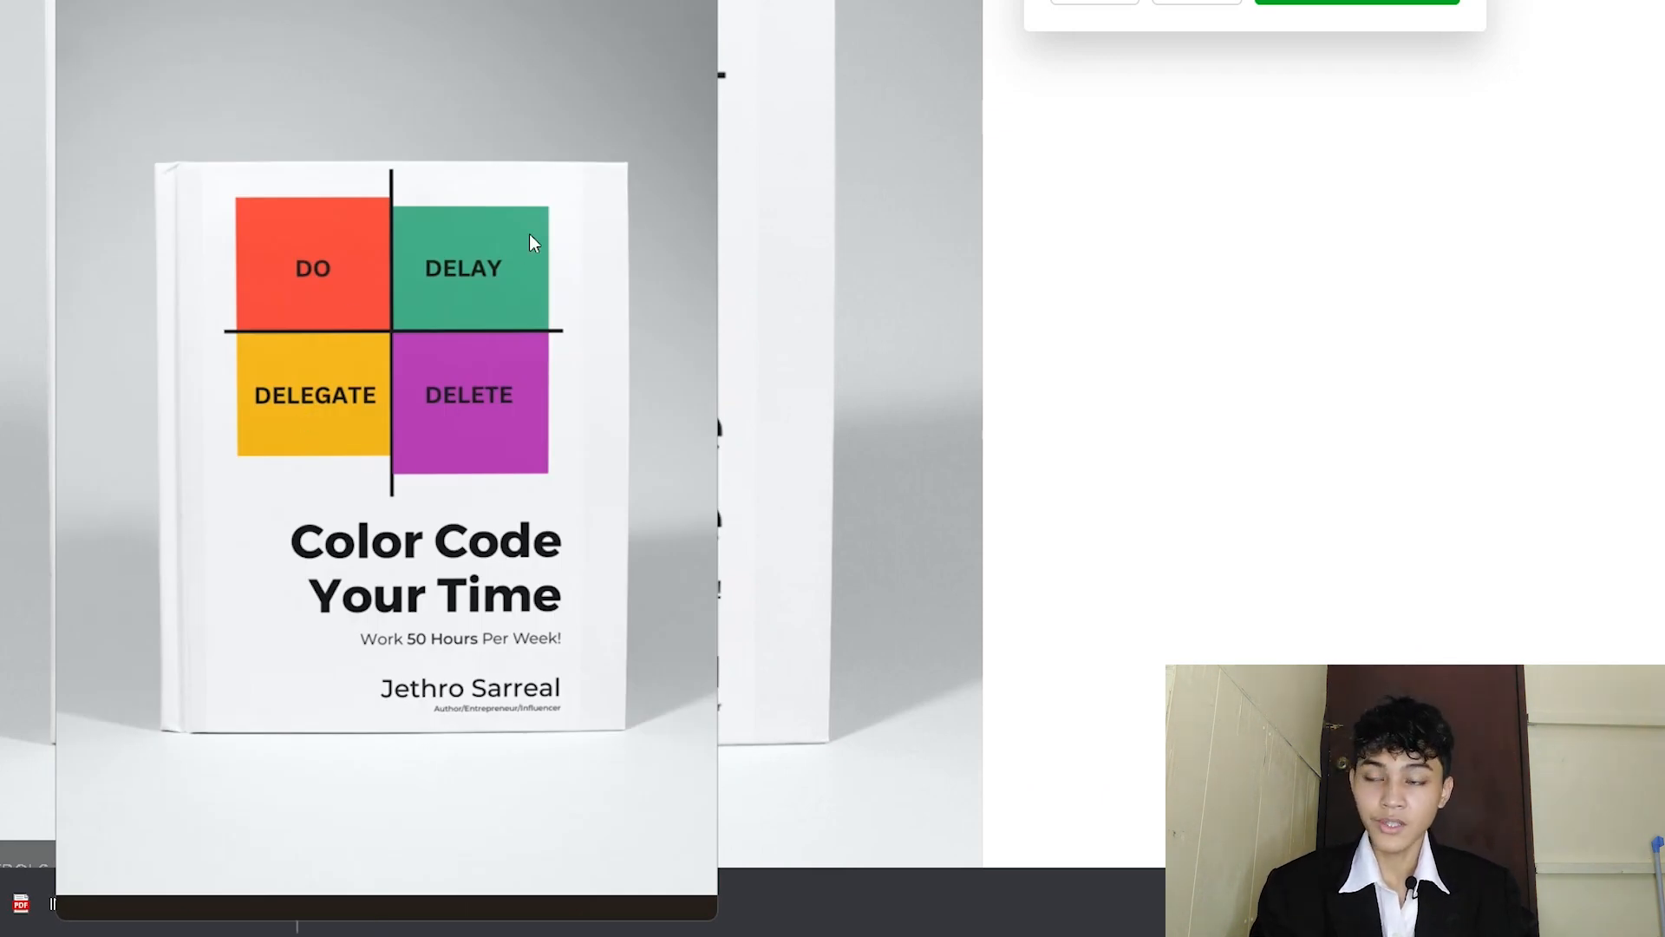
mouse_move(571, 246)
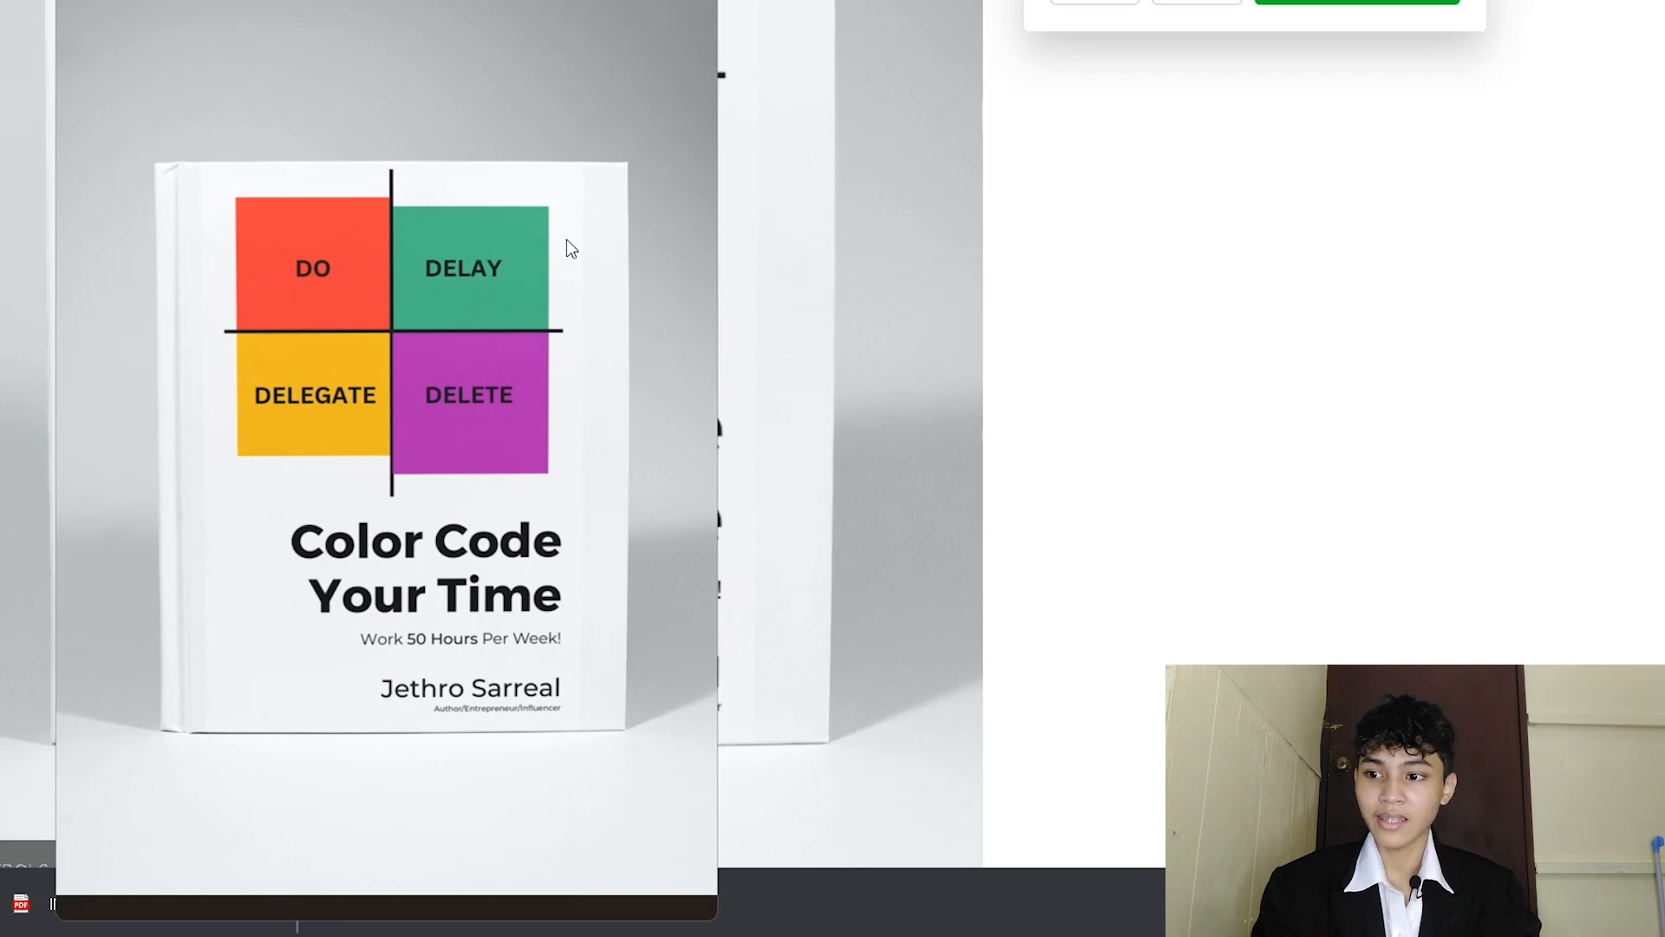
mouse_move(648, 164)
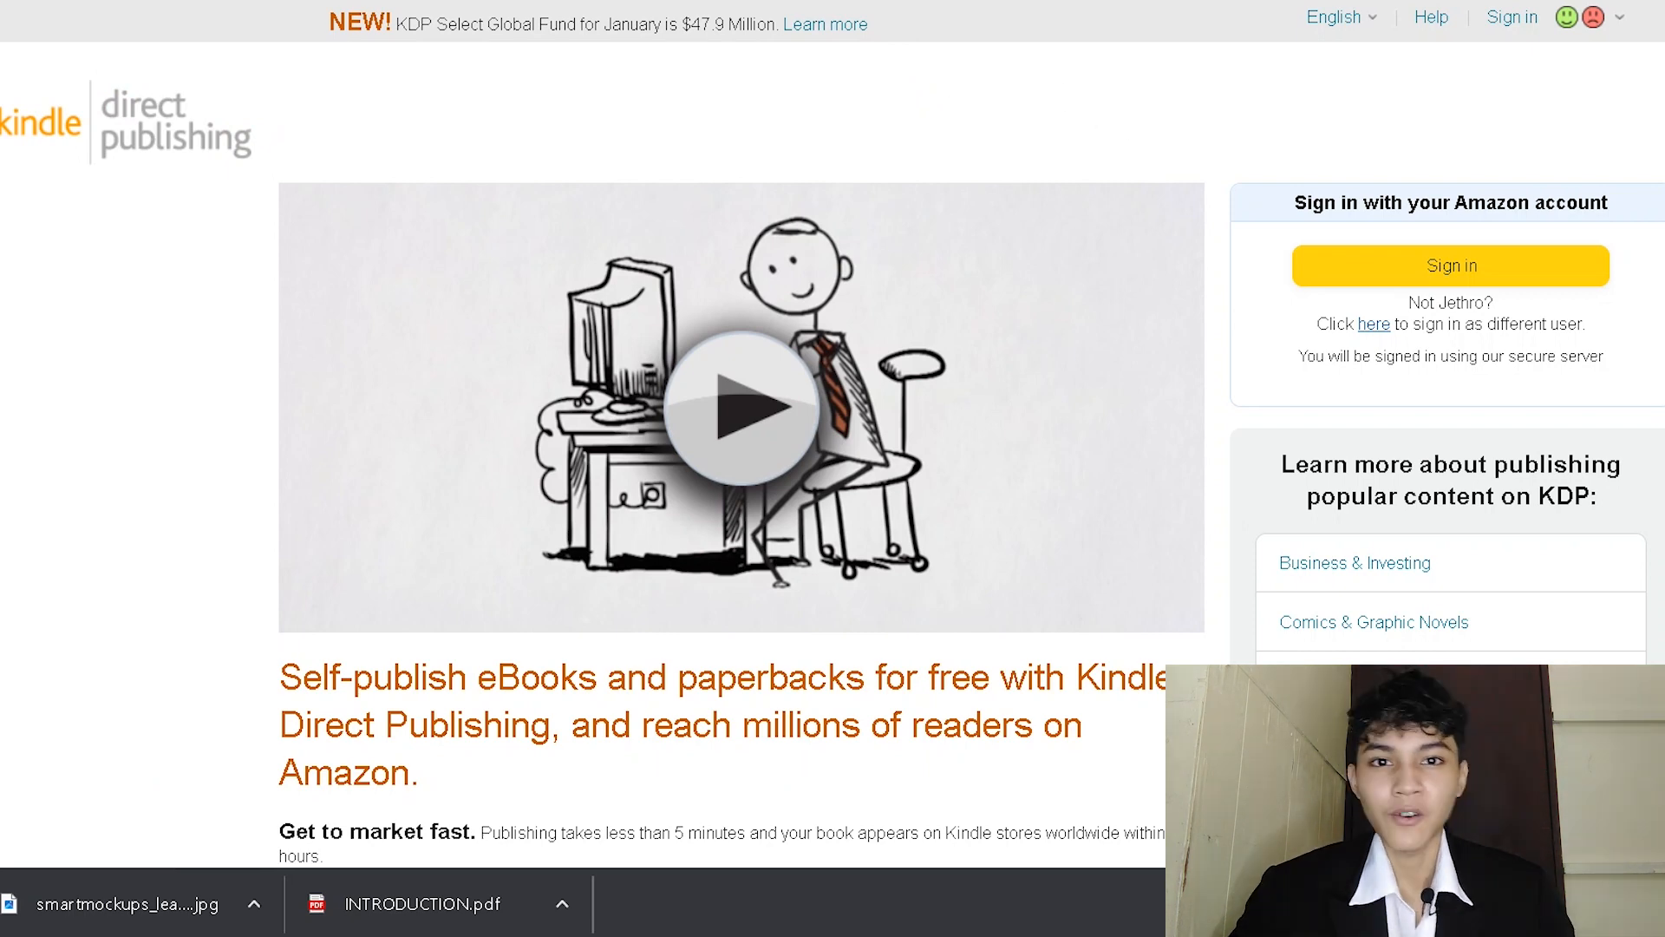
mouse_move(635, 602)
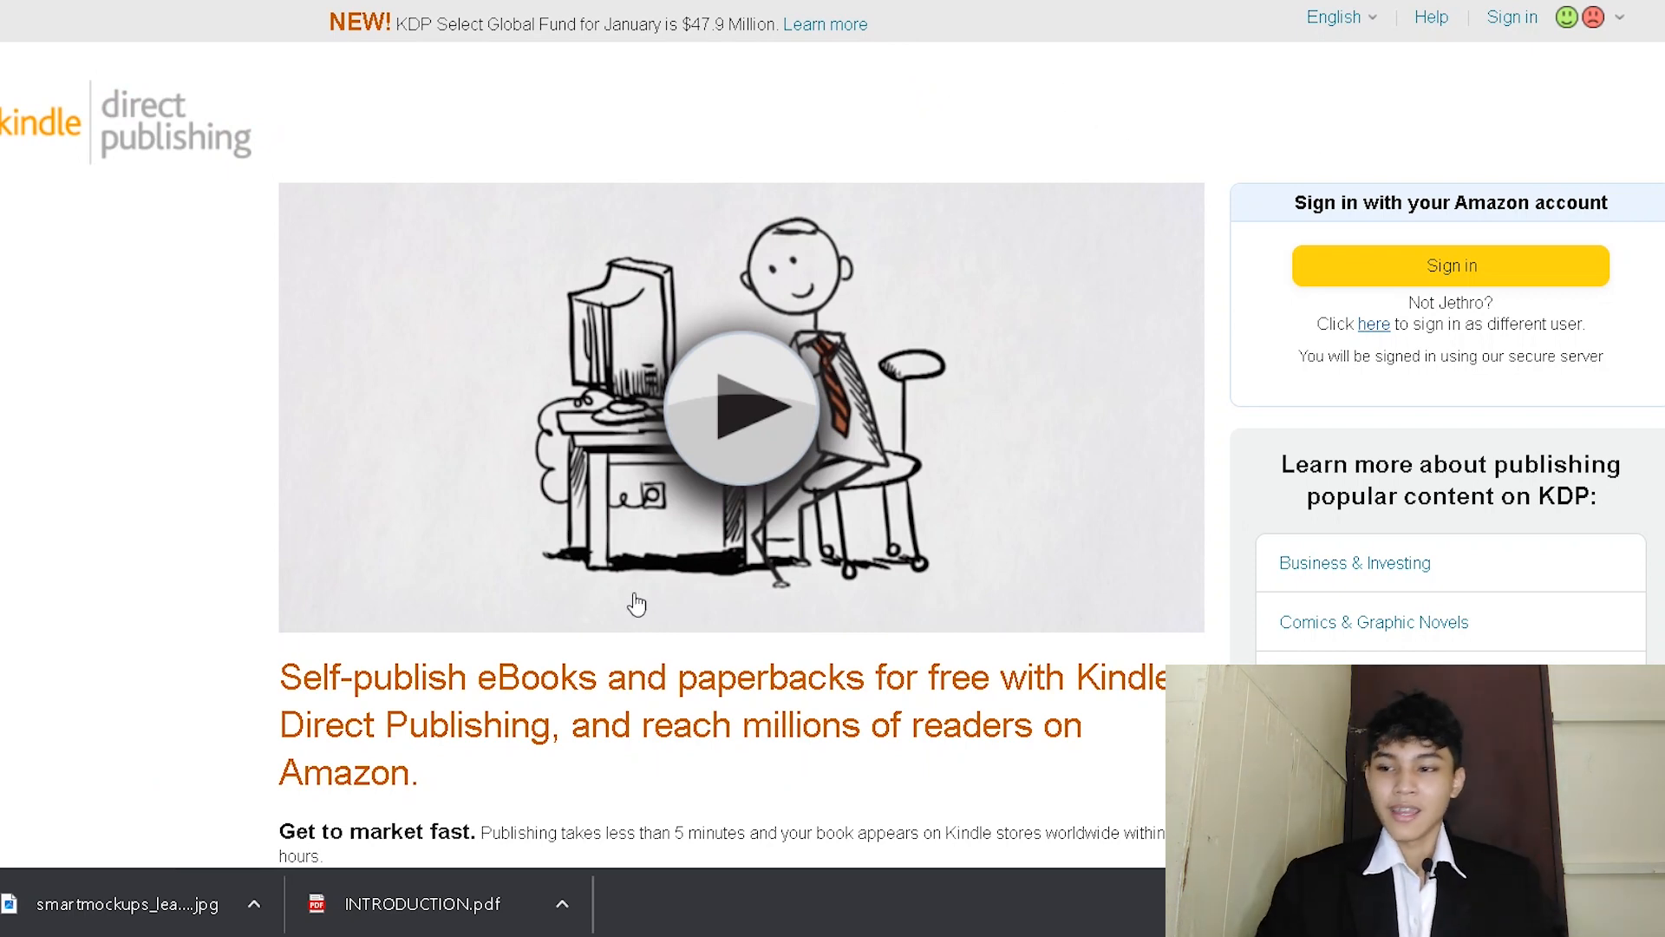
mouse_move(1112, 188)
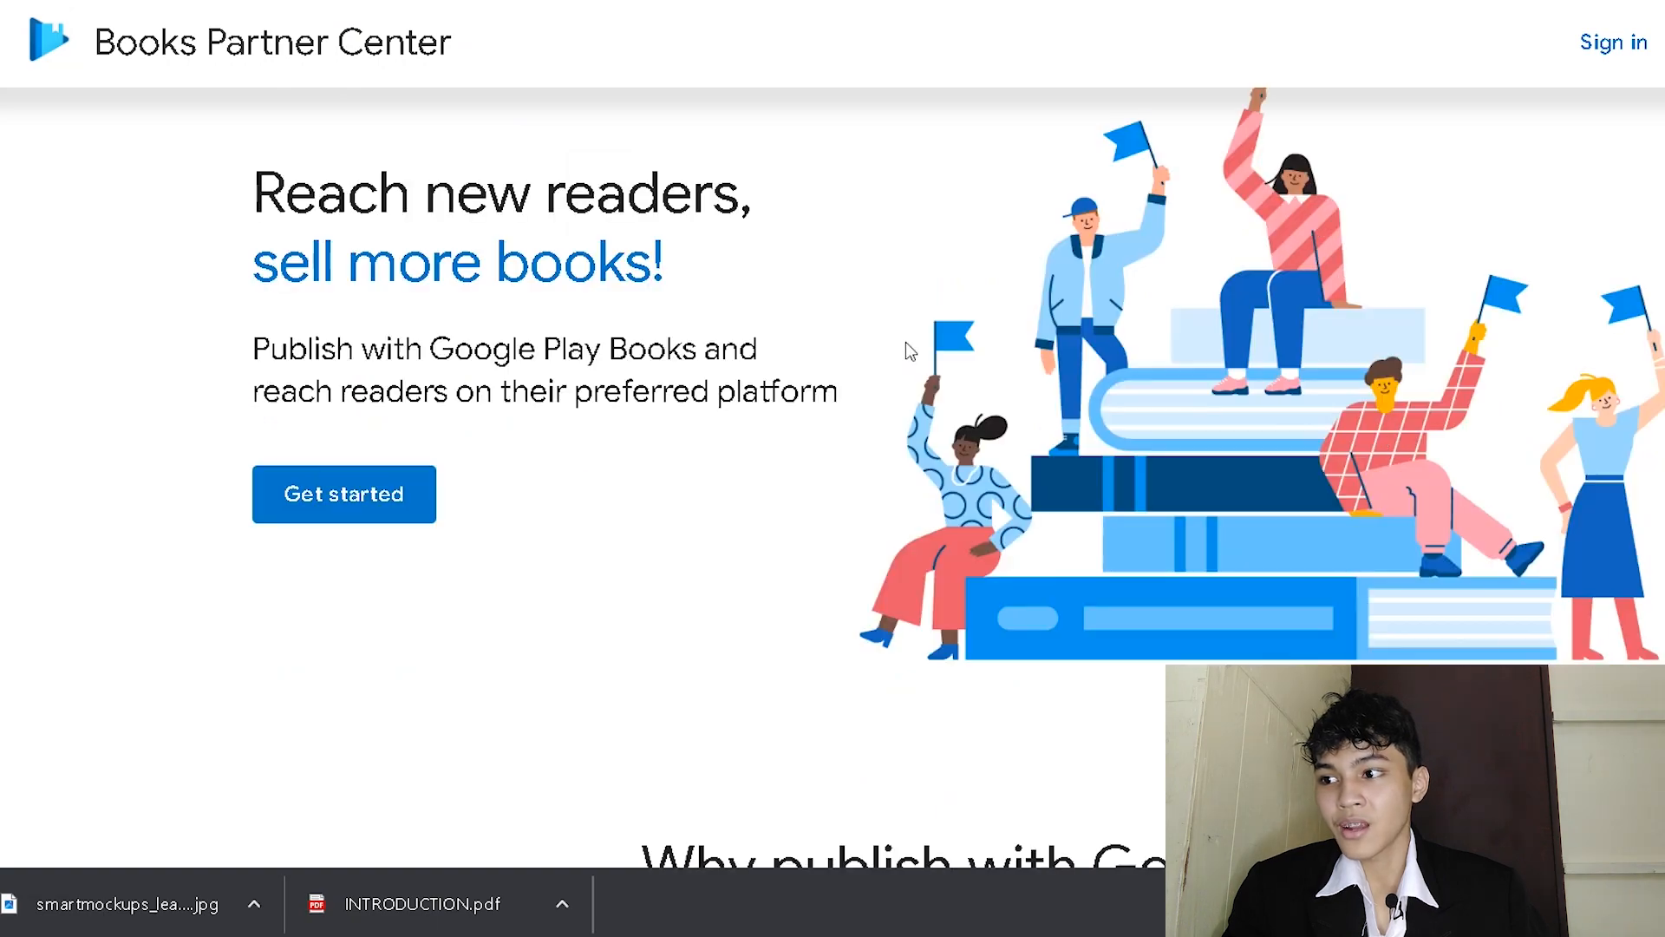
Step: Scroll back up the Google Play Books Partner Center landing page about reaching new readers
scroll("up", 3)
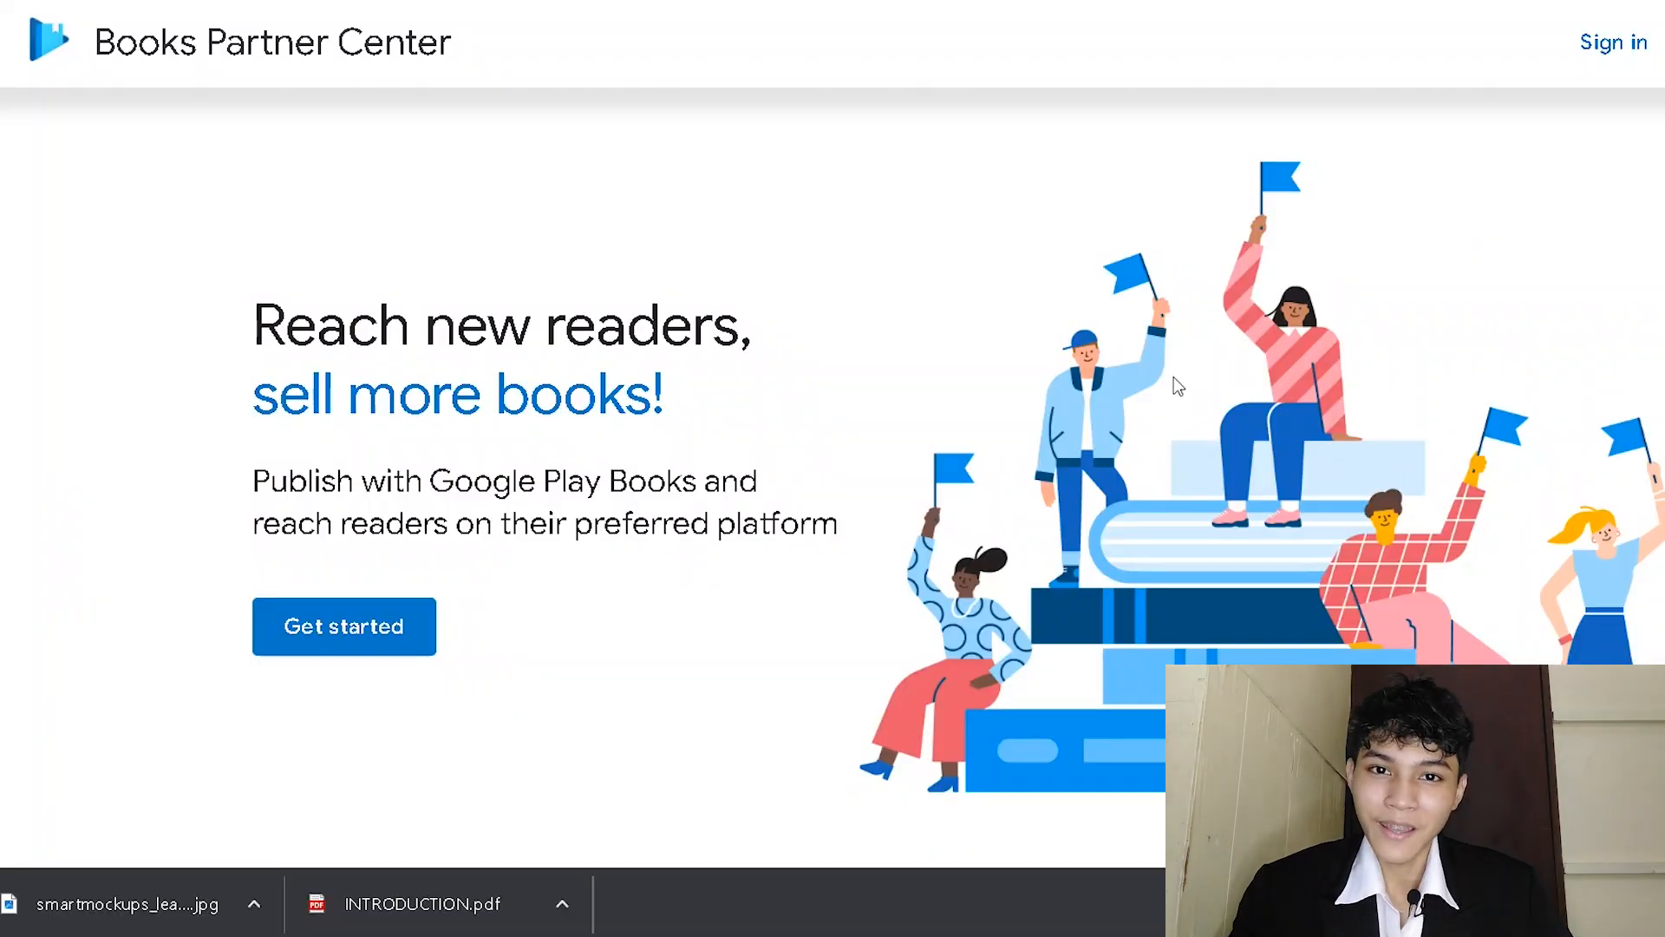
mouse_move(1237, 373)
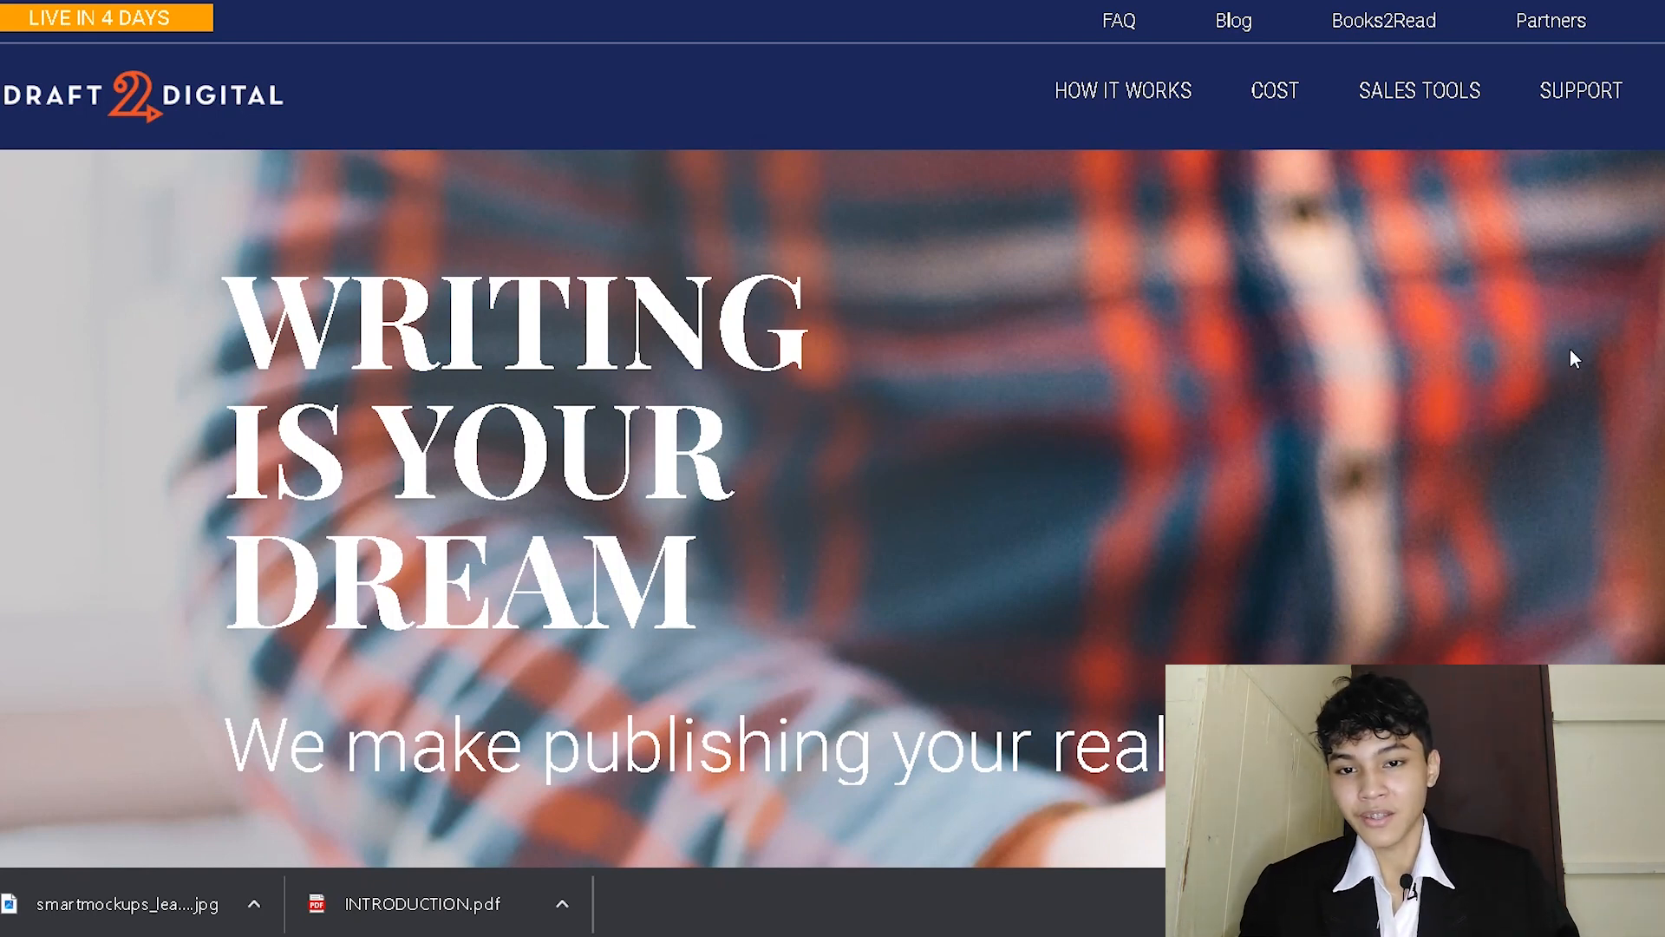
mouse_move(1548, 303)
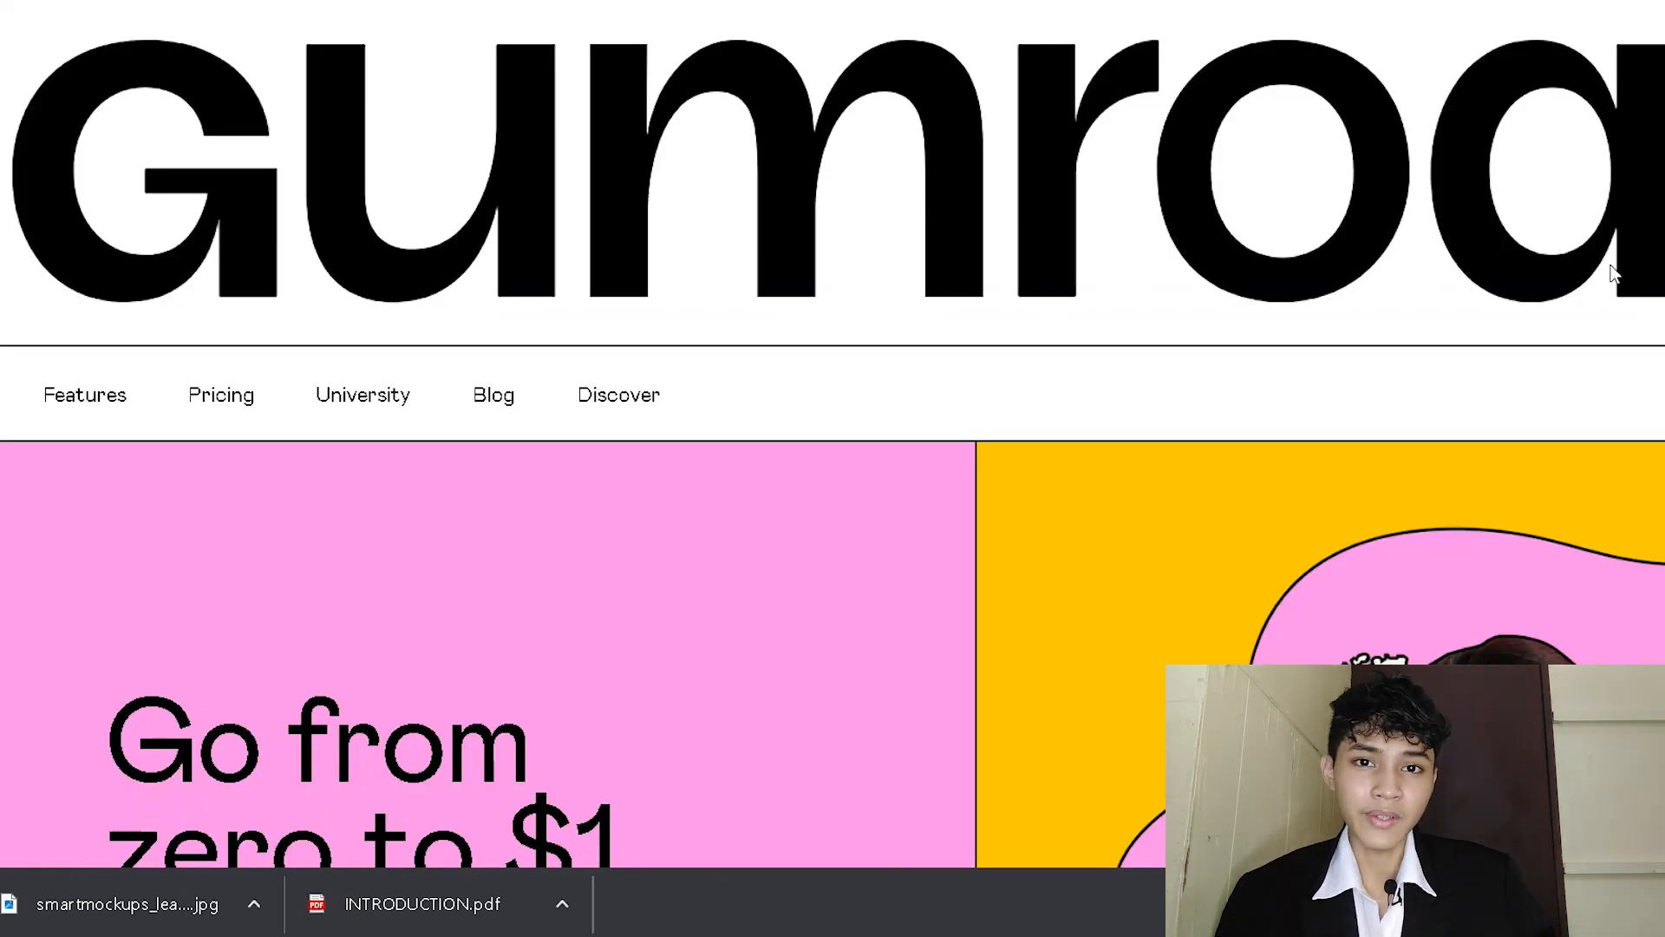
Step: Scroll down the Gumroad page to the Color Code Your Time e-book product
scroll("down", 3)
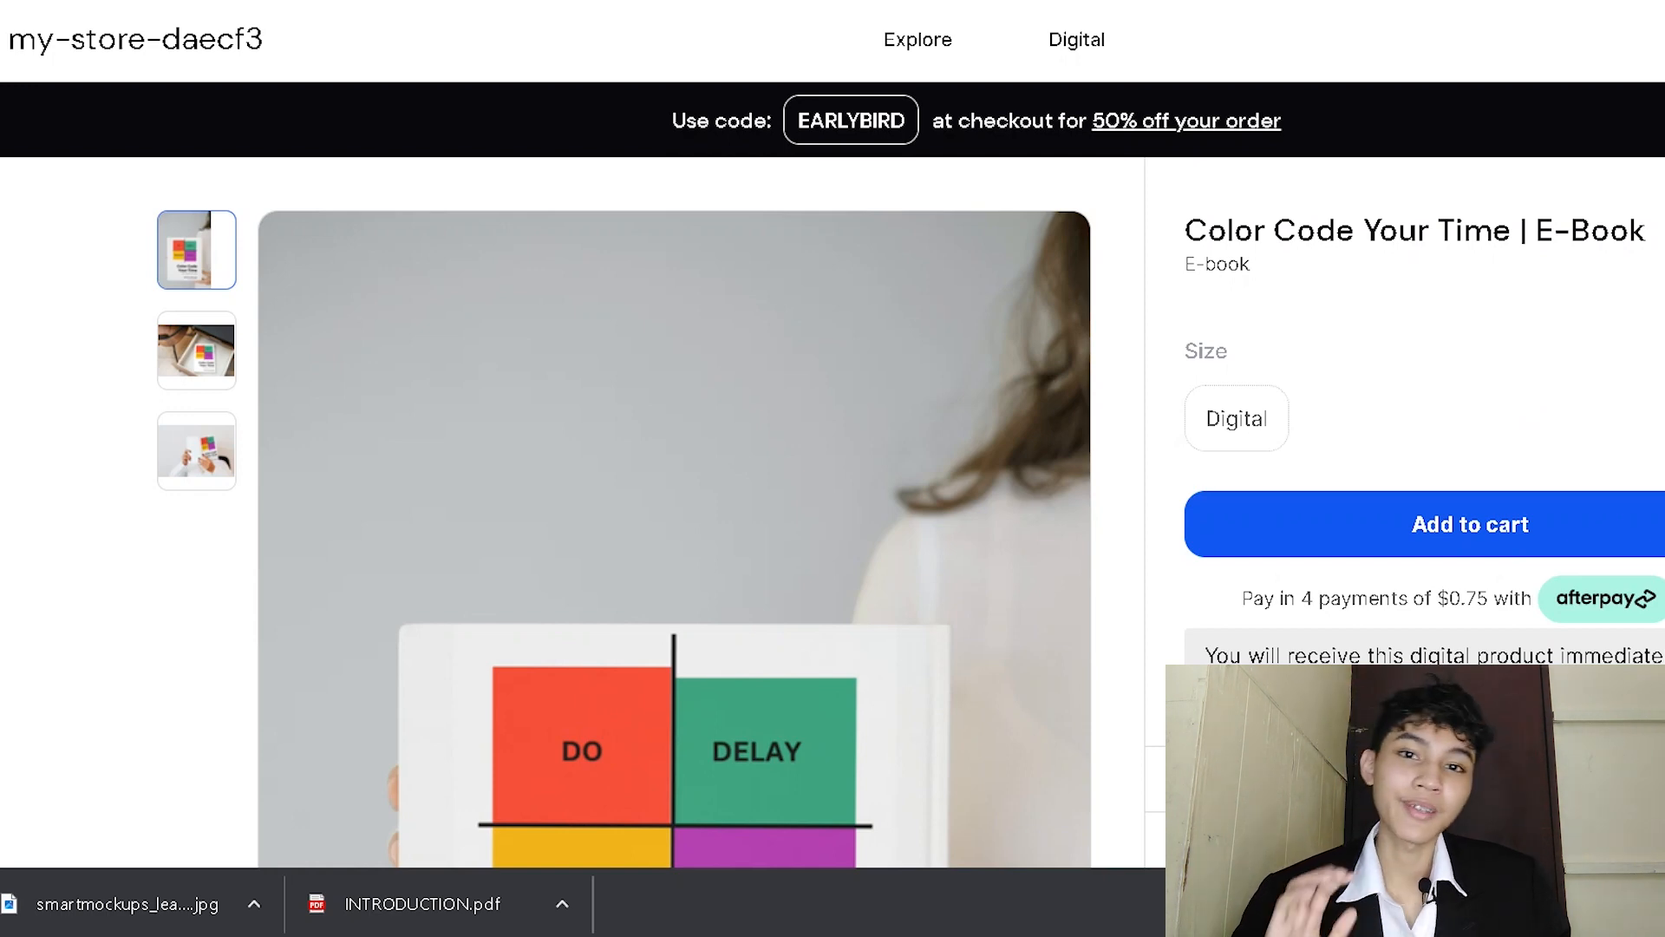
Step: Scroll through the $2.99 Color Code Your Time e-book listing's description, quote and benefits
scroll("down", 3)
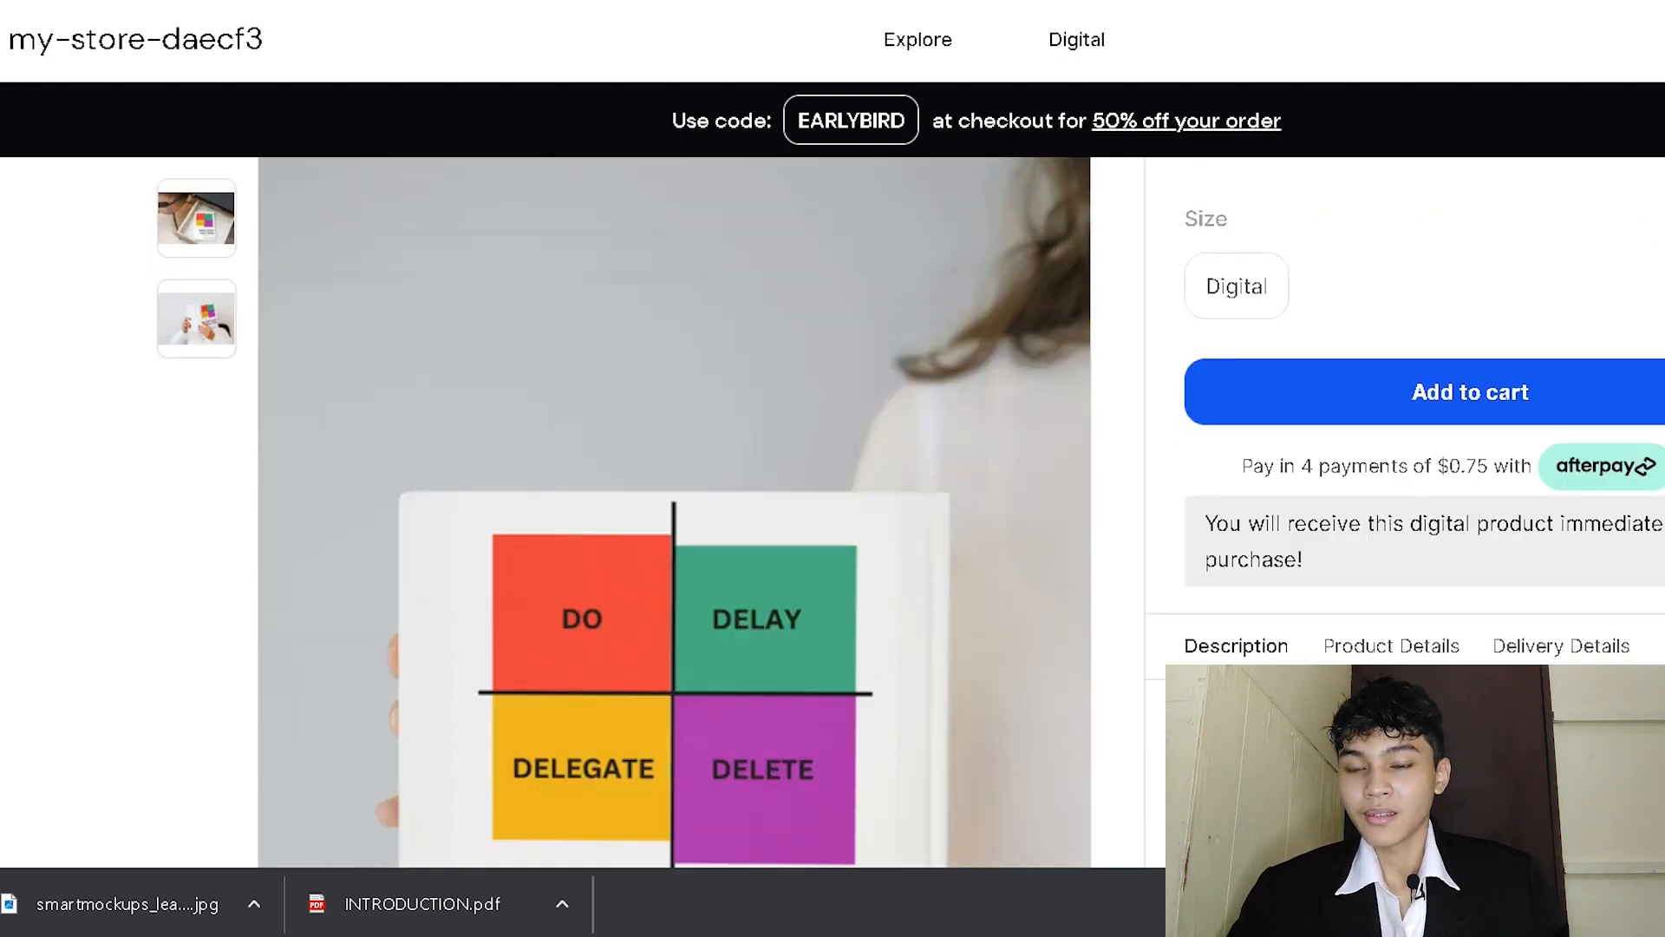
scroll("down", 3)
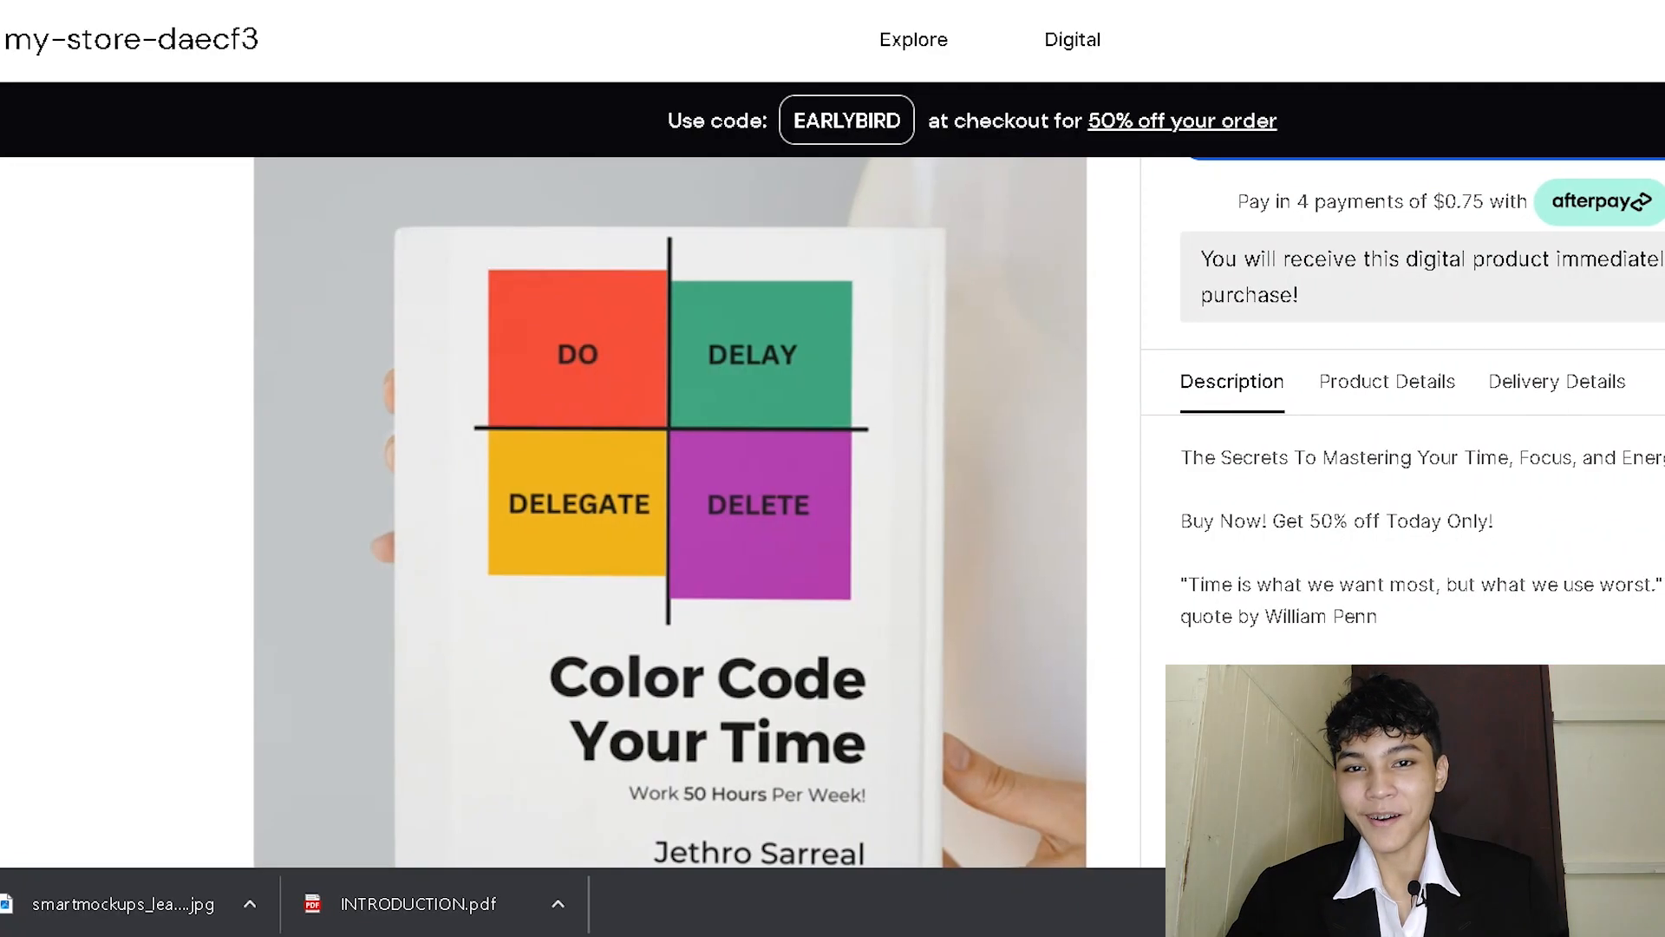
scroll("down", 3)
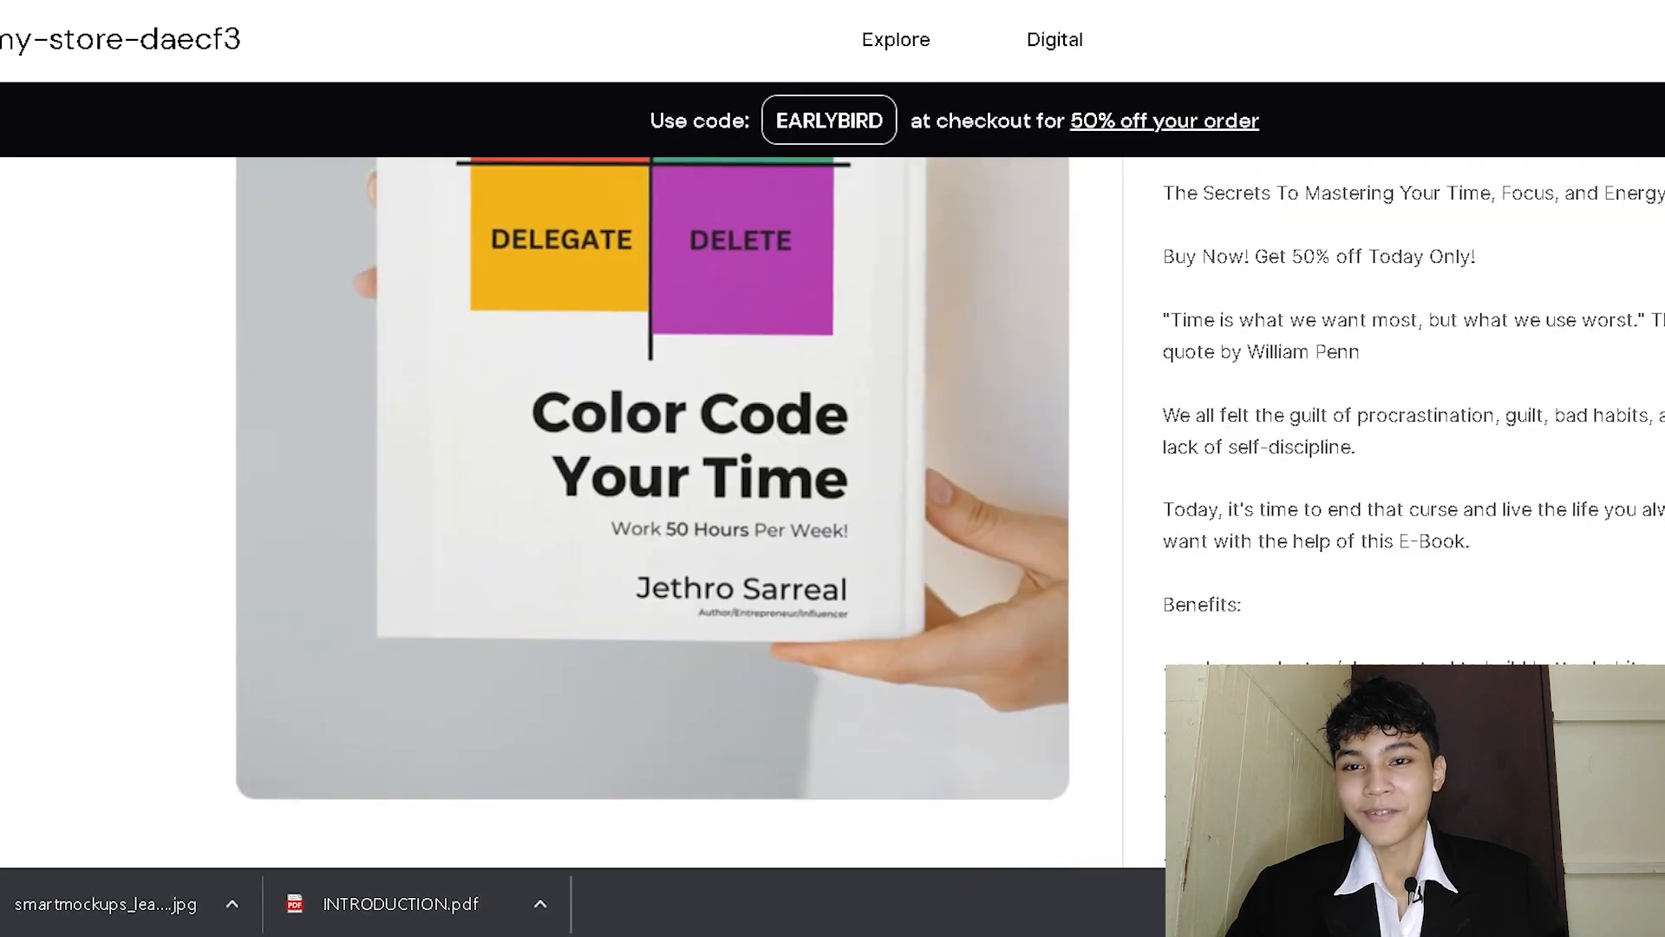
scroll("down", 3)
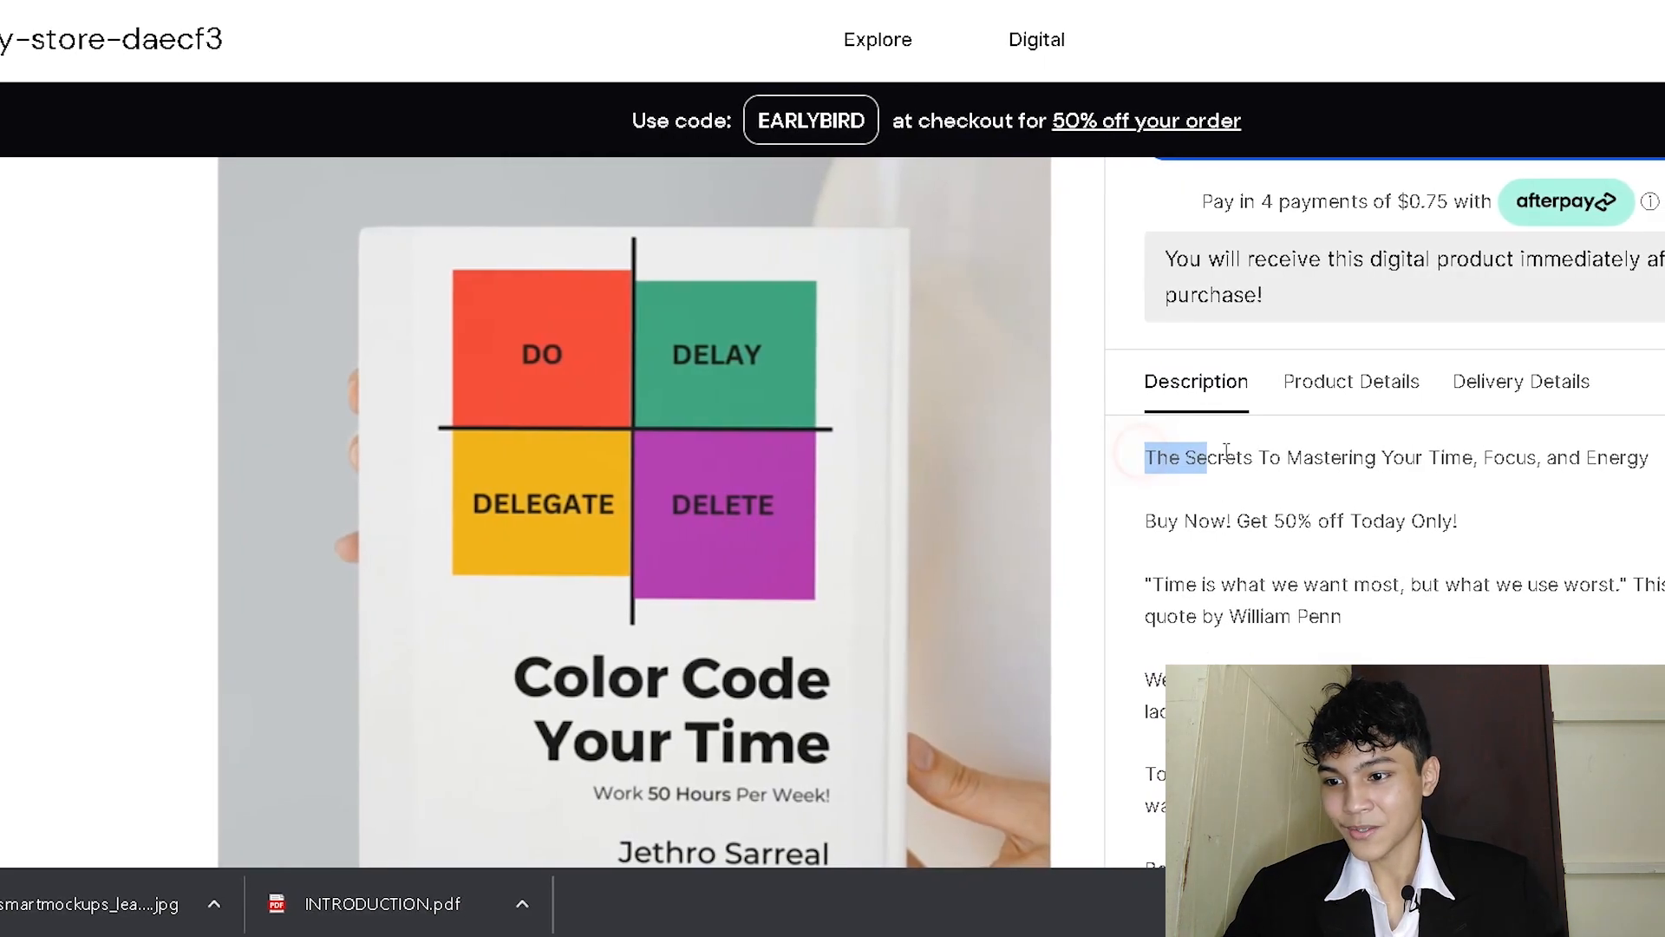
scroll("down", 3)
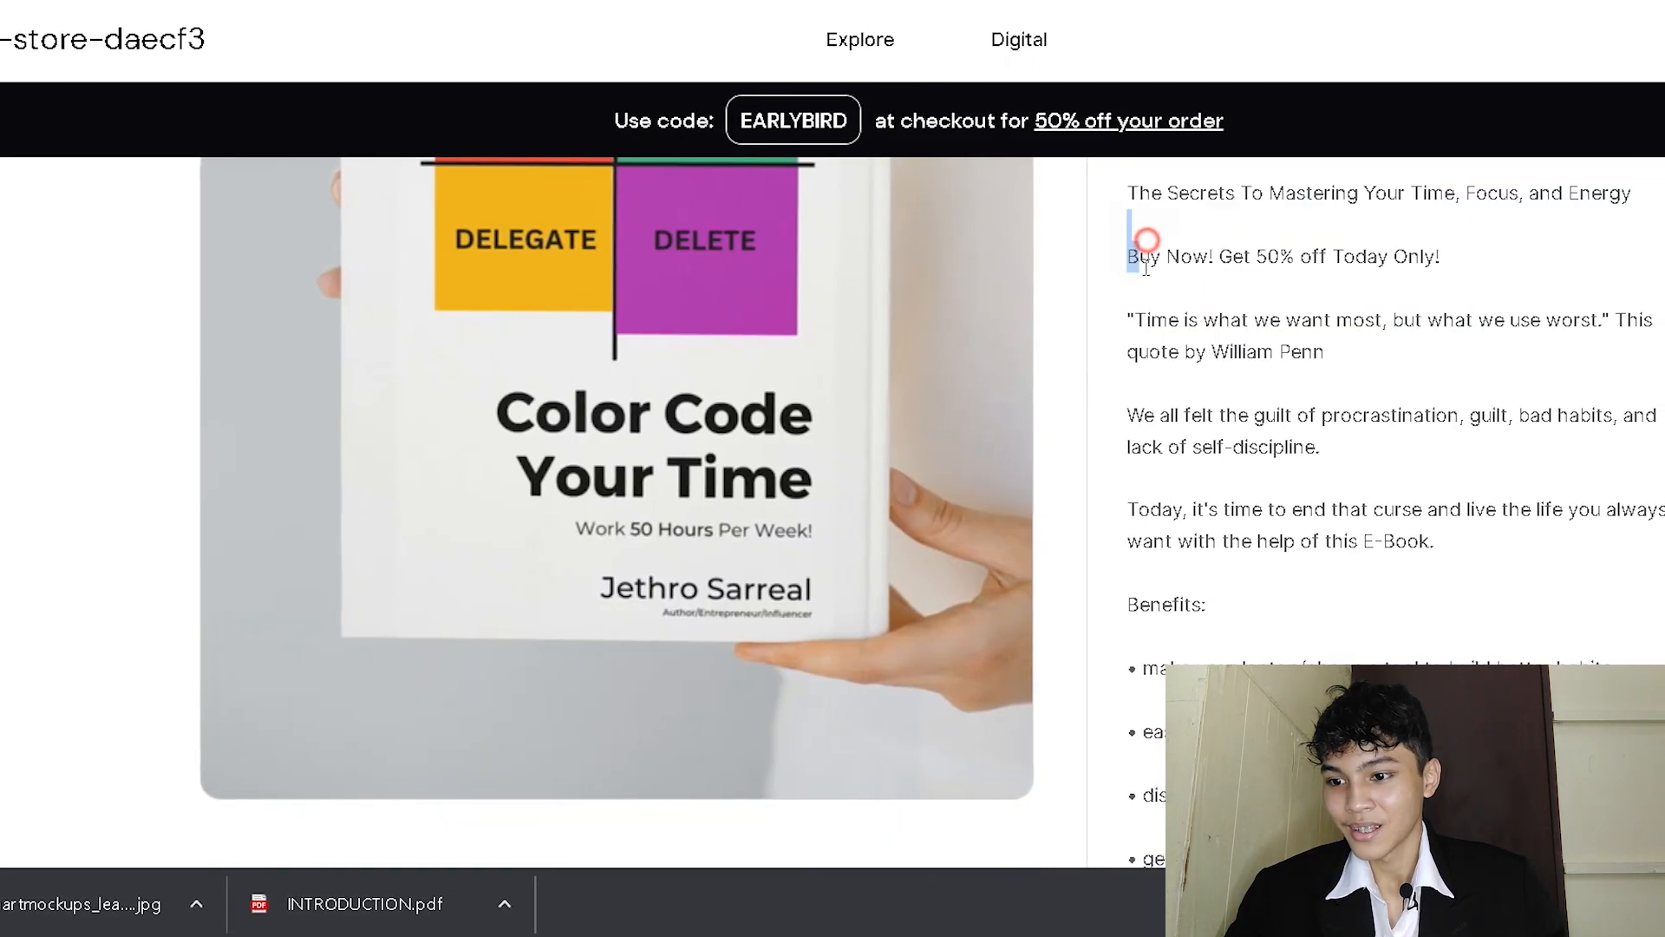
scroll("down", 3)
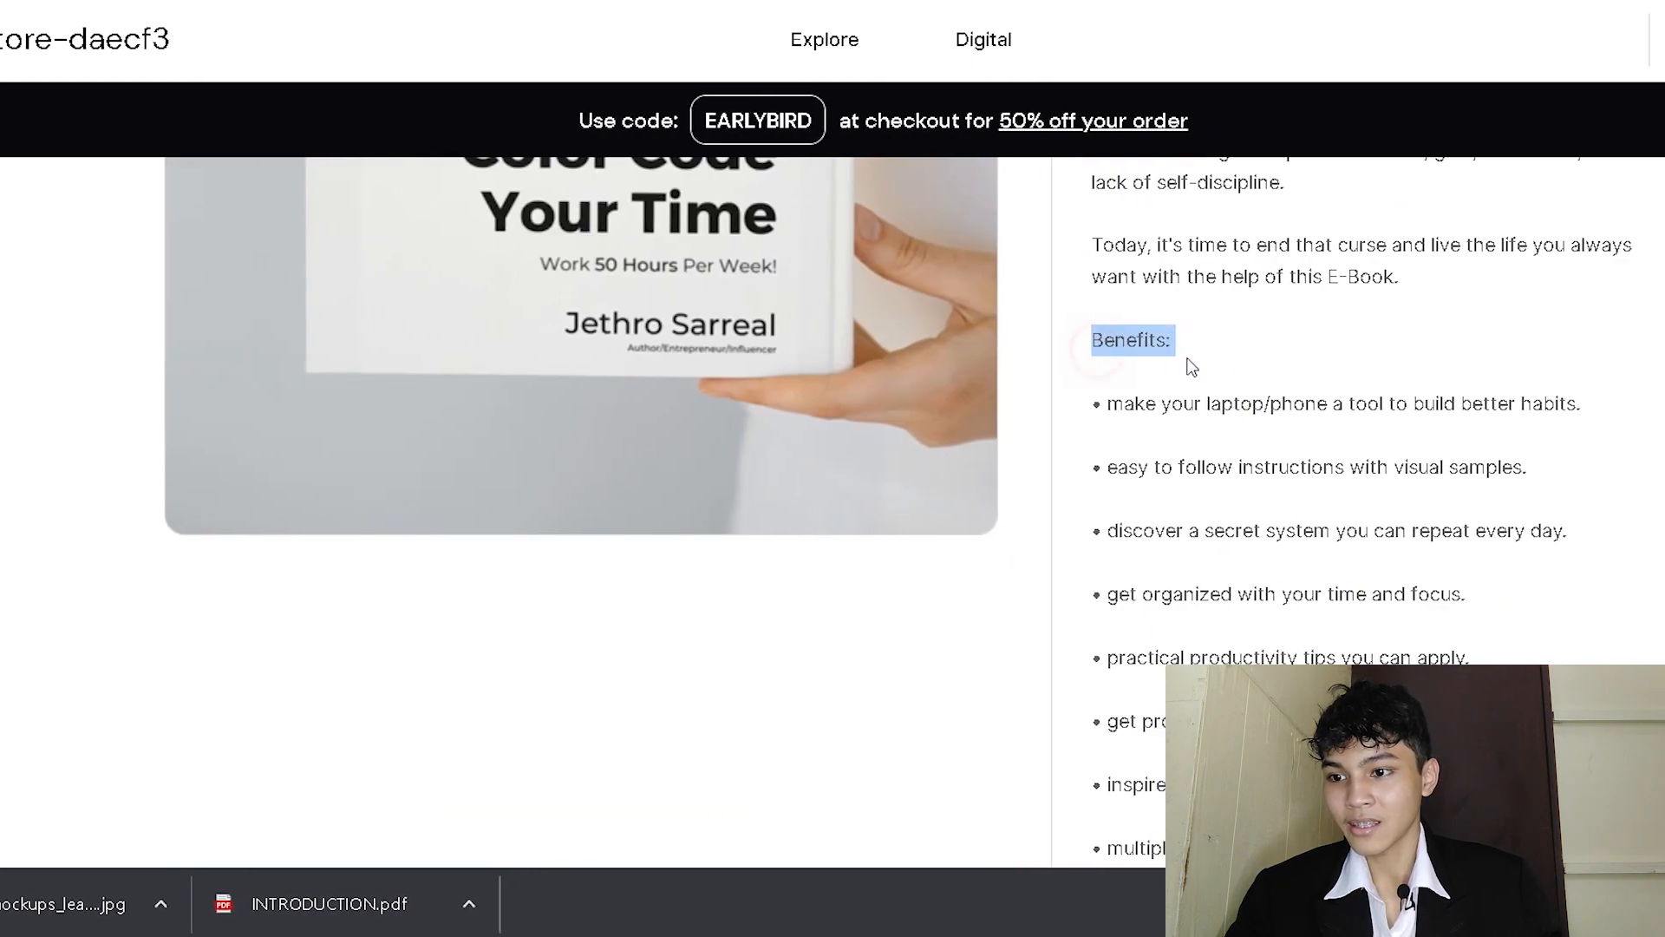
scroll("down", 3)
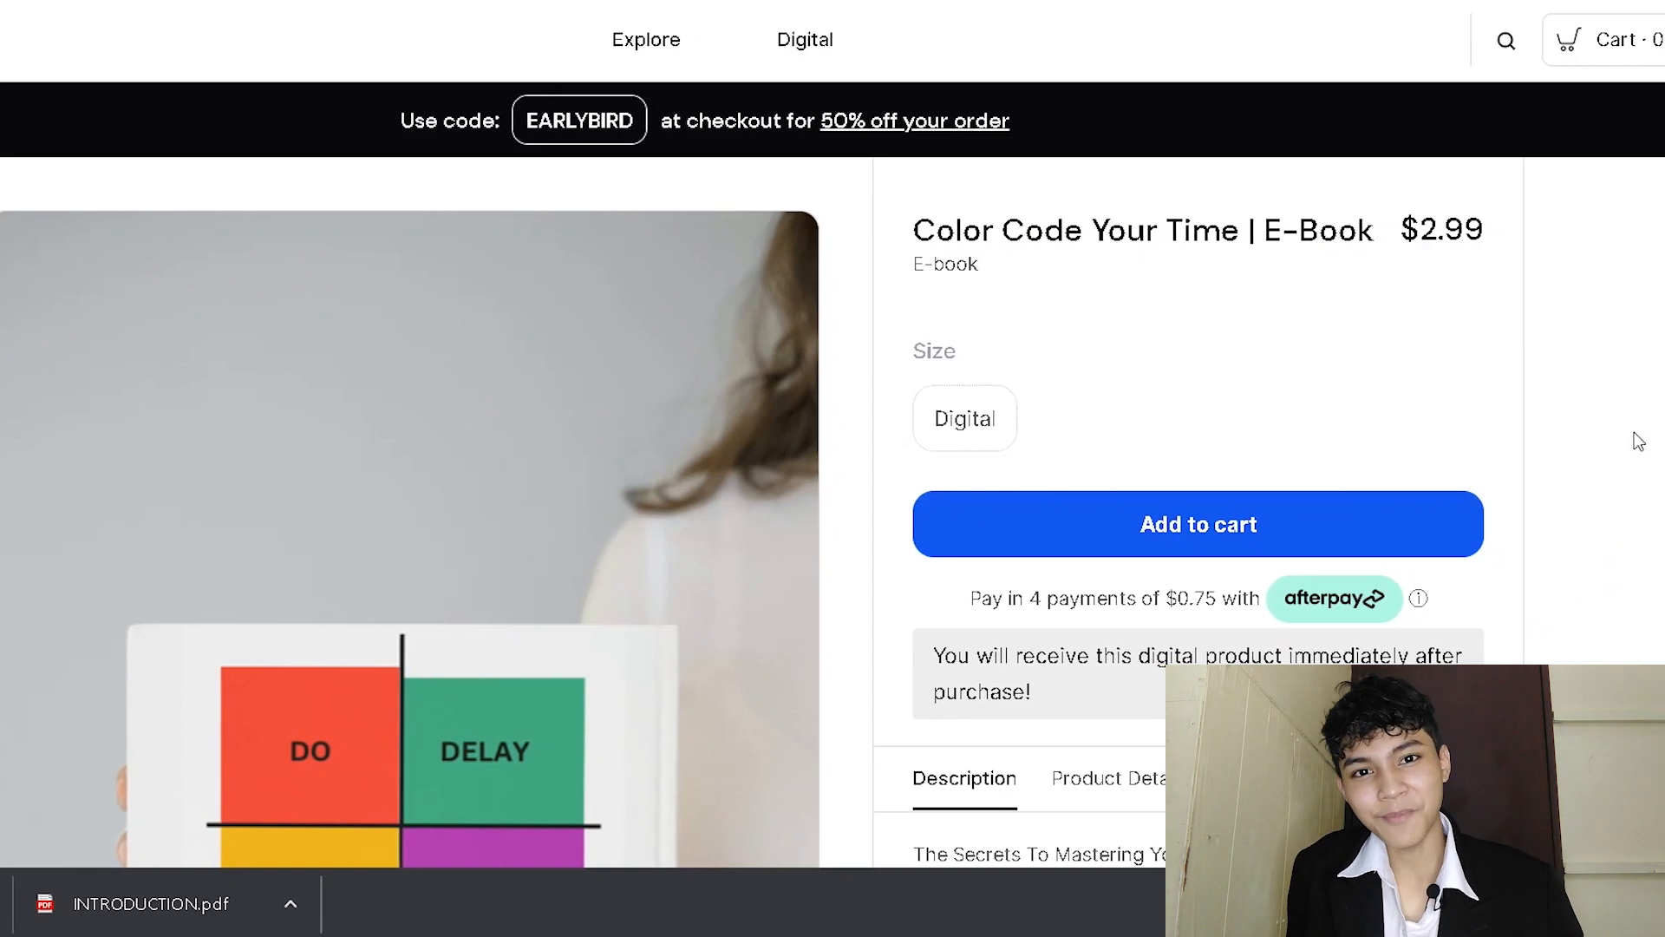
scroll("down", 3)
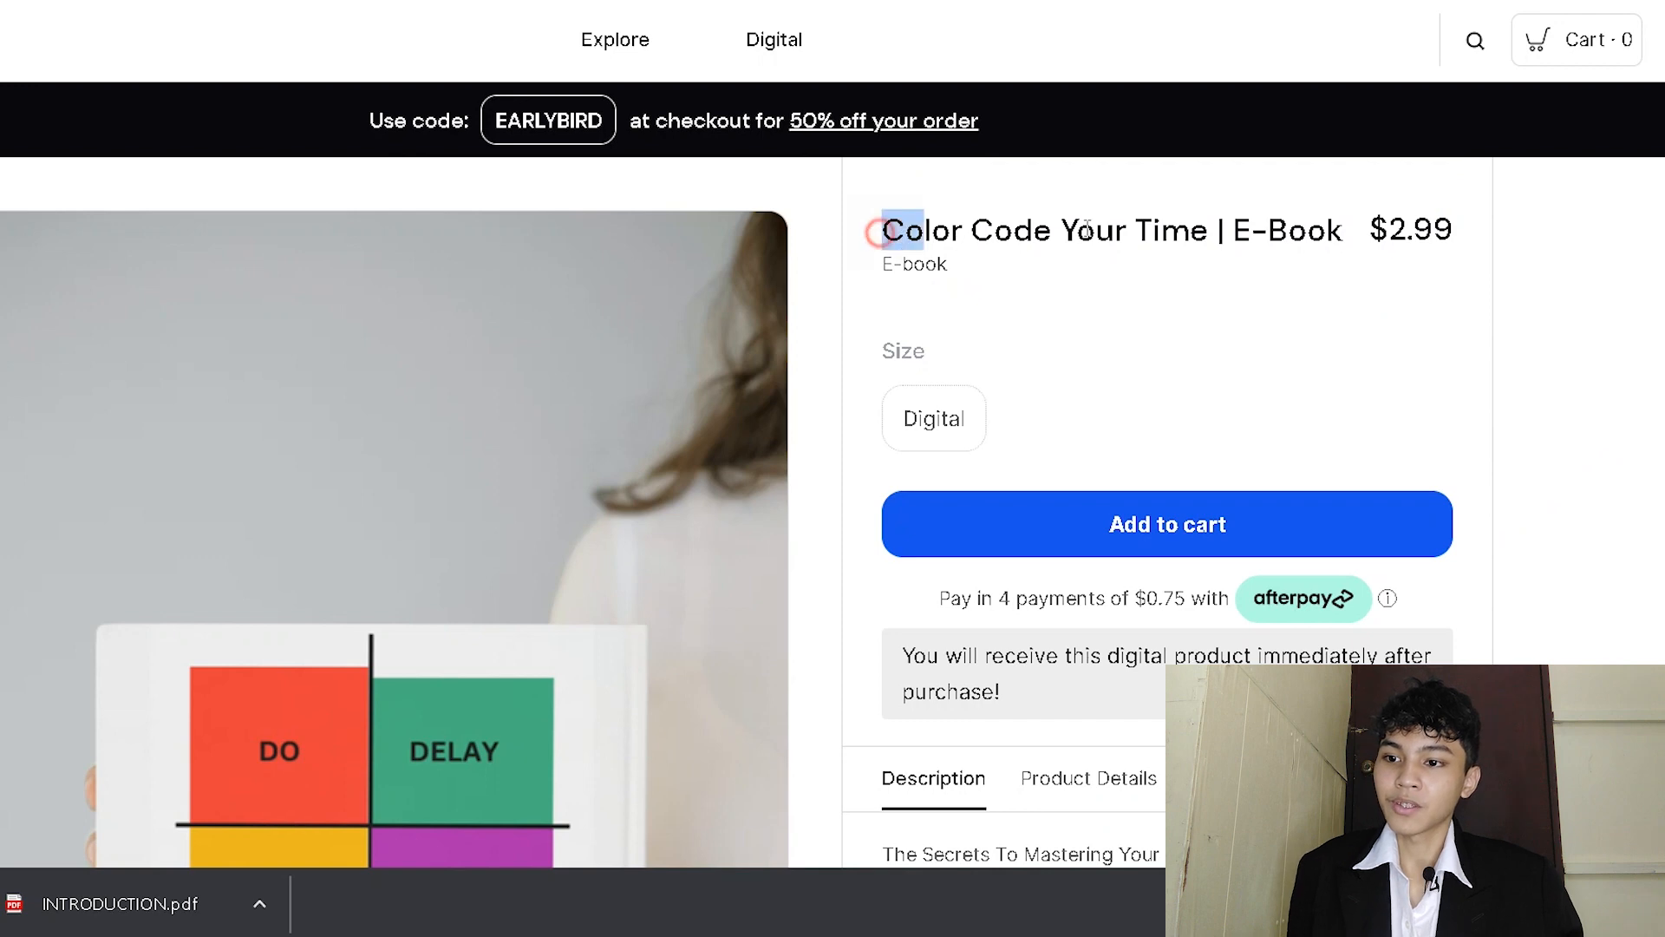
scroll("down", 3)
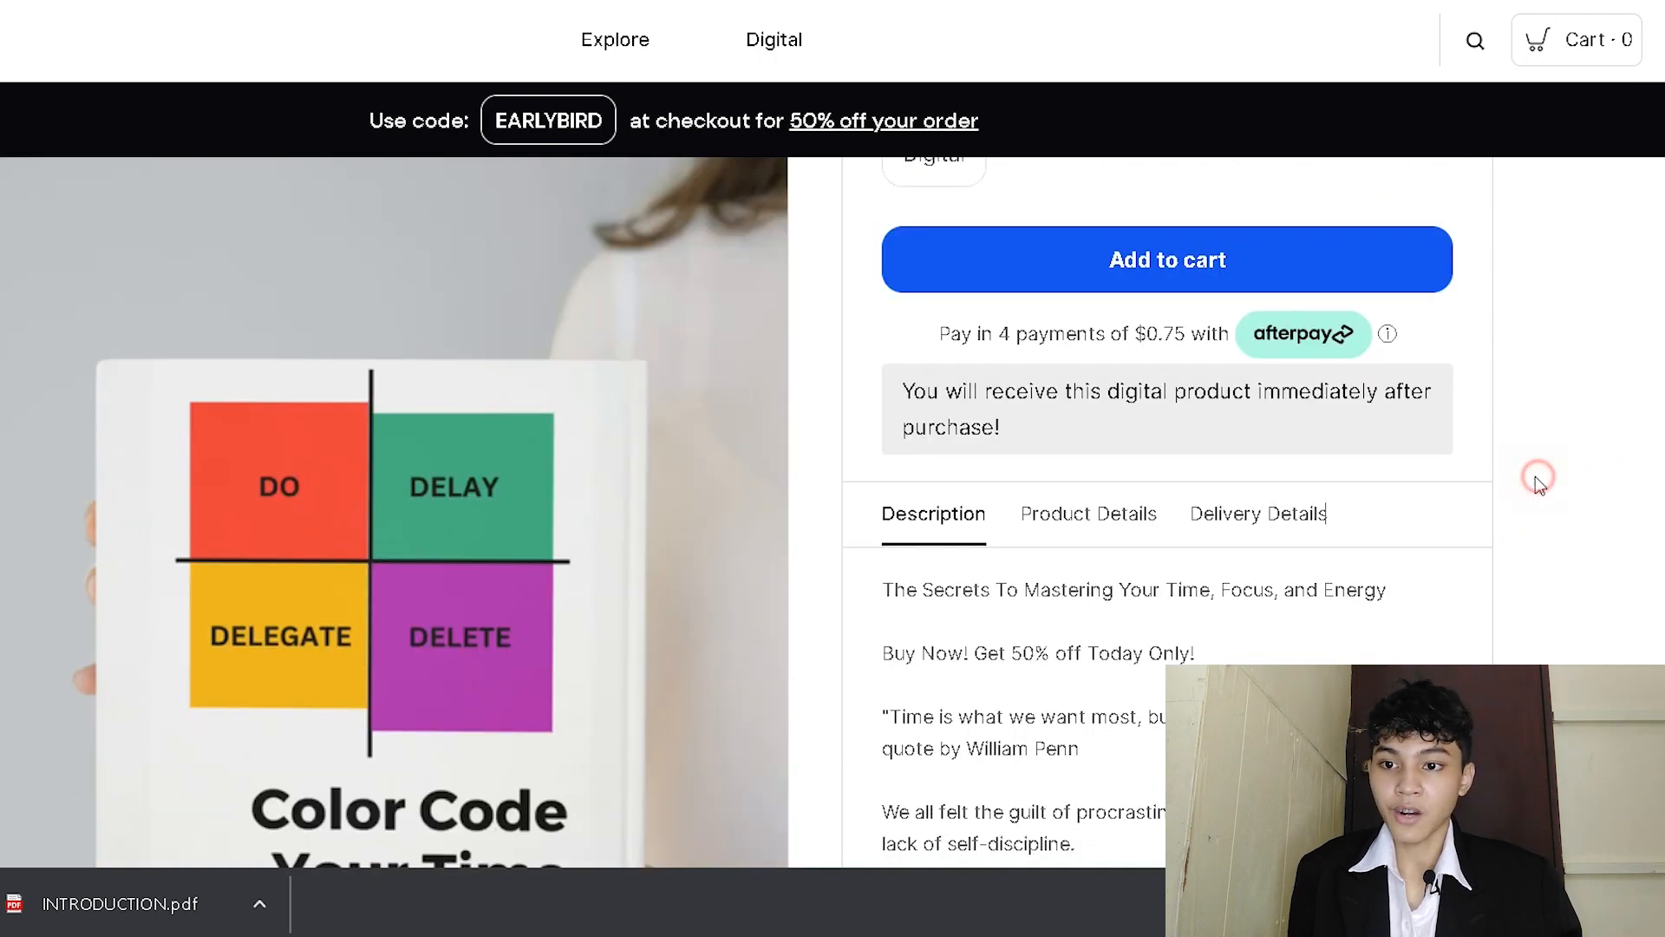
left_click(775, 39)
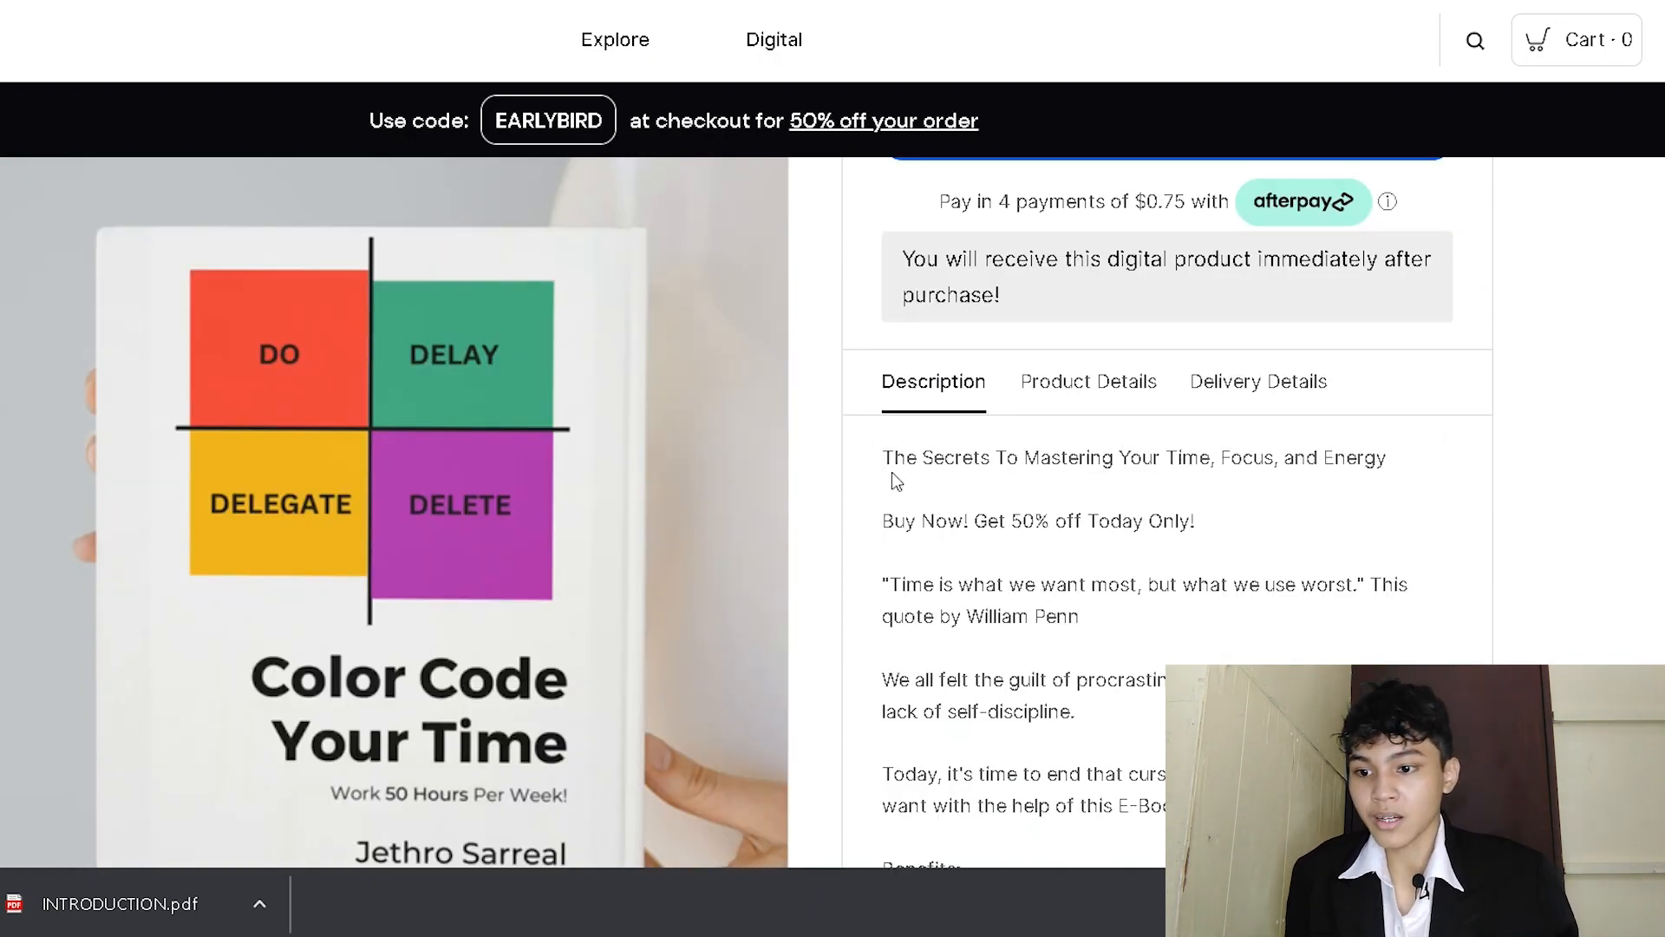
scroll("down", 3)
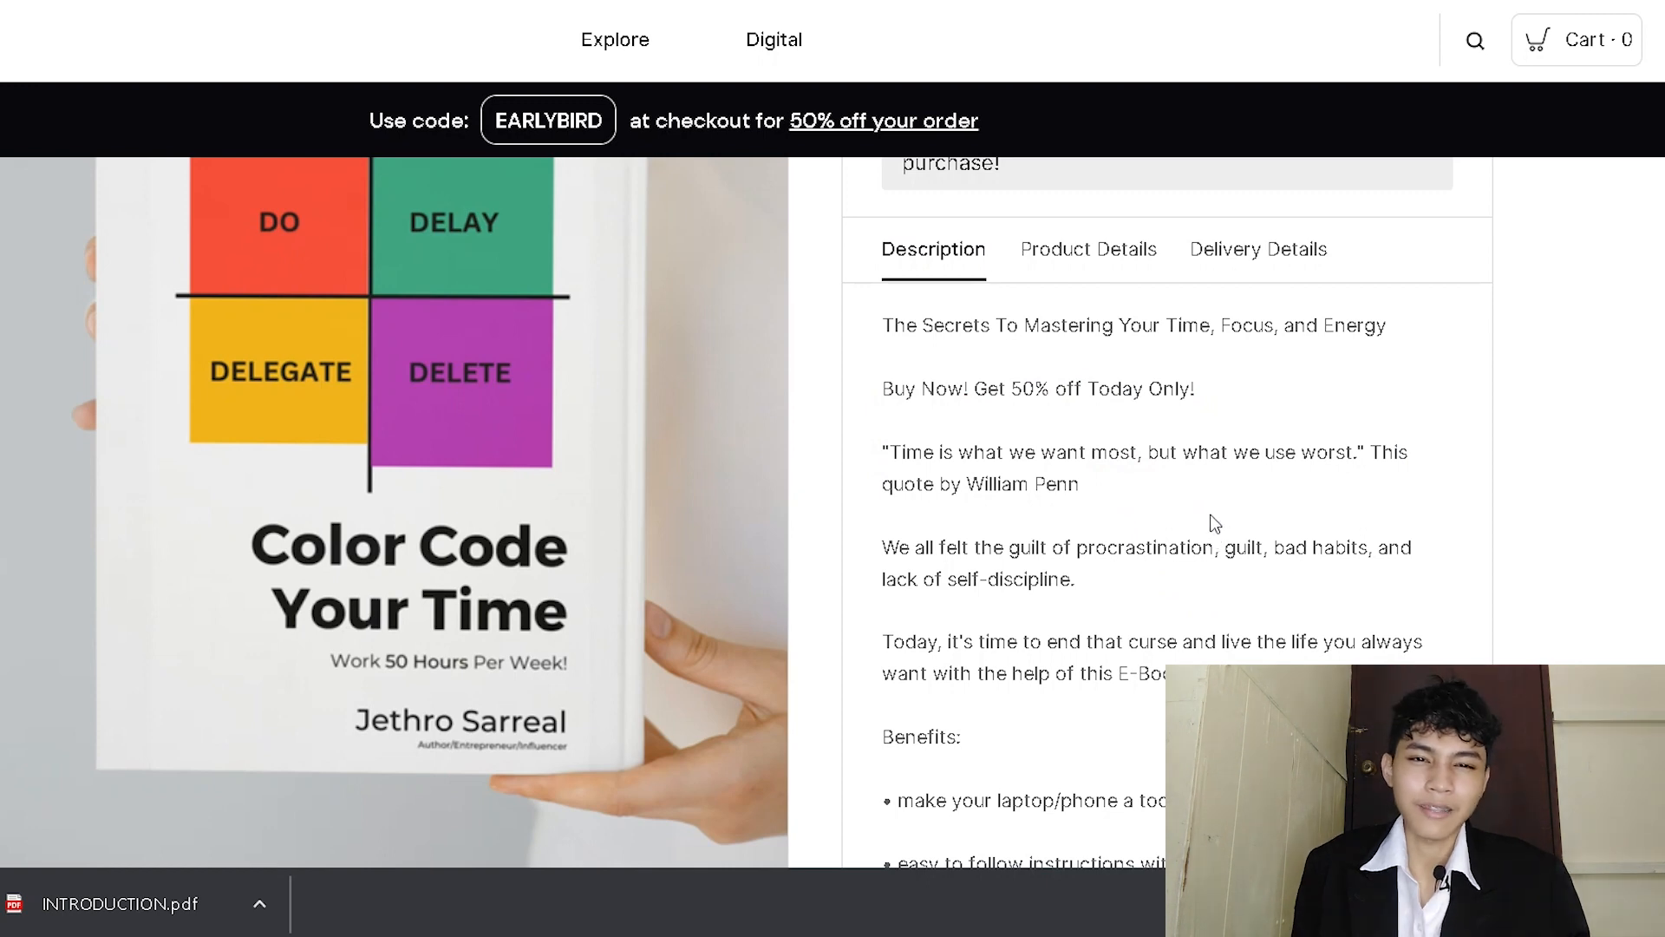
scroll("down", 3)
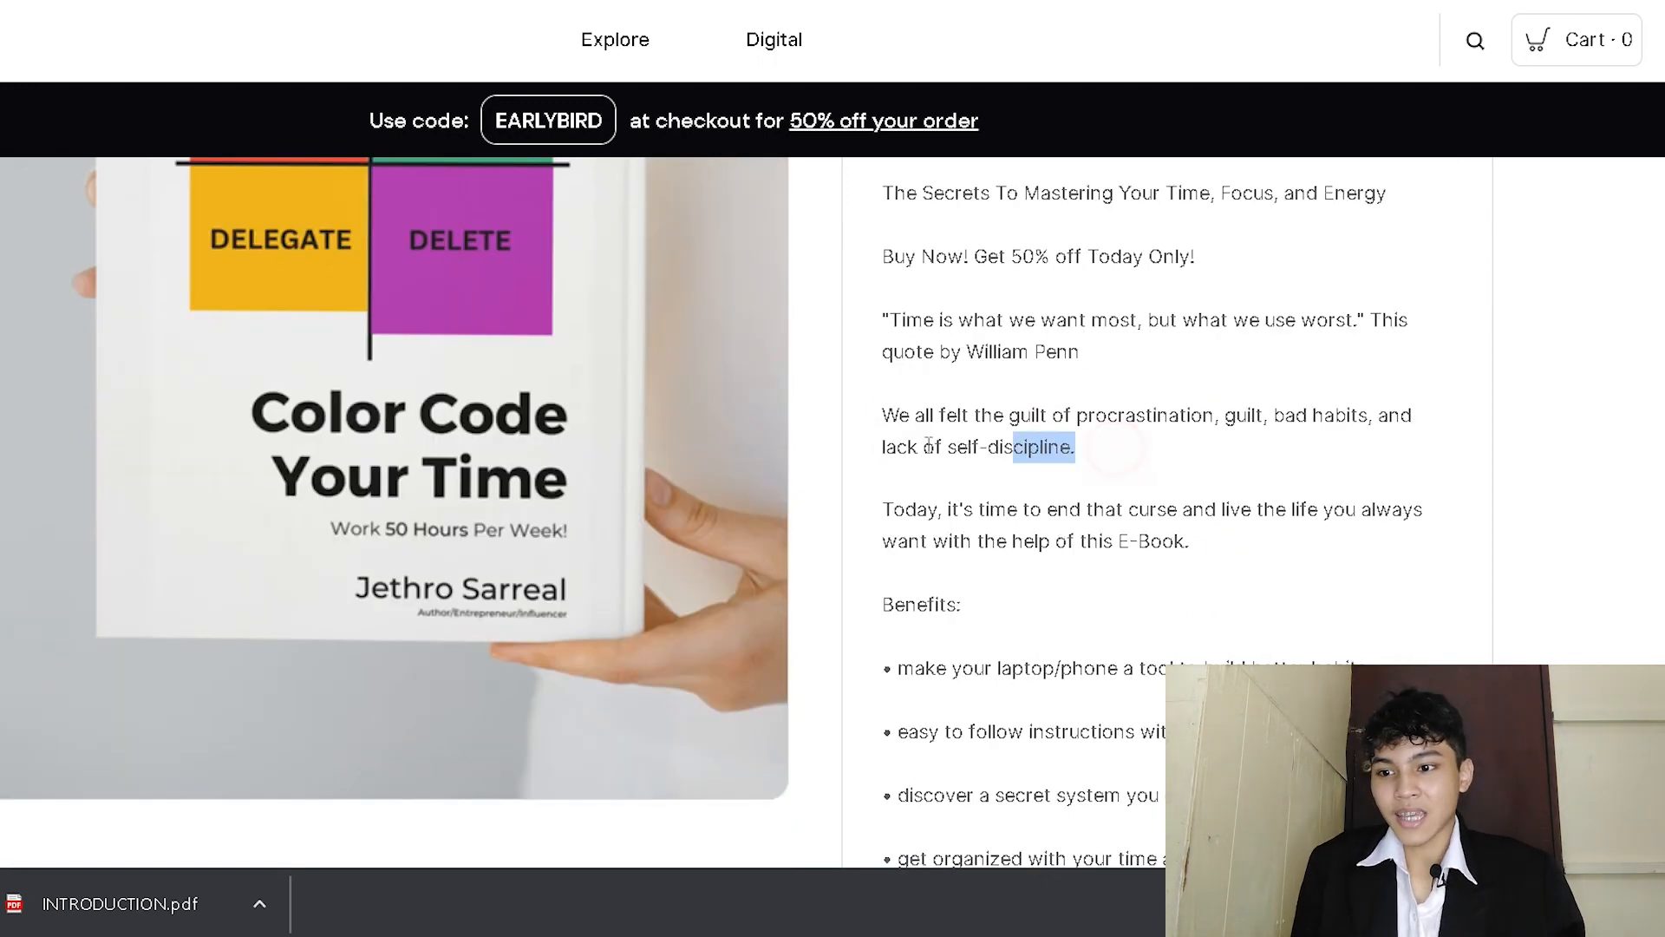
left_click_drag(1073, 446, 883, 415)
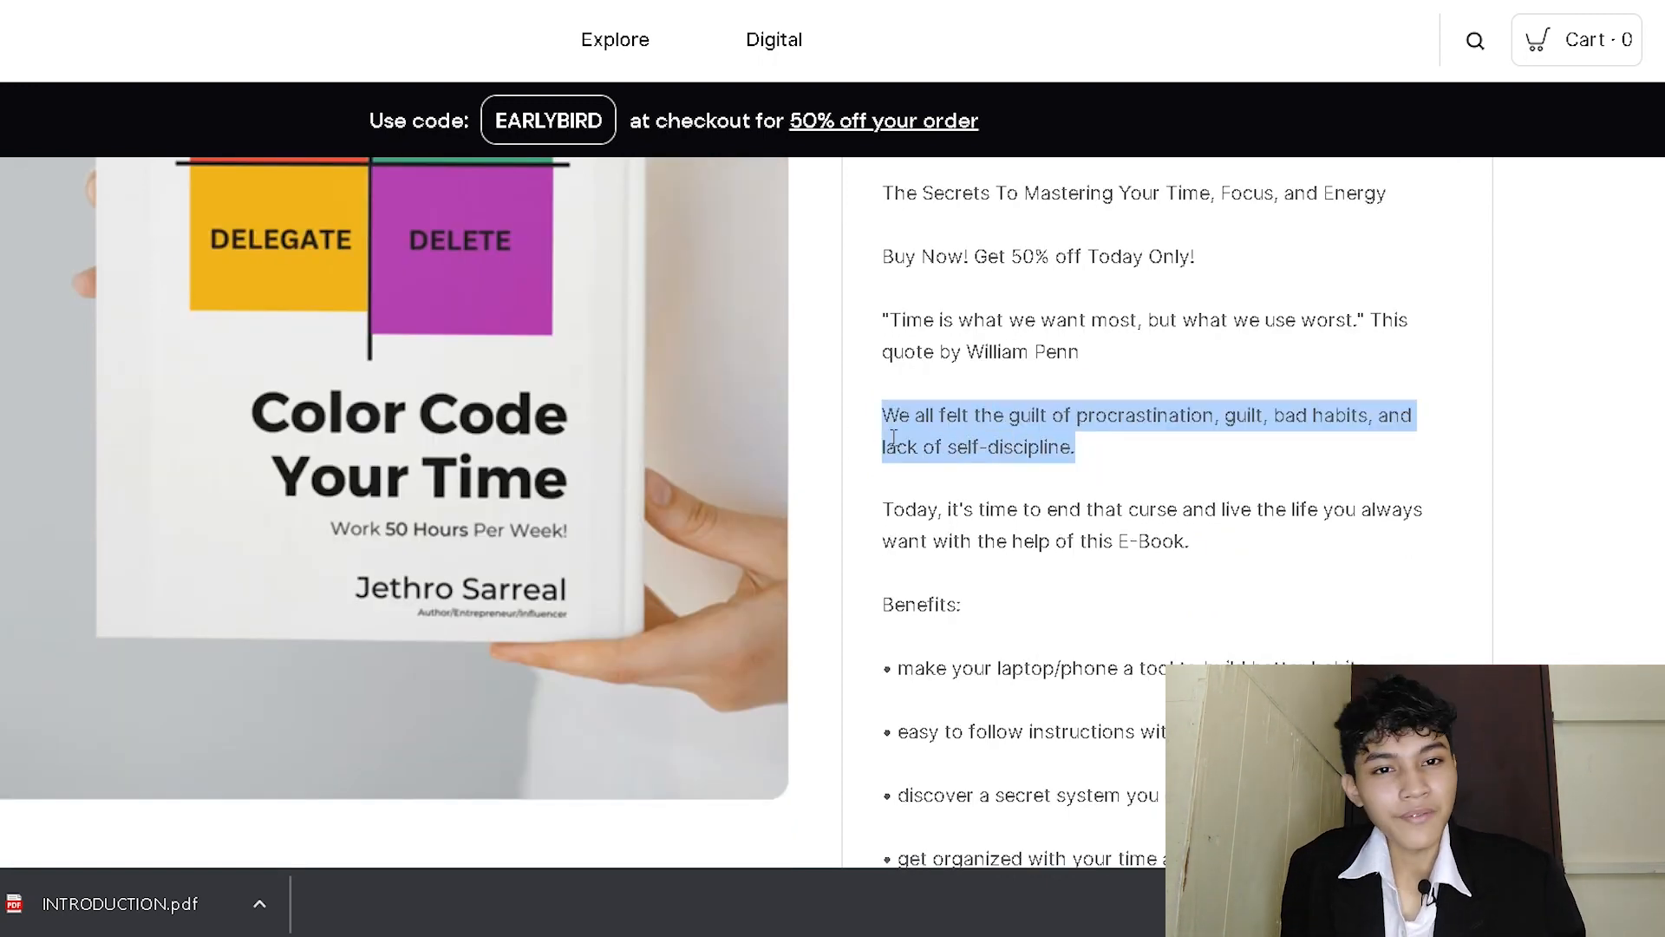
mouse_move(1284, 492)
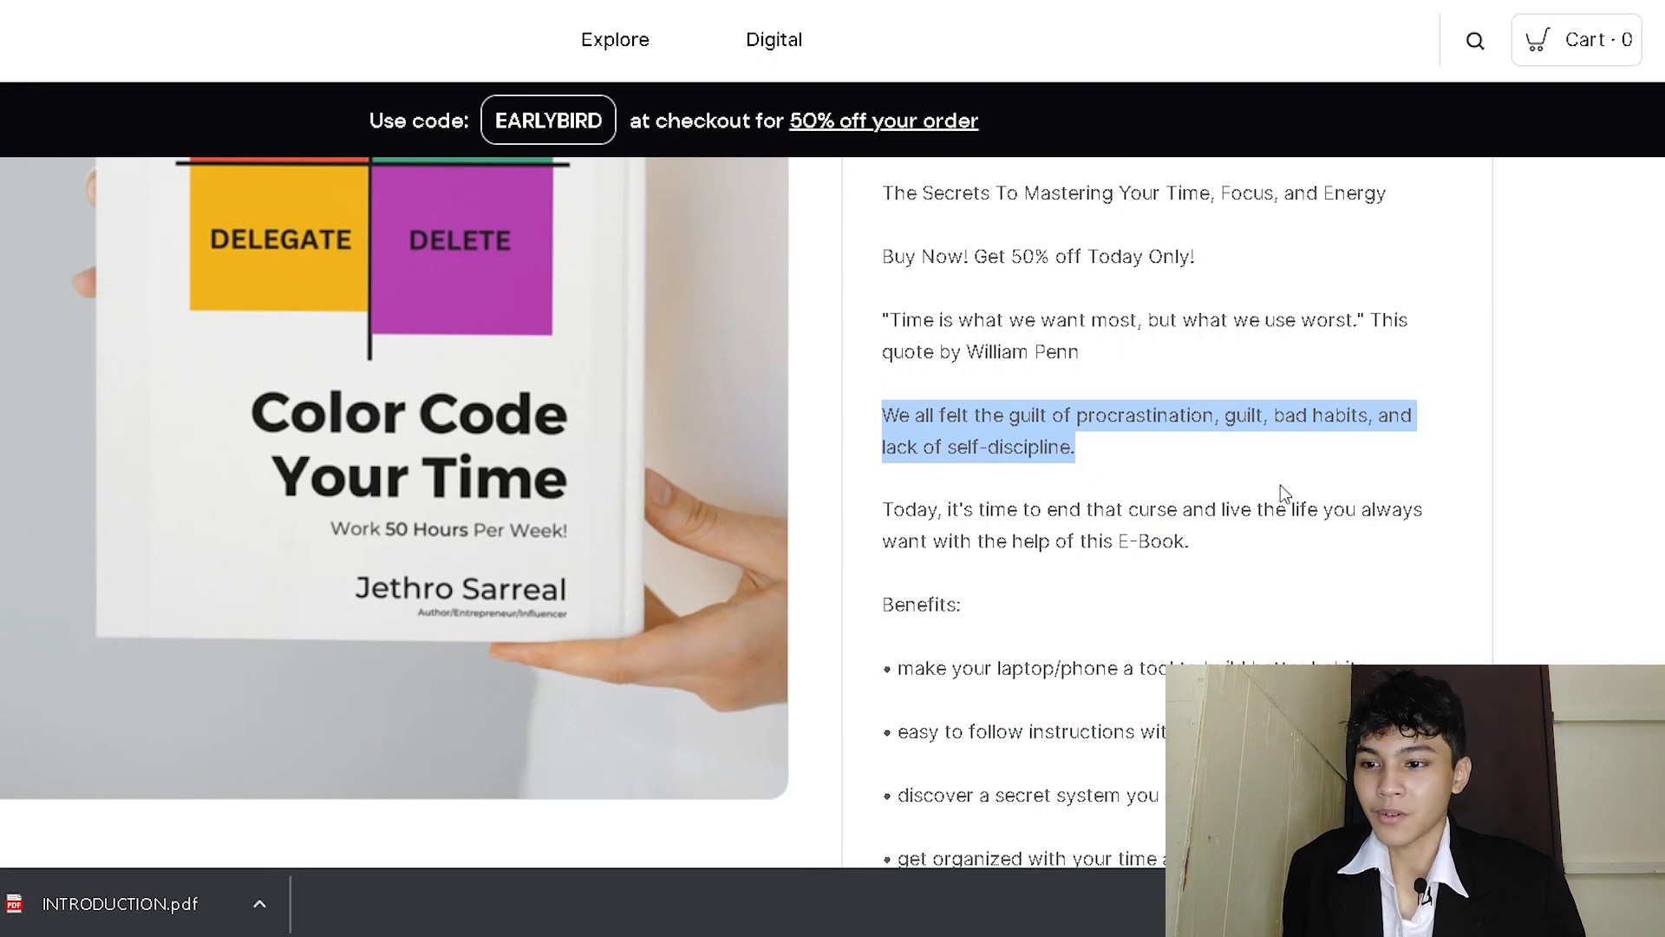
left_click(1189, 540)
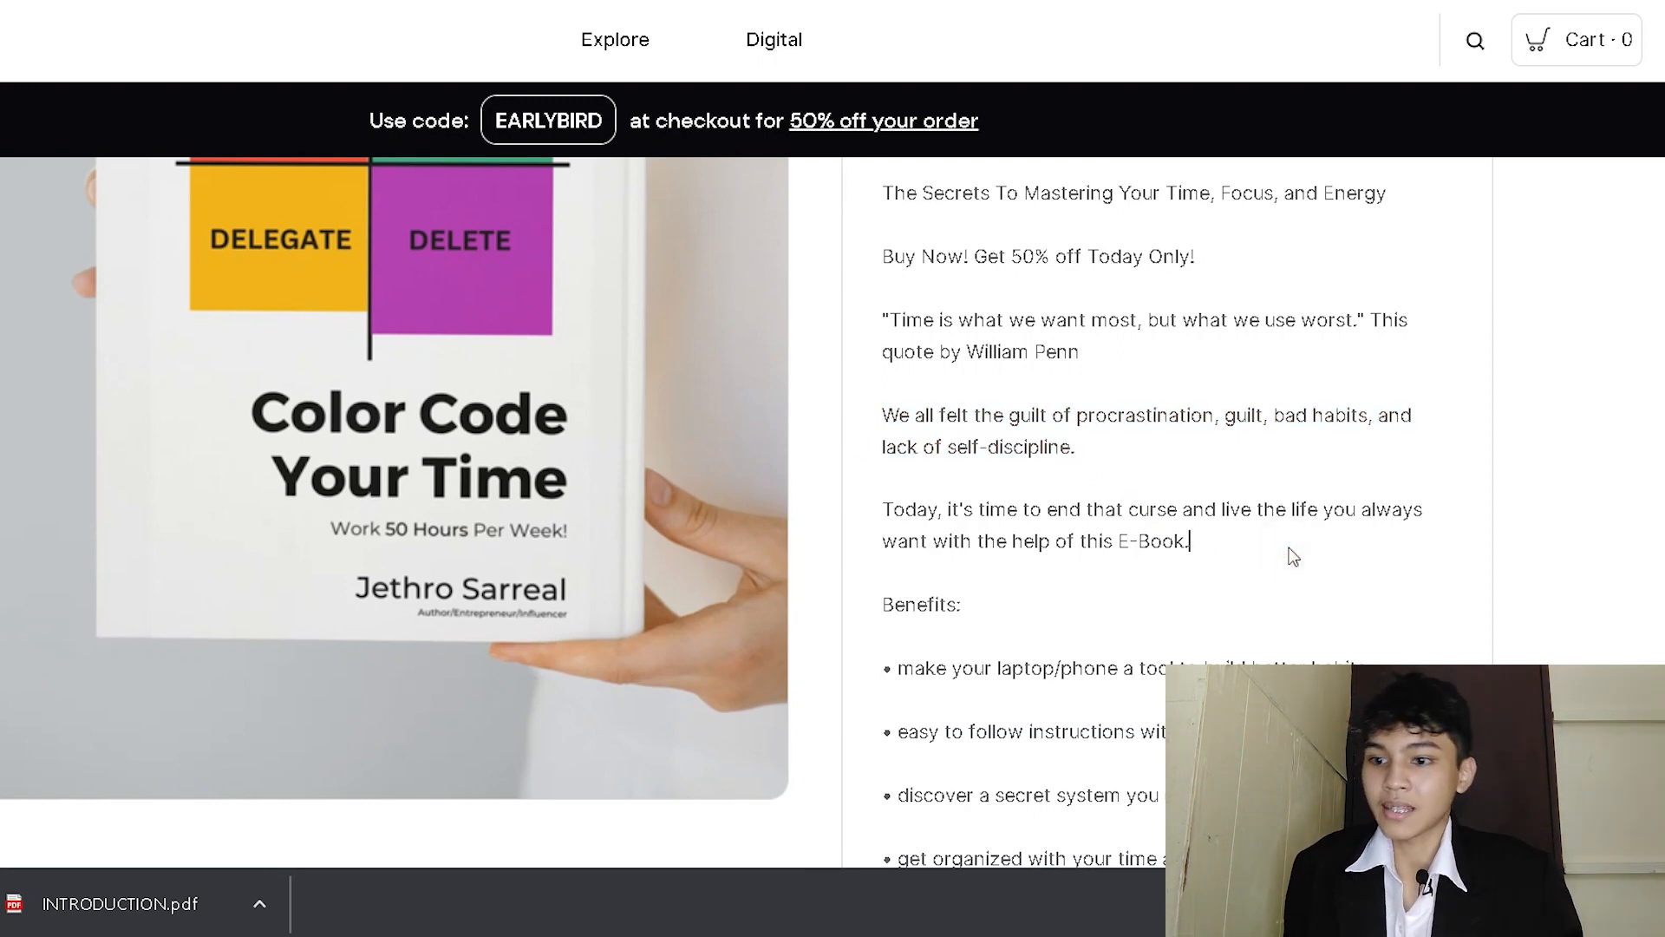
left_click(1126, 486)
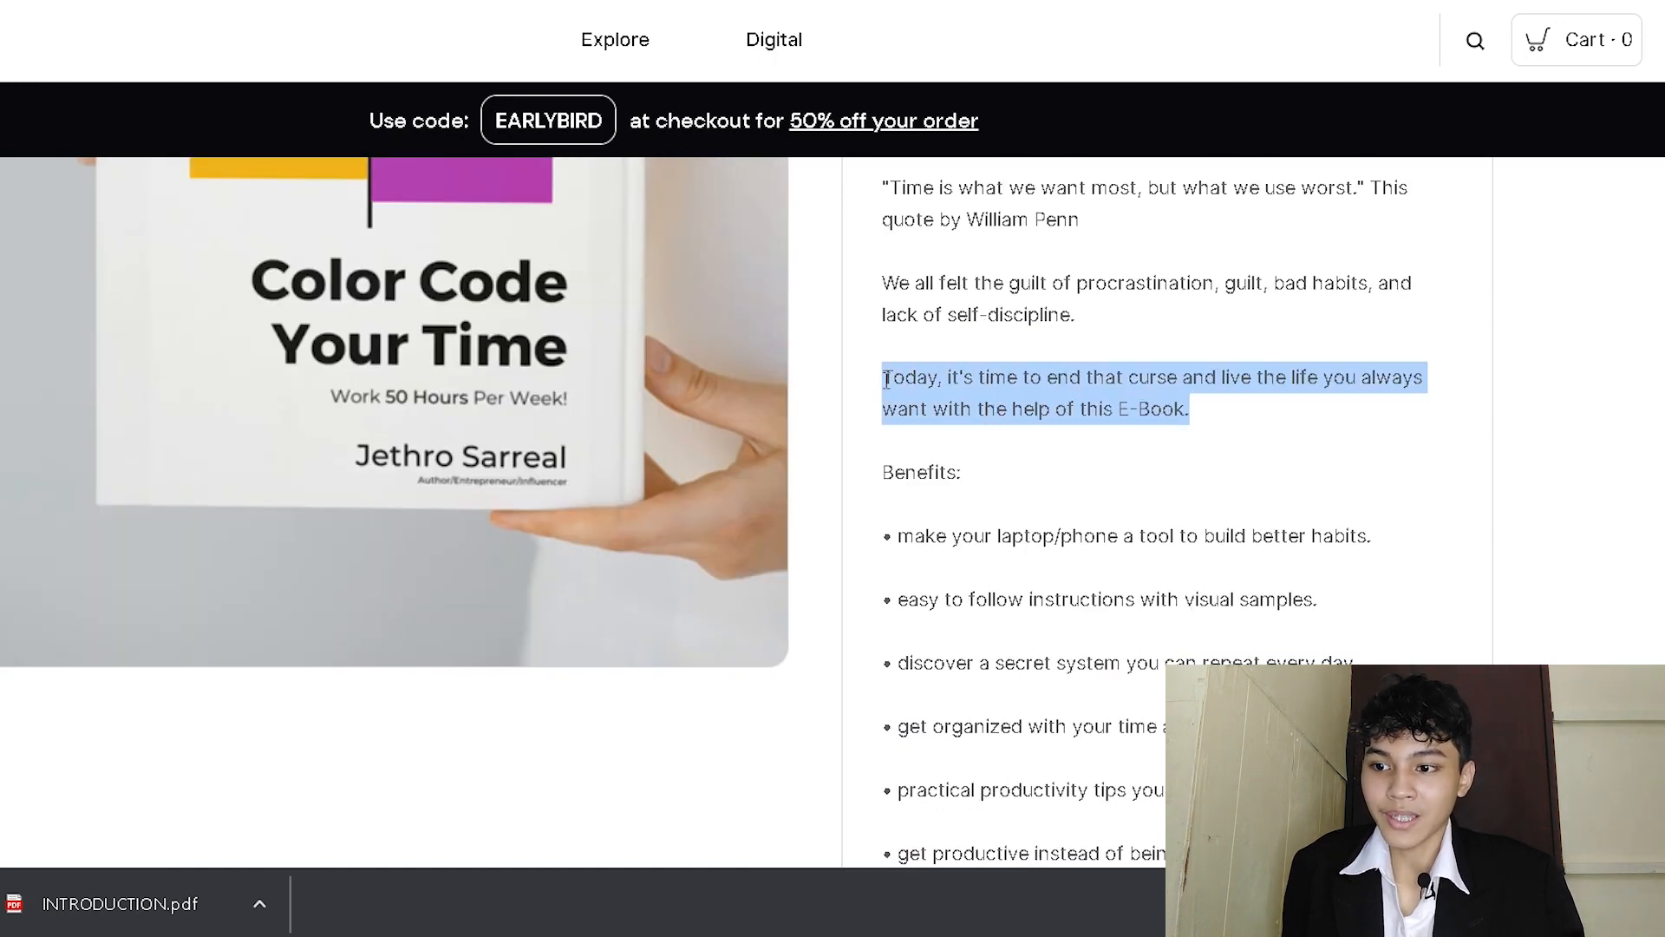
left_click(956, 487)
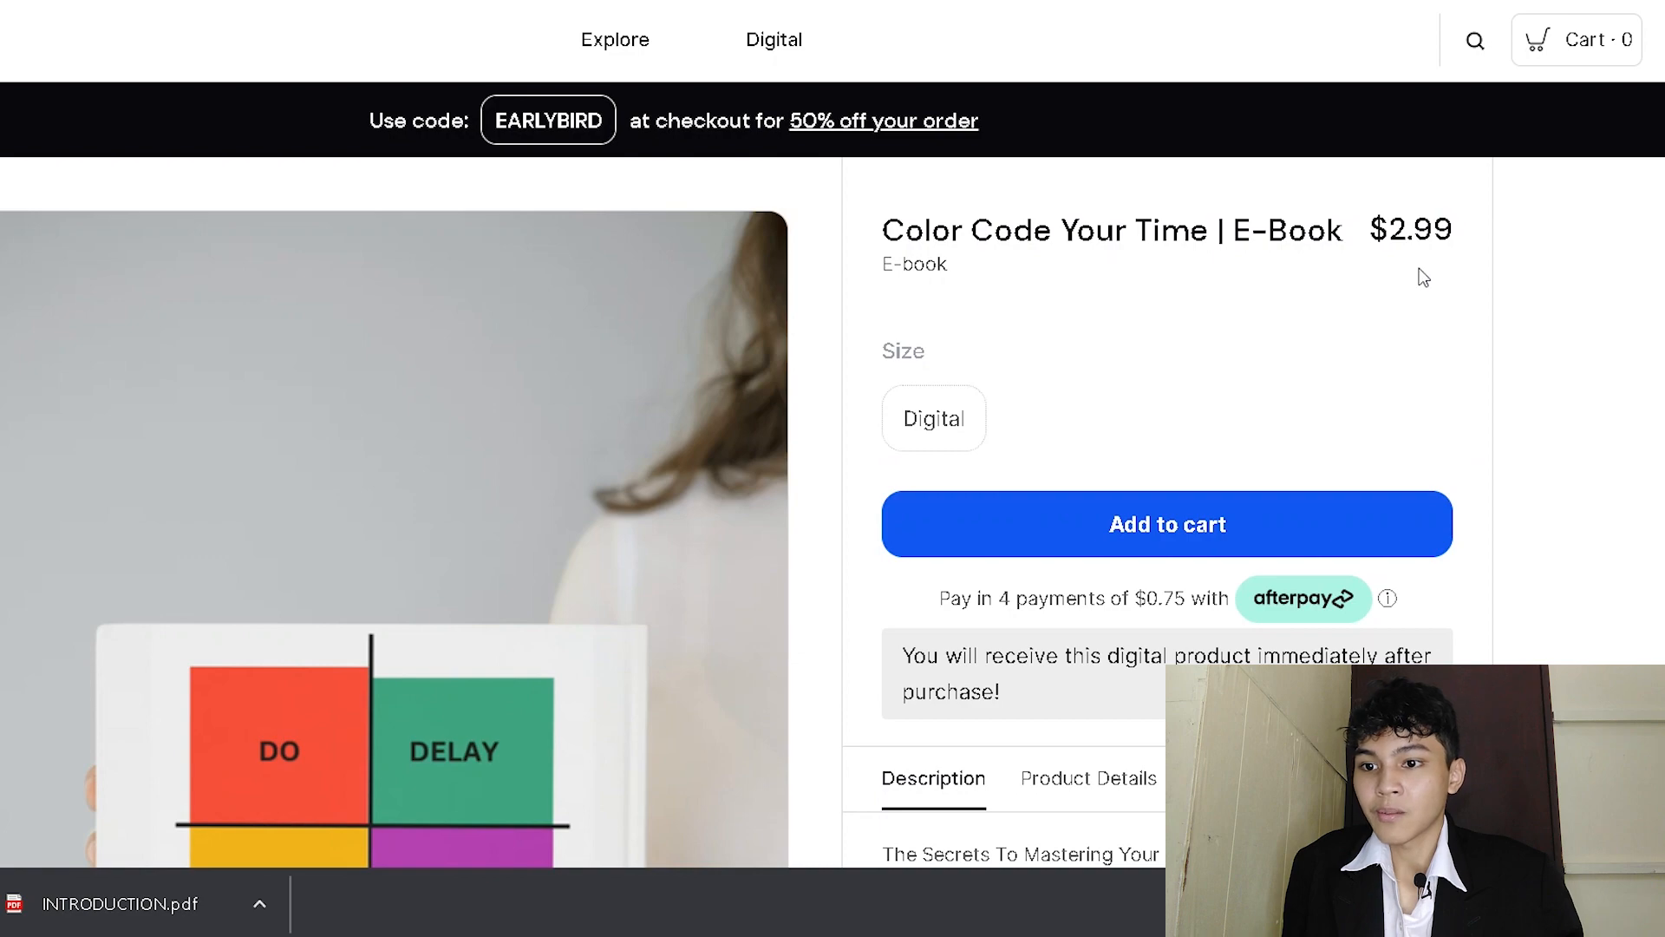
scroll("down", 3)
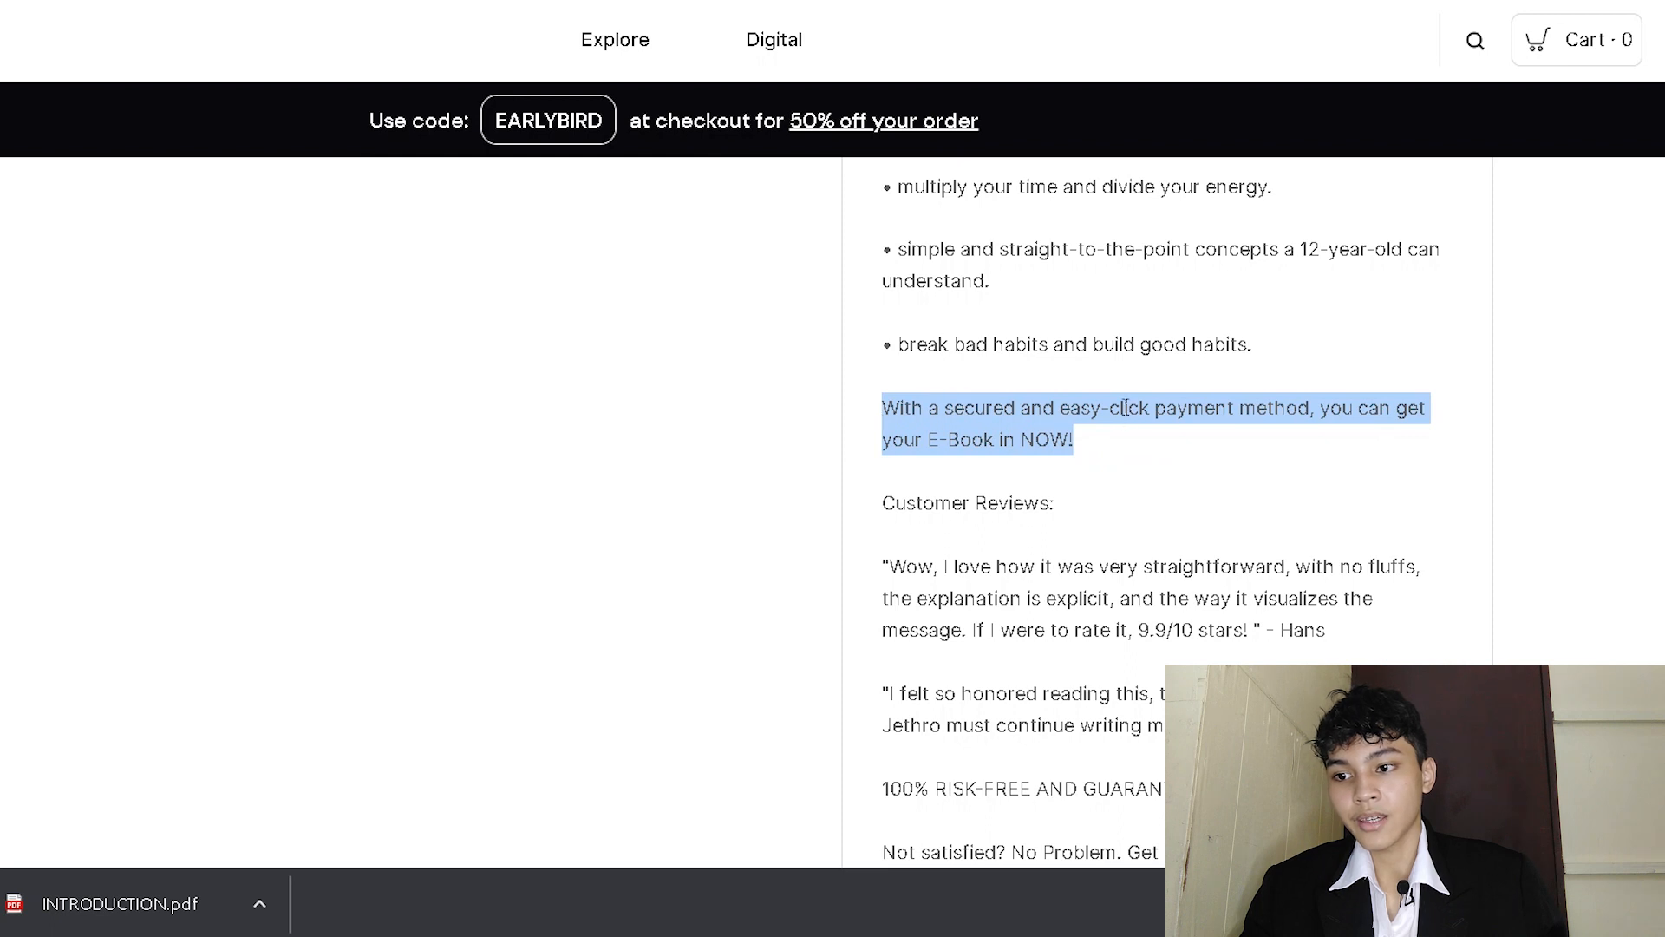
mouse_move(1232, 502)
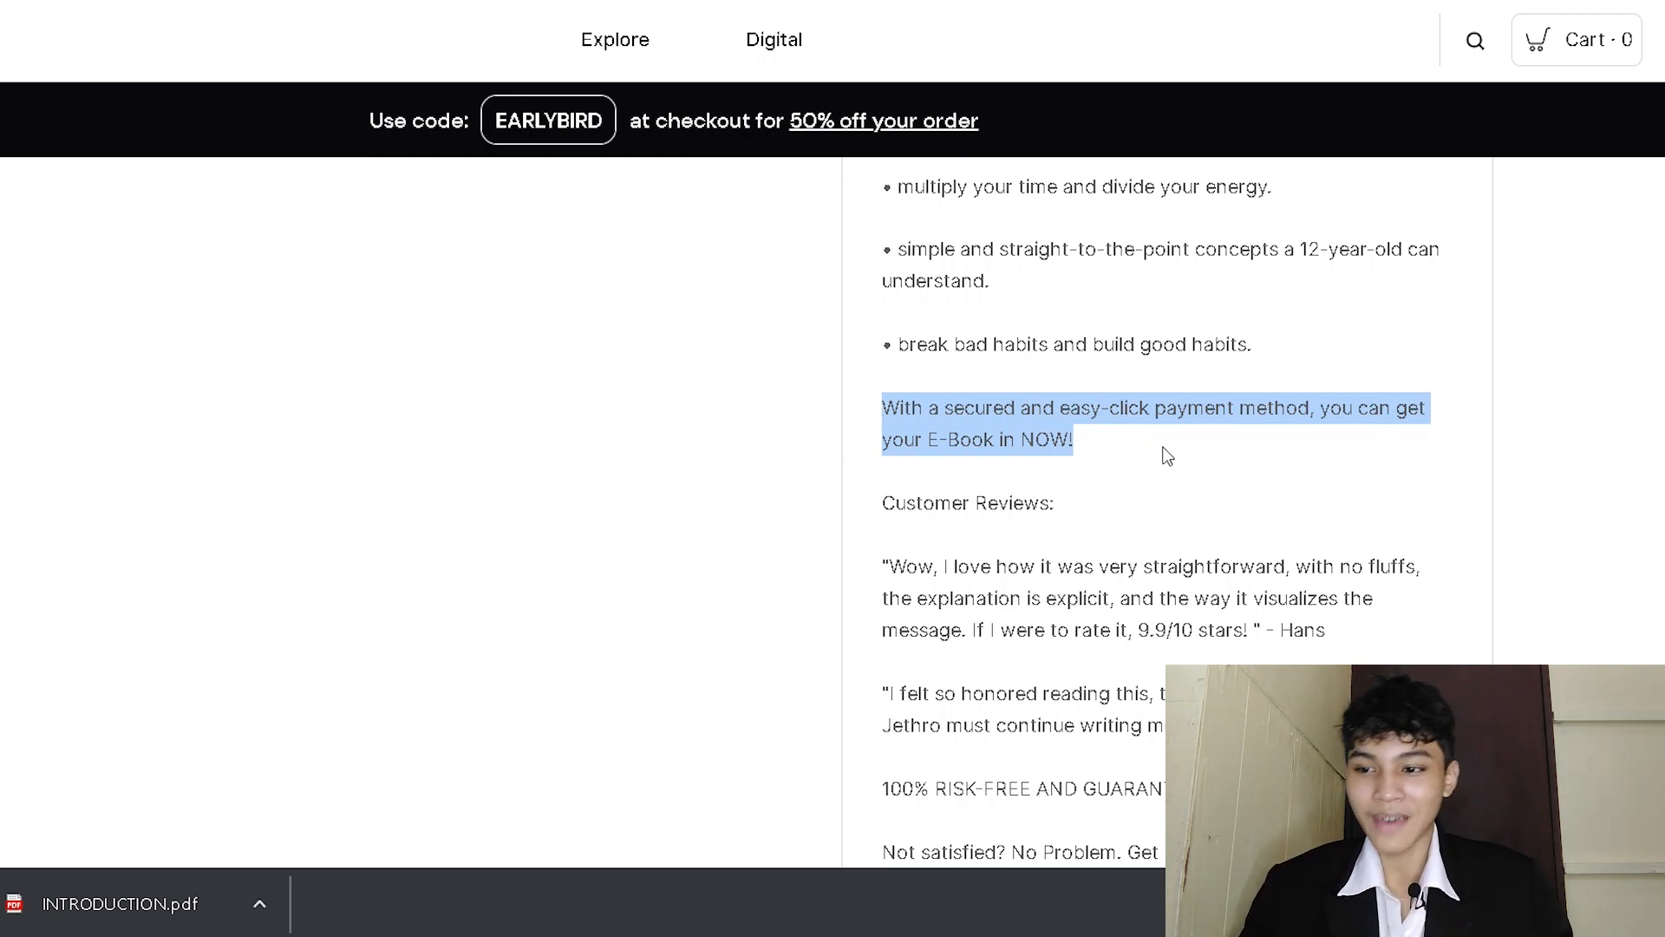
scroll("down", 3)
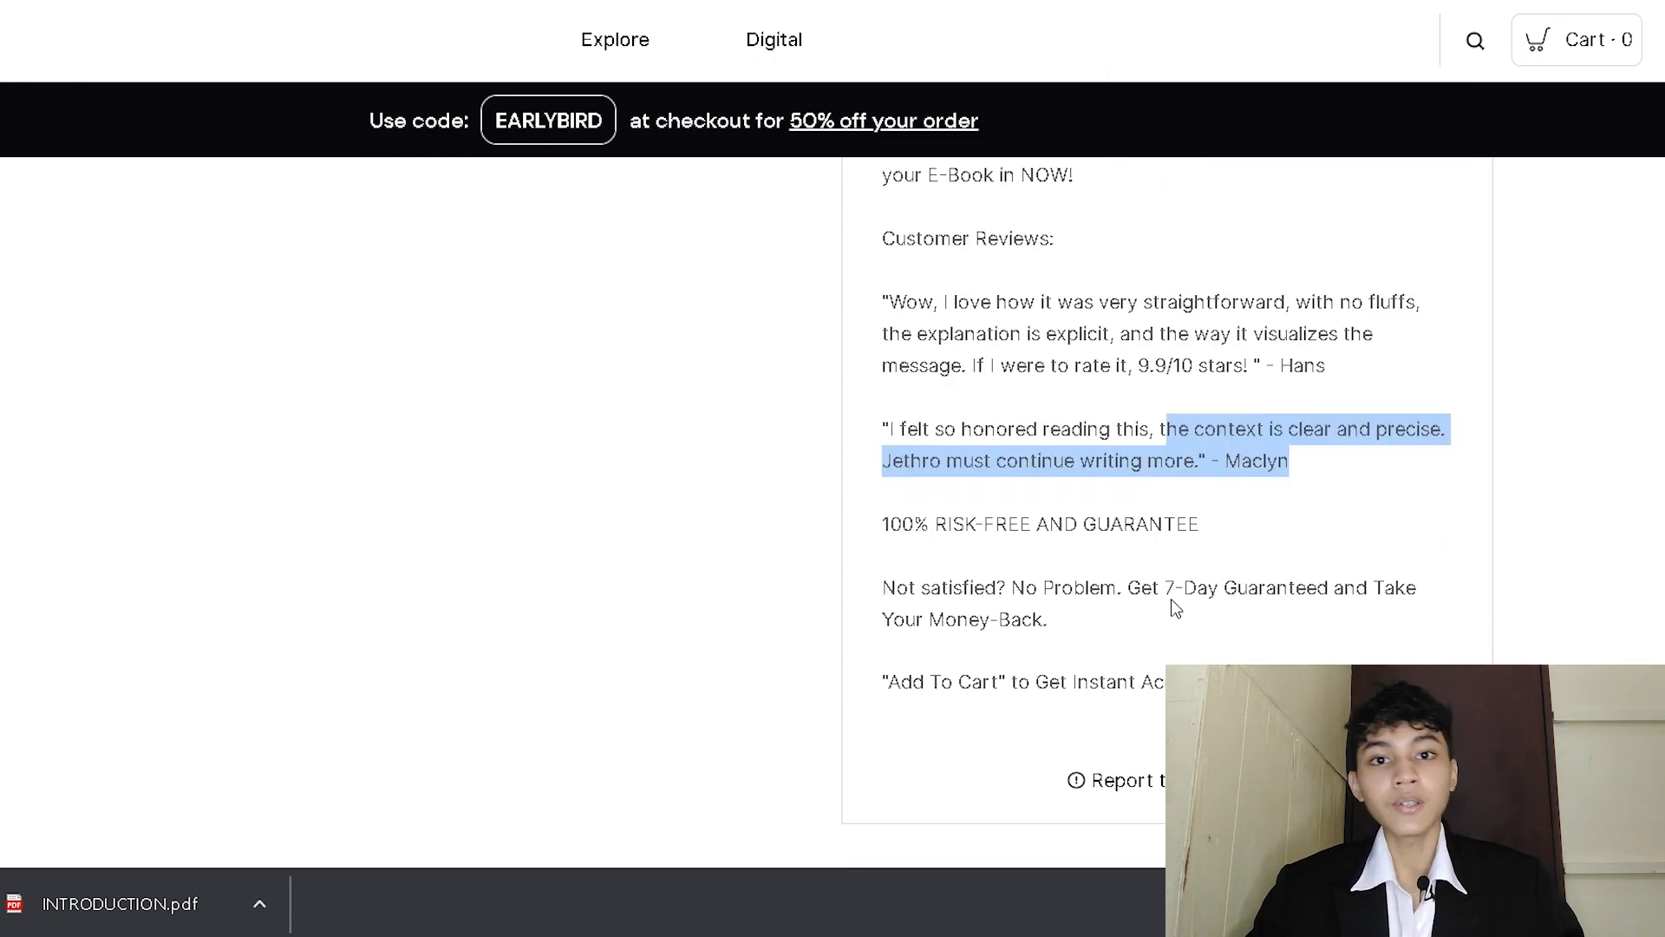
left_click(1386, 479)
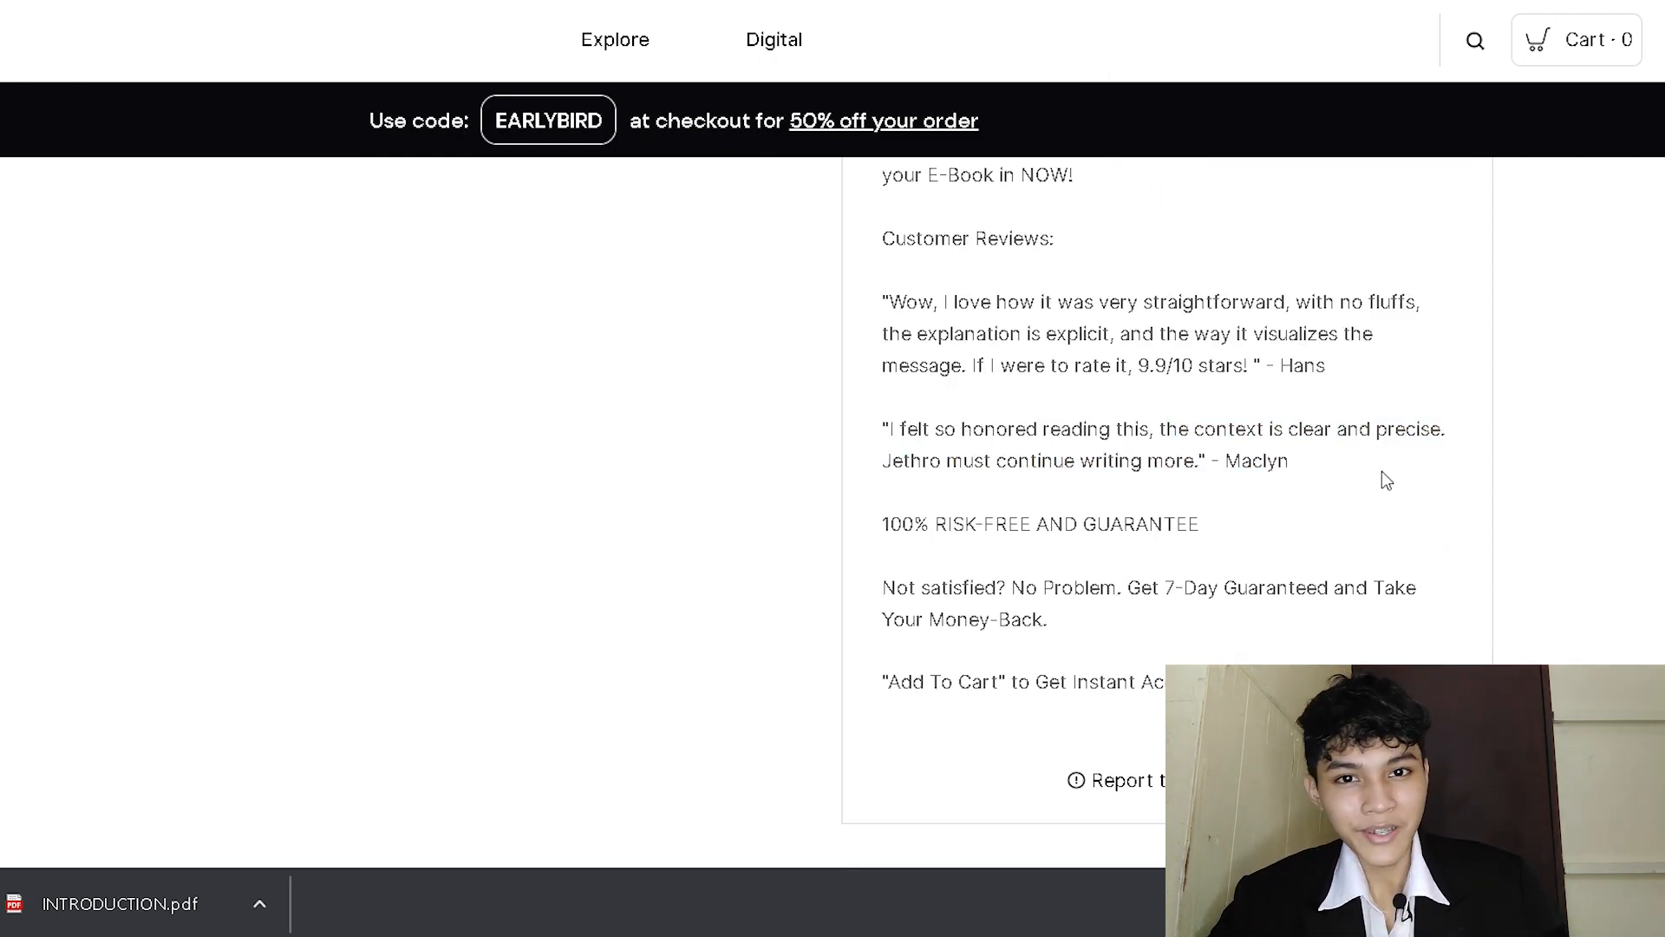
left_click(1200, 524)
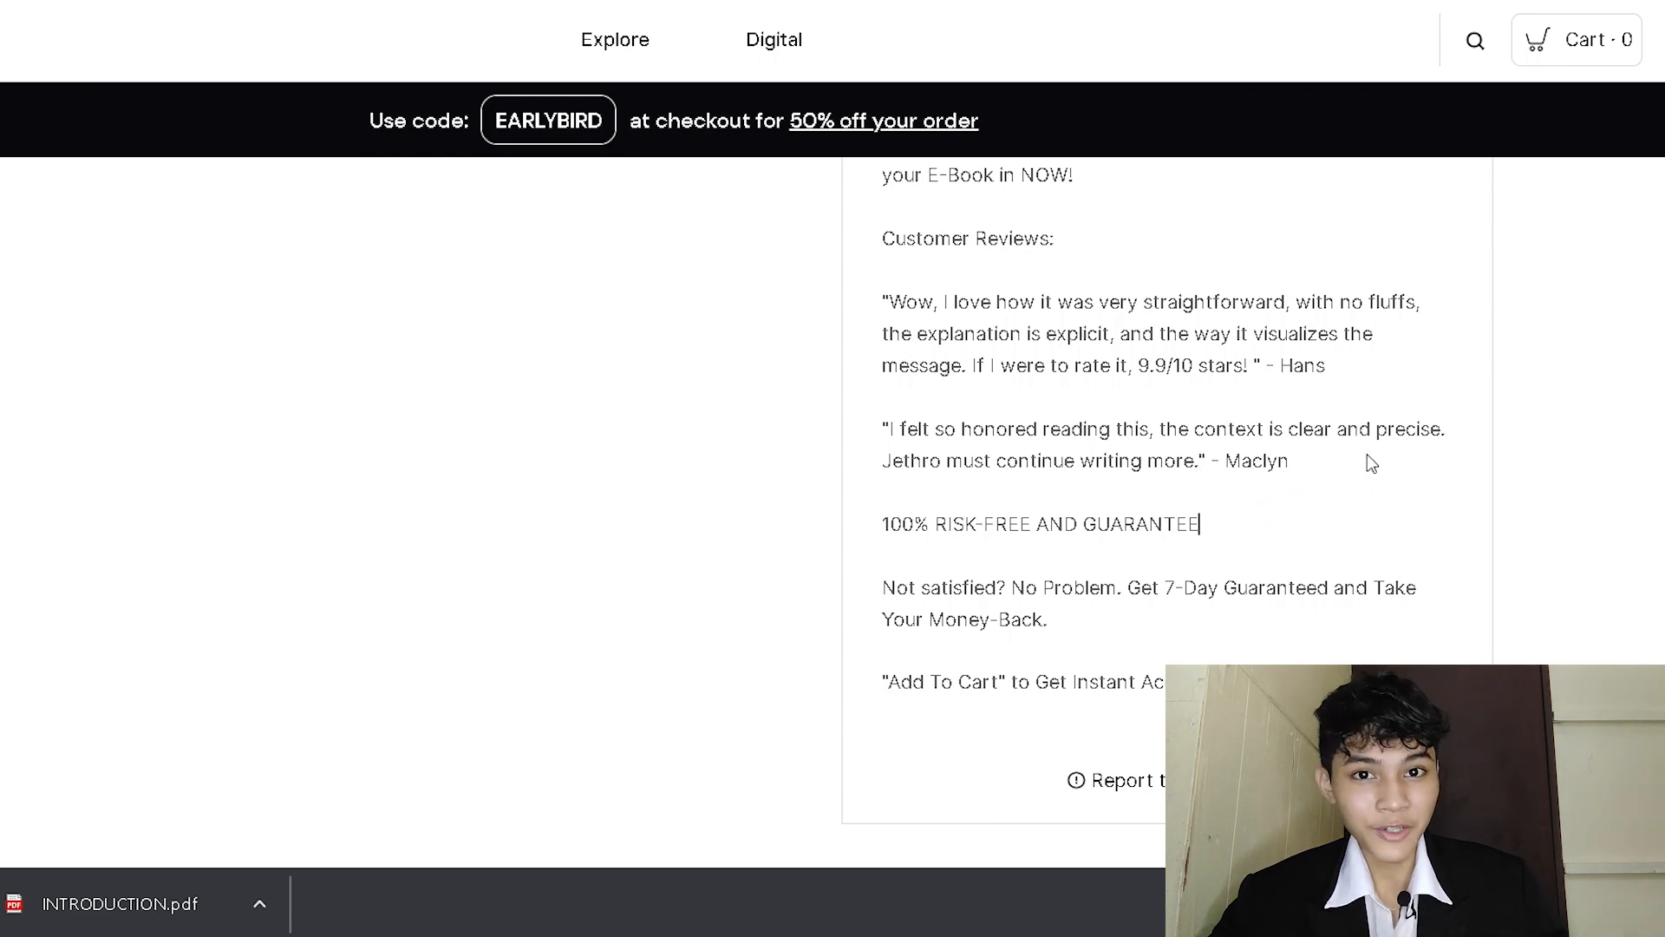
mouse_move(1348, 455)
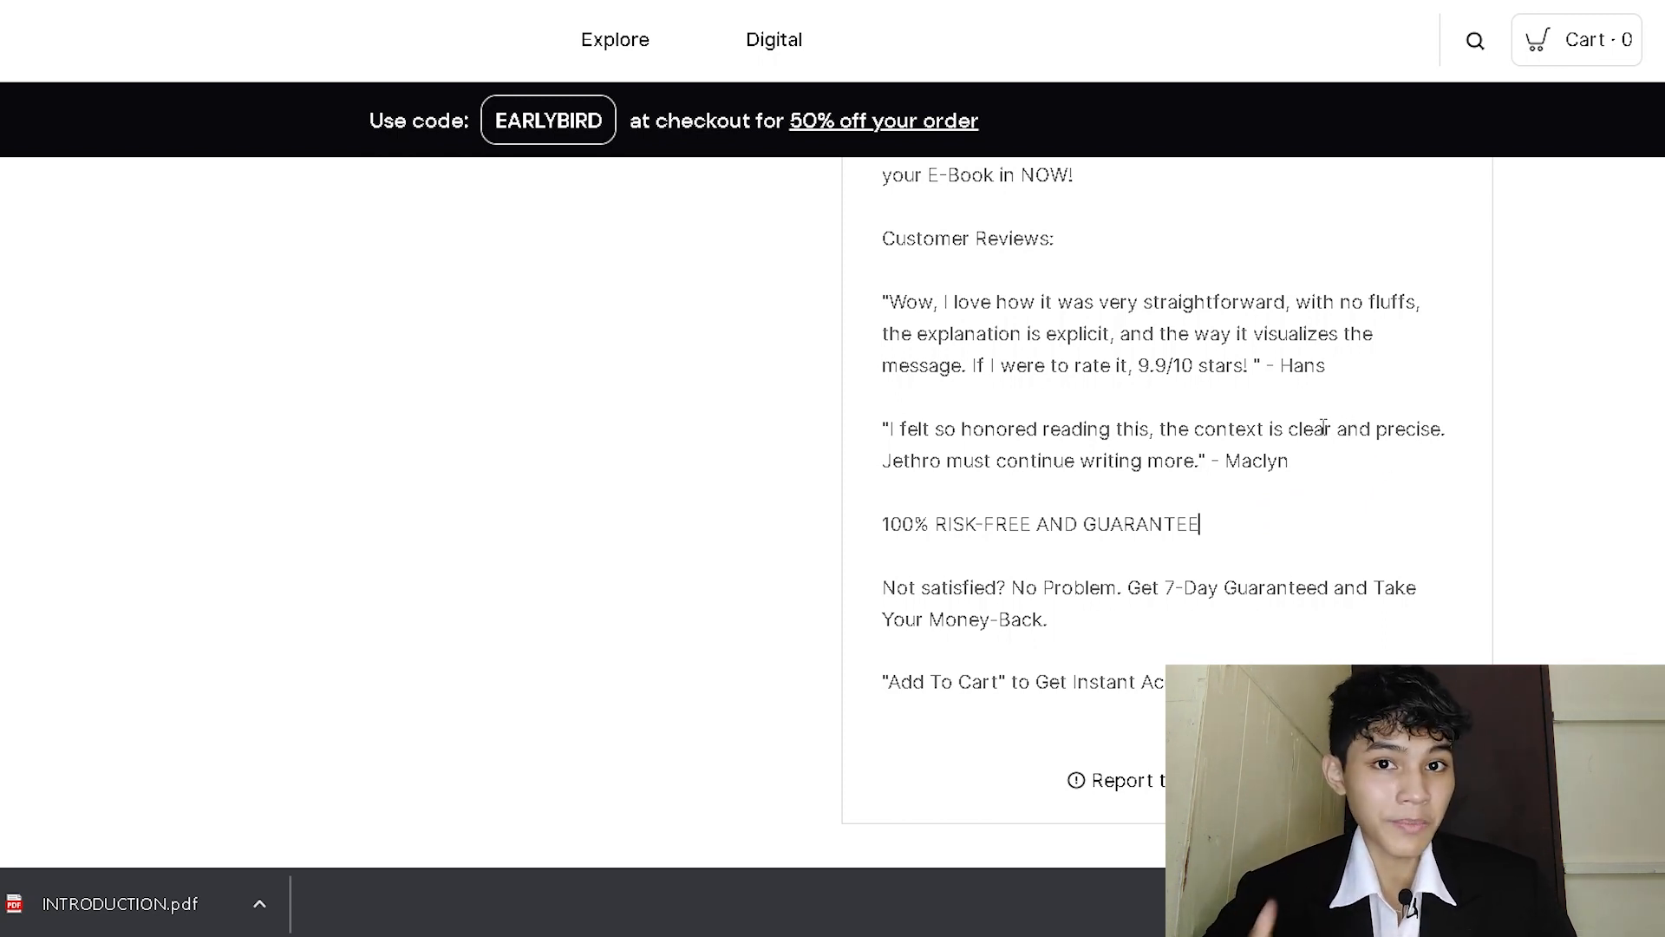
left_click(1250, 529)
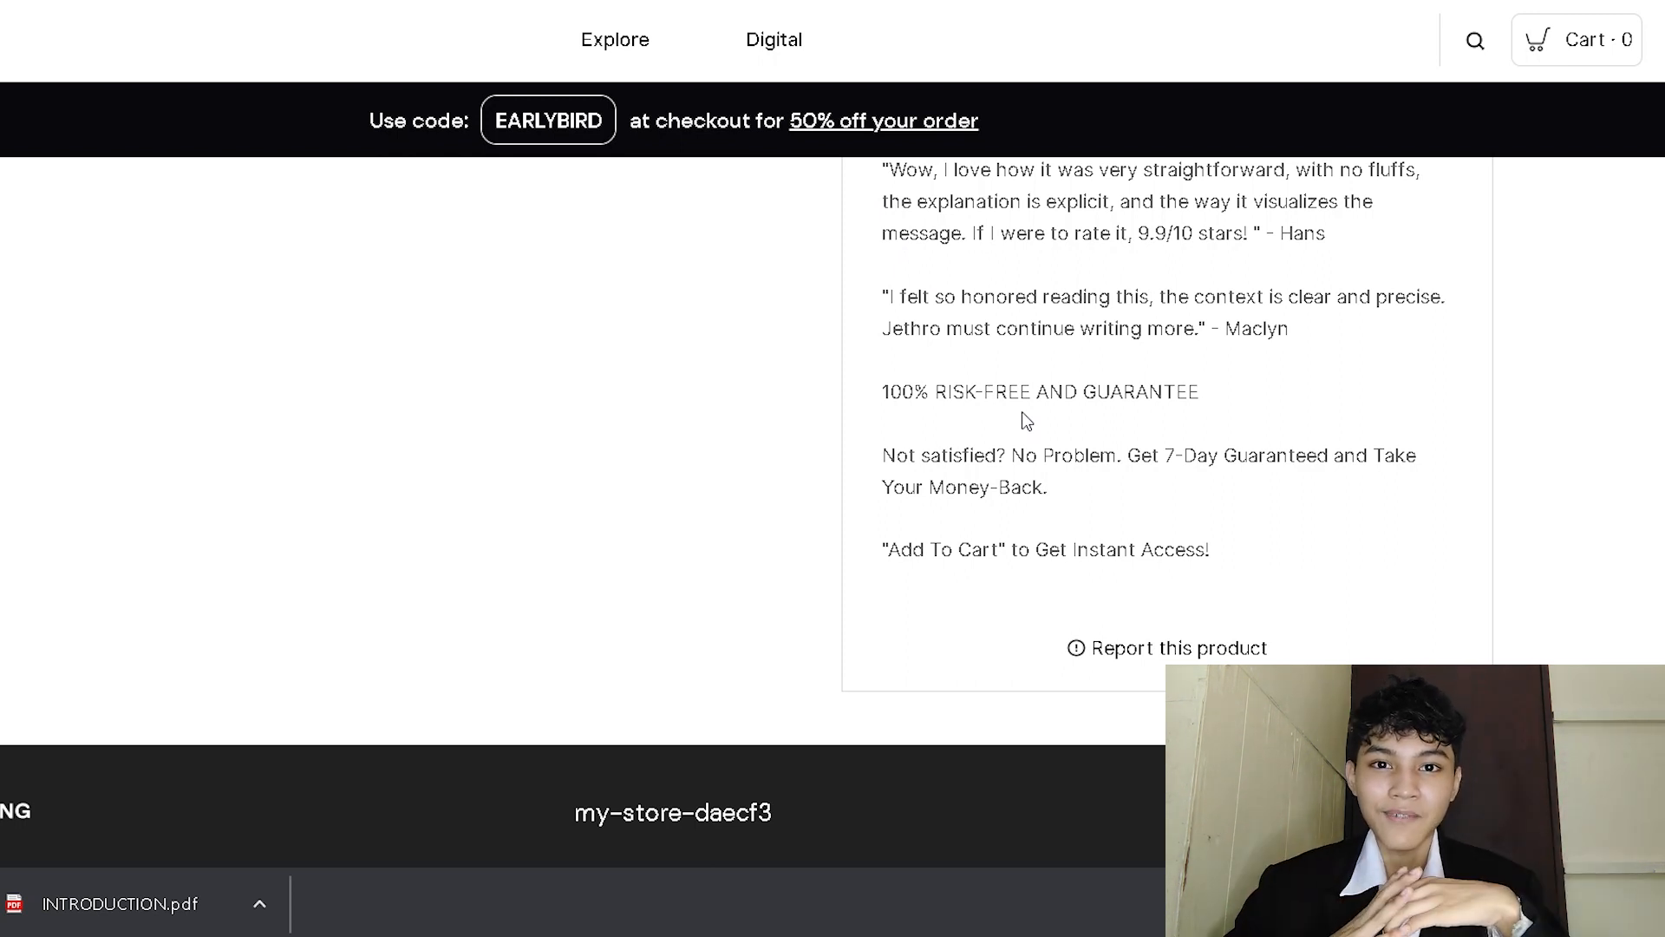
left_click_drag(883, 454, 1047, 488)
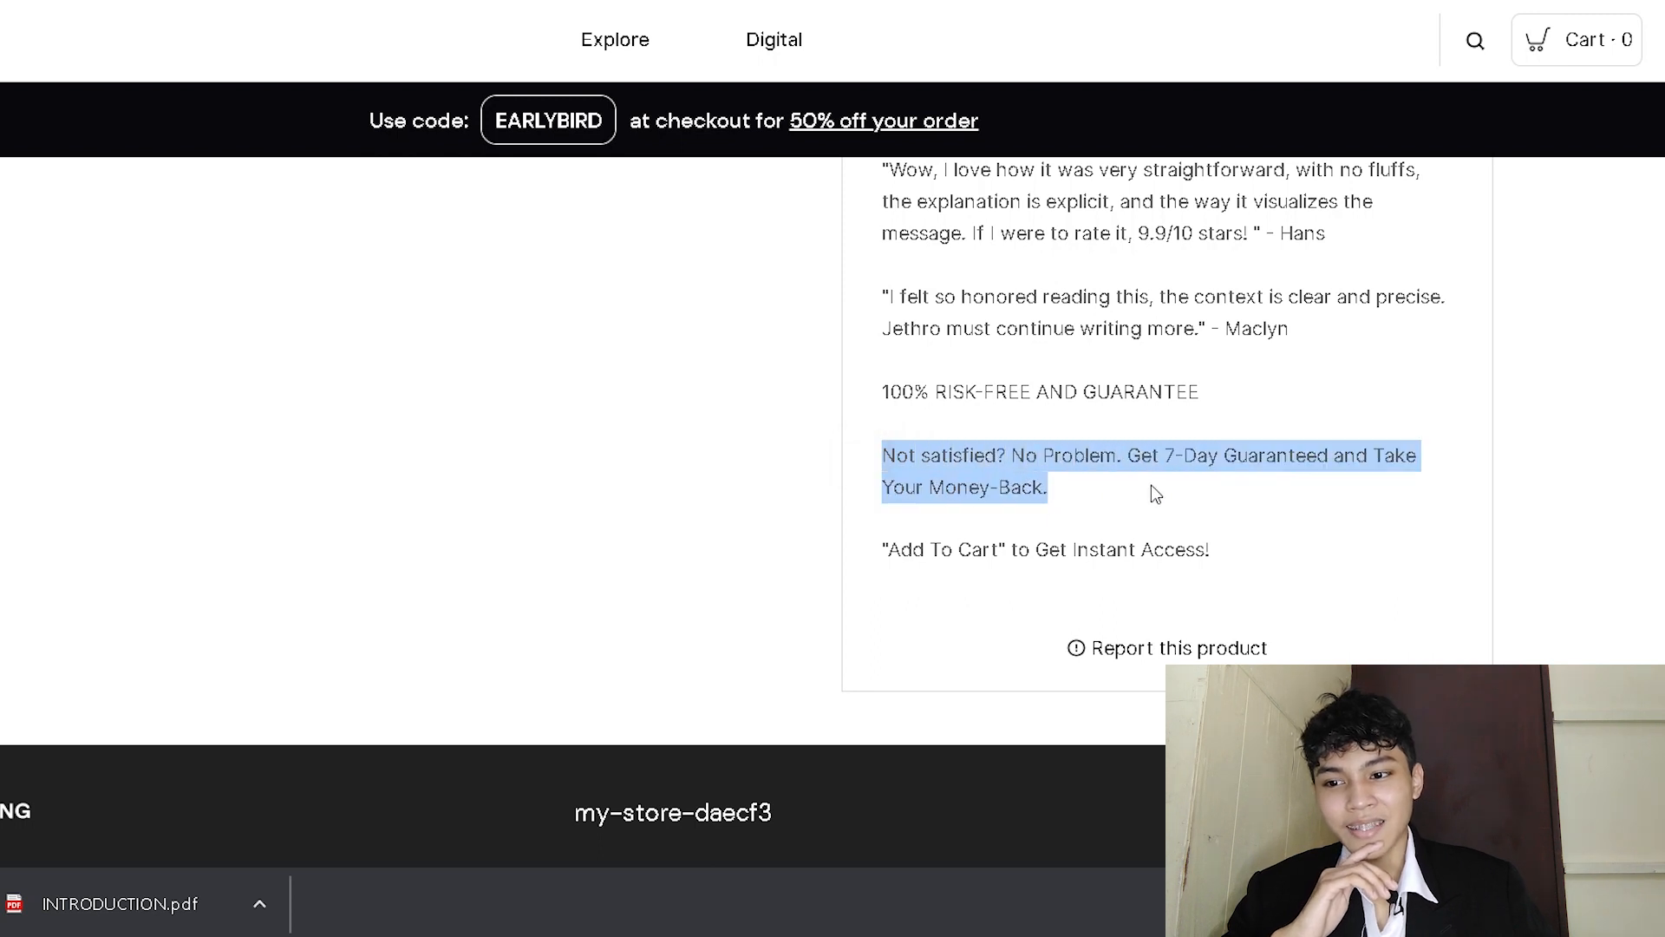
mouse_move(1411, 498)
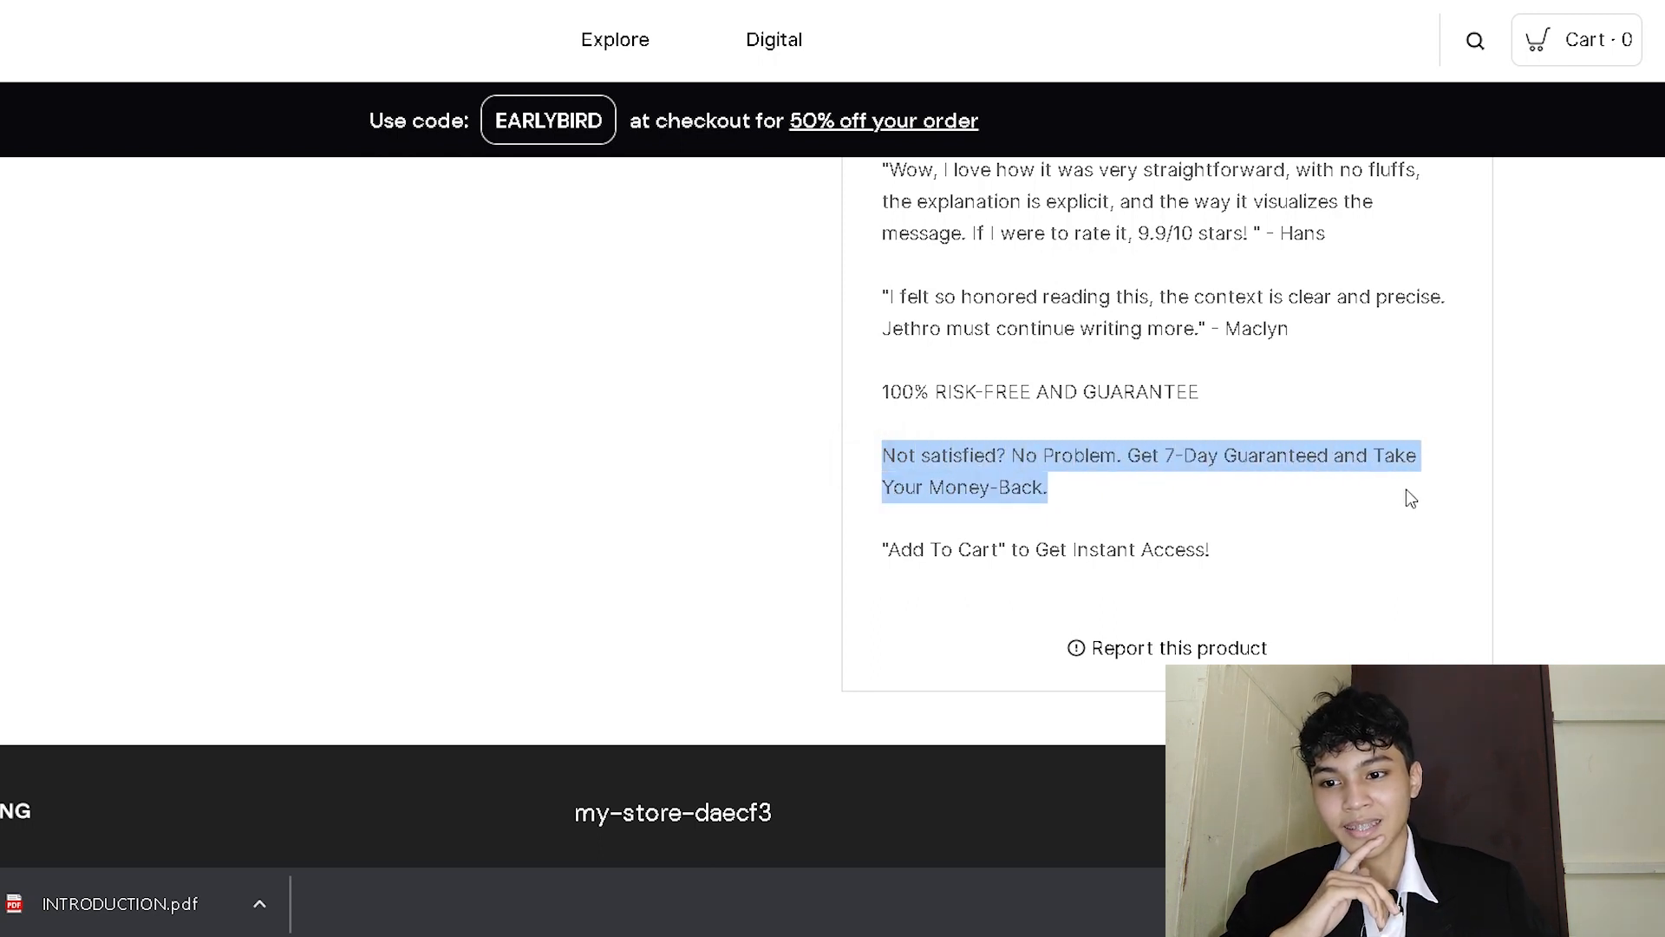
left_click(1337, 502)
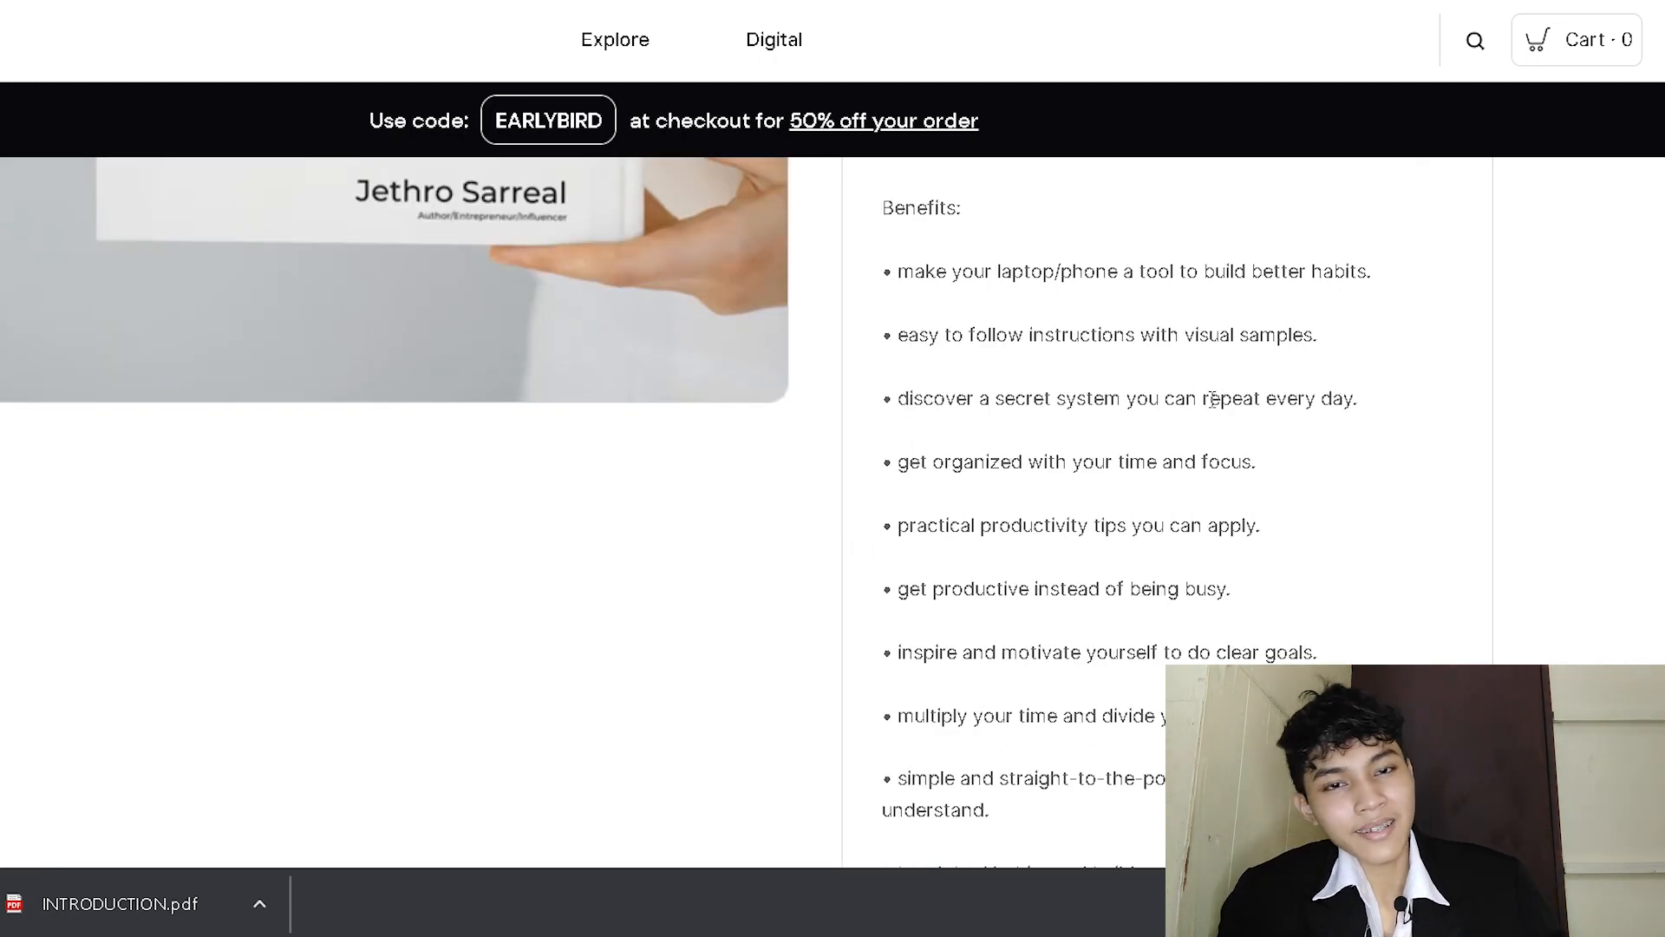
scroll("up", 3)
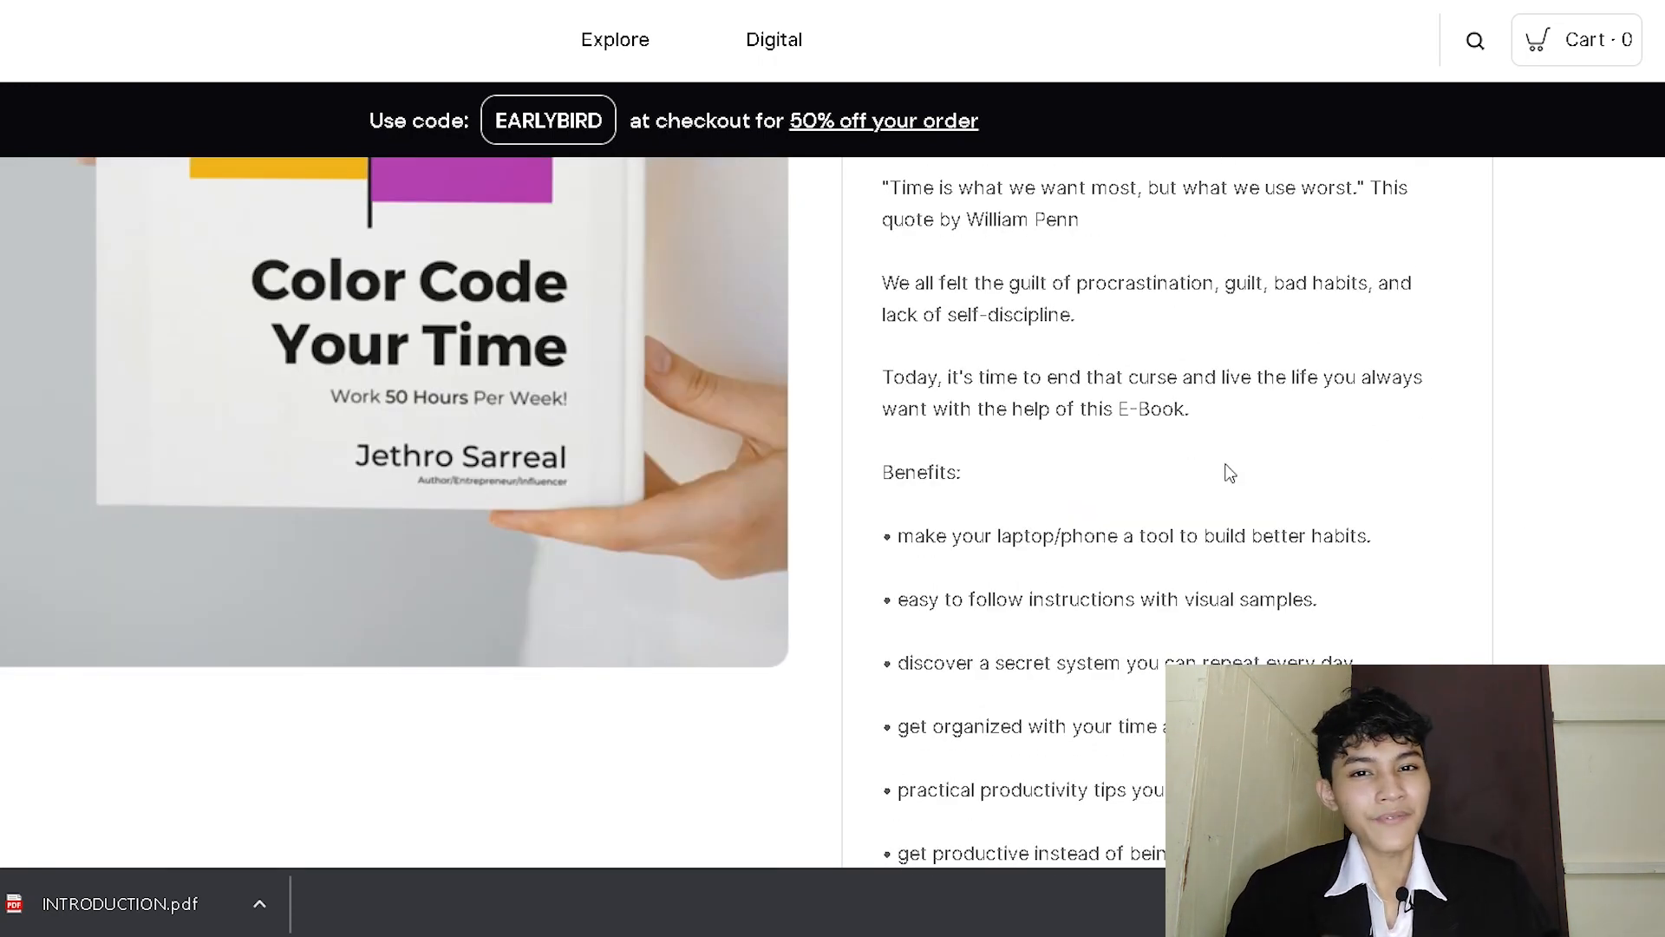